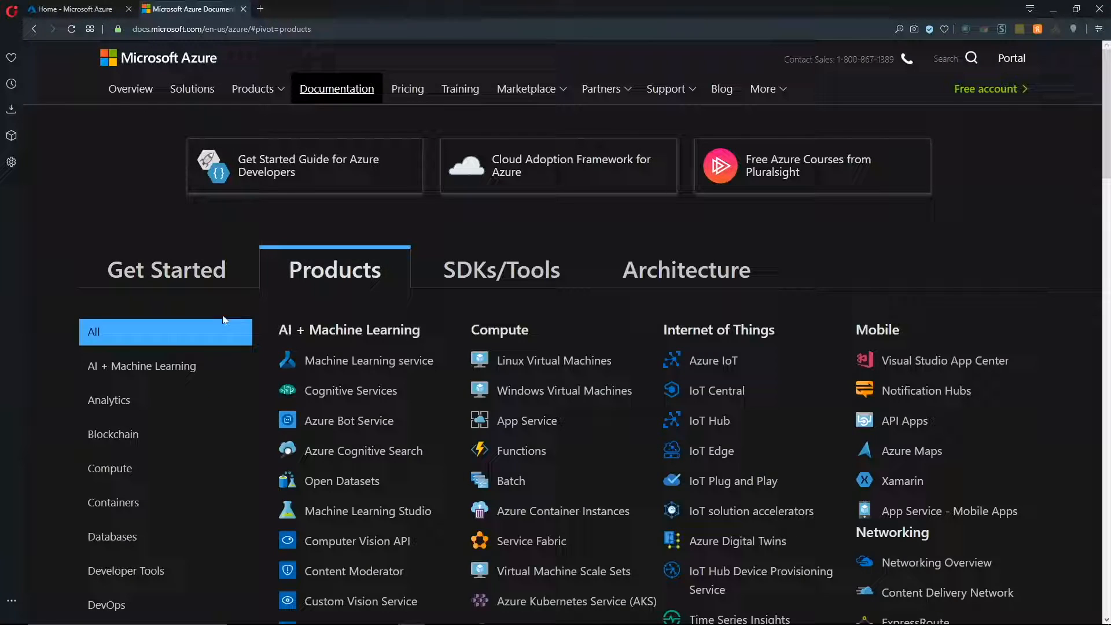
- Reach the Azure AD Domain Services documentation through the Identity product category
click(107, 292)
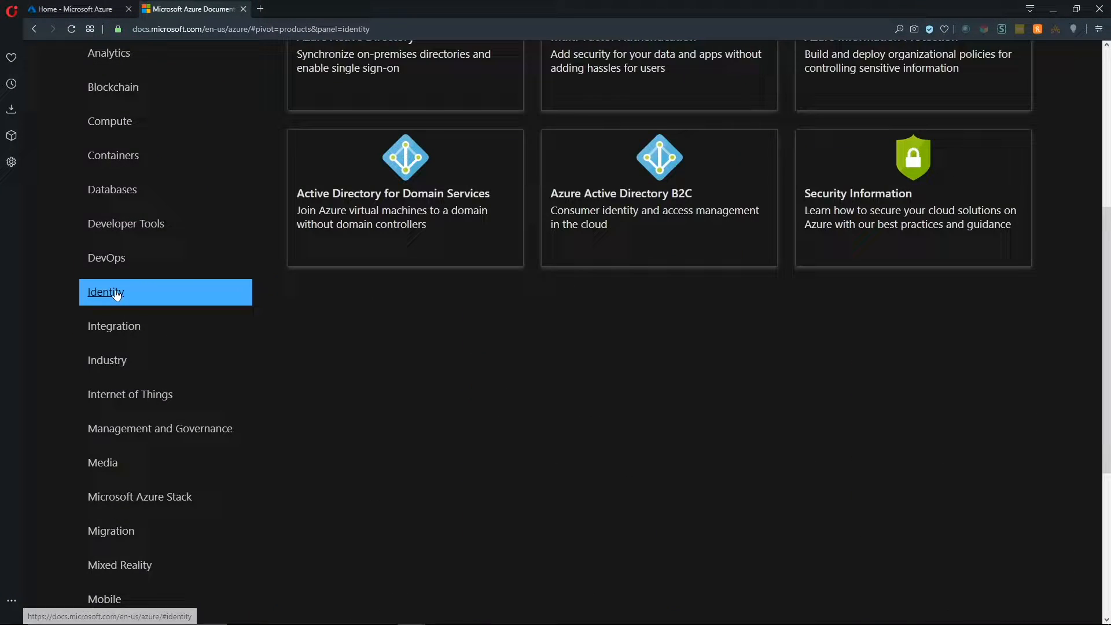
mouse_move(360, 199)
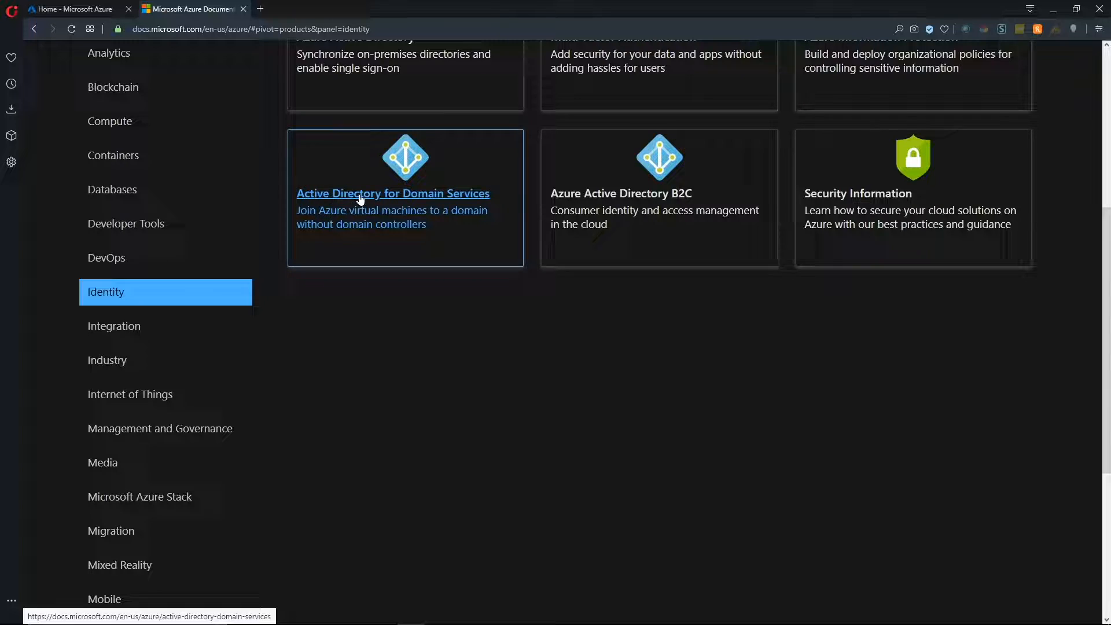
click(363, 193)
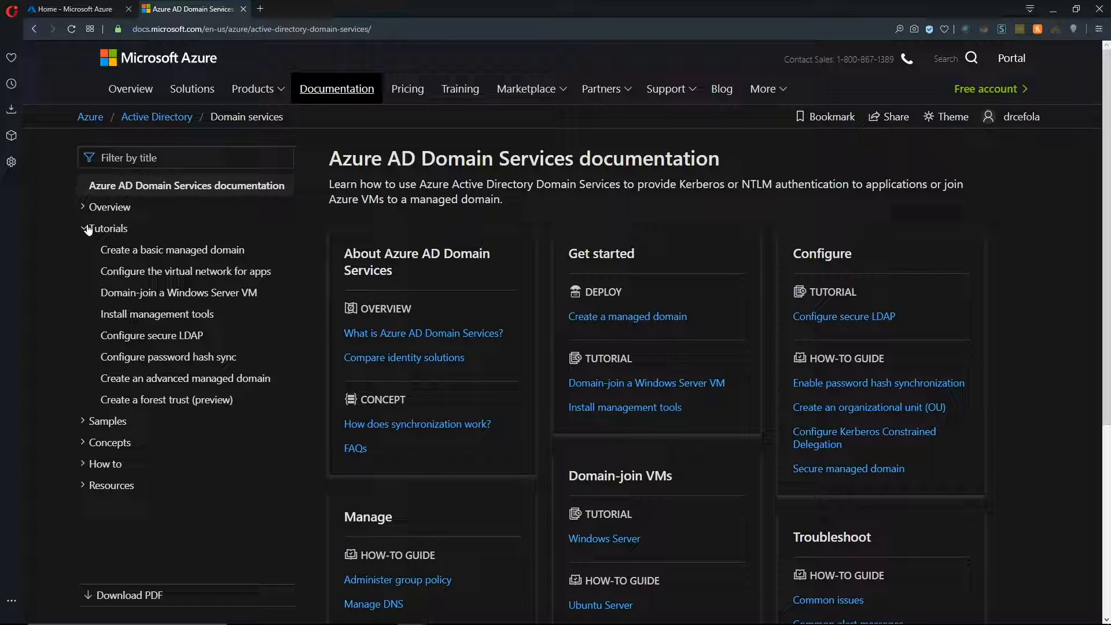
mouse_move(153, 407)
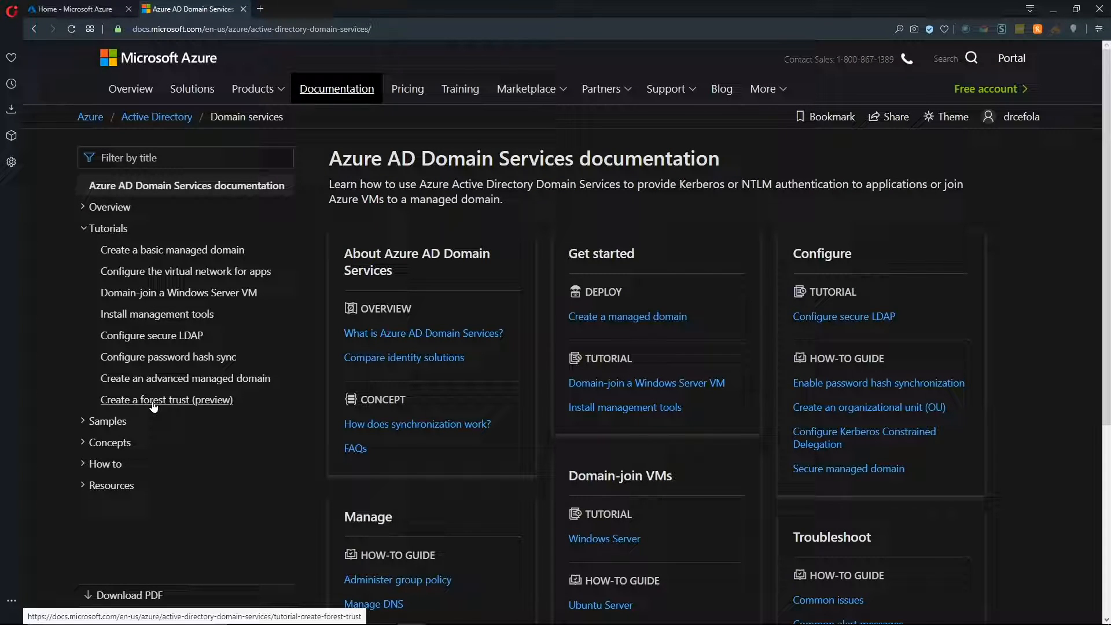
- Read the Create a forest trust tutorial, highlighting the outbound forest trust objective, down to Prerequisites
click(167, 400)
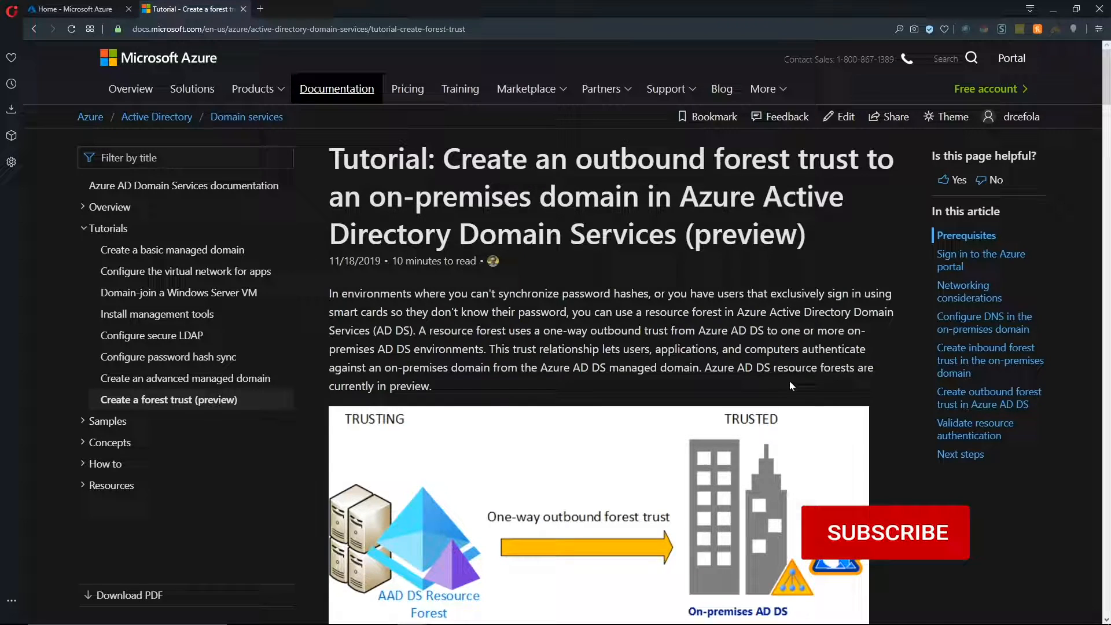
click(885, 532)
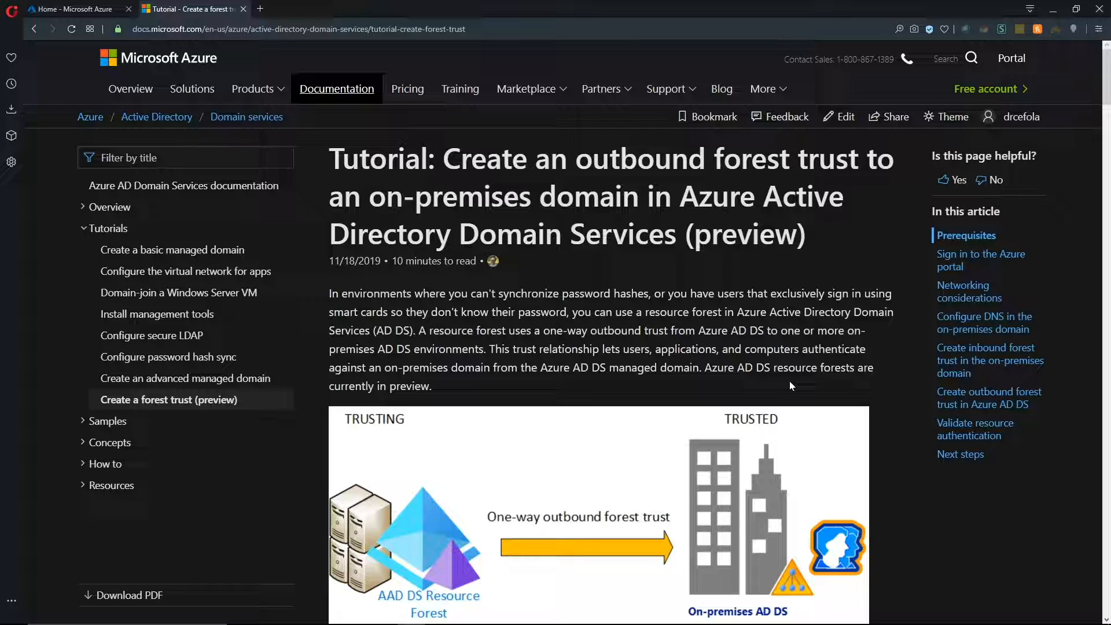
scroll(down, 3)
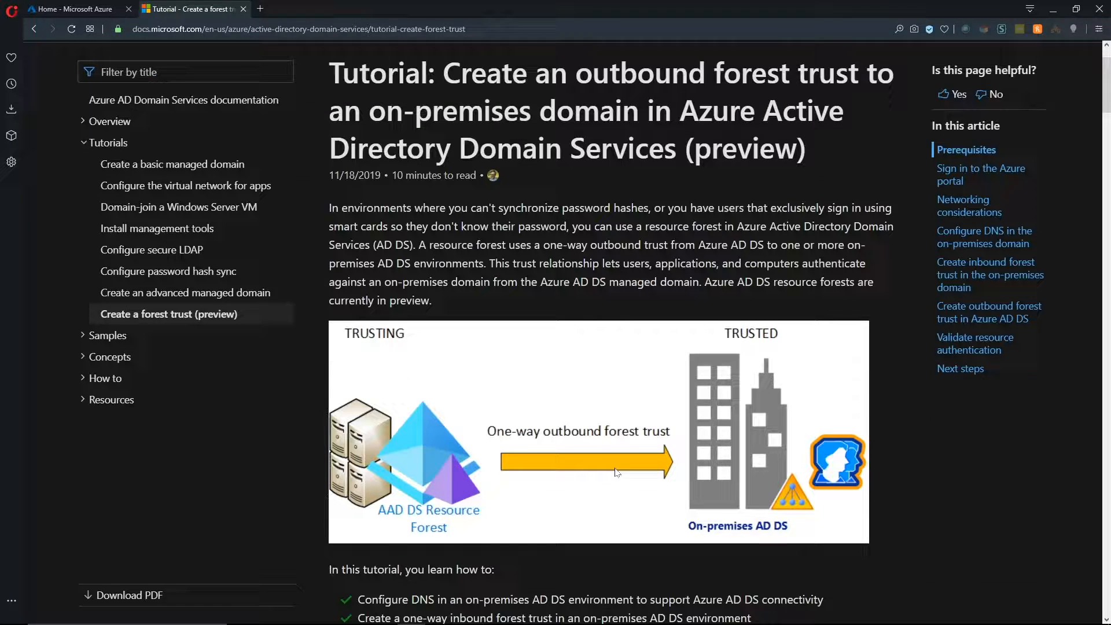
scroll(down, 3)
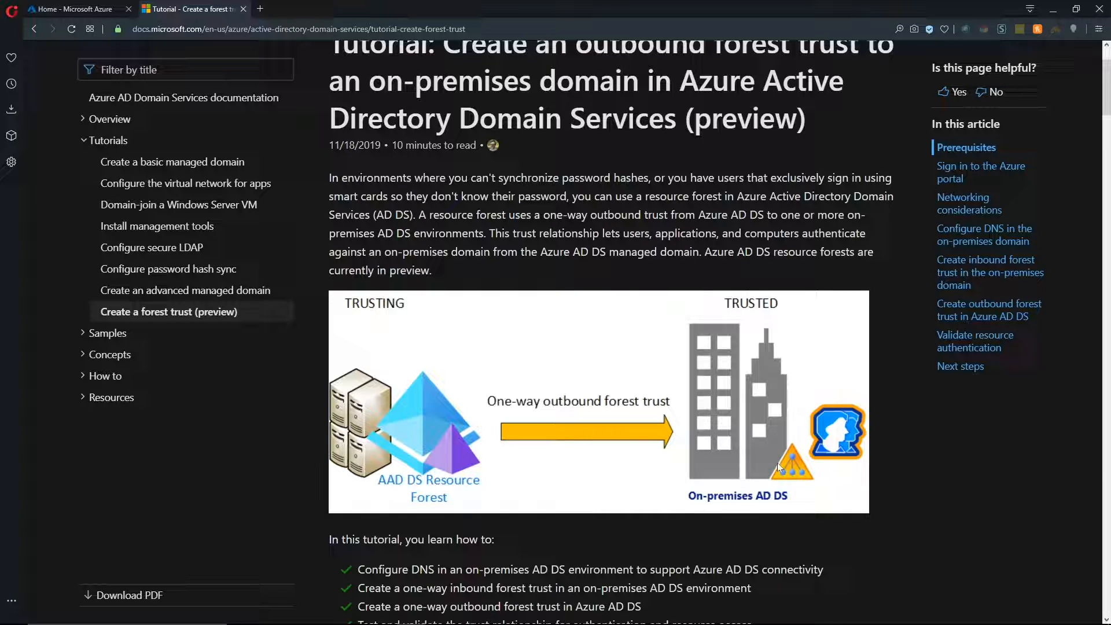
mouse_move(544, 531)
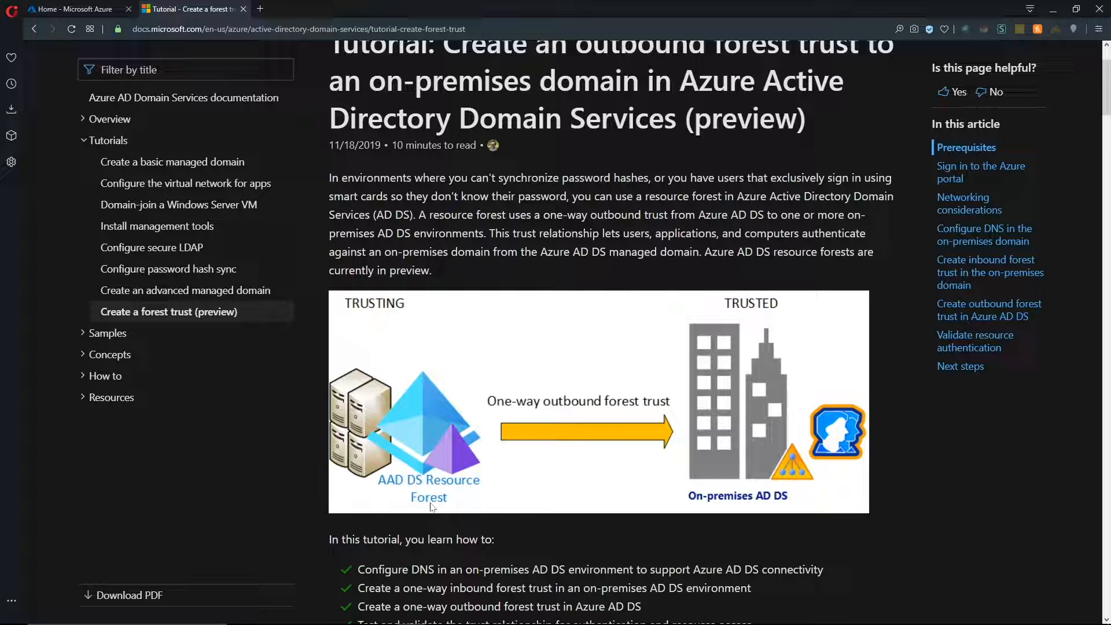
mouse_move(411, 512)
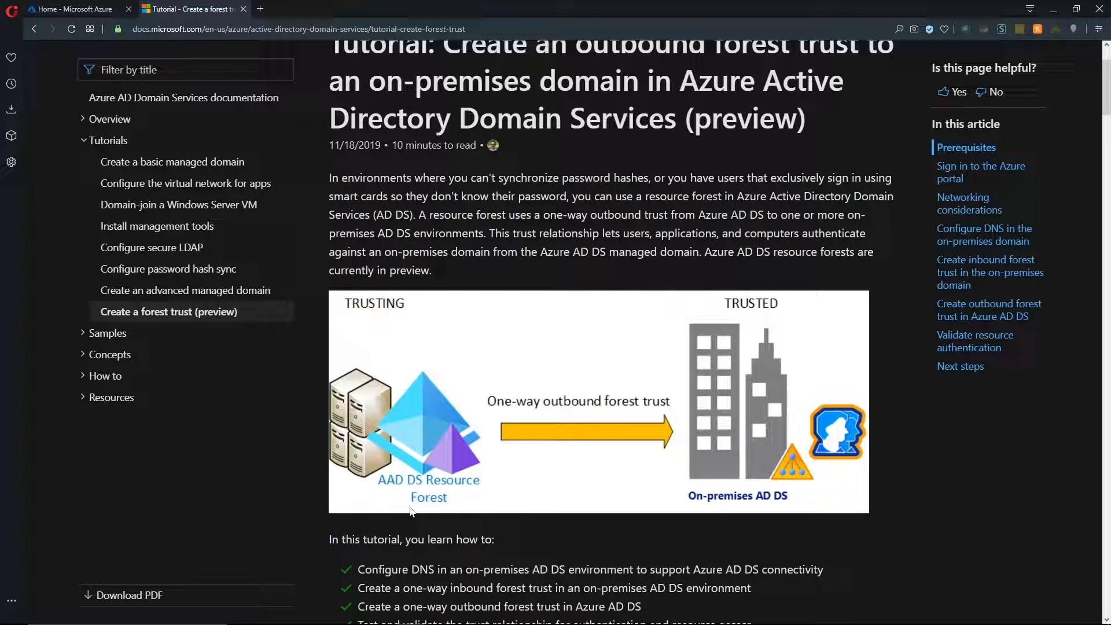
mouse_move(629, 426)
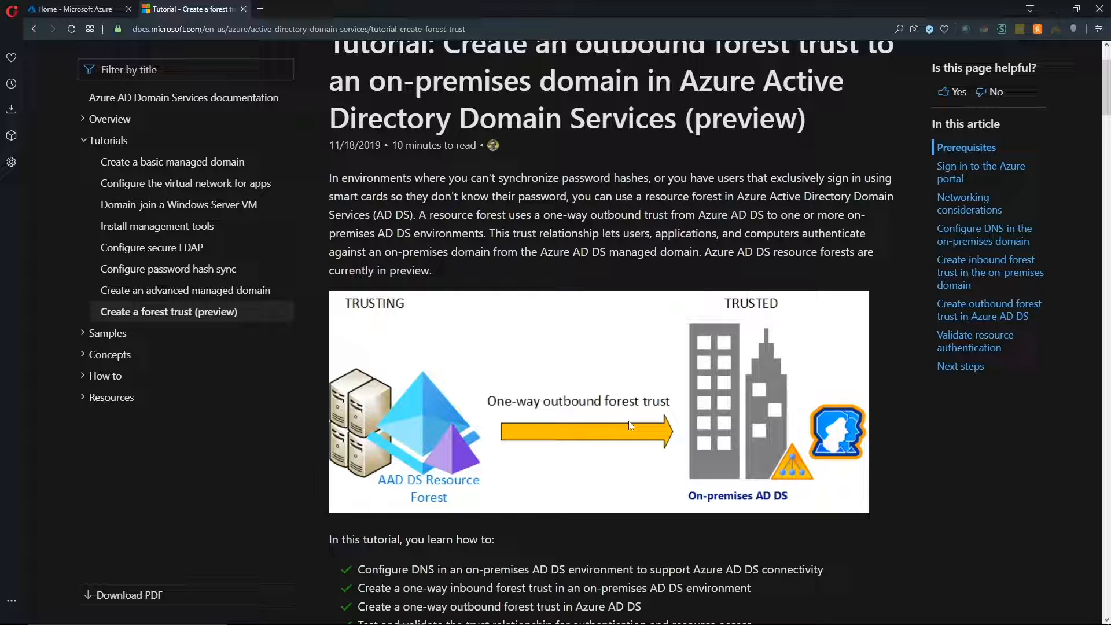
mouse_move(698, 505)
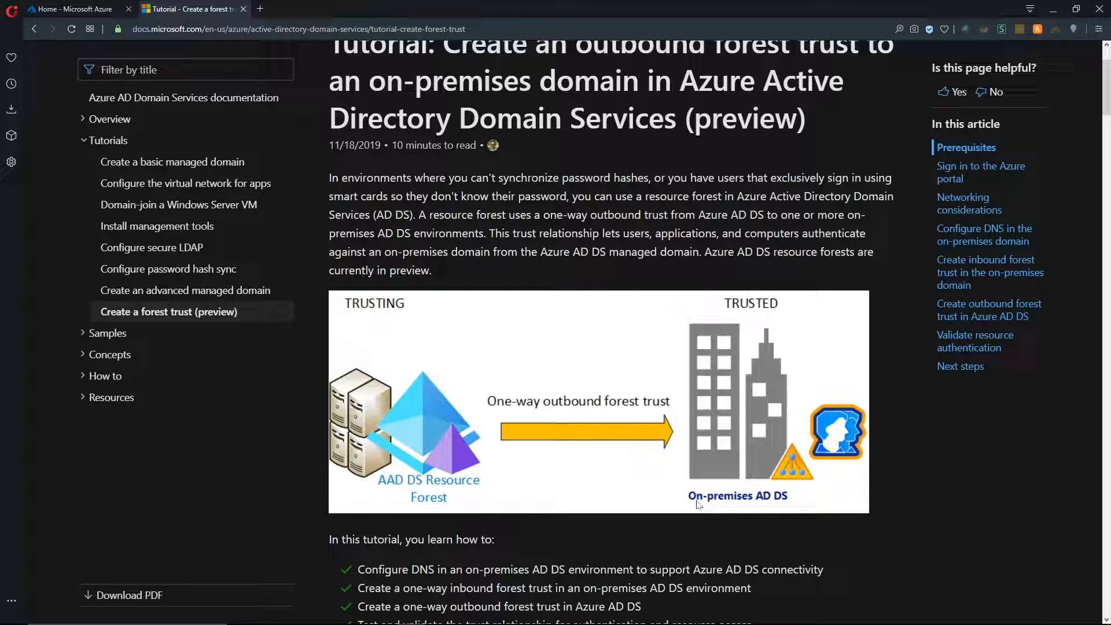
mouse_move(629, 526)
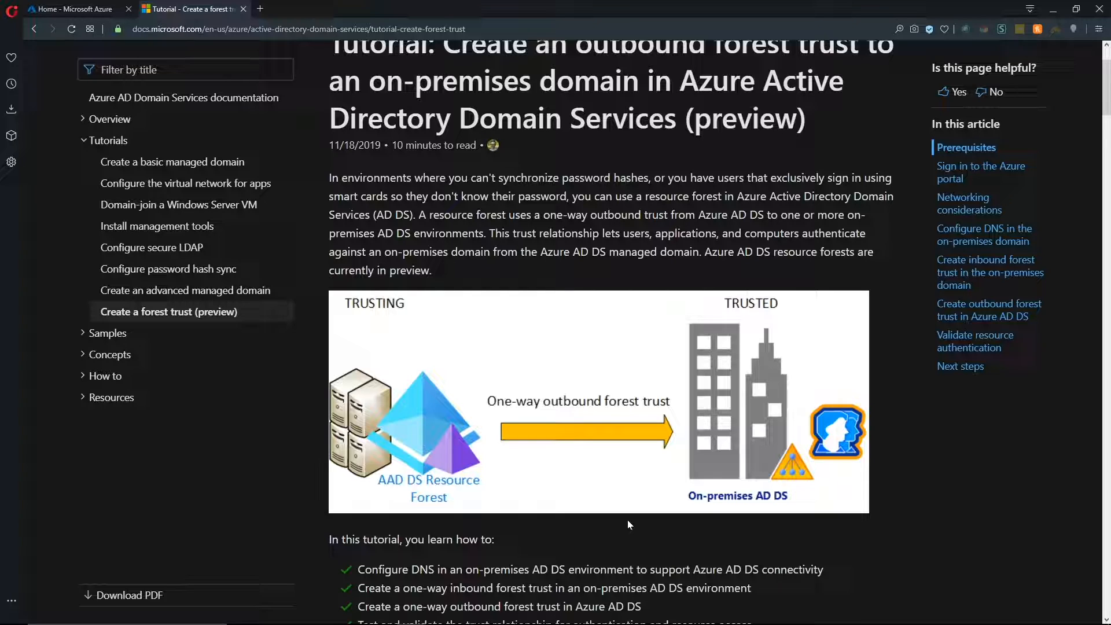
scroll(down, 3)
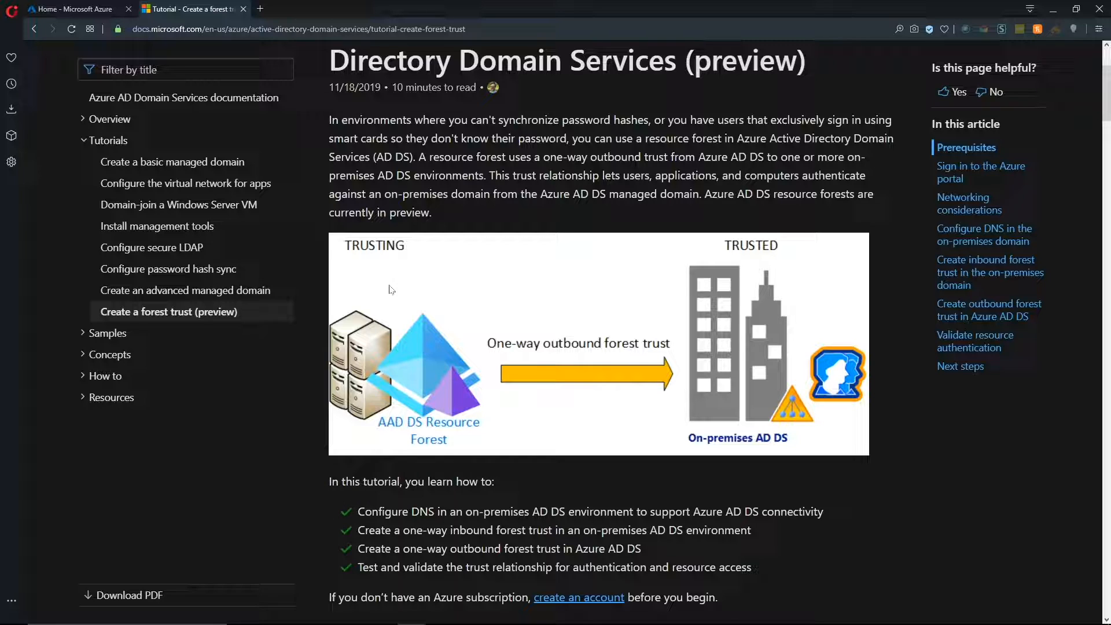
mouse_move(785, 271)
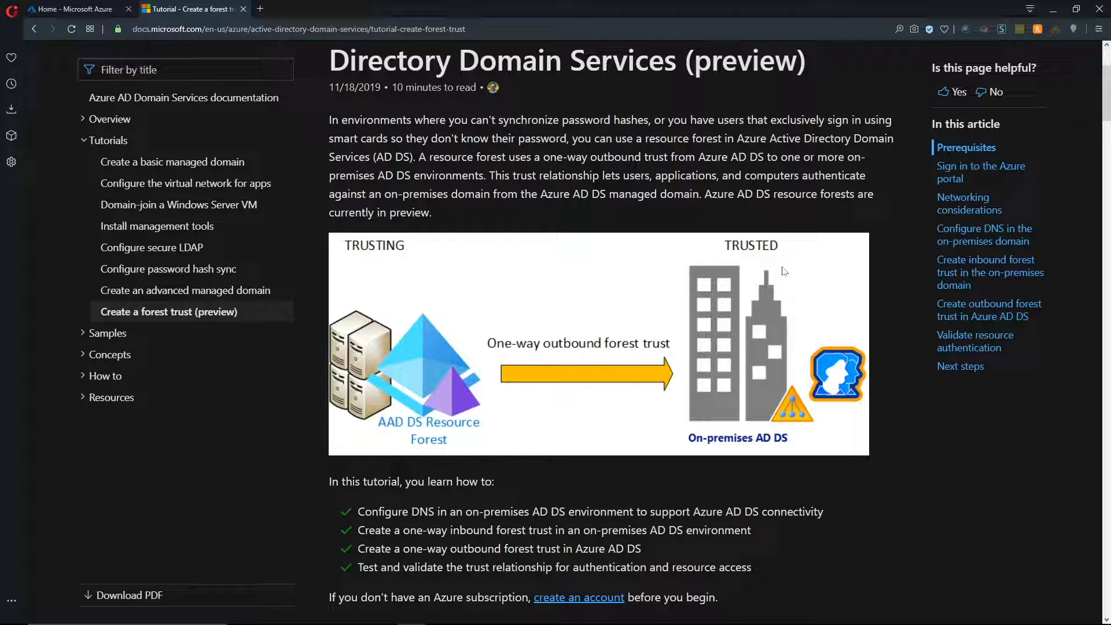
mouse_move(676, 310)
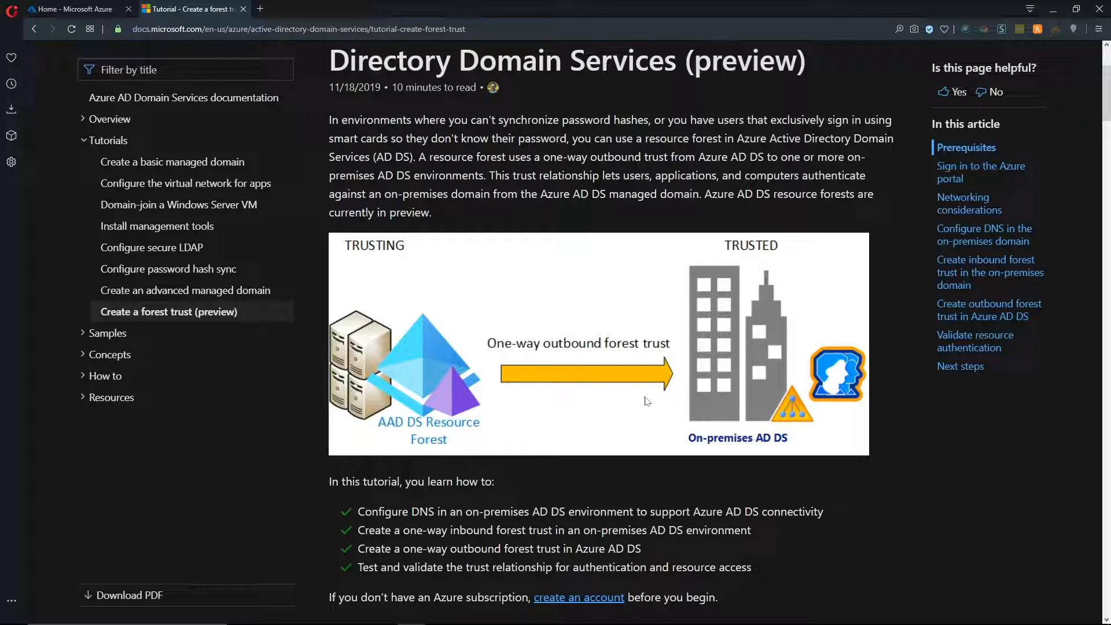
mouse_move(642, 421)
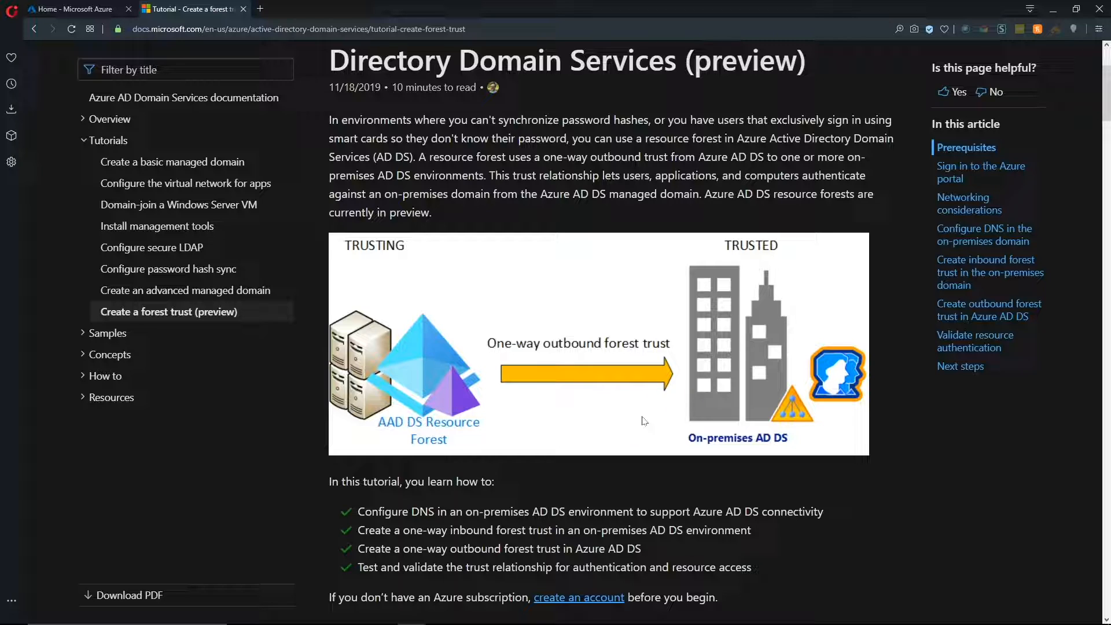
mouse_move(567, 396)
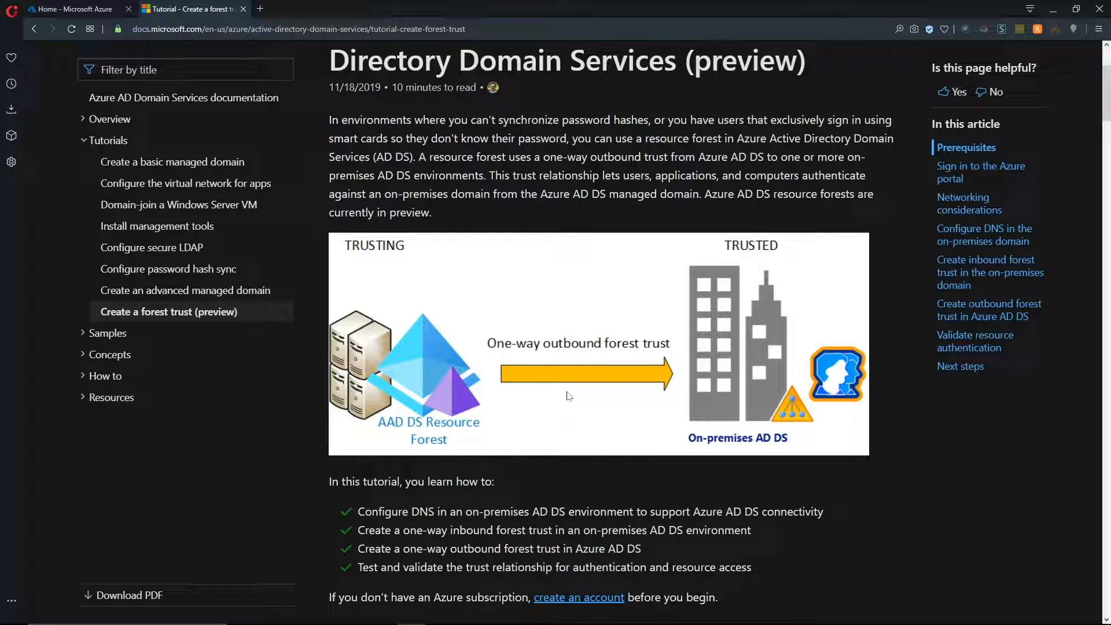
mouse_move(530, 387)
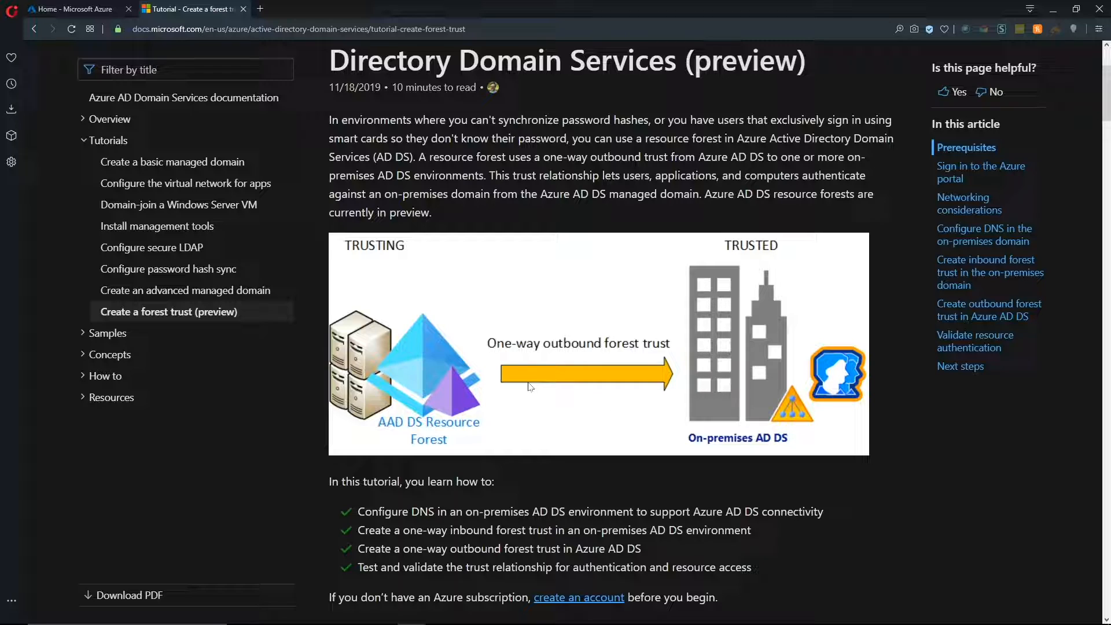
mouse_move(751, 354)
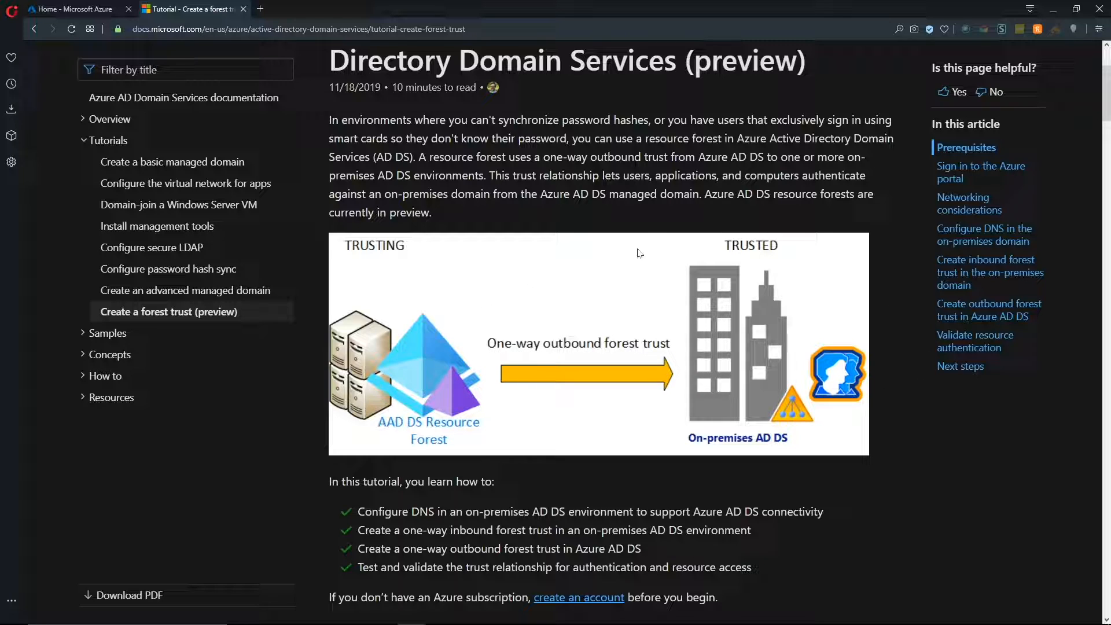
mouse_move(429, 403)
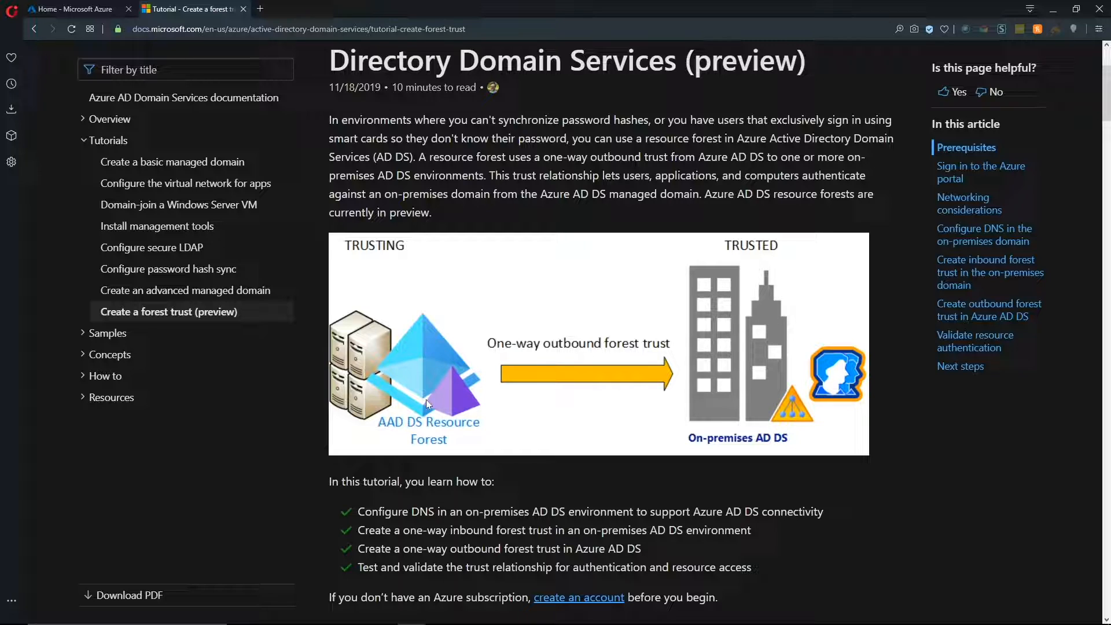
mouse_move(406, 421)
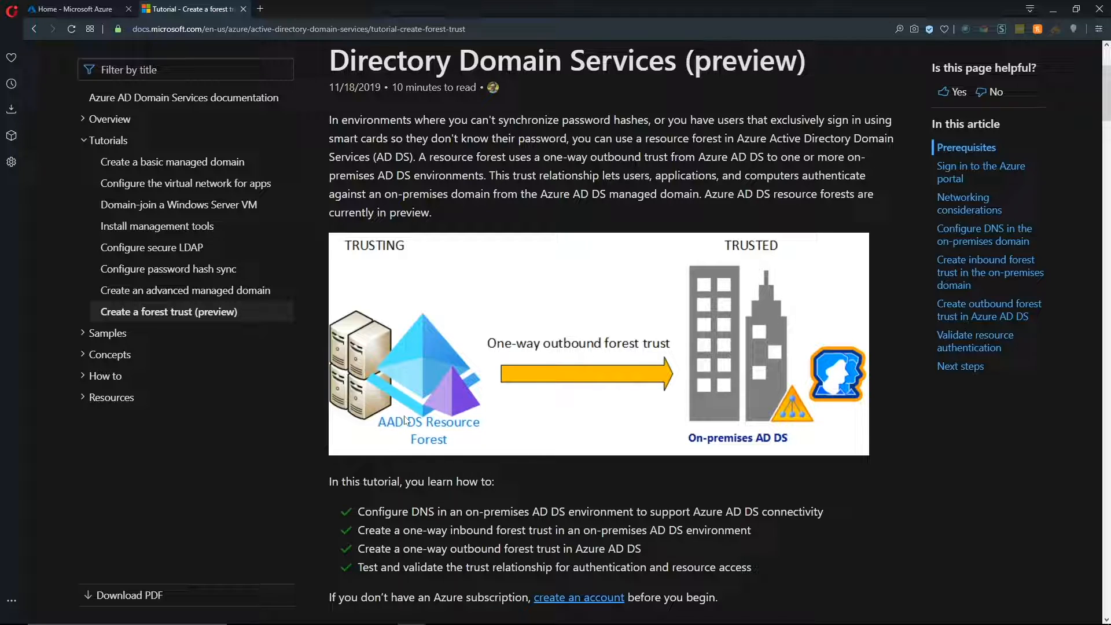
mouse_move(431, 425)
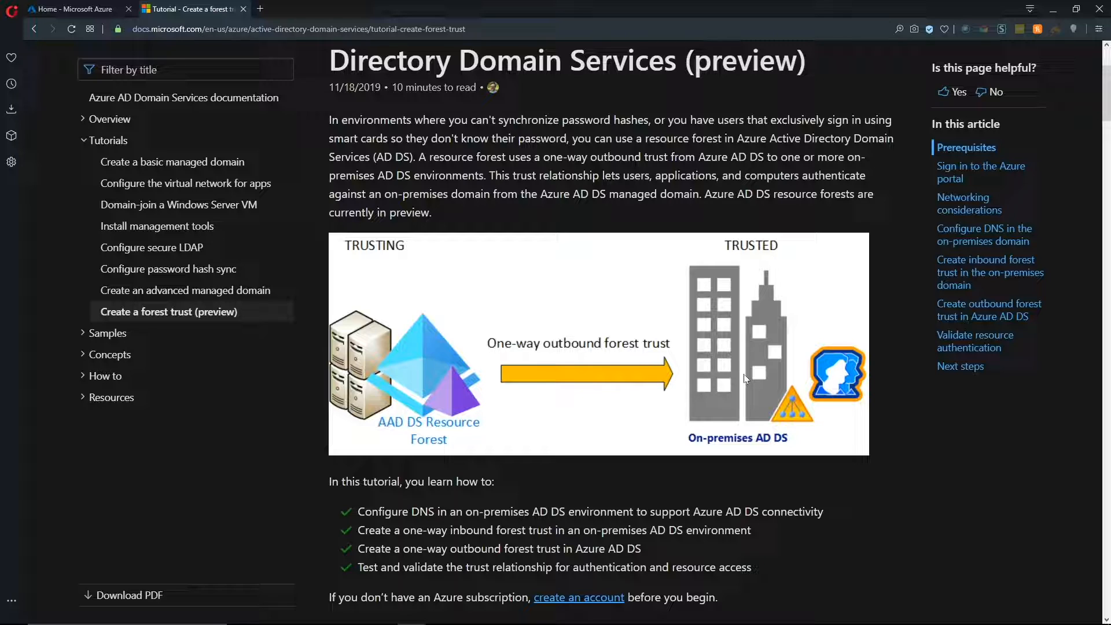
mouse_move(747, 373)
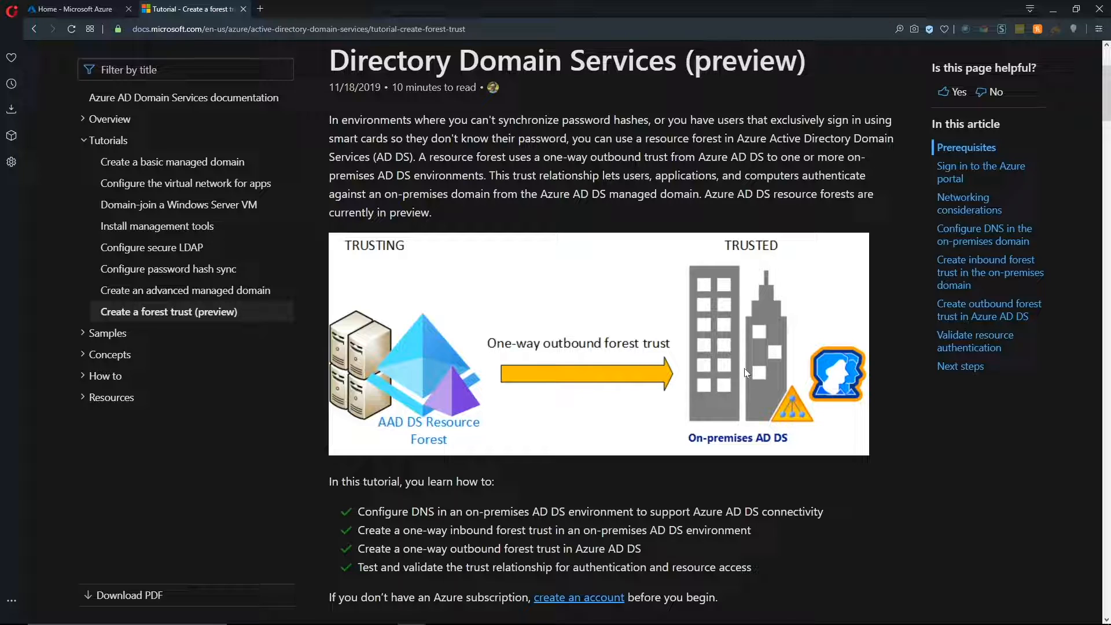
mouse_move(396, 394)
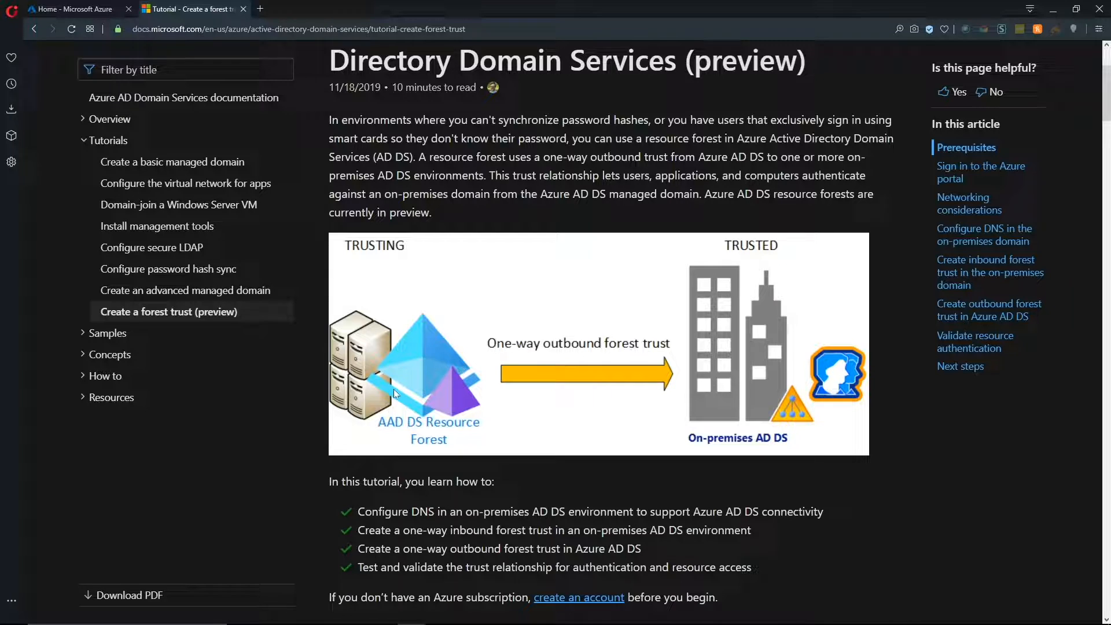
mouse_move(391, 359)
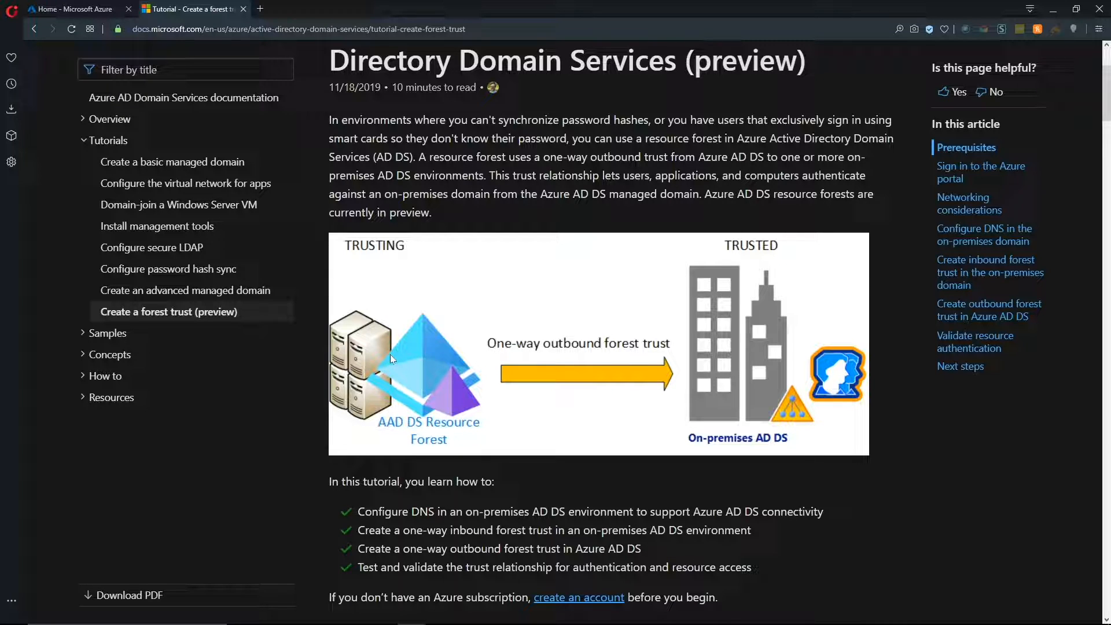
scroll(down, 3)
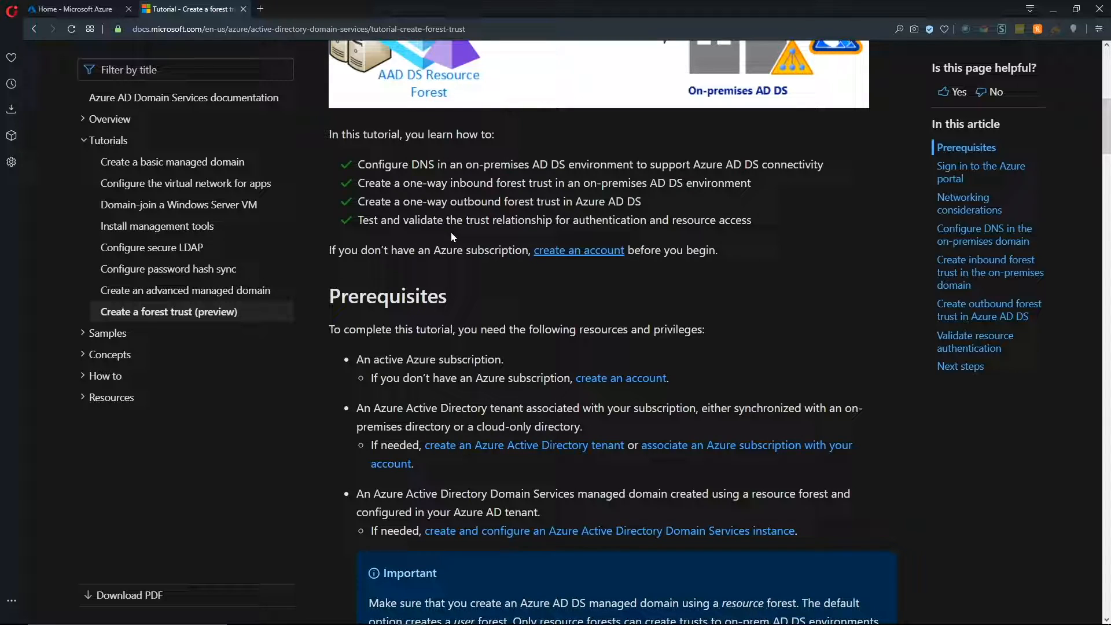
drag(380, 164, 560, 164)
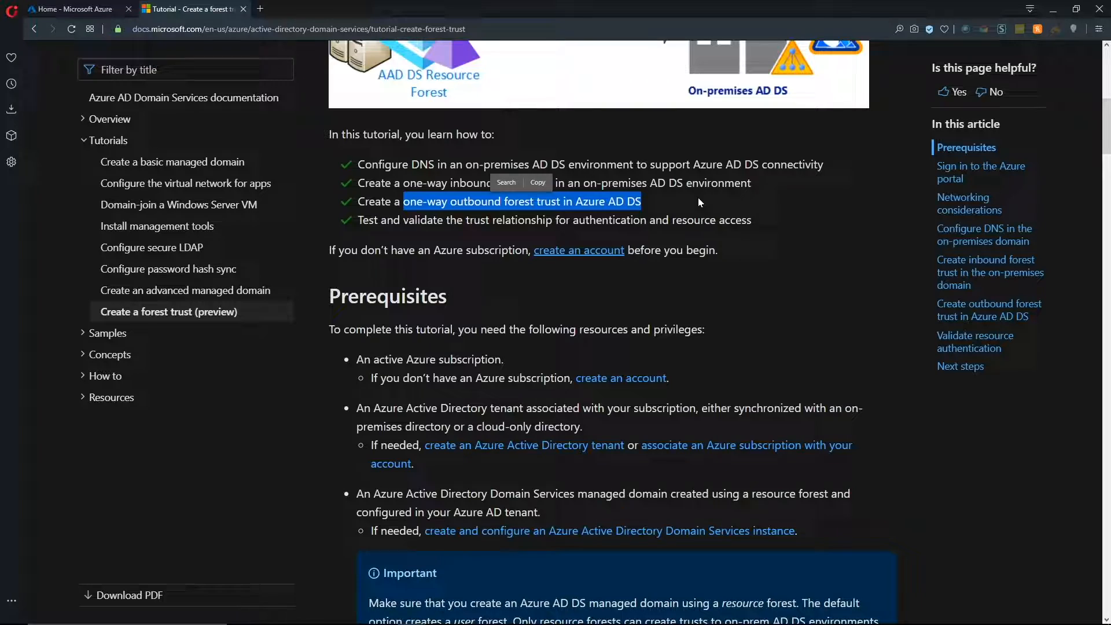
click(752, 246)
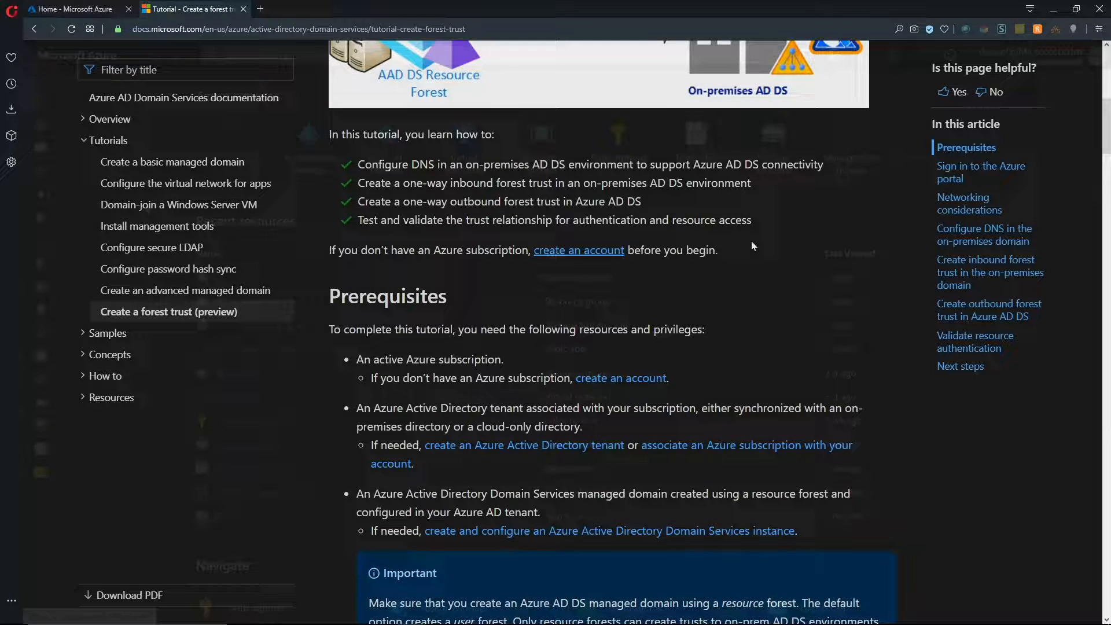
- Return to the Azure portal and view the empty Azure AD Domain Services list
click(76, 9)
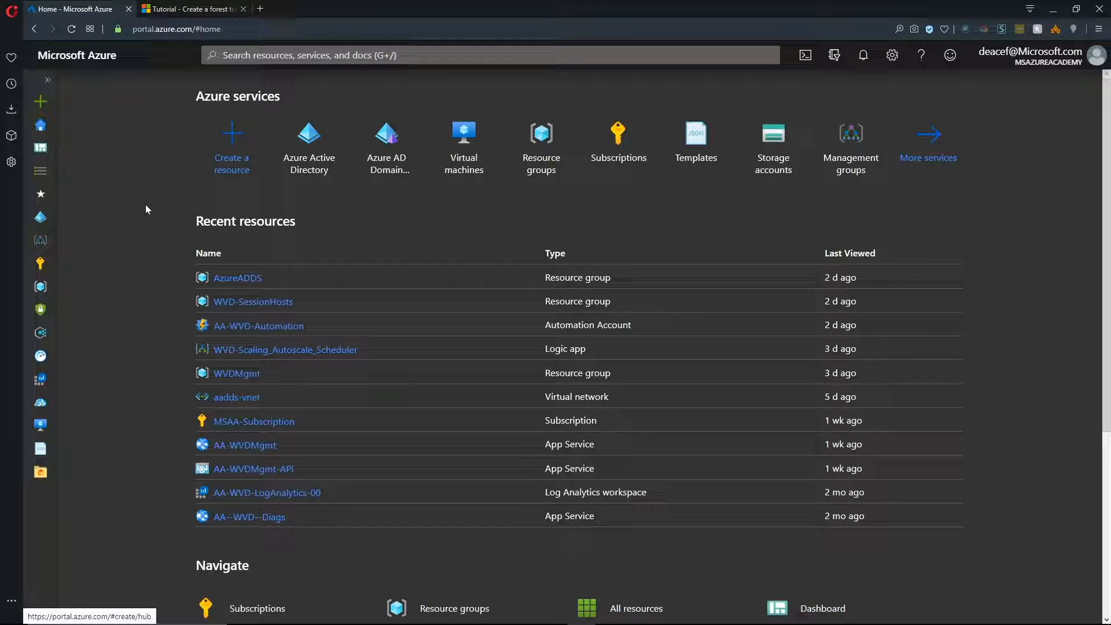
mouse_move(381, 228)
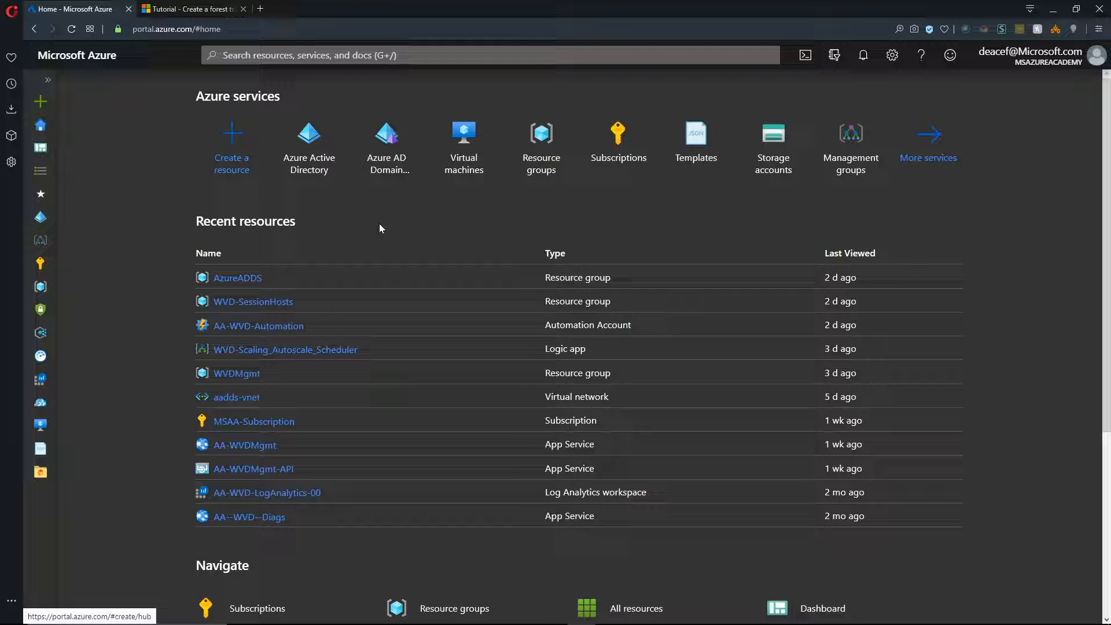
mouse_move(386, 141)
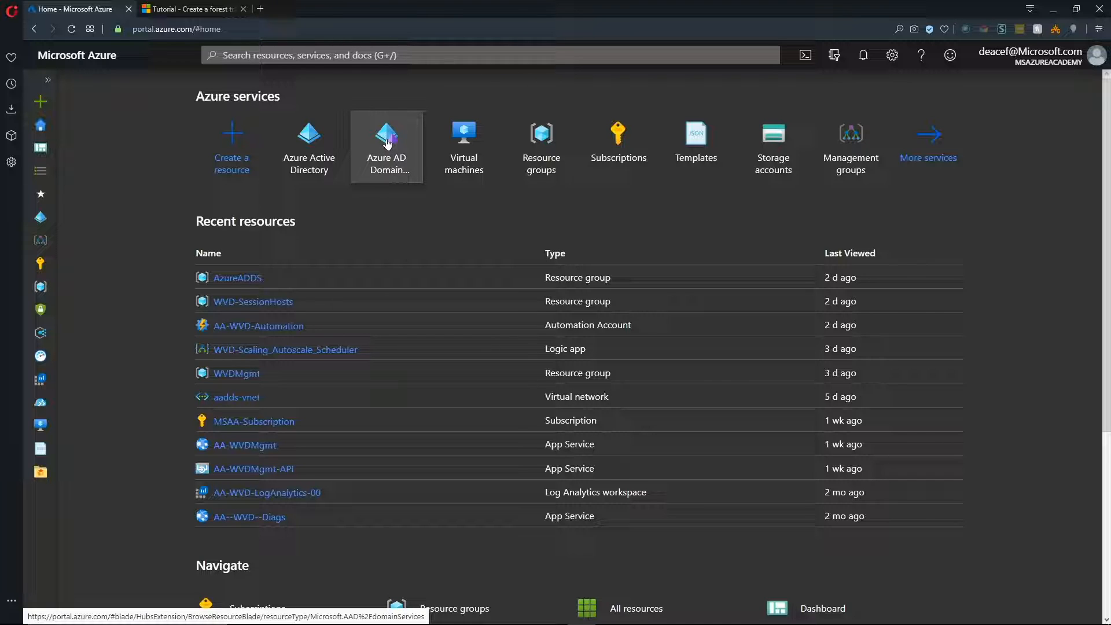
click(387, 141)
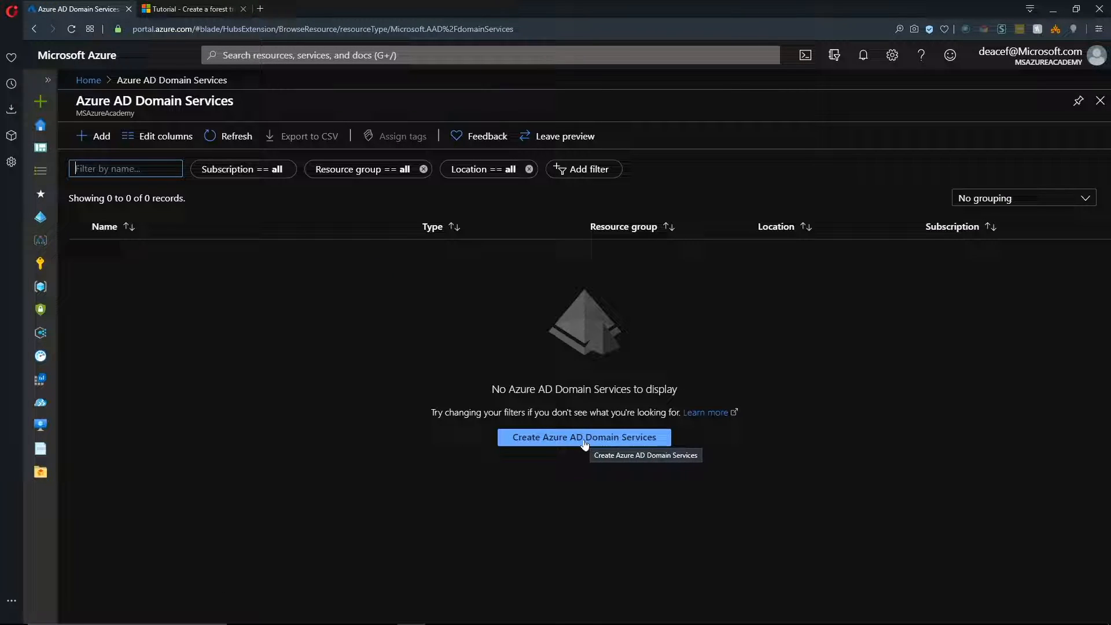
- Start a managed domain AADDS.MSAzureAcademy.com as a Resource (preview) forest on aadds-vnet
click(583, 437)
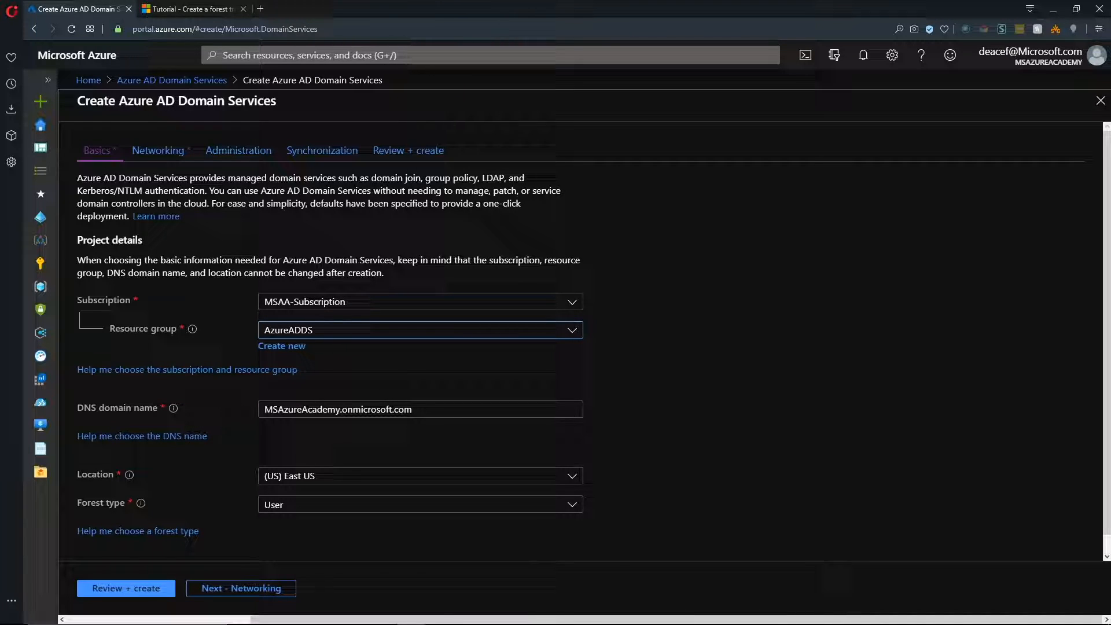
click(414, 330)
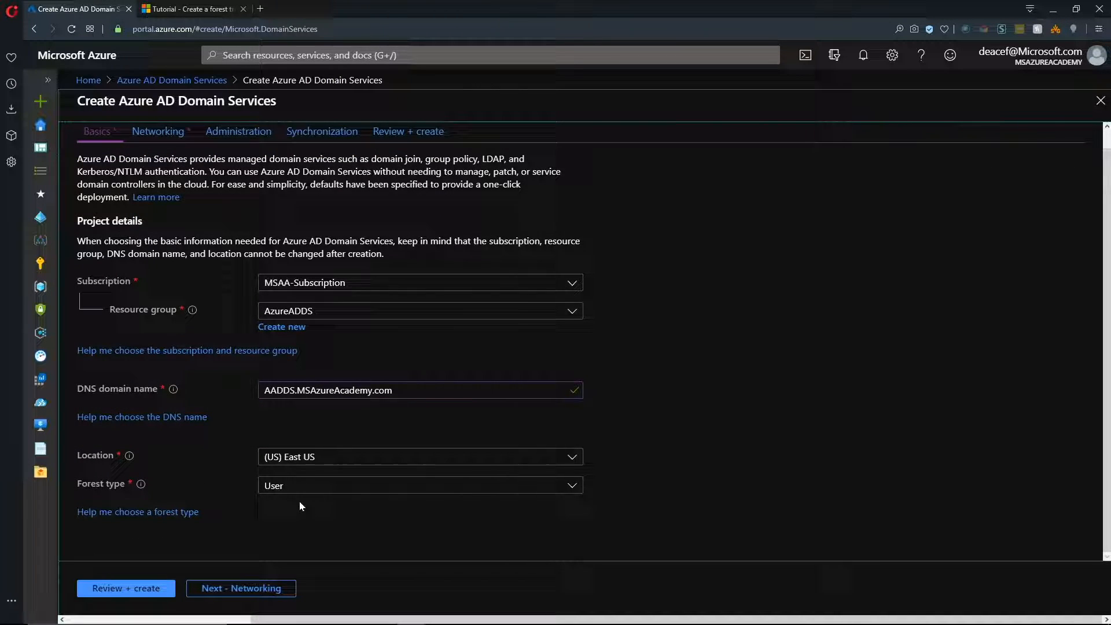
mouse_move(285, 491)
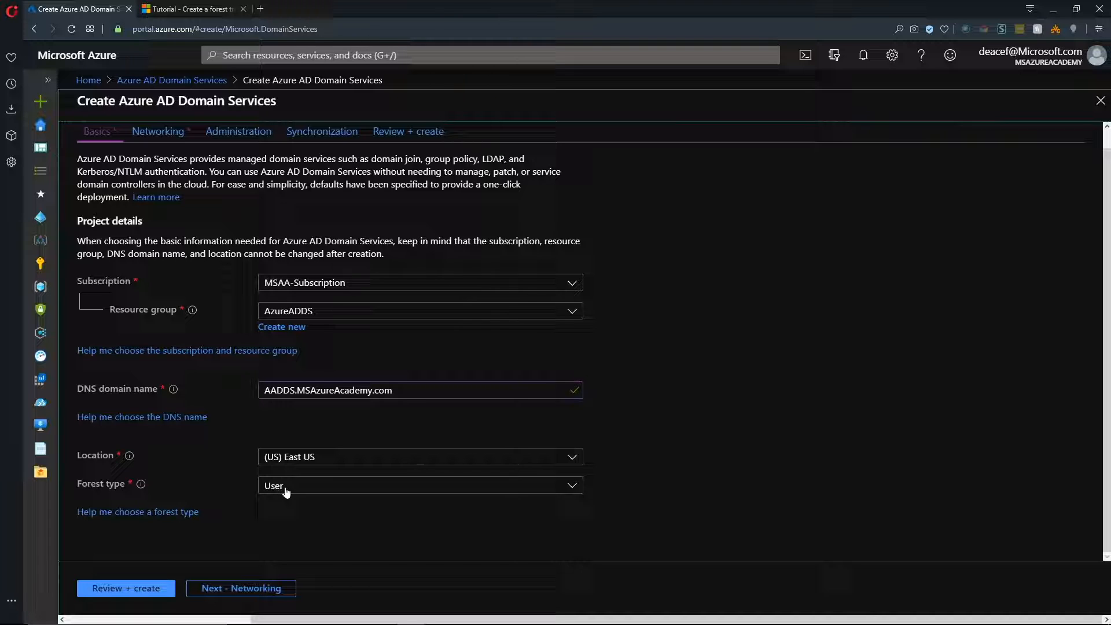
click(421, 485)
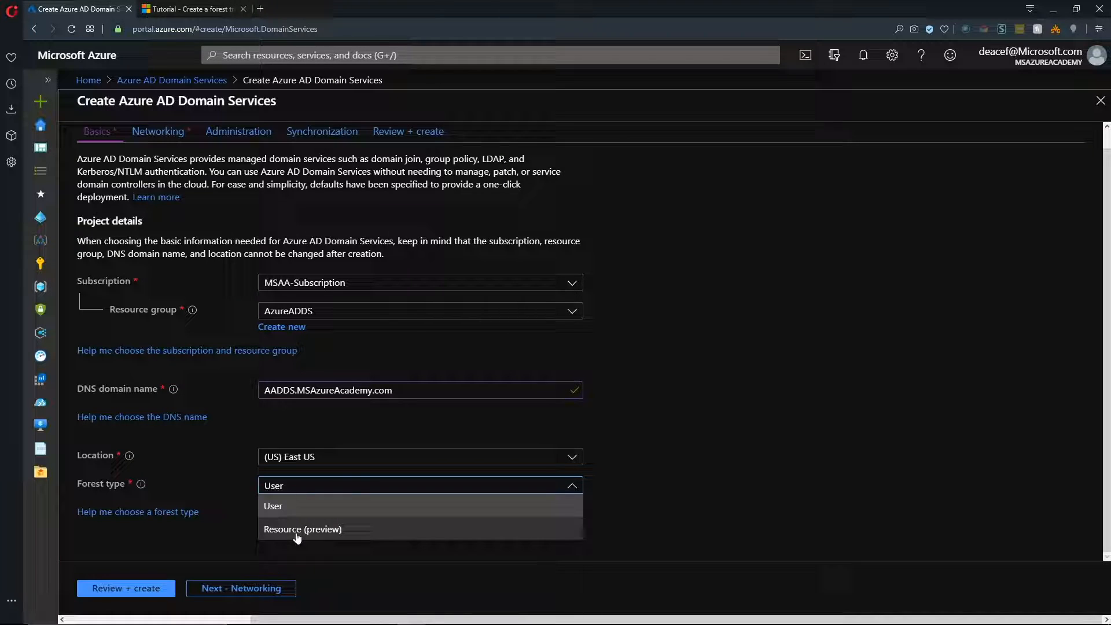
click(303, 531)
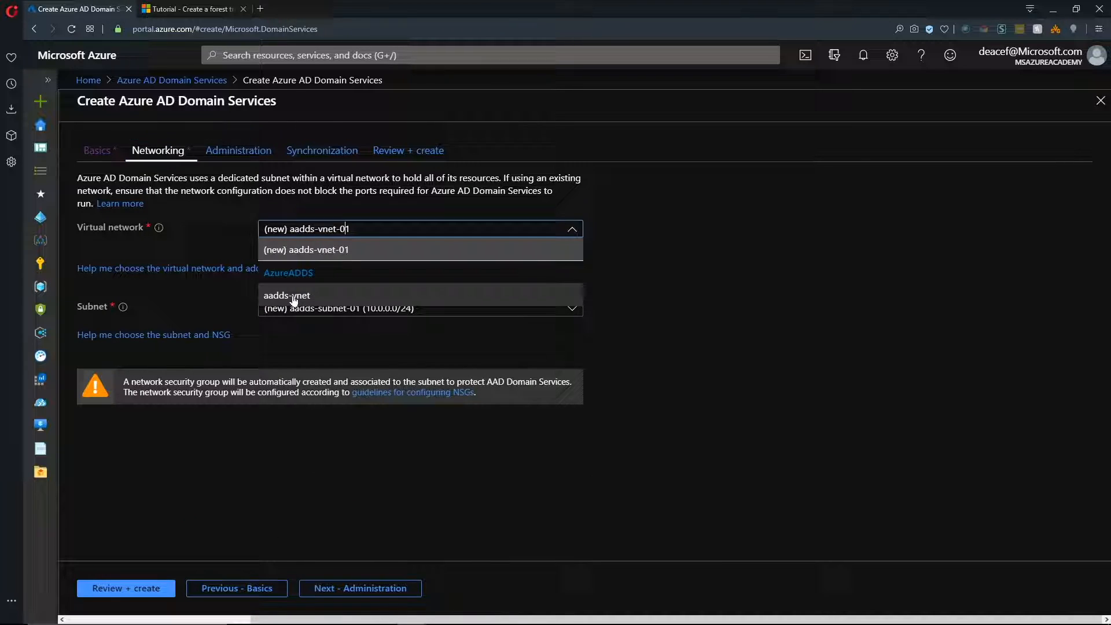
click(287, 296)
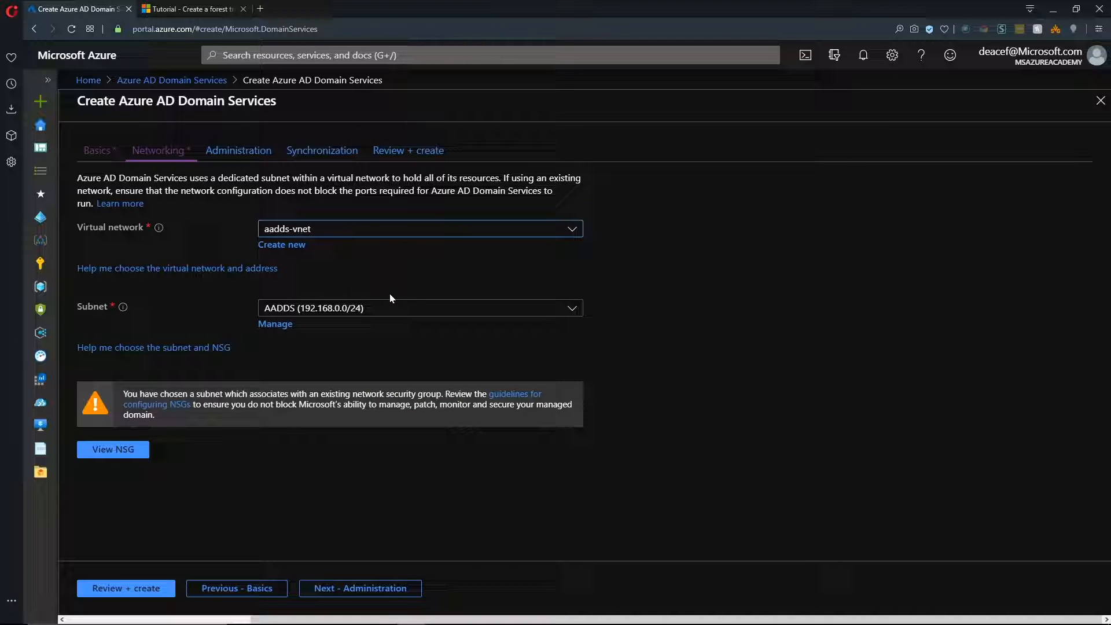
- Move to the Administration step showing both administrator notification groups checked
click(359, 588)
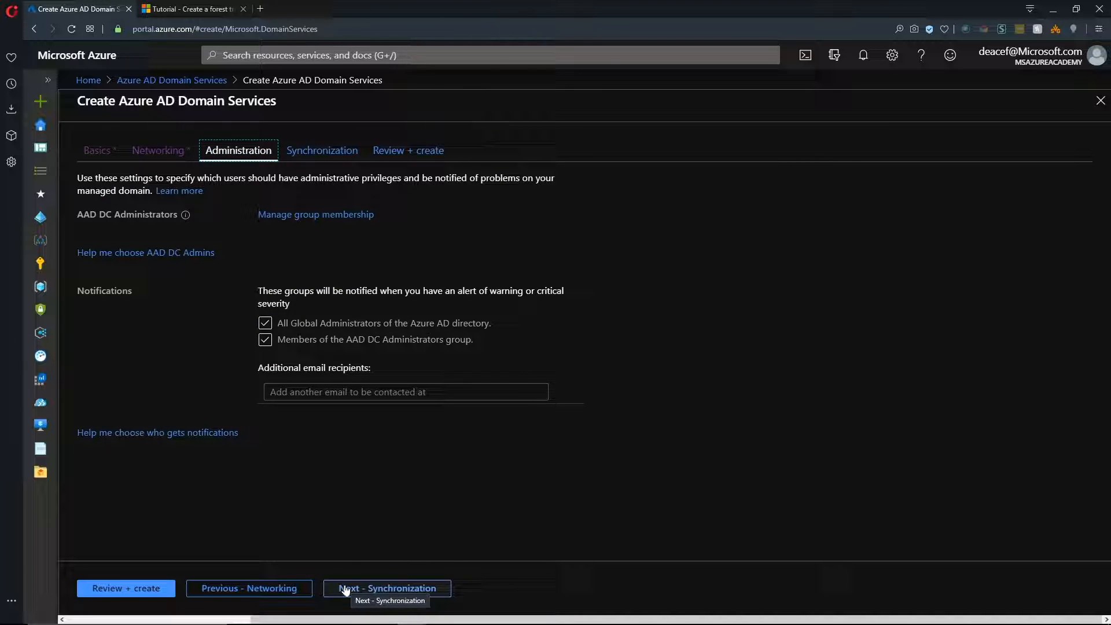
mouse_move(308, 387)
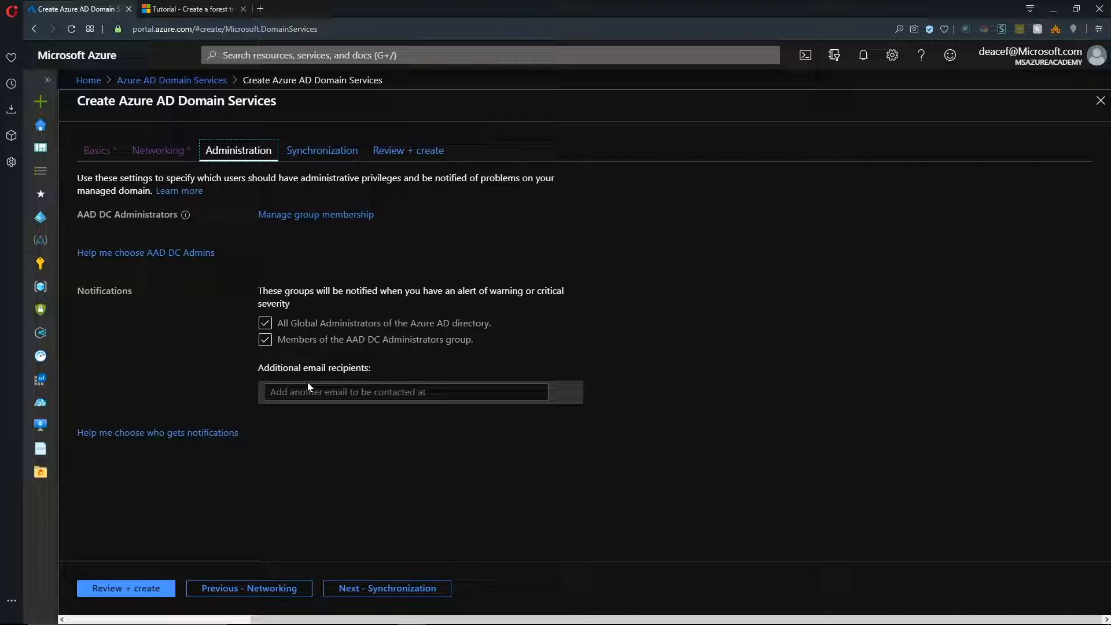
mouse_move(306, 466)
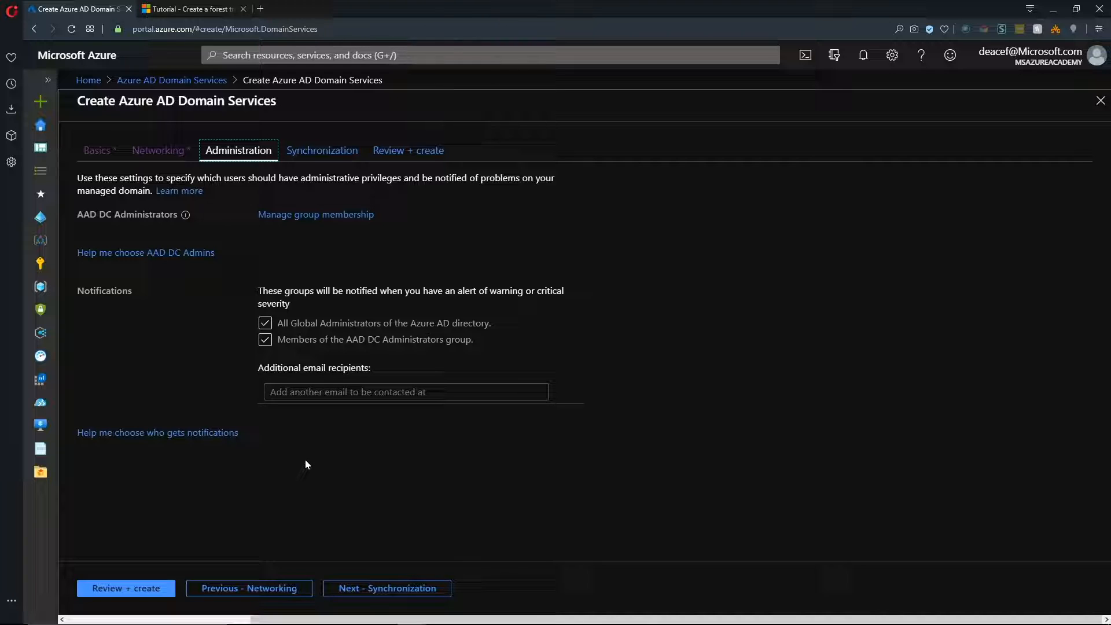
mouse_move(359, 414)
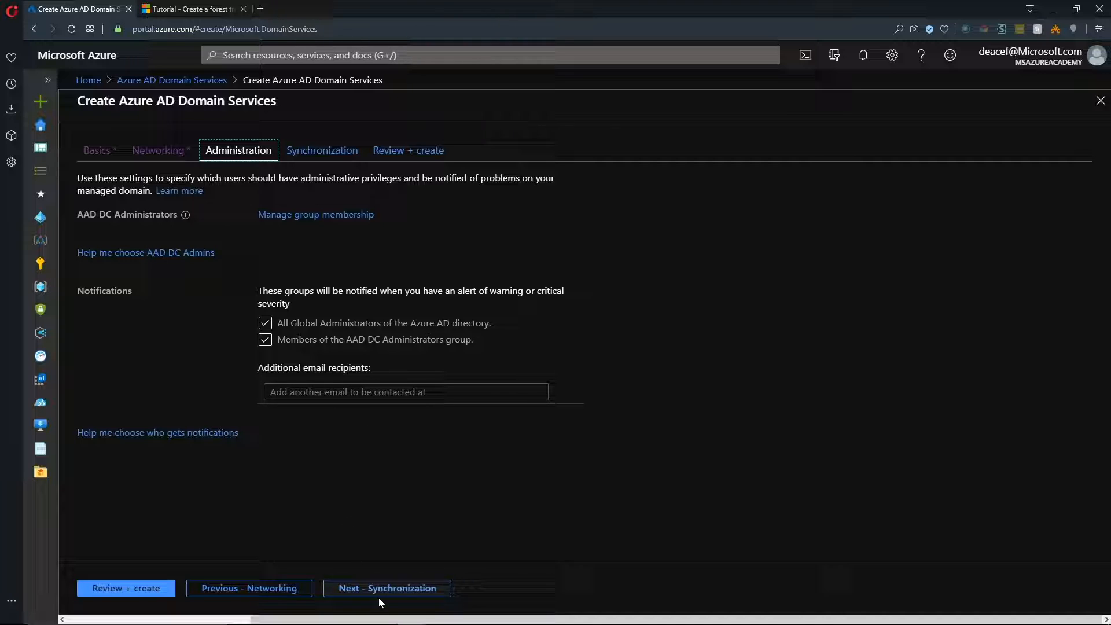
- Choose Scoped synchronization and check the AAD DC Administrators group
click(387, 589)
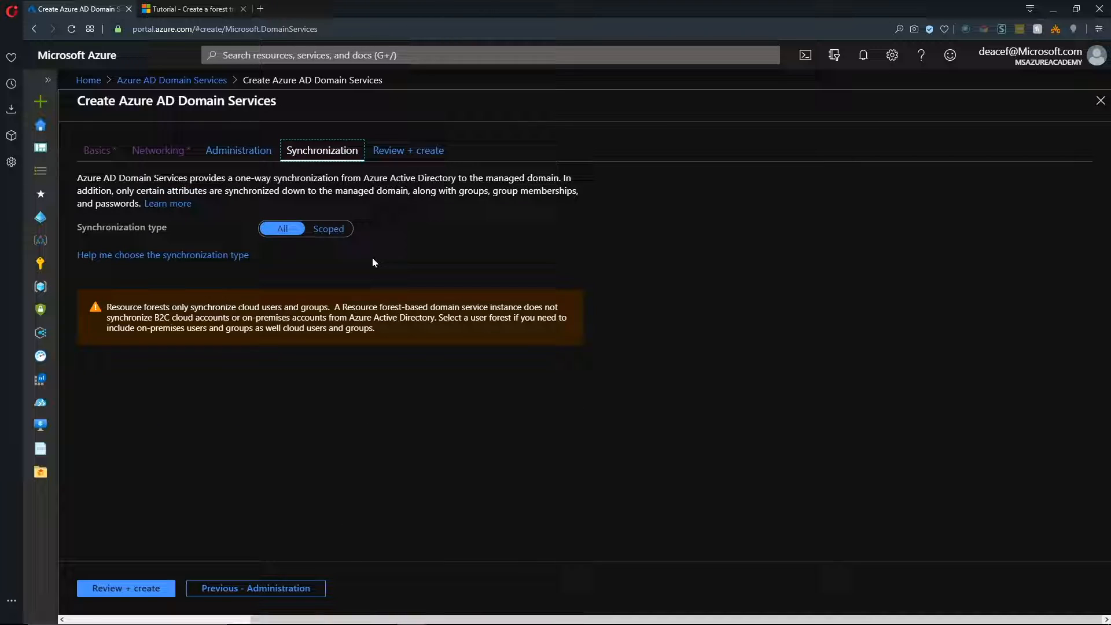
click(329, 228)
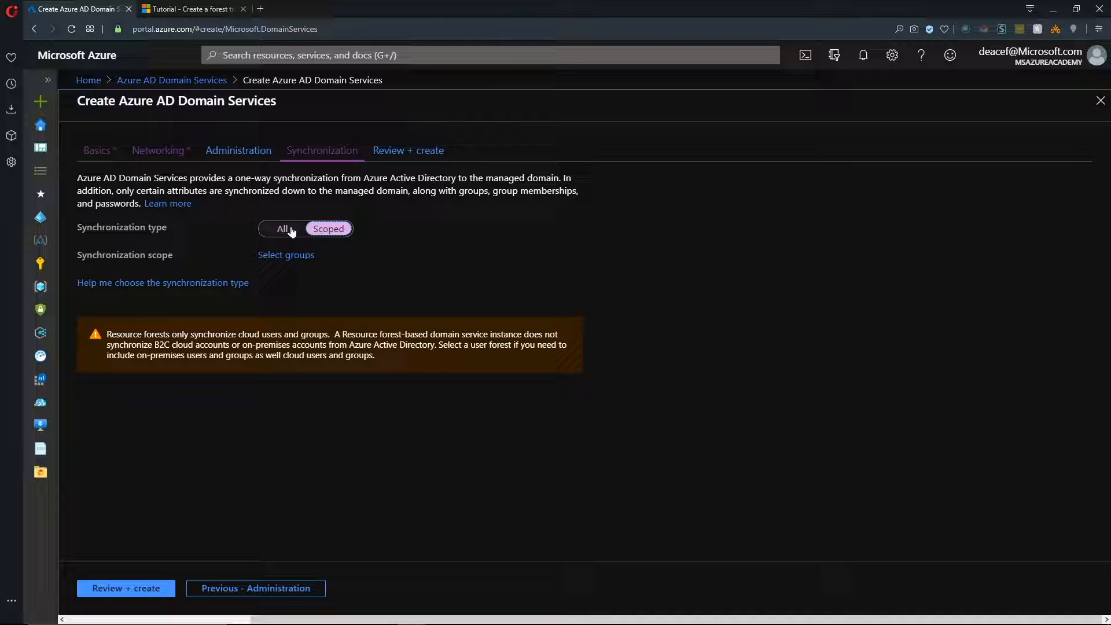
mouse_move(311, 252)
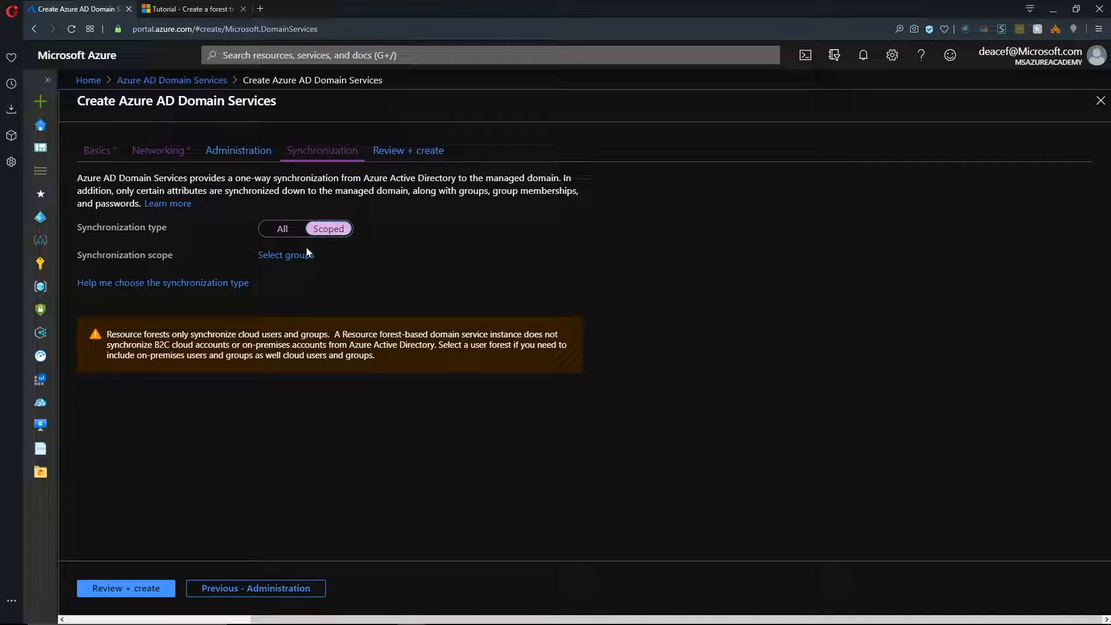
click(285, 255)
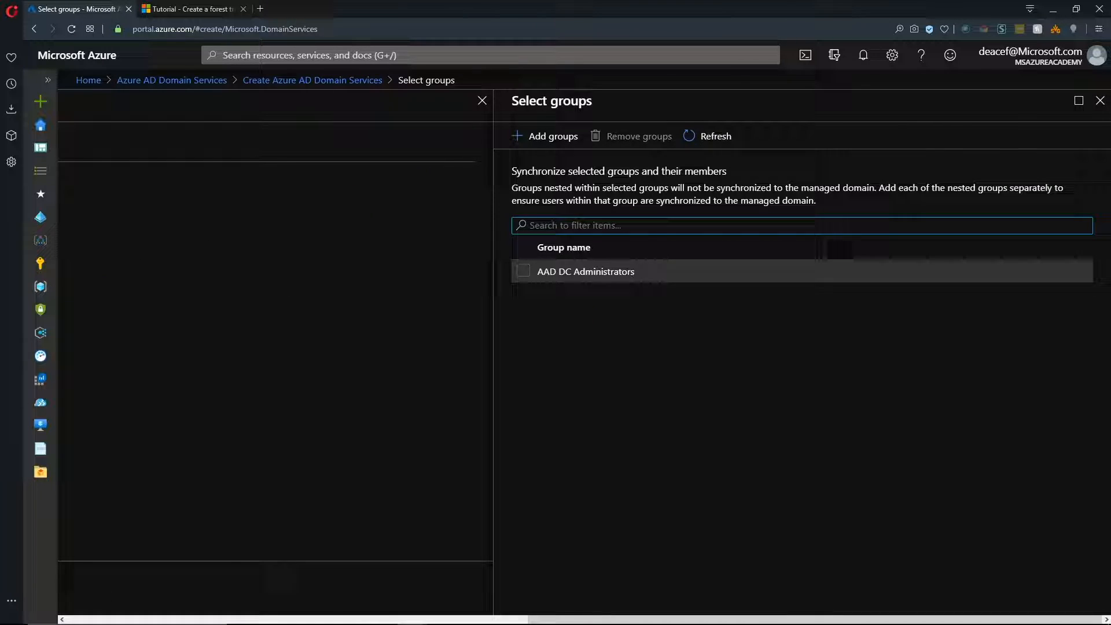
mouse_move(563, 292)
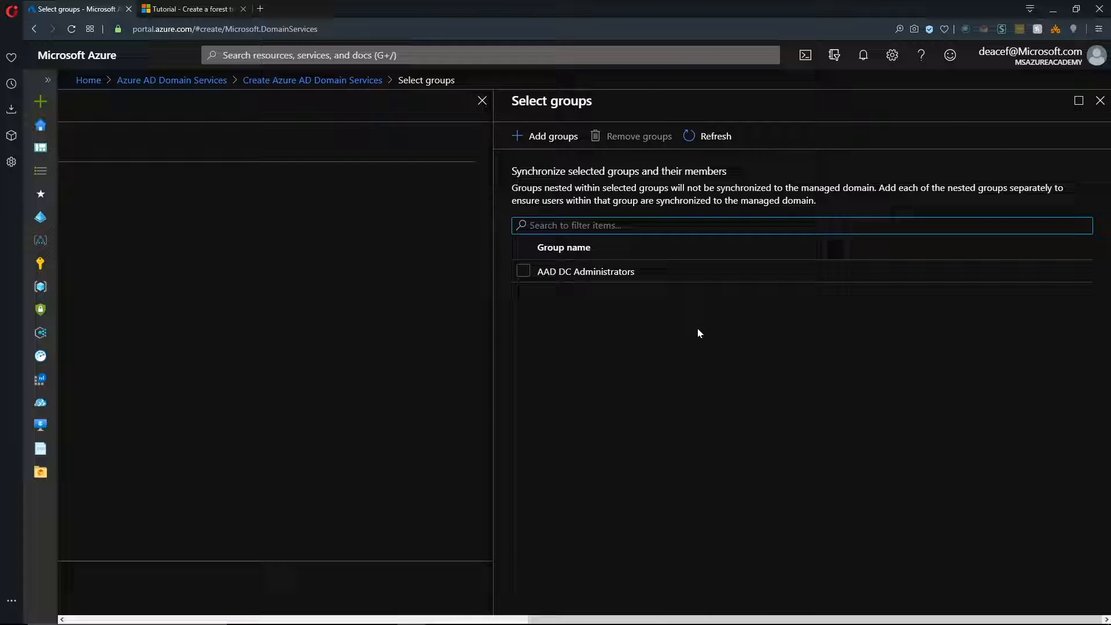
click(523, 271)
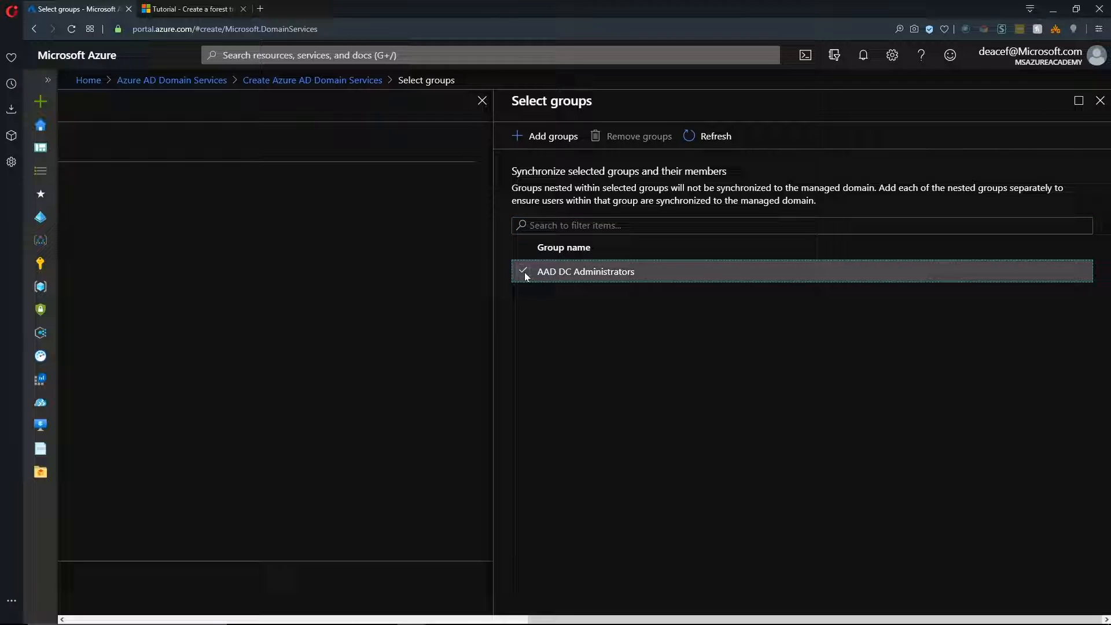
mouse_move(595, 282)
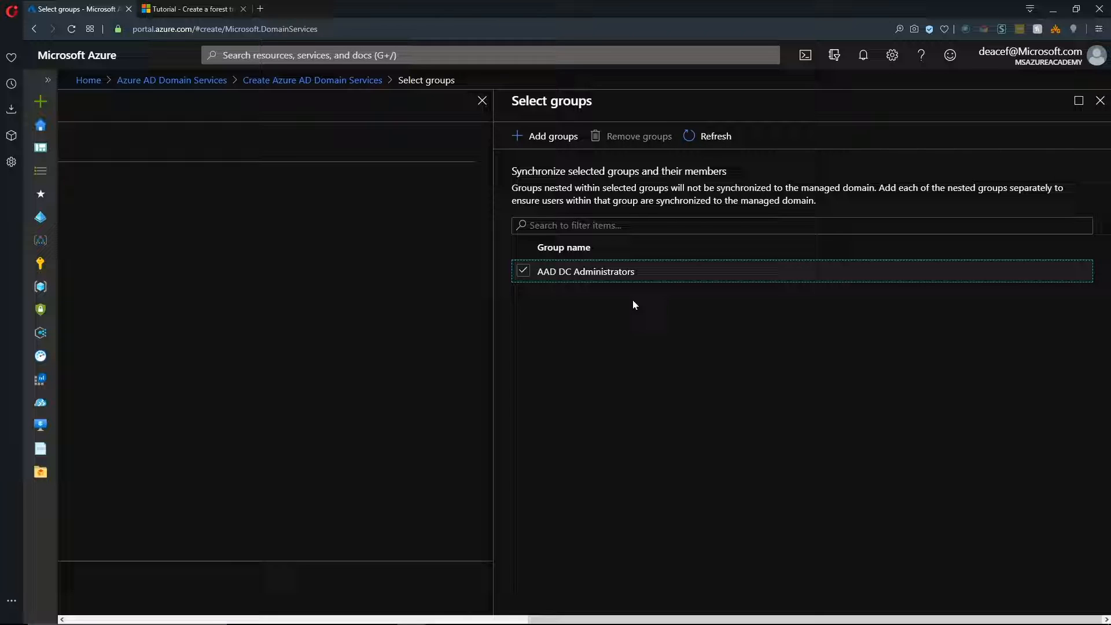
- Add the Admins and WVD Users groups to the synchronization scope
click(544, 137)
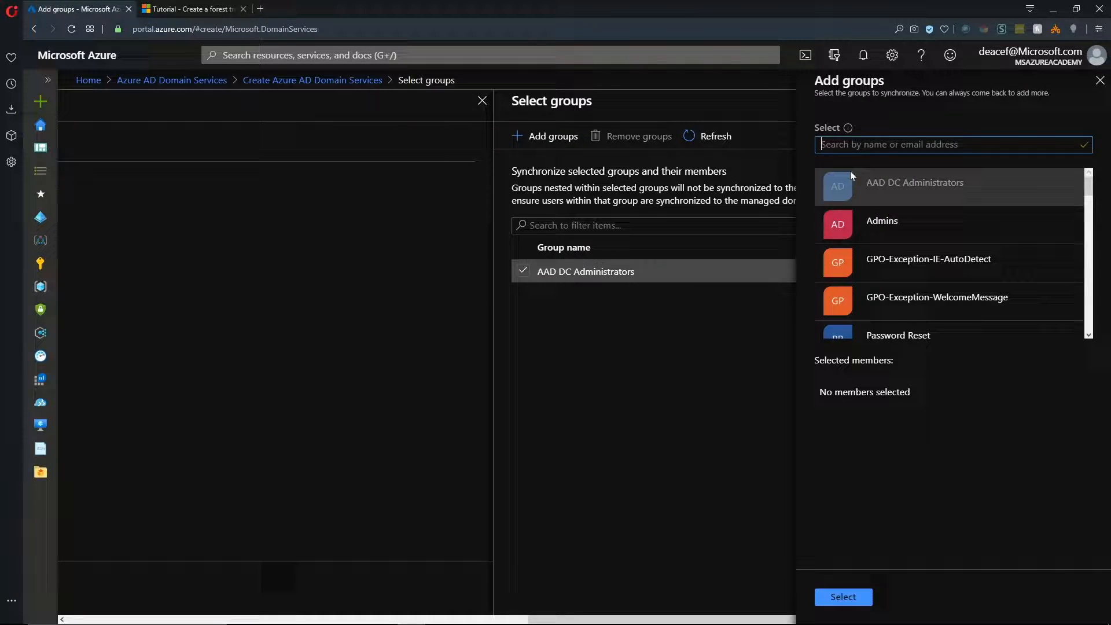
click(882, 220)
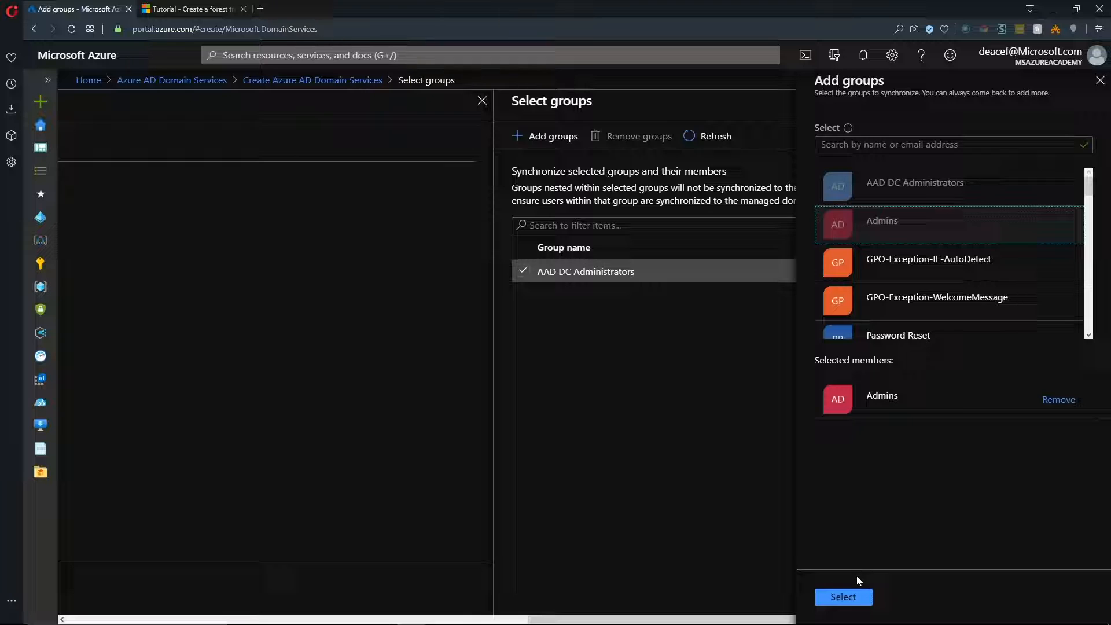
click(843, 597)
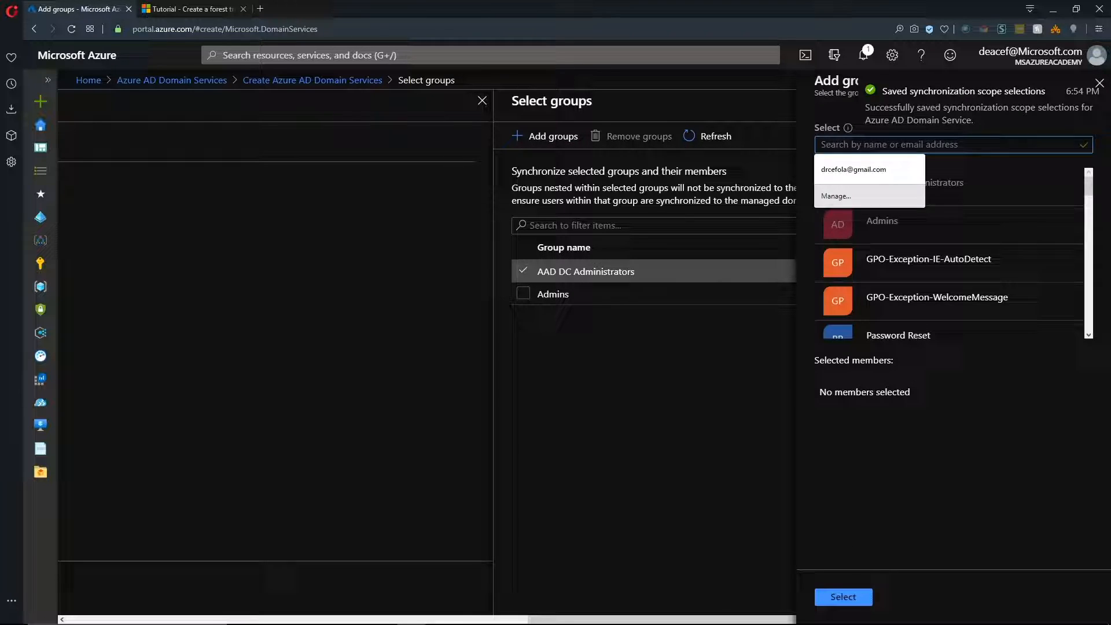
text(wvd)
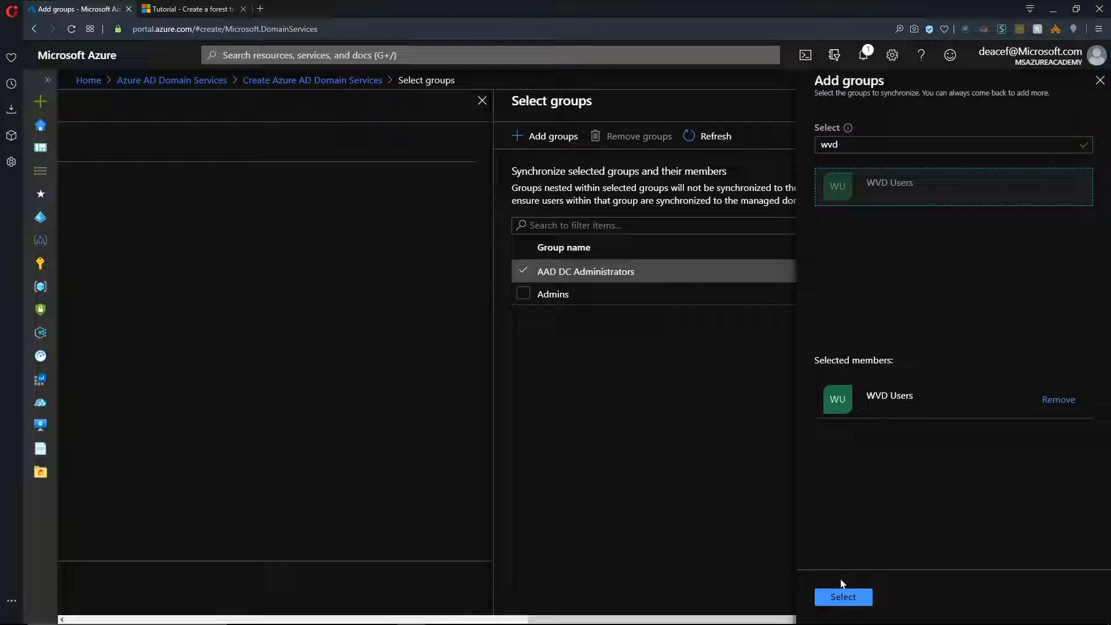
click(843, 597)
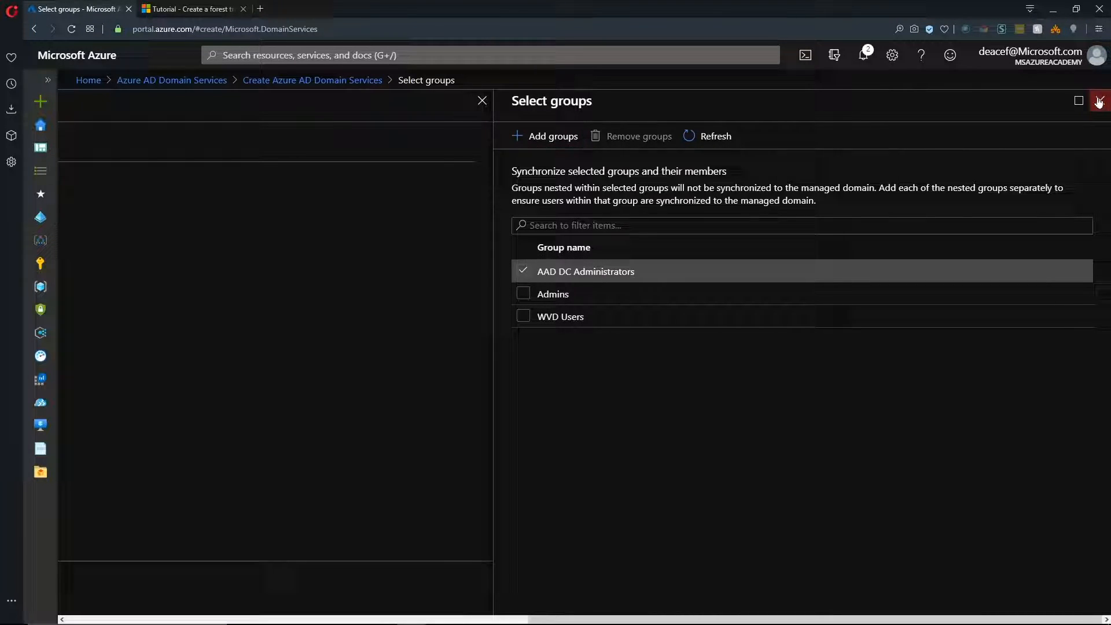
click(1100, 101)
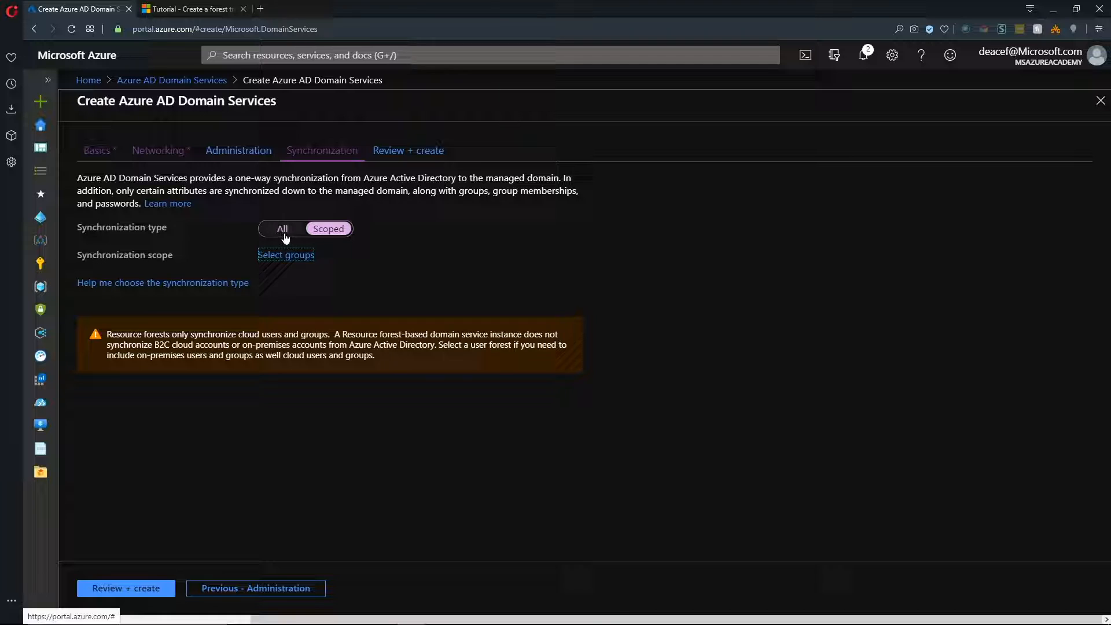
- Revert synchronization to all users and groups, create the managed domain and confirm the 'You should know' prompt
click(283, 228)
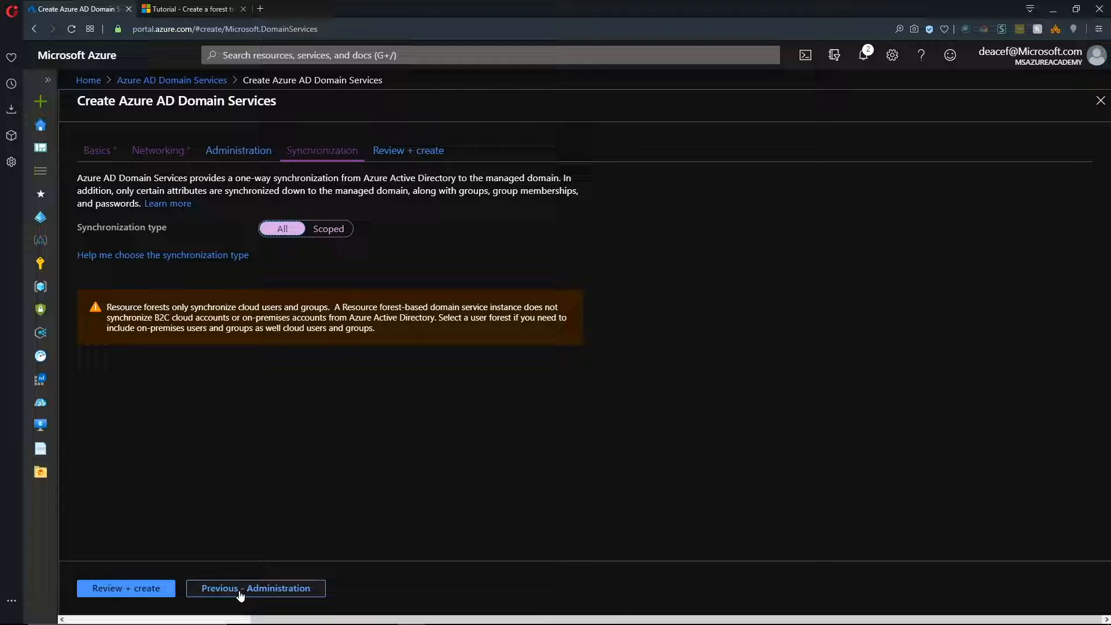
click(125, 588)
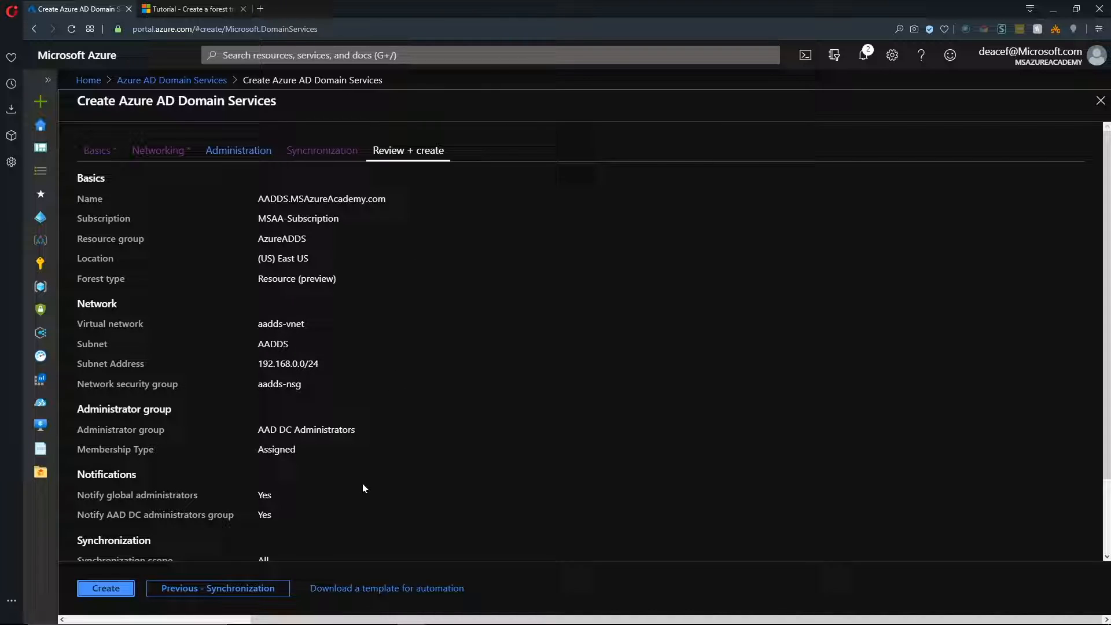
click(105, 588)
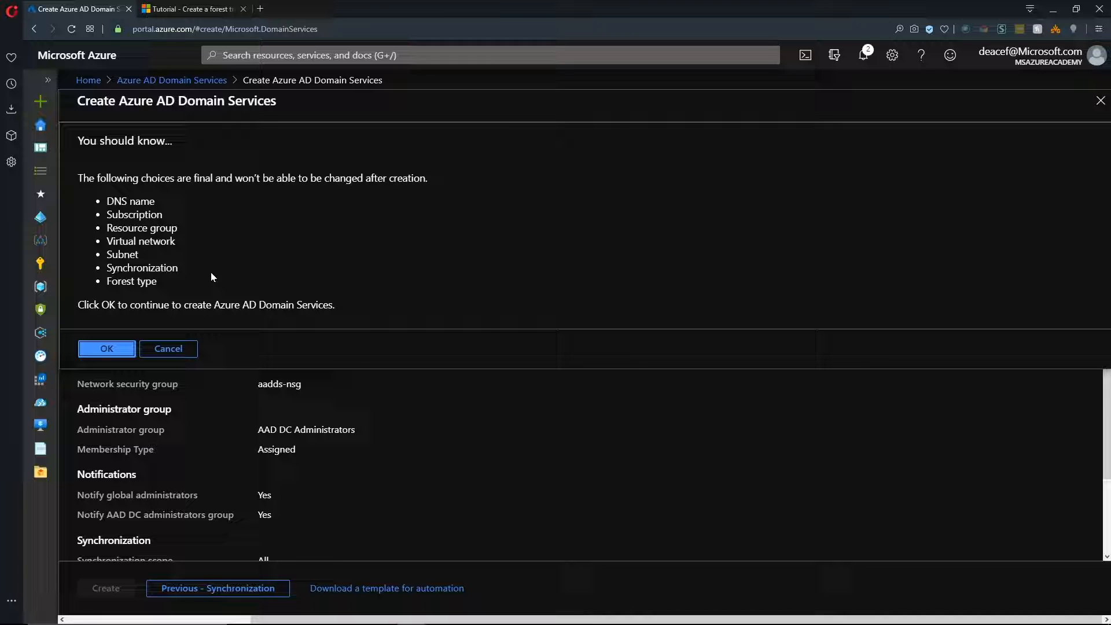
mouse_move(204, 263)
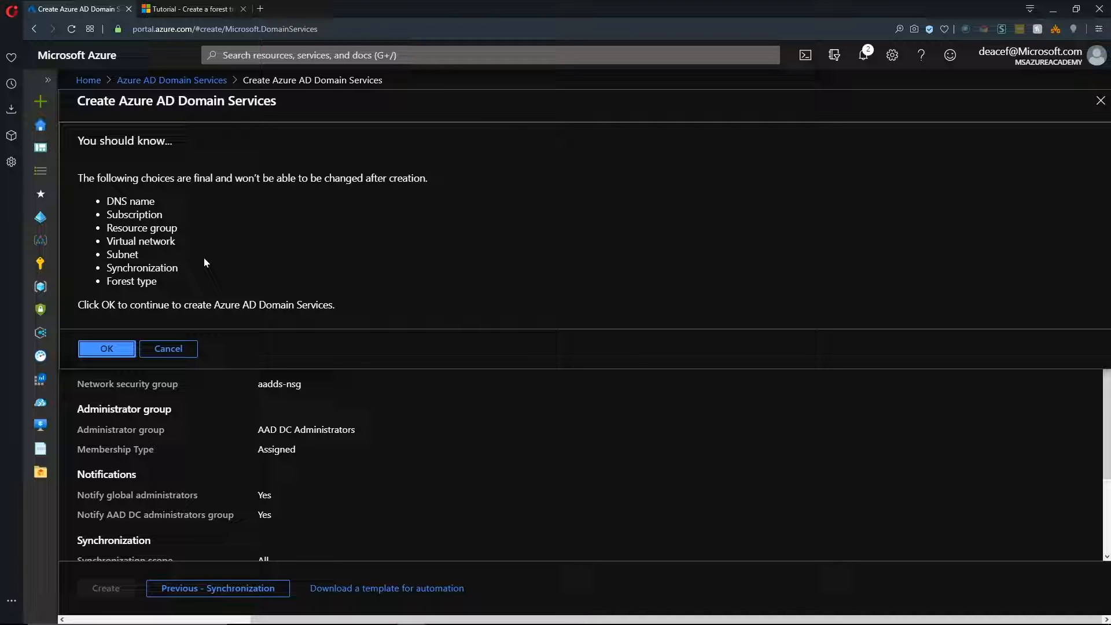
mouse_move(162, 204)
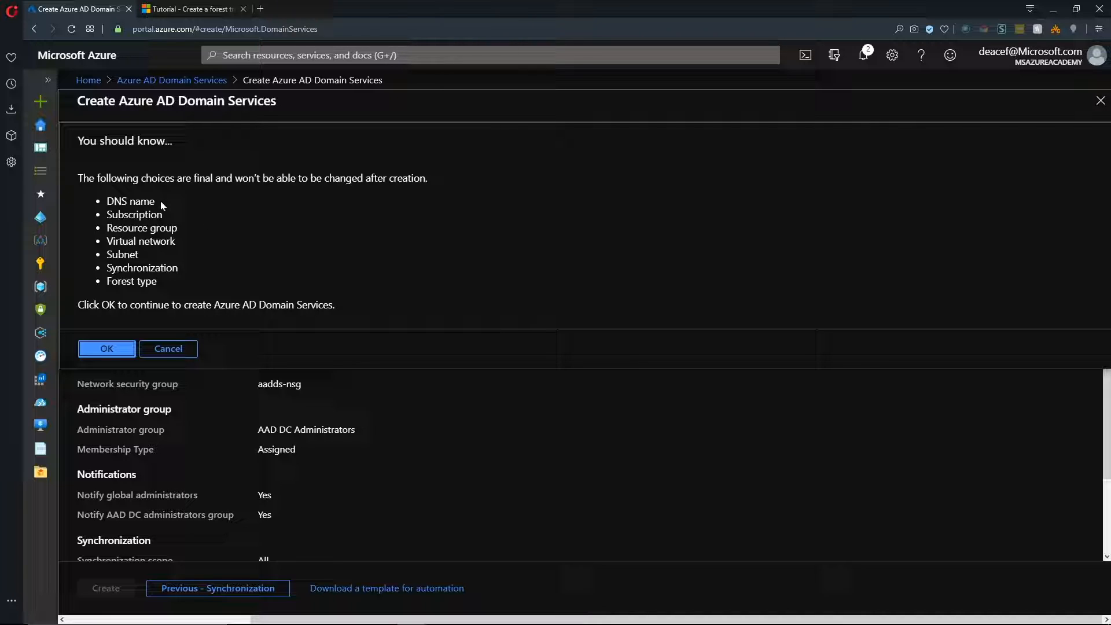
mouse_move(213, 289)
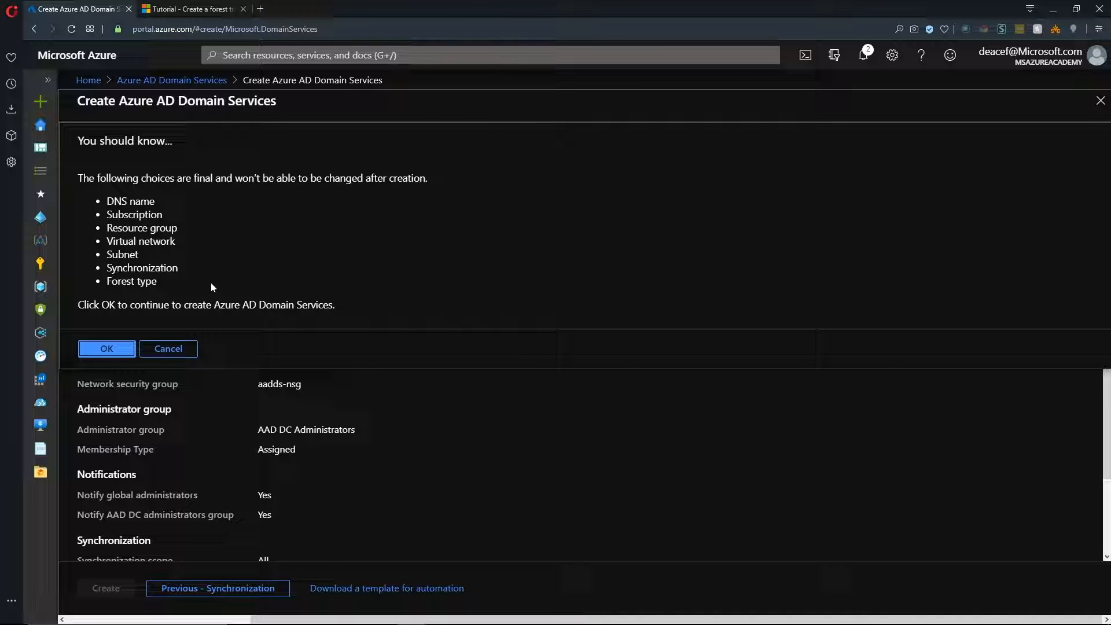
mouse_move(206, 286)
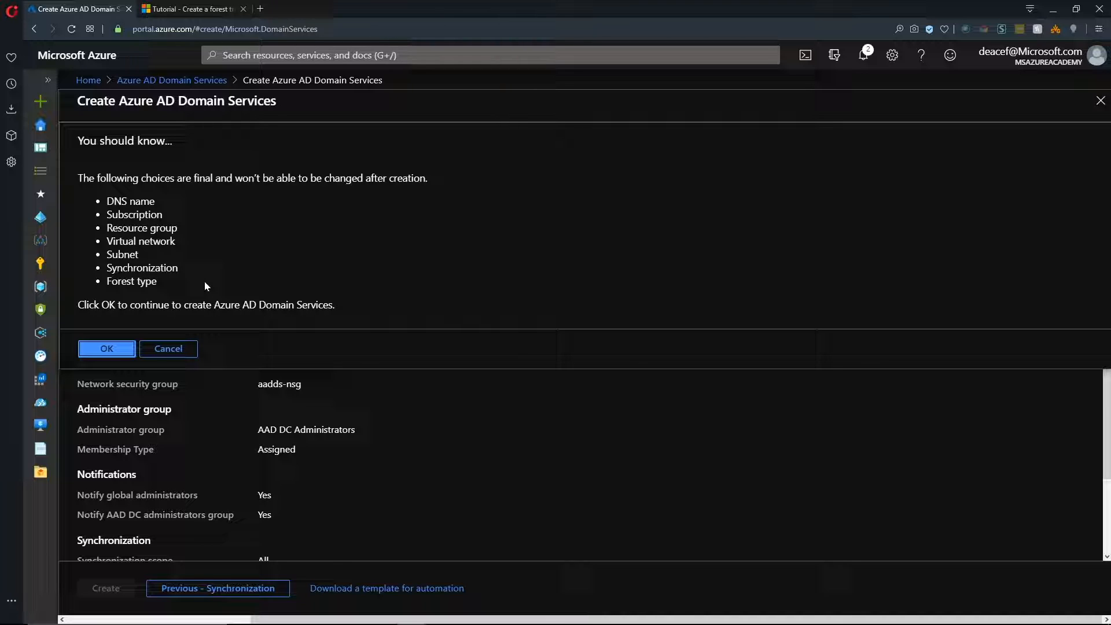
mouse_move(105, 348)
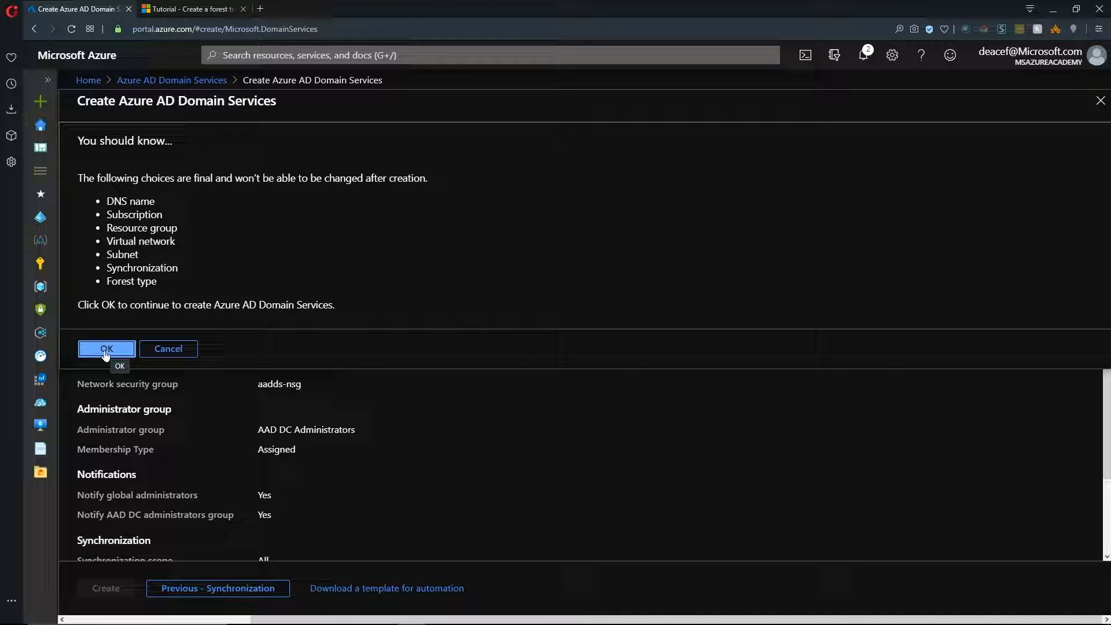
click(107, 348)
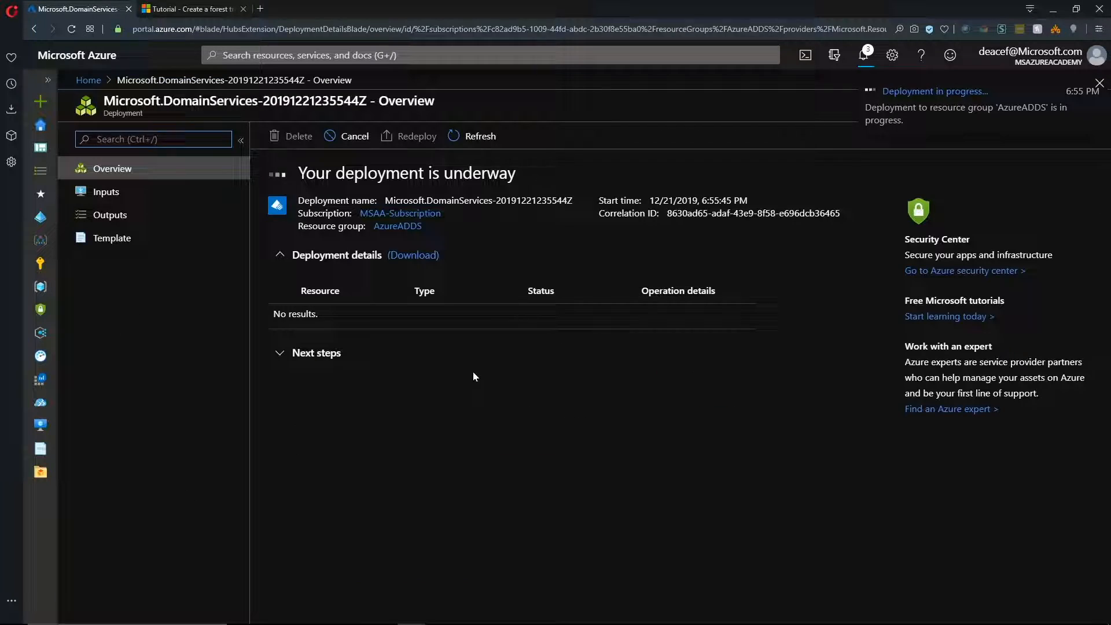
- Start a custom template deployment using the active-directory-new-domain quickstart template
click(1100, 83)
text(deploy)
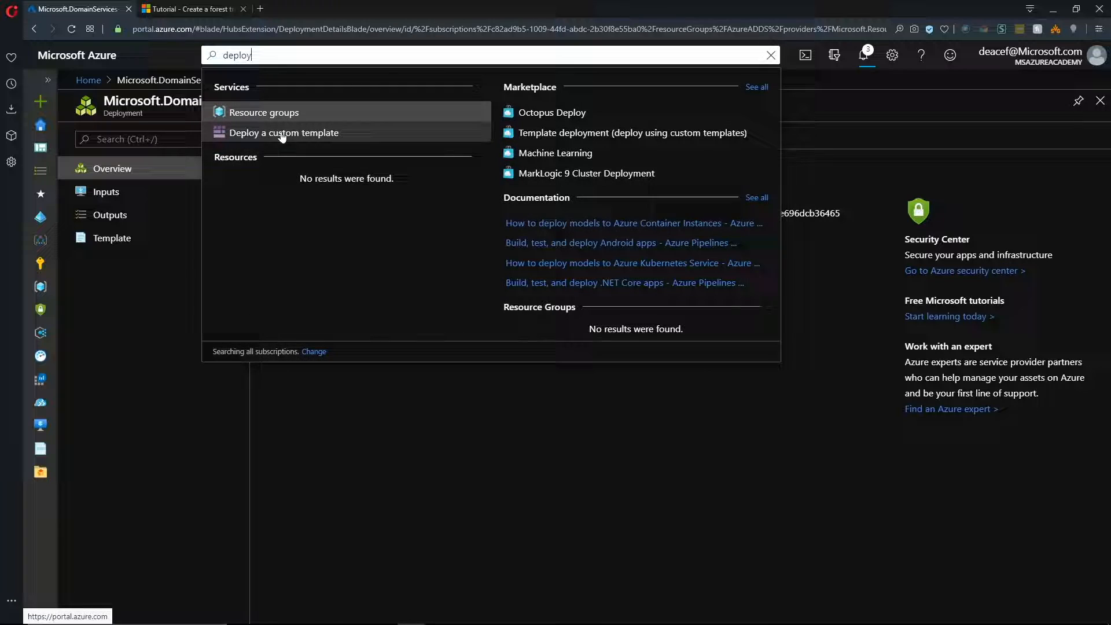
click(283, 132)
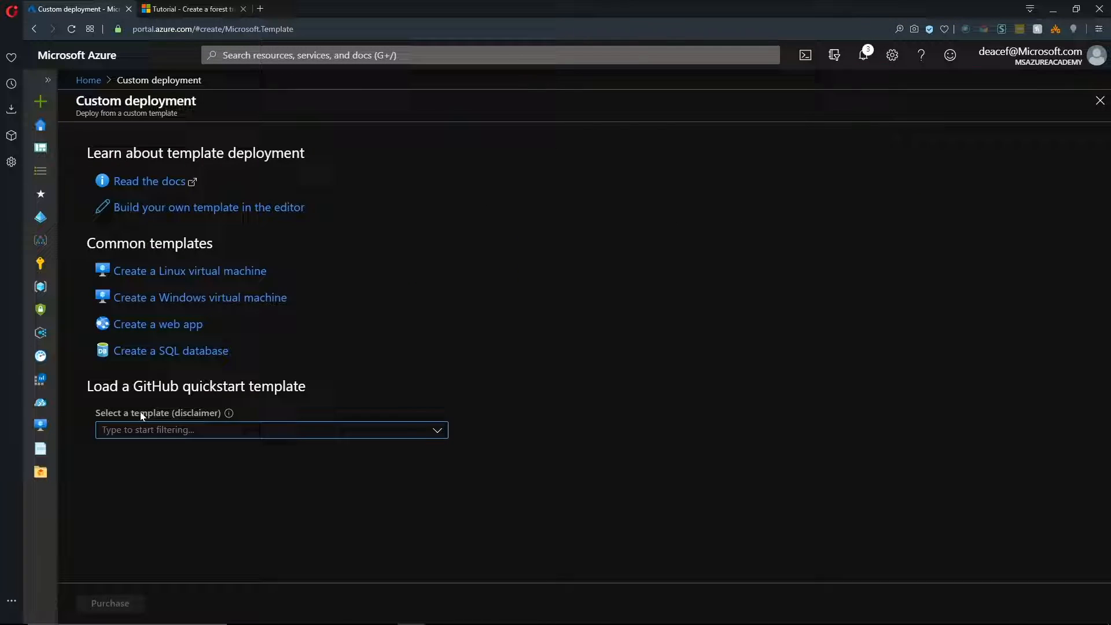
mouse_move(295, 418)
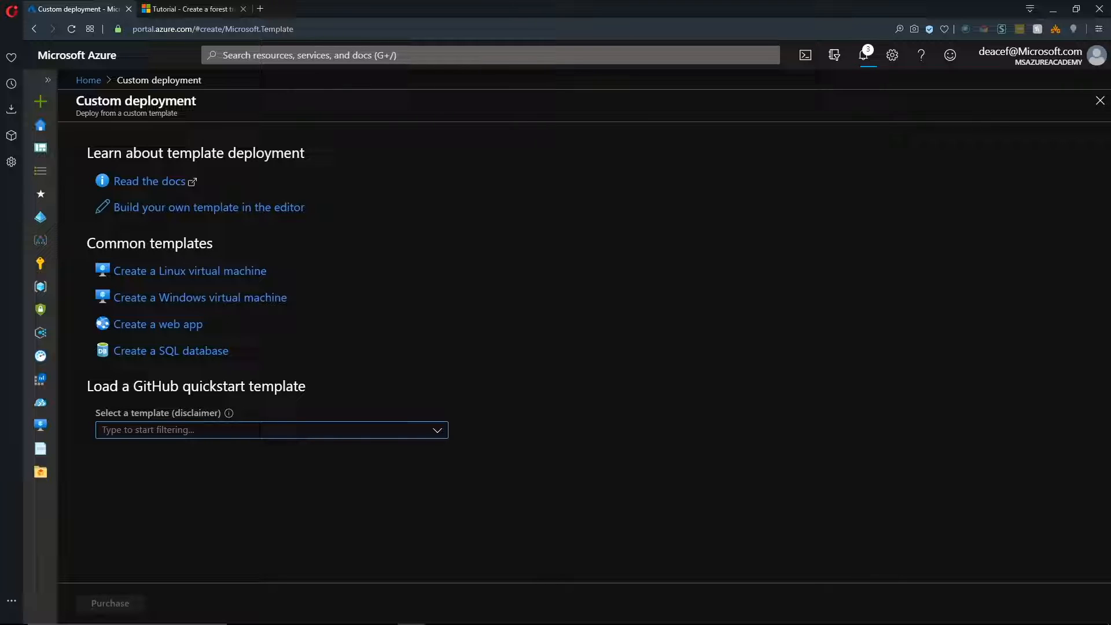
text(domain)
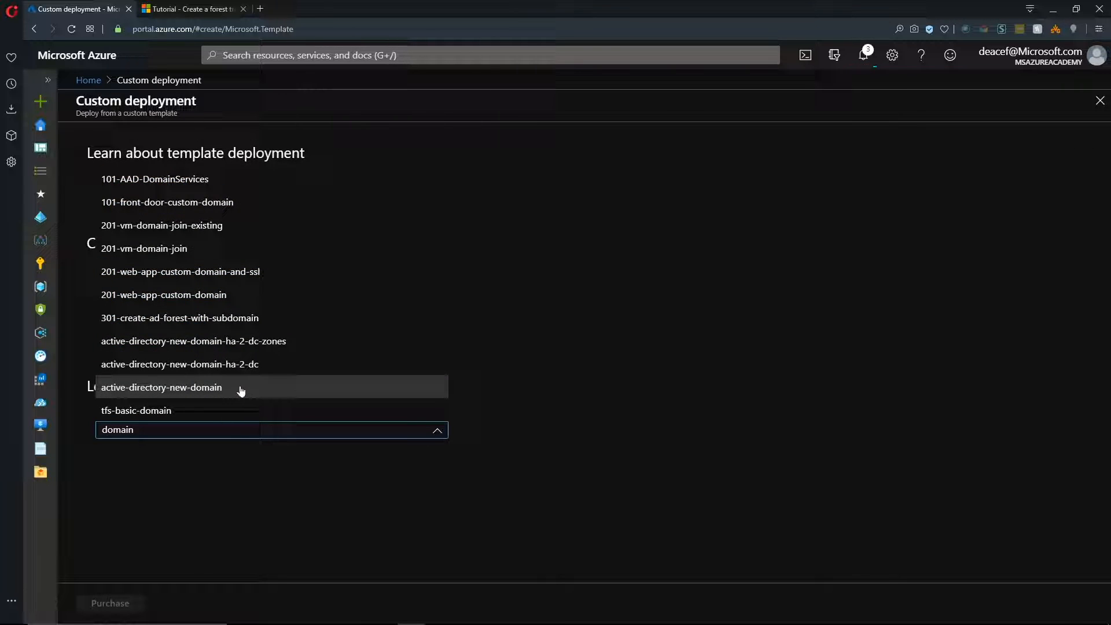
click(161, 387)
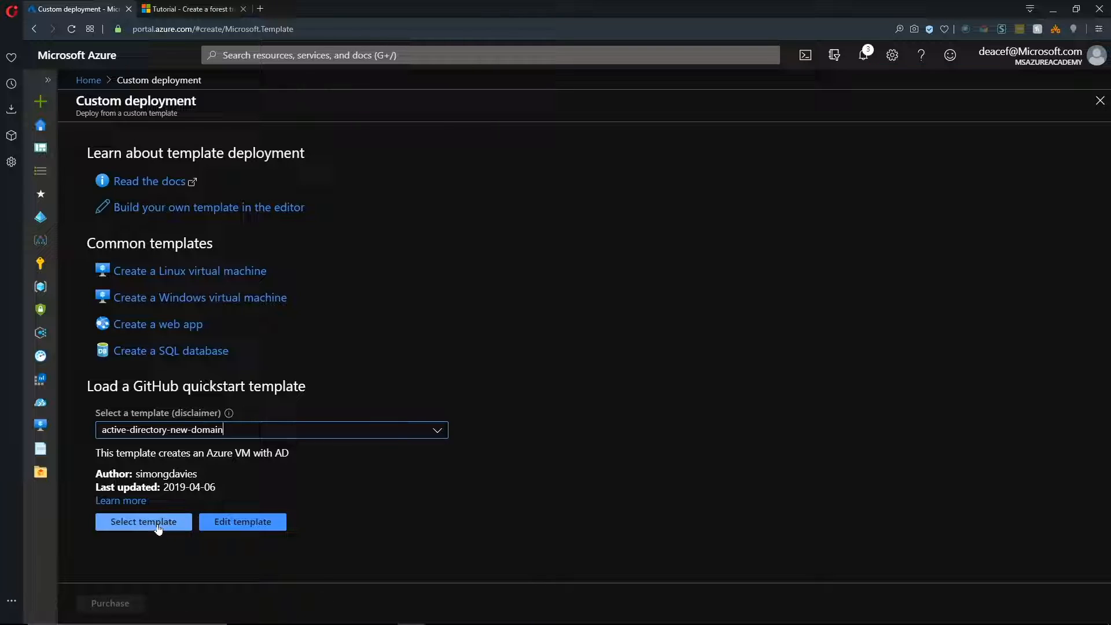
- Deploy the AD Forest VM into new resource group DomainControllers for OnPrem.MSAzureAcademy.com, accepting the terms
click(143, 522)
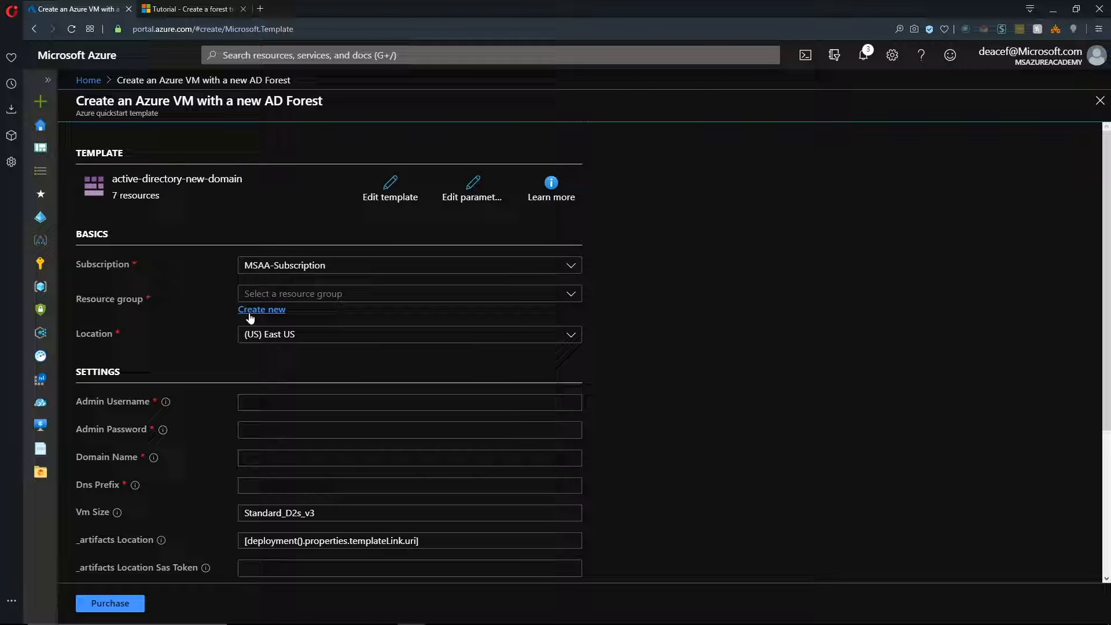
click(262, 309)
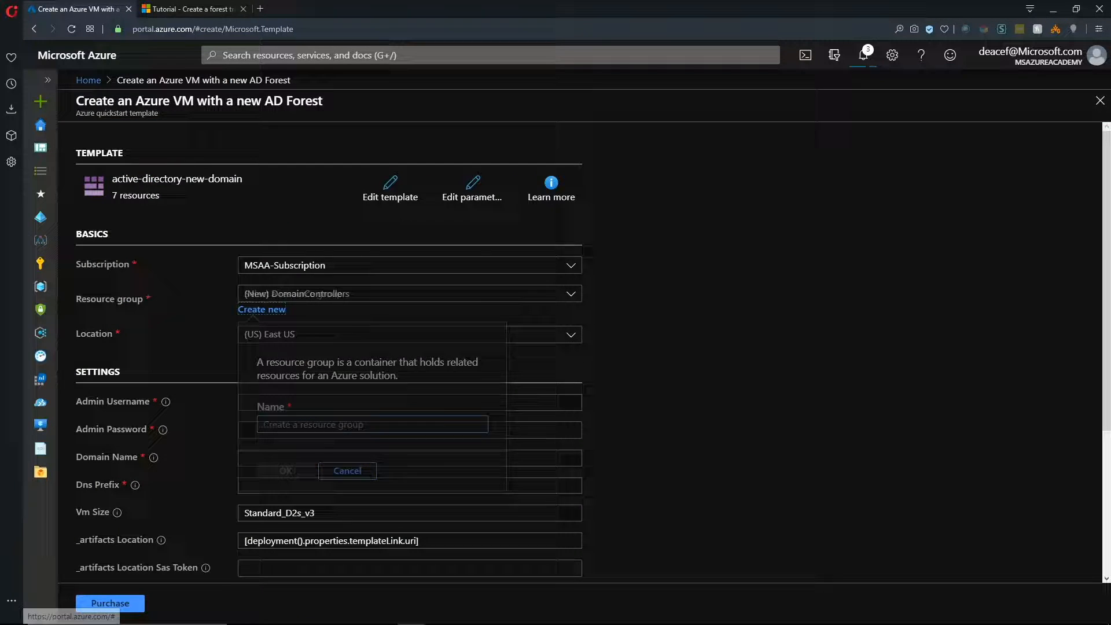
click(347, 470)
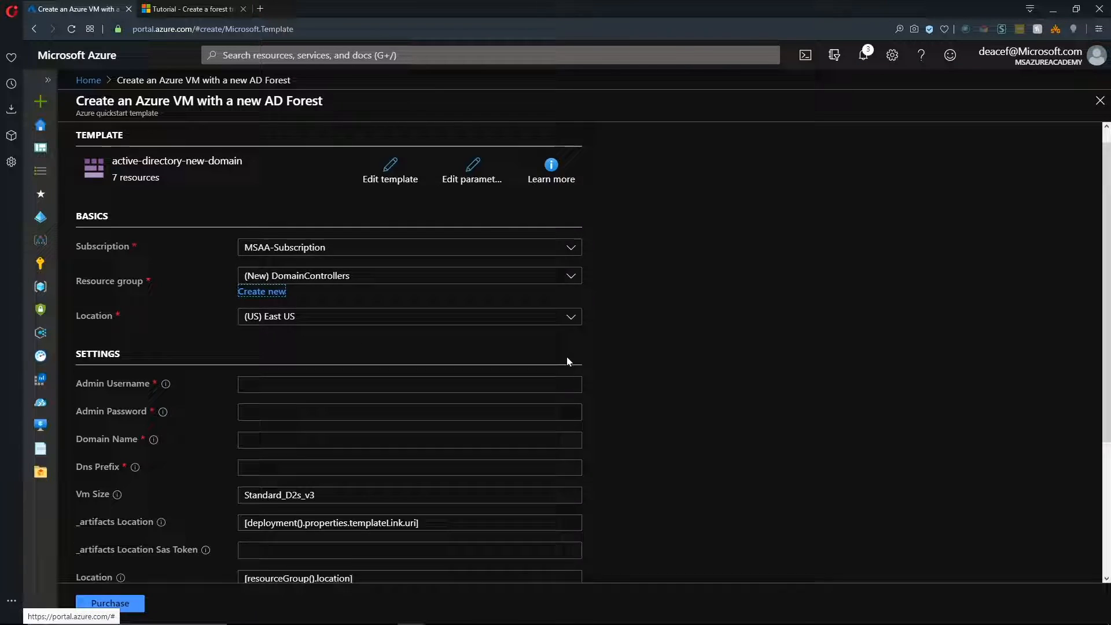
scroll(down, 3)
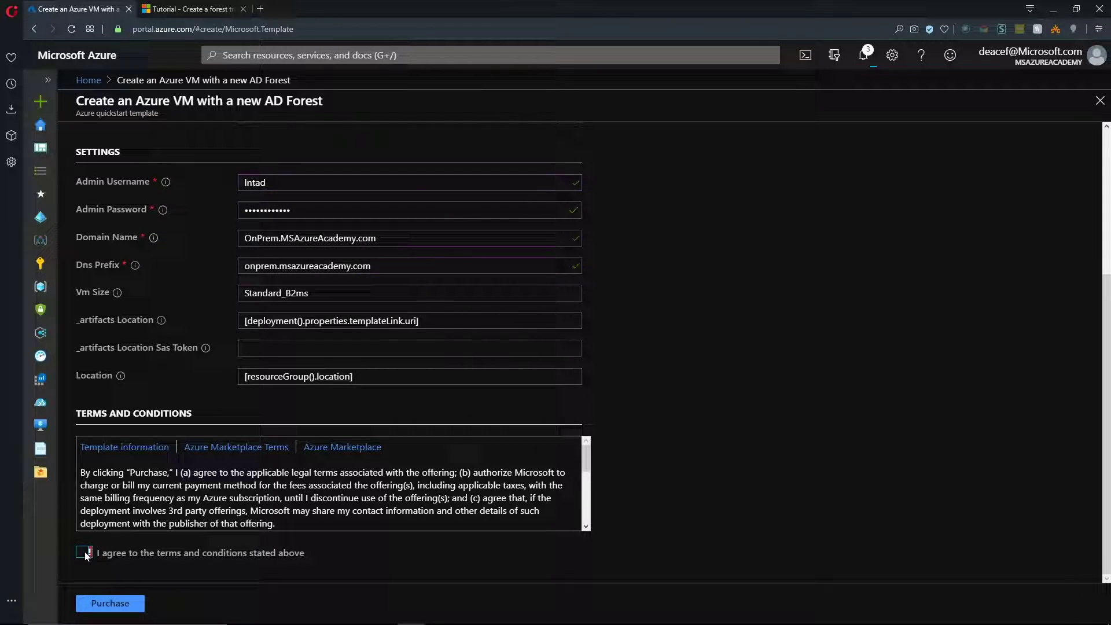
click(81, 552)
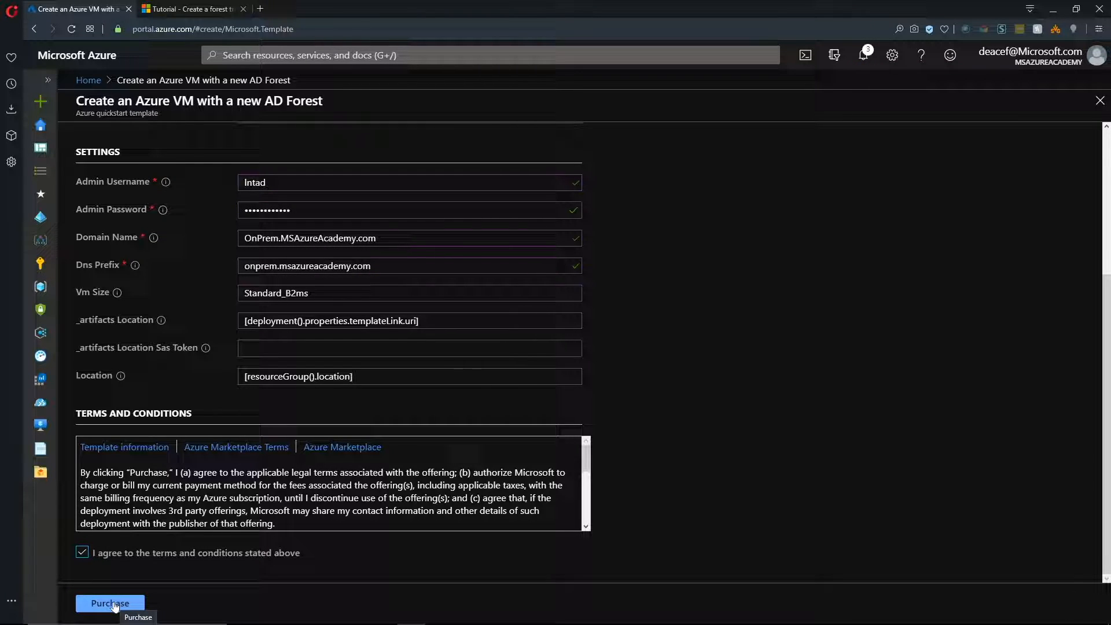
click(110, 603)
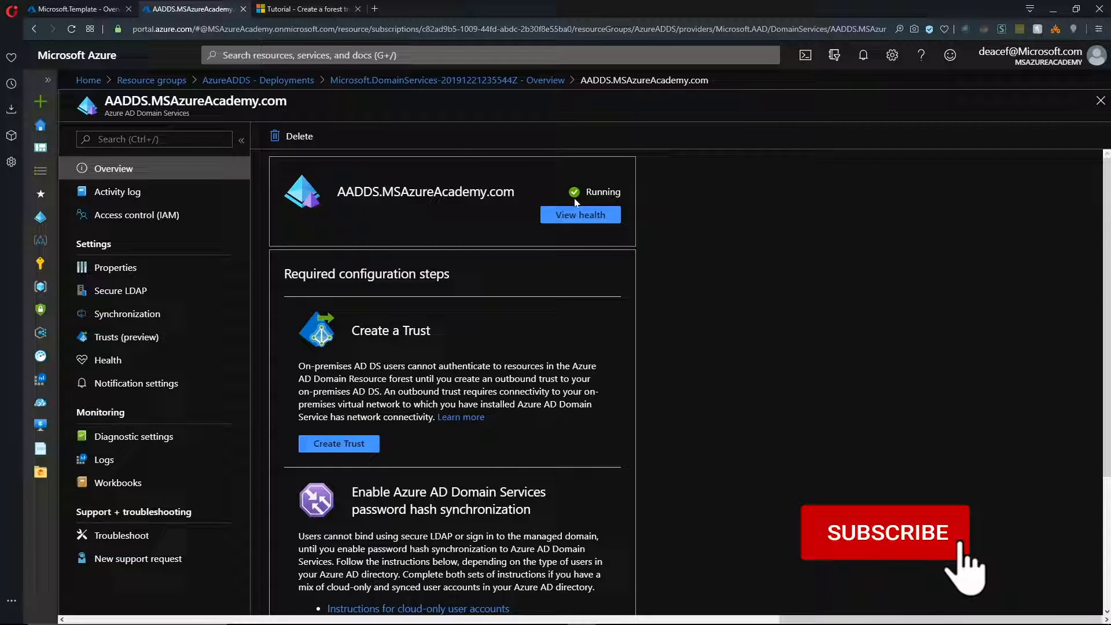
- View the running AADDS.MSAzureAcademy.com overview listing Create a Trust as a required step
click(888, 534)
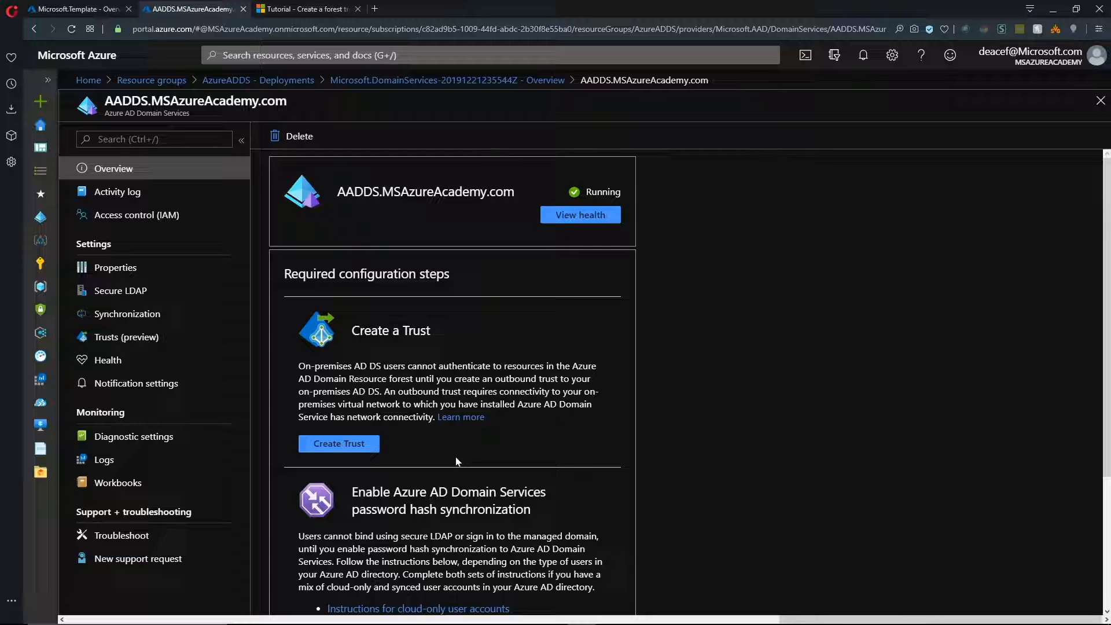
mouse_move(440, 446)
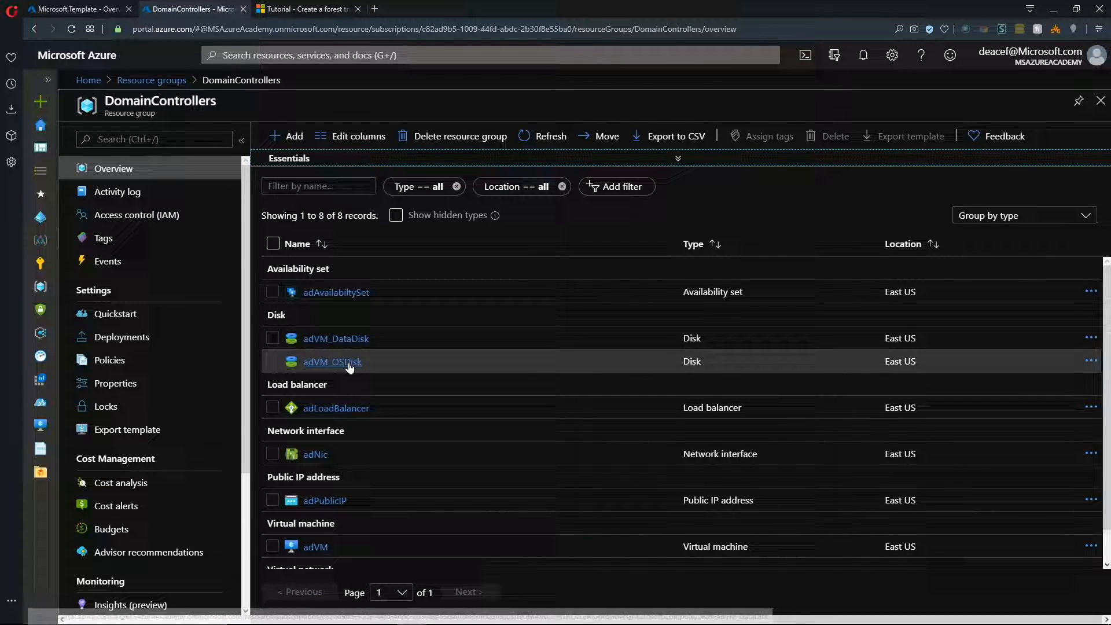
mouse_move(343, 361)
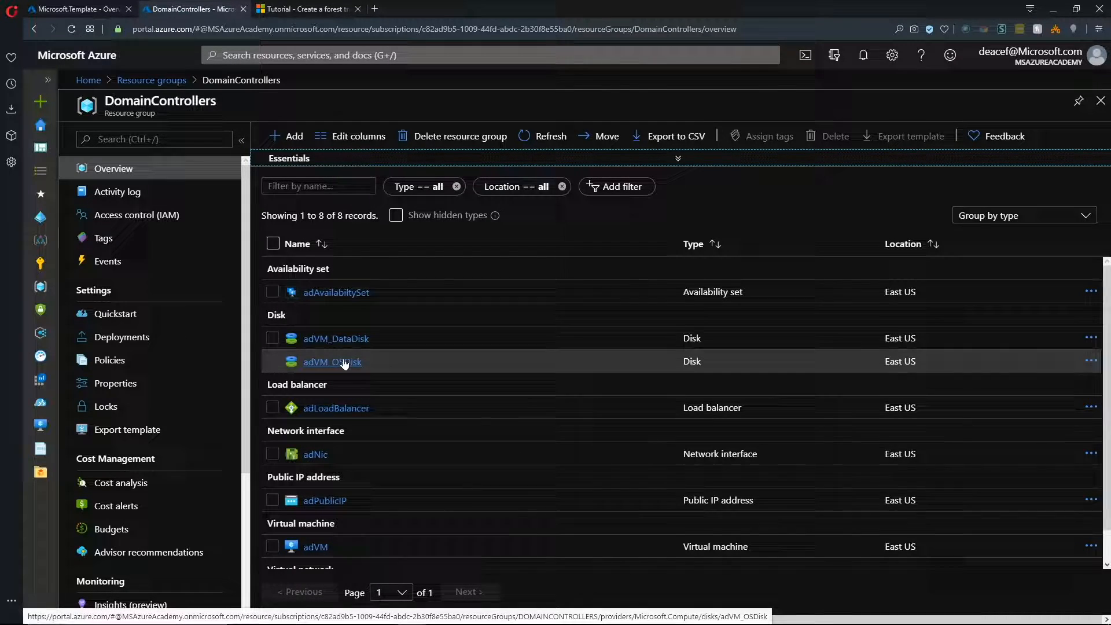
- Scroll the DomainControllers resources and go into the adVNET virtual network
scroll(down, 3)
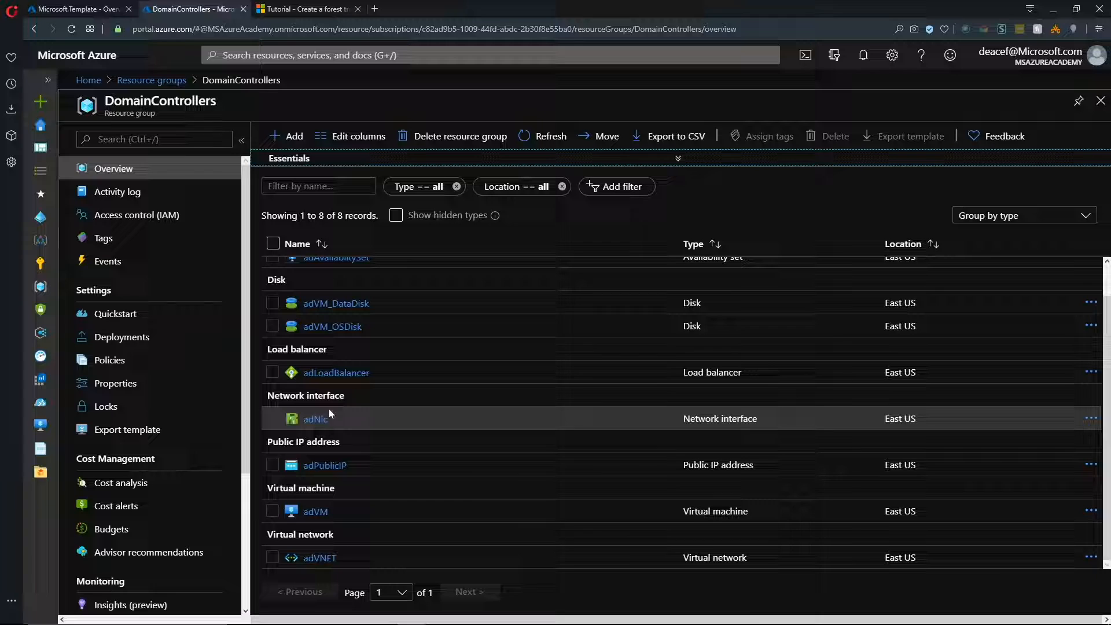
mouse_move(301, 522)
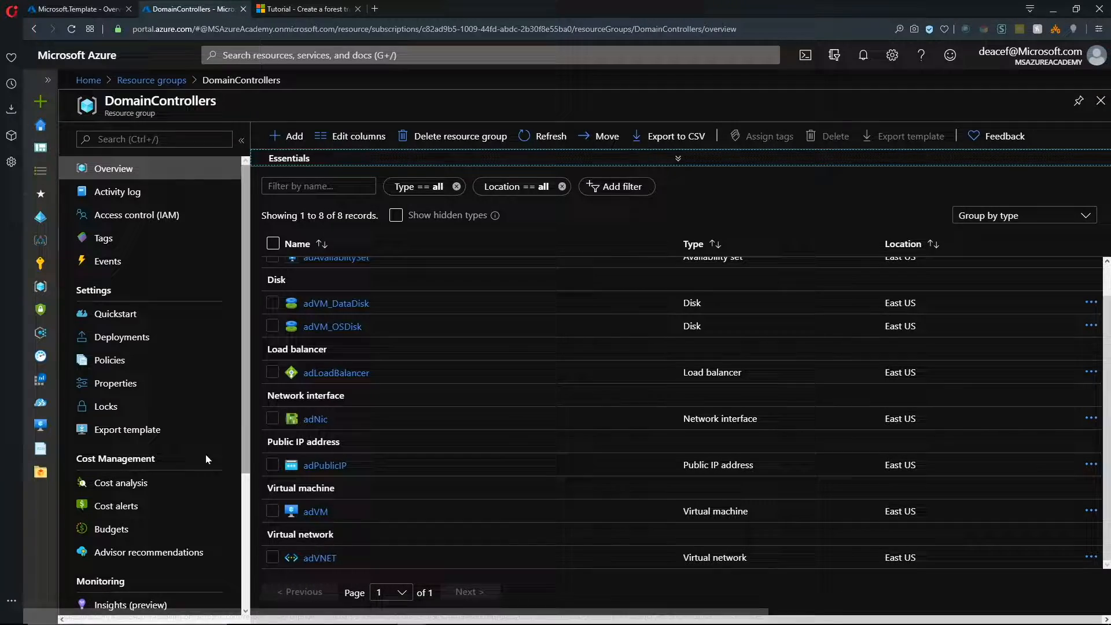
click(319, 558)
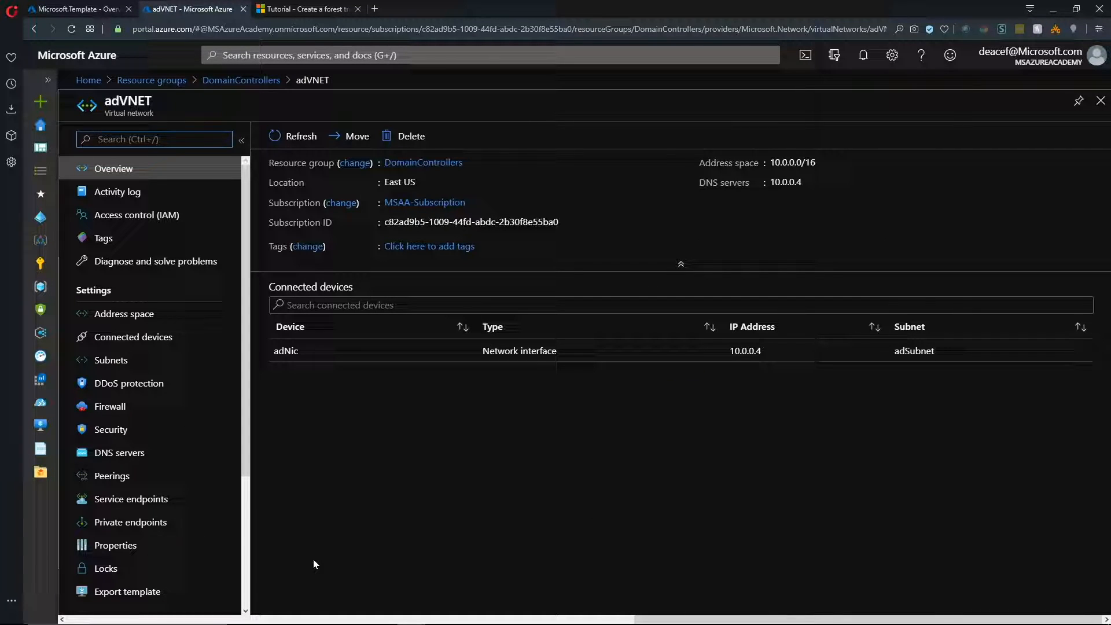
mouse_move(113, 477)
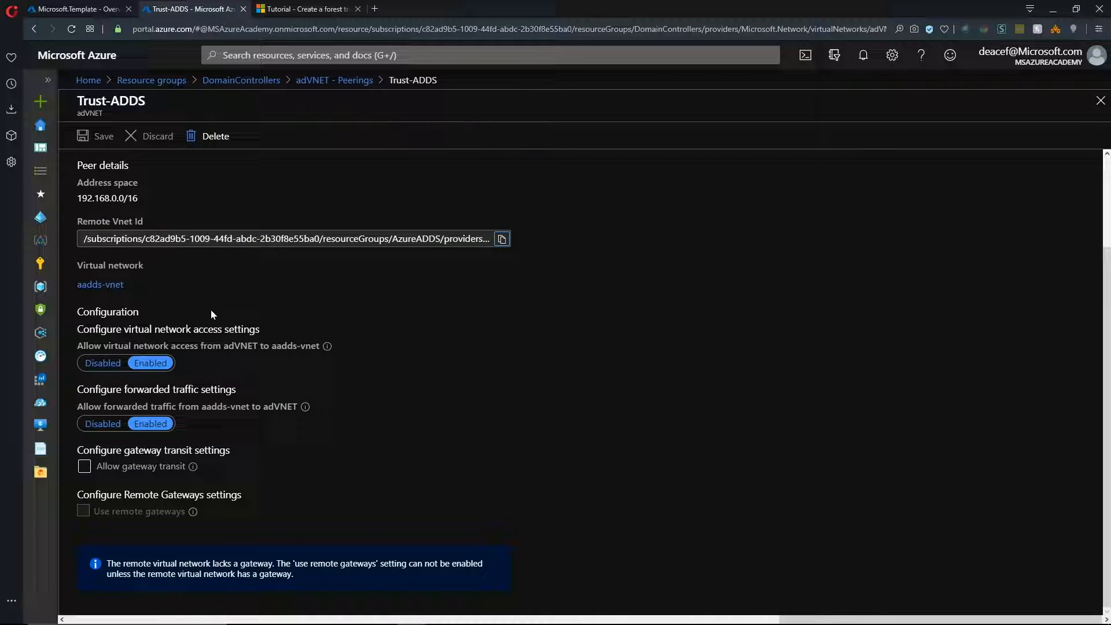
mouse_move(196, 415)
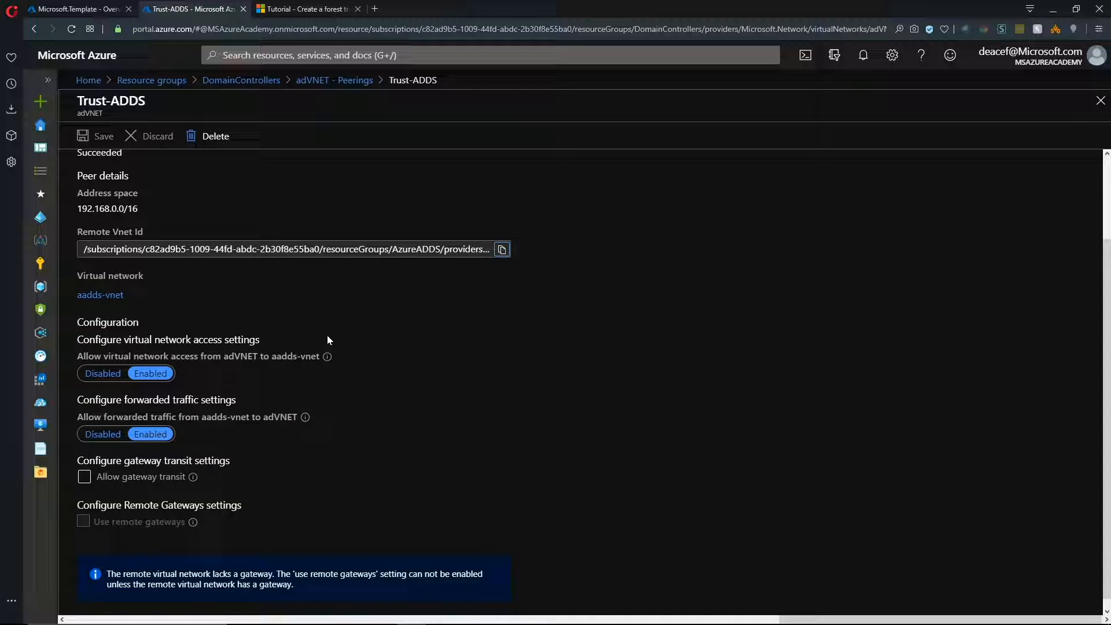
- Return from adVNET's peerings to the list of five resource groups
click(152, 80)
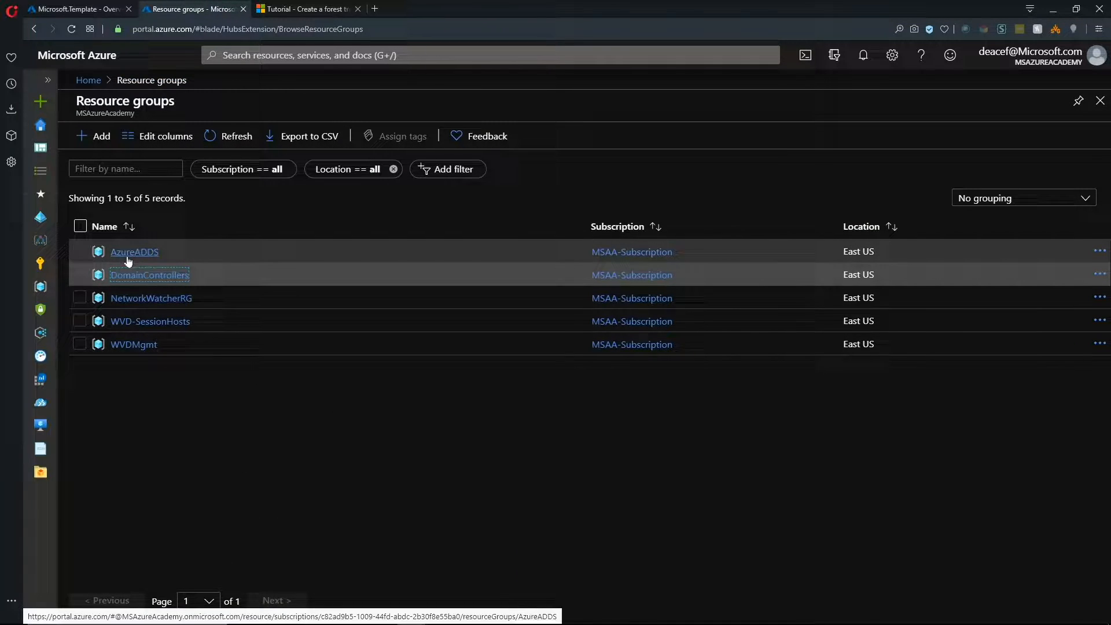
mouse_move(144, 258)
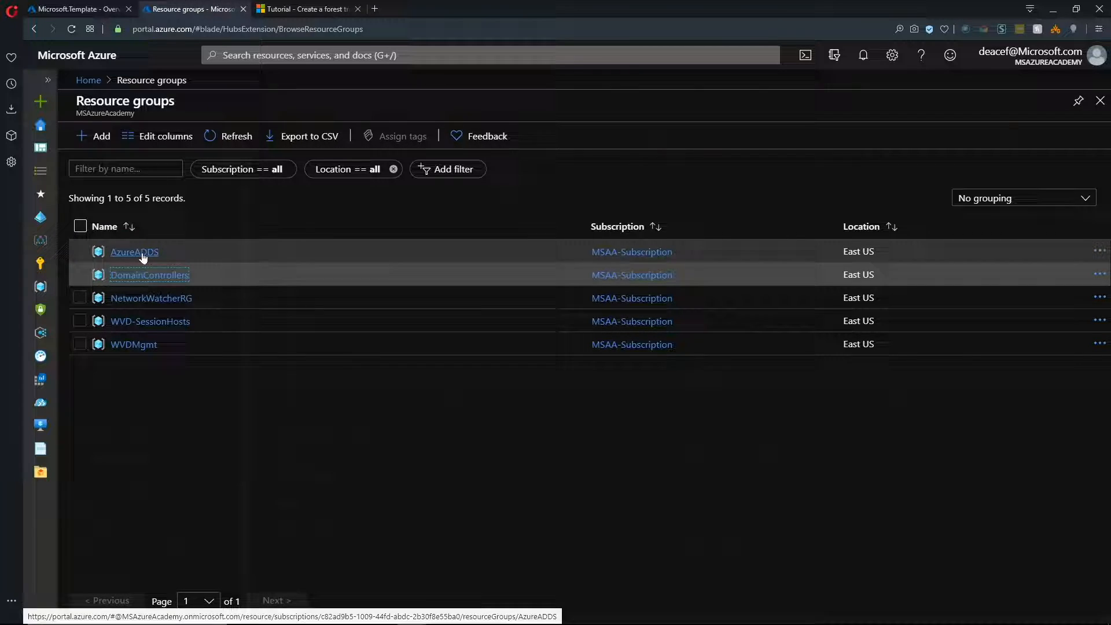
- From the AzureADDS resource group, show the aadds-vnet overview with interfaces 192.168.0.4 and .5
click(134, 253)
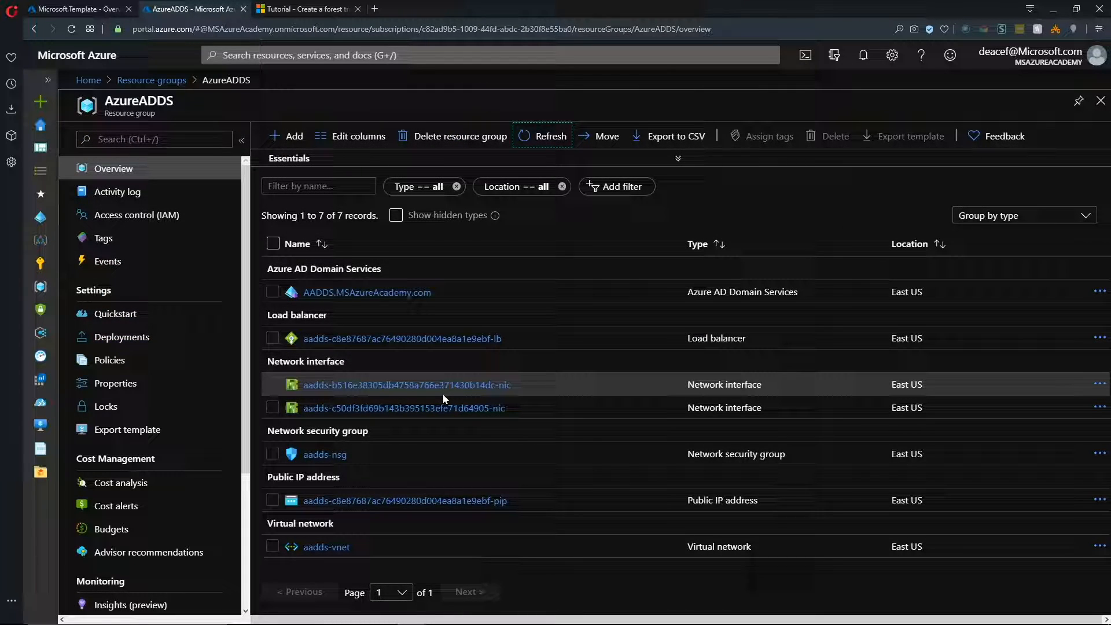
mouse_move(538, 398)
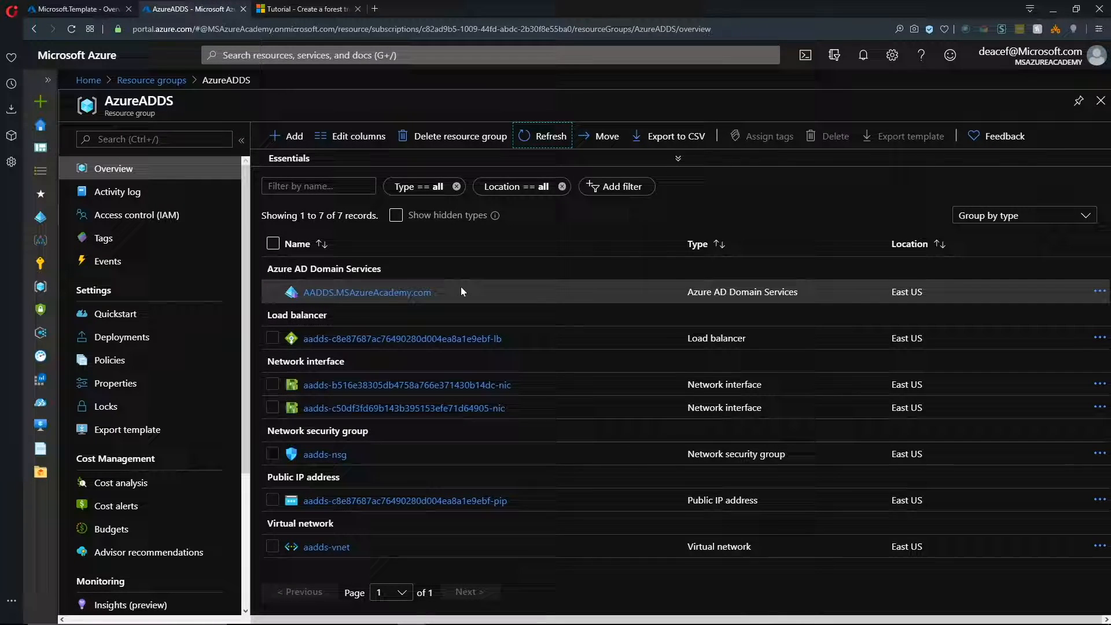
mouse_move(498, 408)
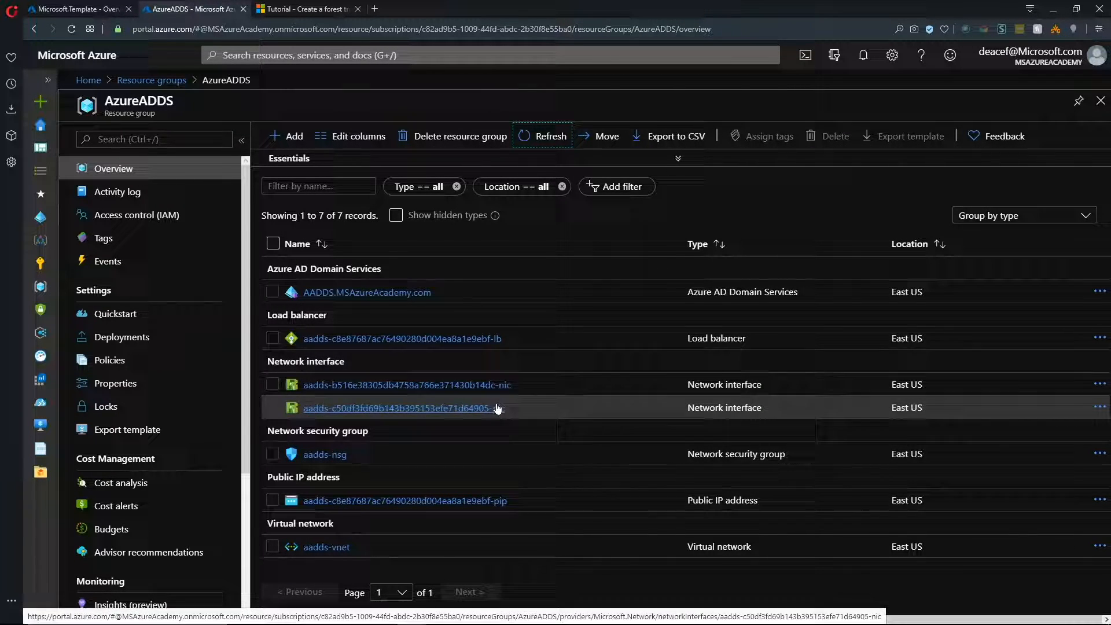
mouse_move(364, 450)
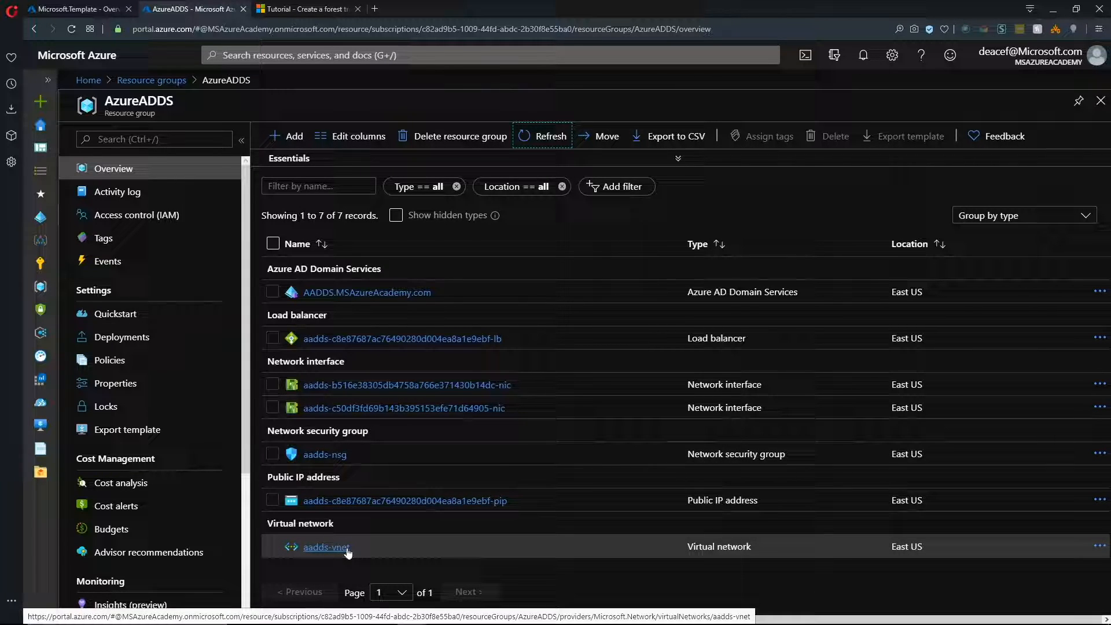
mouse_move(450, 292)
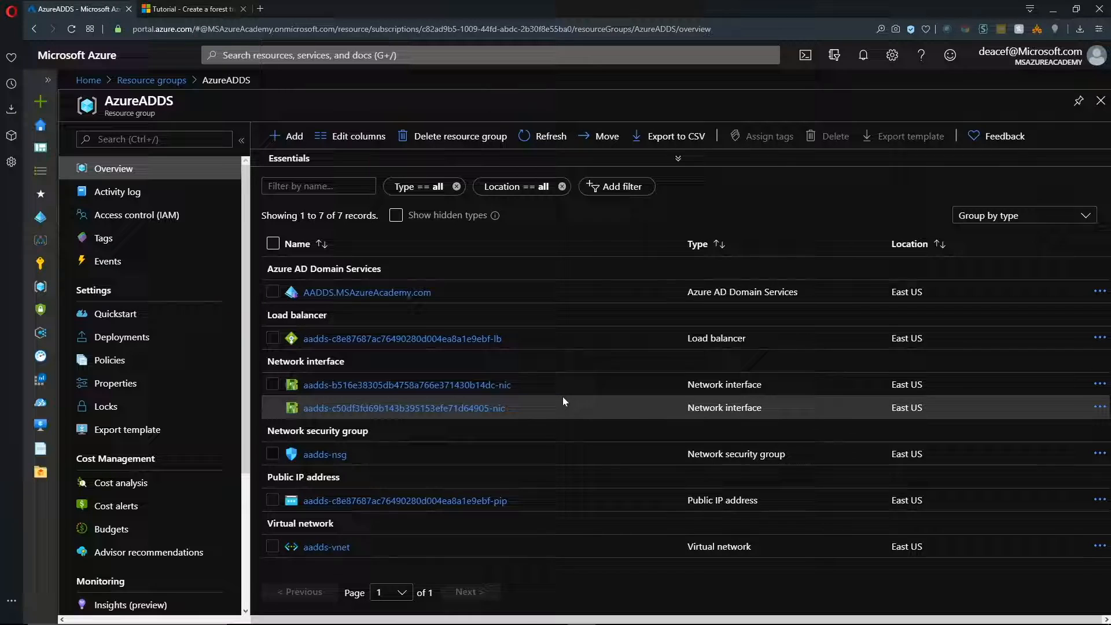
mouse_move(502, 398)
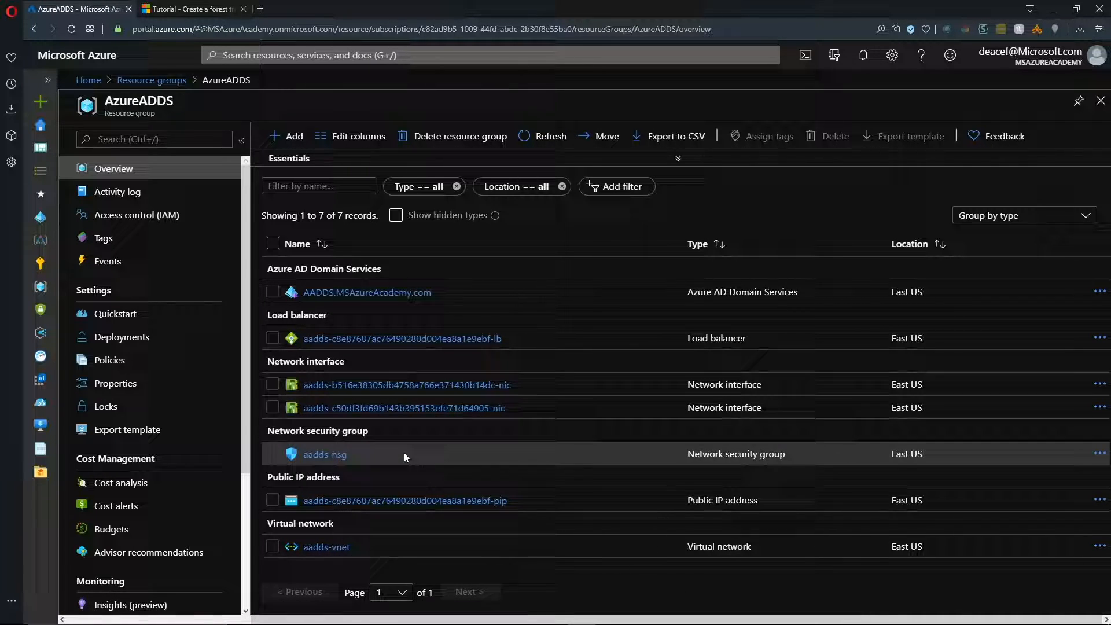
click(324, 547)
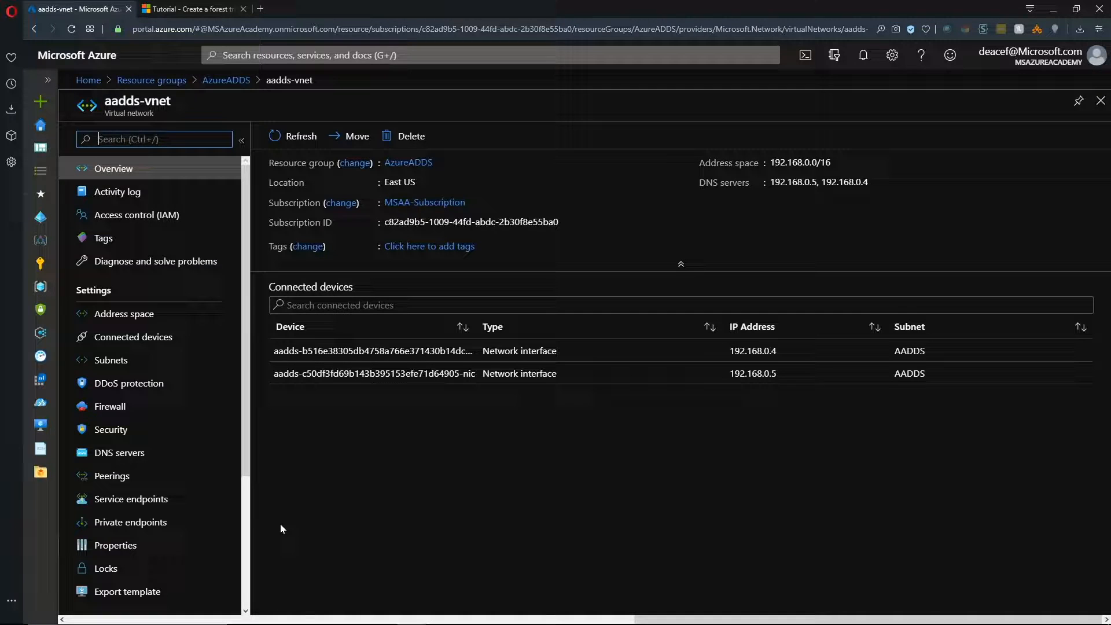
mouse_move(744, 367)
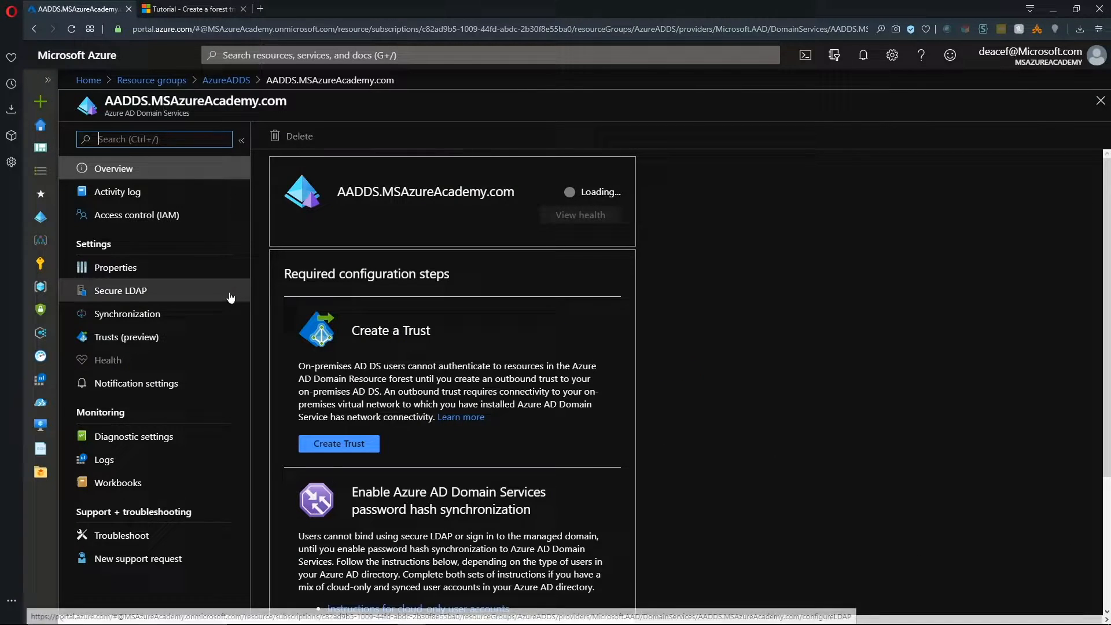
- Show the AADDS.MSAzureAcademy.com managed domain's Properties listing IPs 192.168.0.4 and 192.168.0.5
click(114, 268)
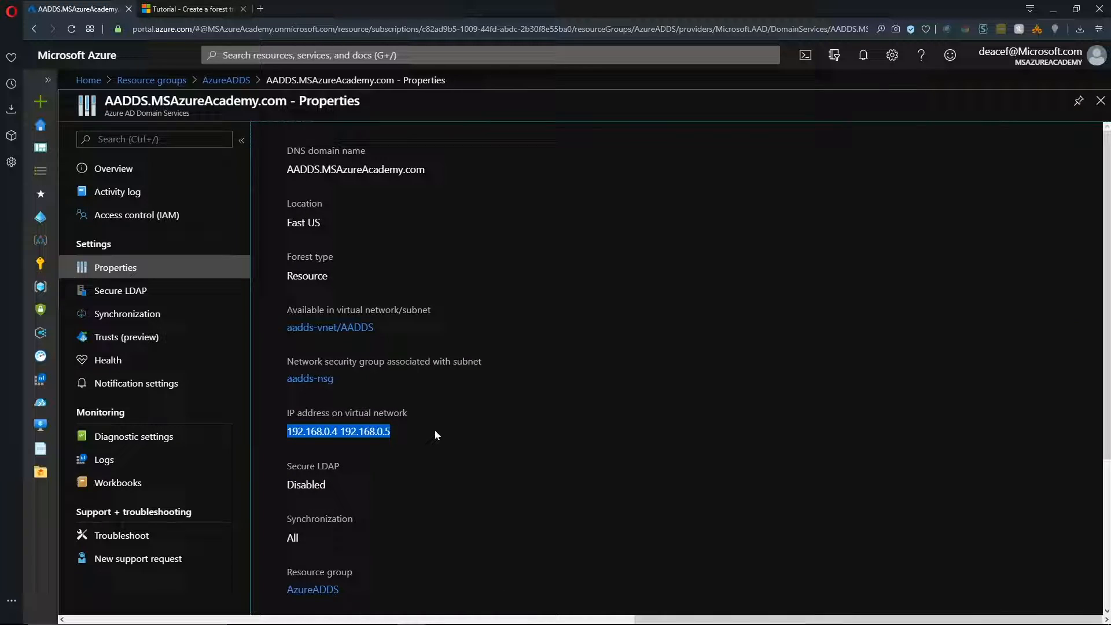
mouse_move(591, 407)
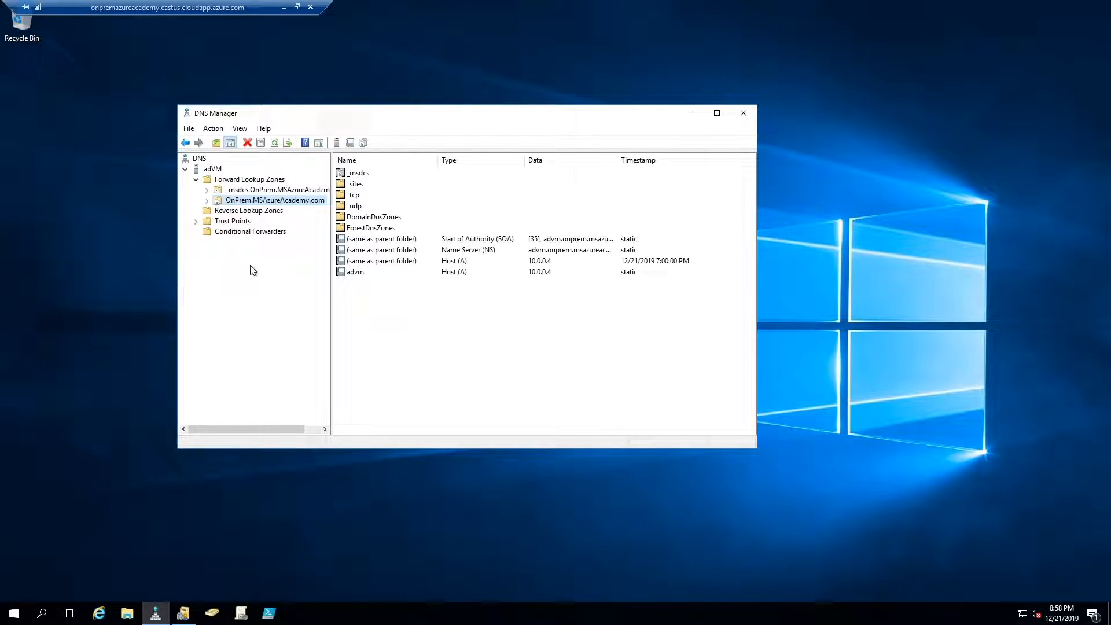
mouse_move(217, 172)
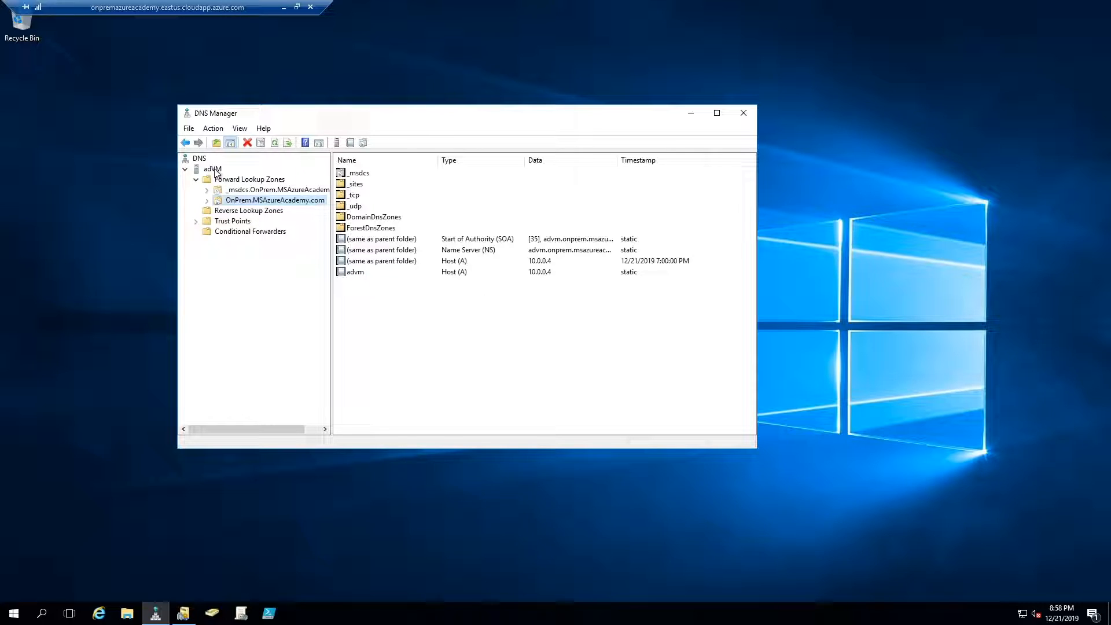
- Set the advM DNS server's forwarders to 192.168.0.4 and 192.168.0.5 and apply
right_click(213, 169)
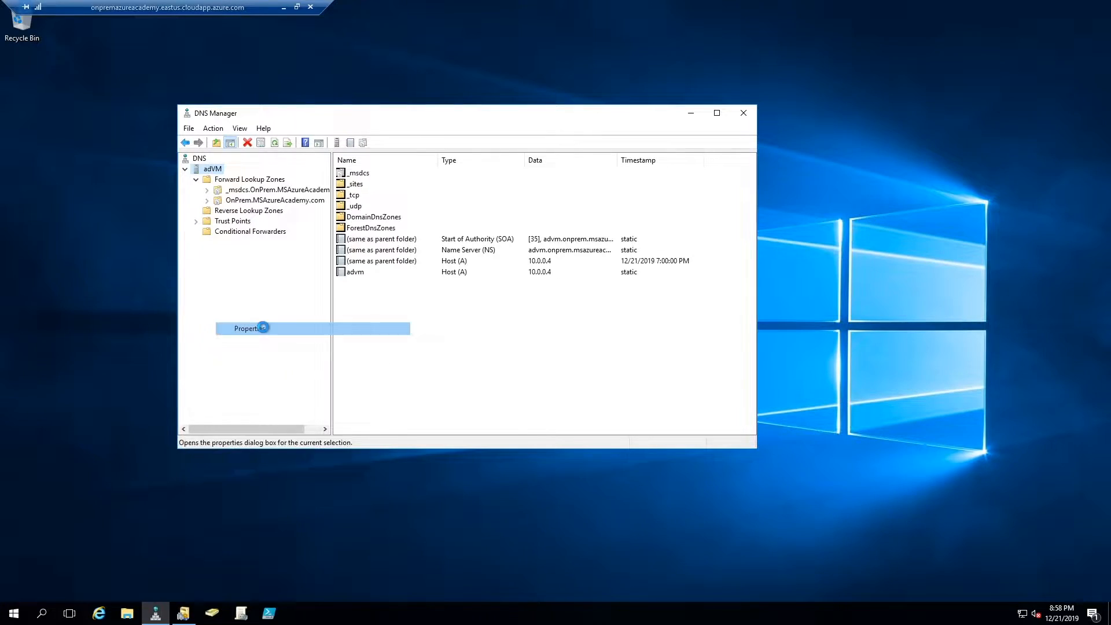
click(245, 329)
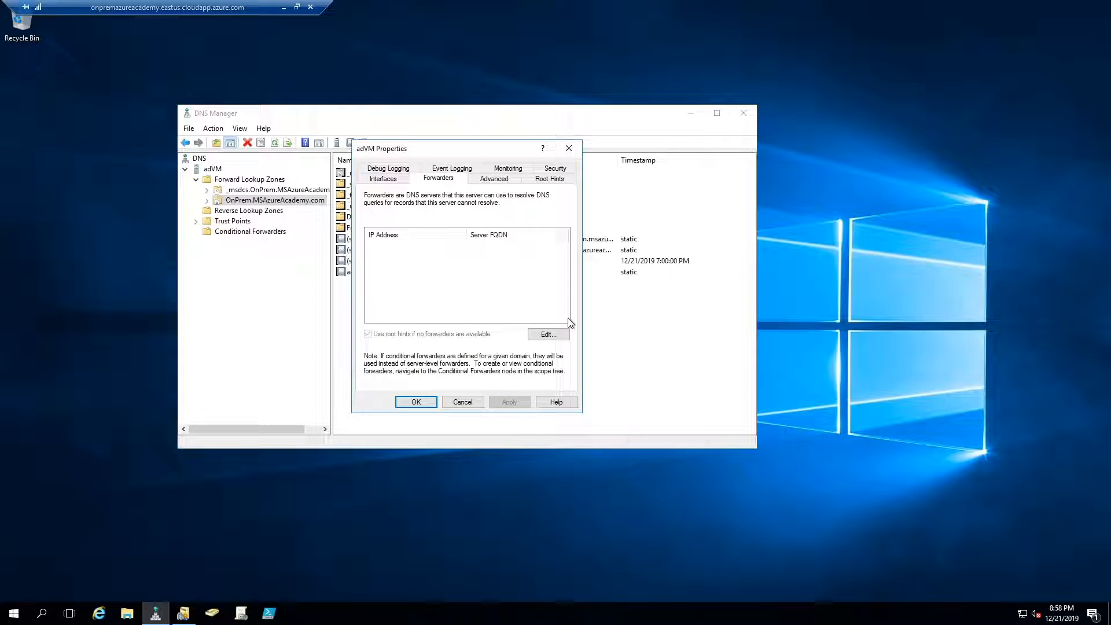
click(548, 333)
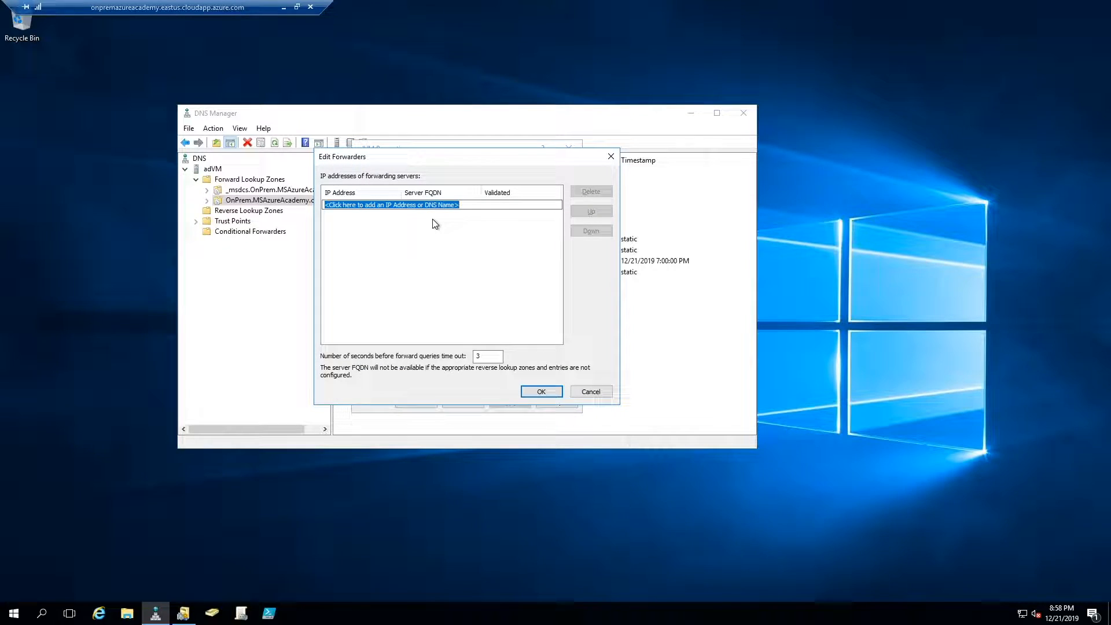
mouse_move(395, 214)
text(192.168.0.4)
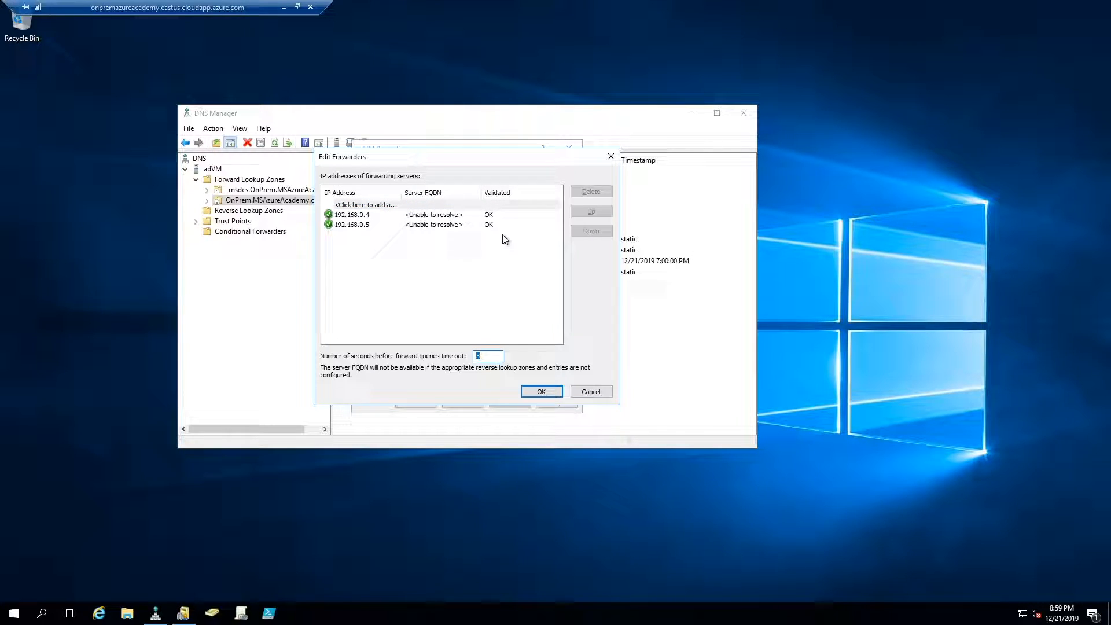
mouse_move(480, 261)
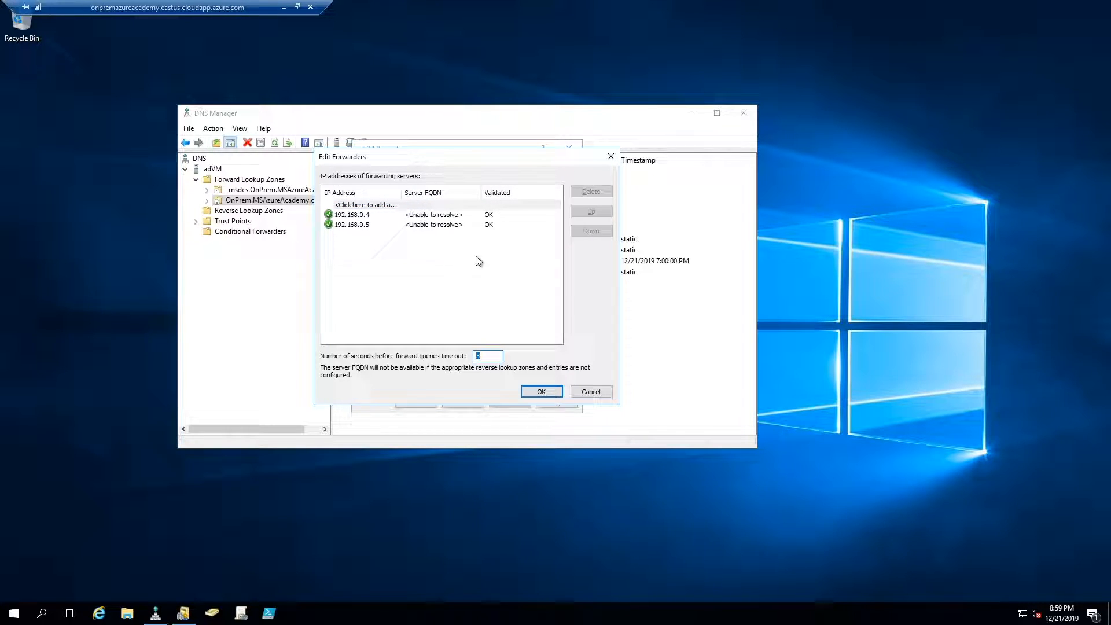
click(542, 391)
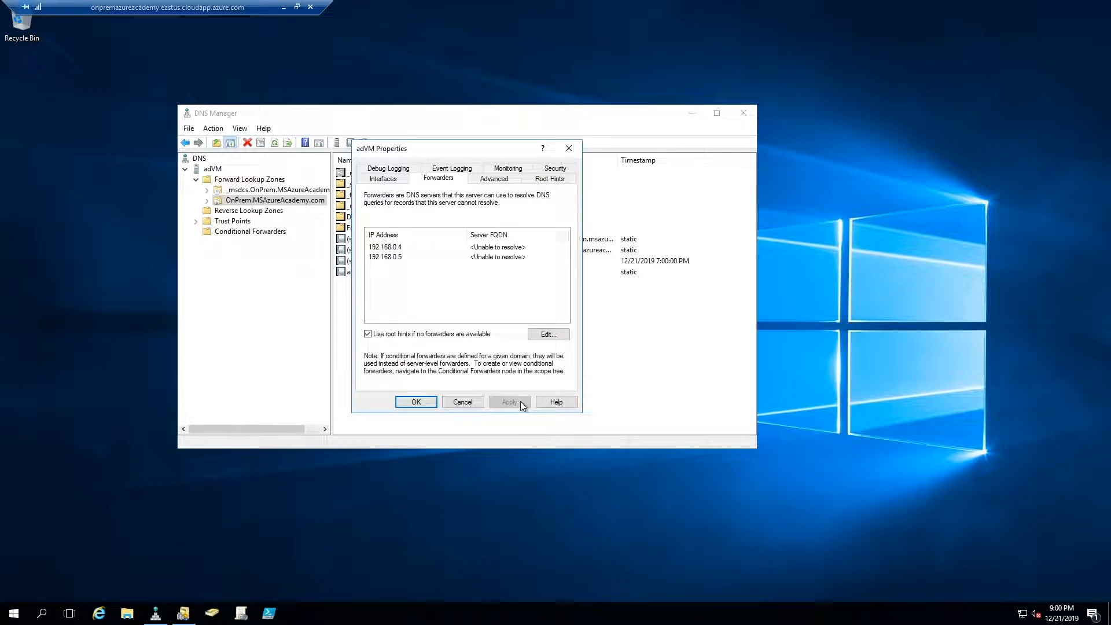
click(417, 401)
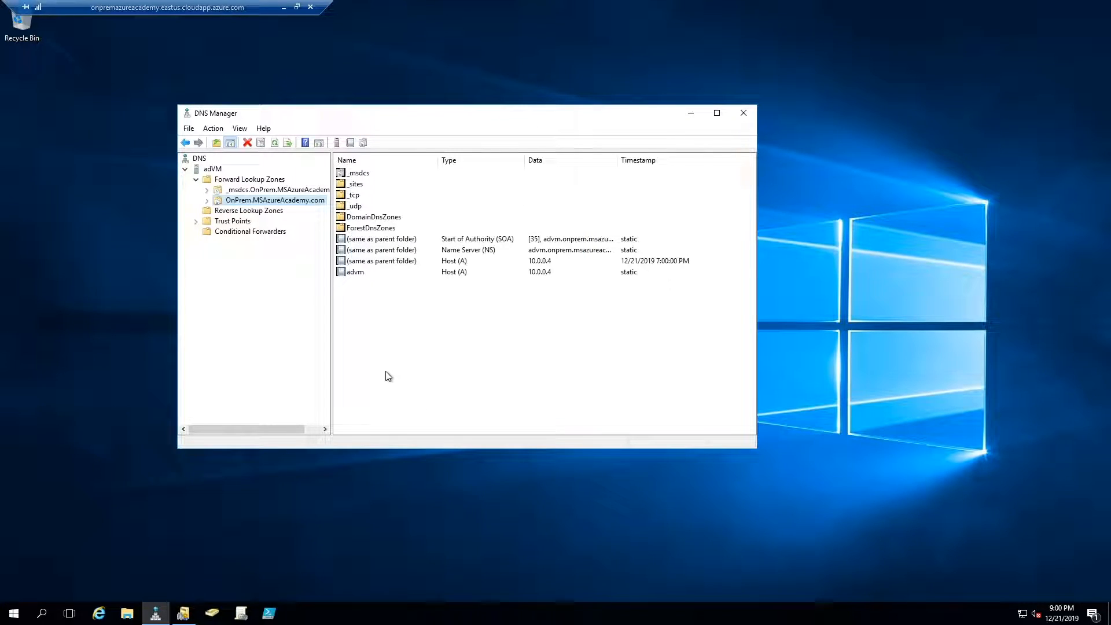
mouse_move(391, 335)
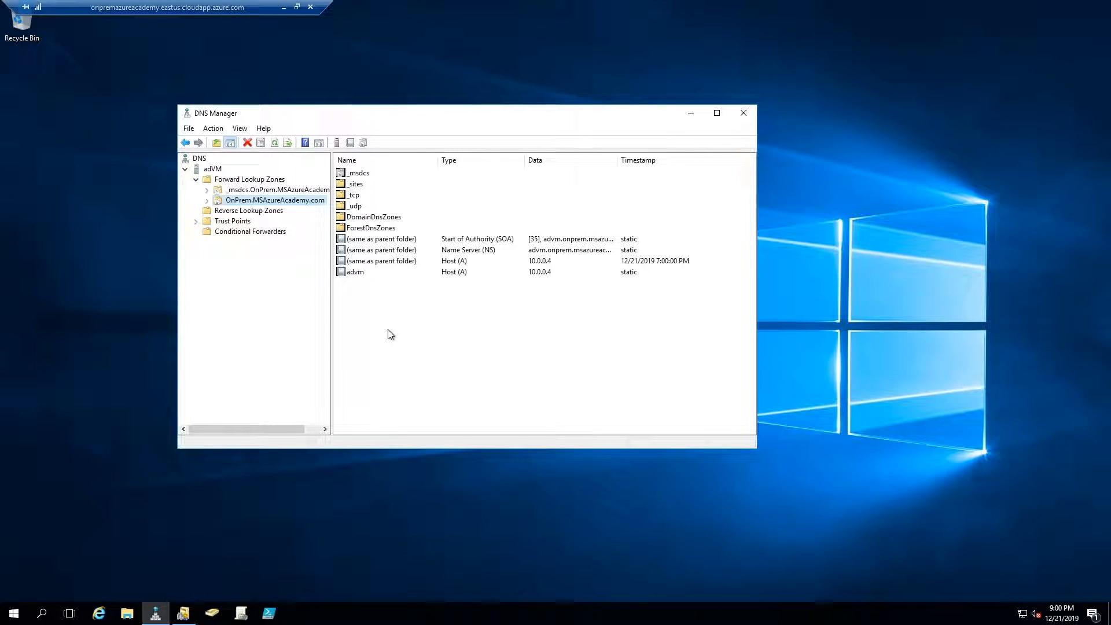
mouse_move(371, 311)
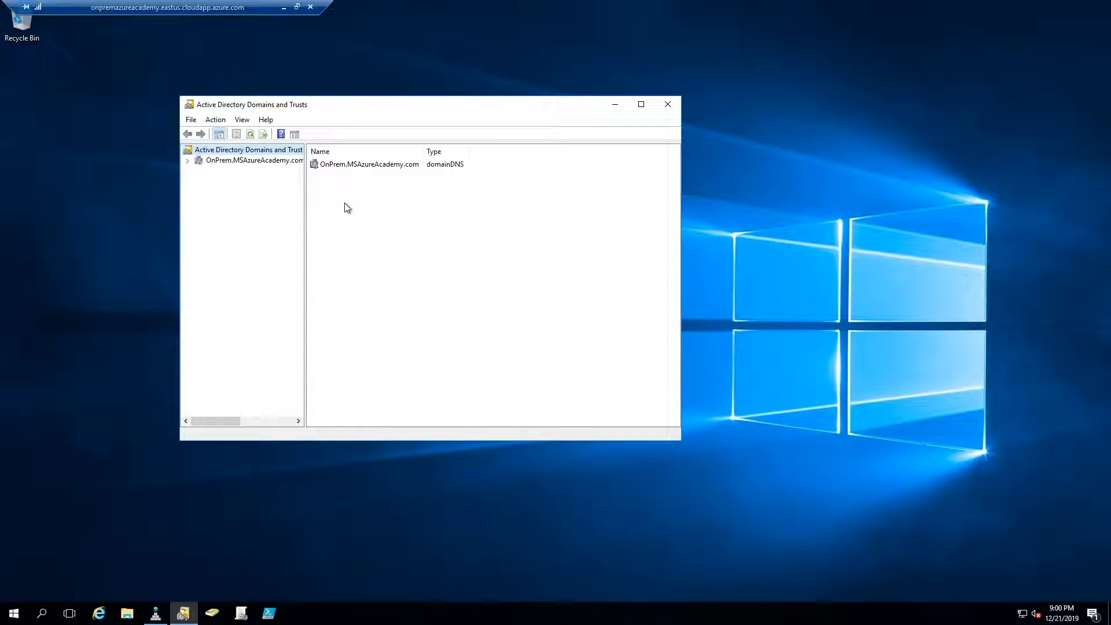
- Start the New Trust Wizard from OnPrem.MSAzureAcademy.com's Trusts properties
right_click(251, 160)
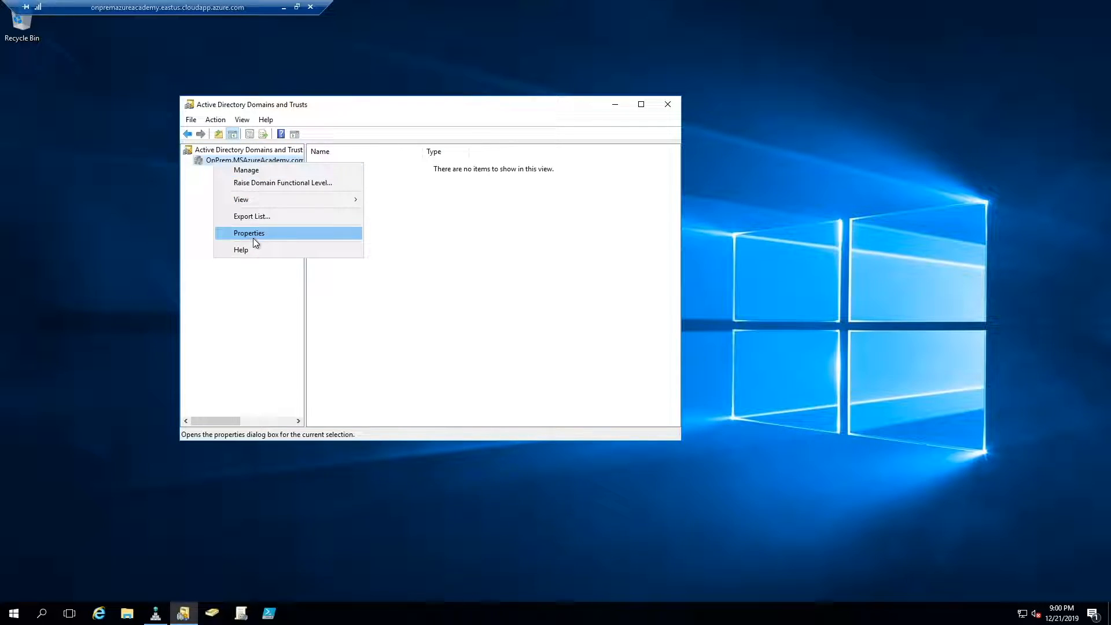
click(248, 232)
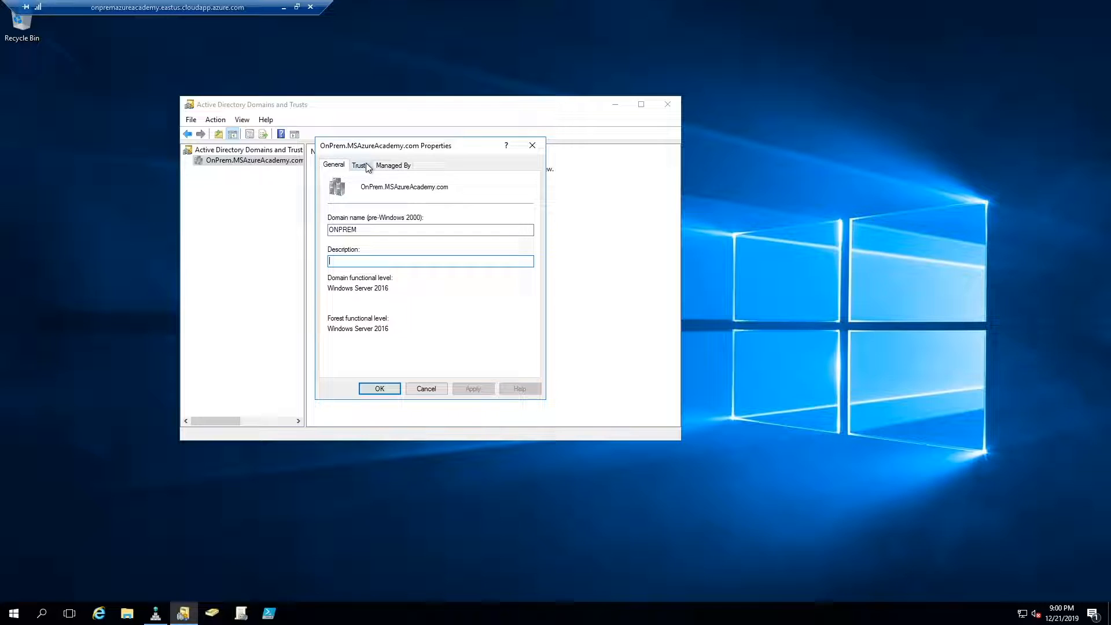
click(360, 164)
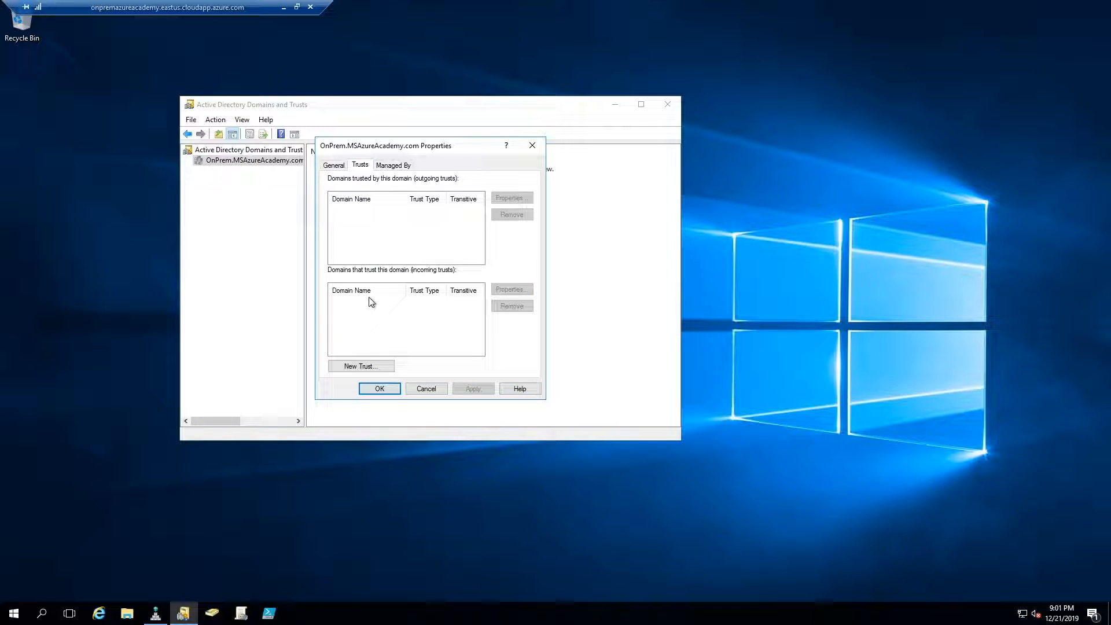
click(362, 366)
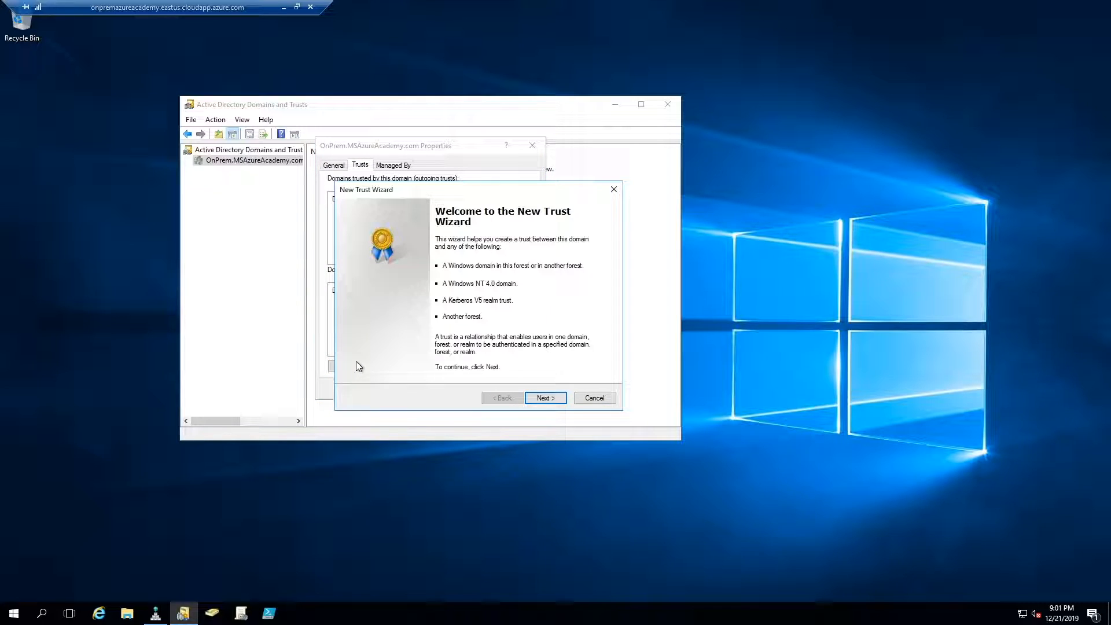
- Configure a one-way incoming forest trust on this domain only with a trust password
click(545, 398)
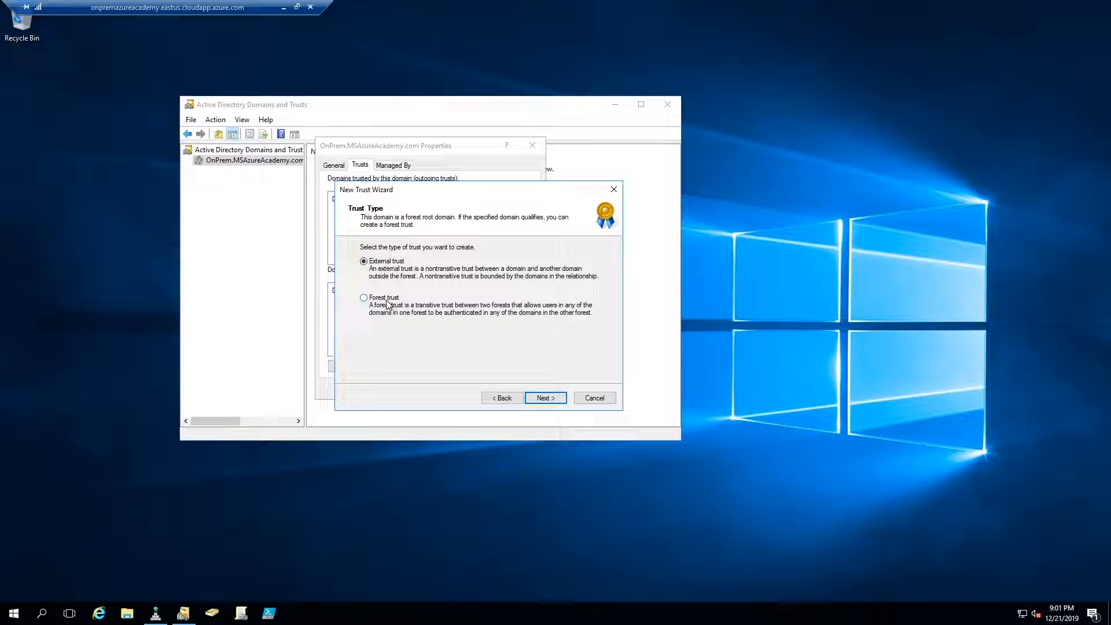
click(545, 399)
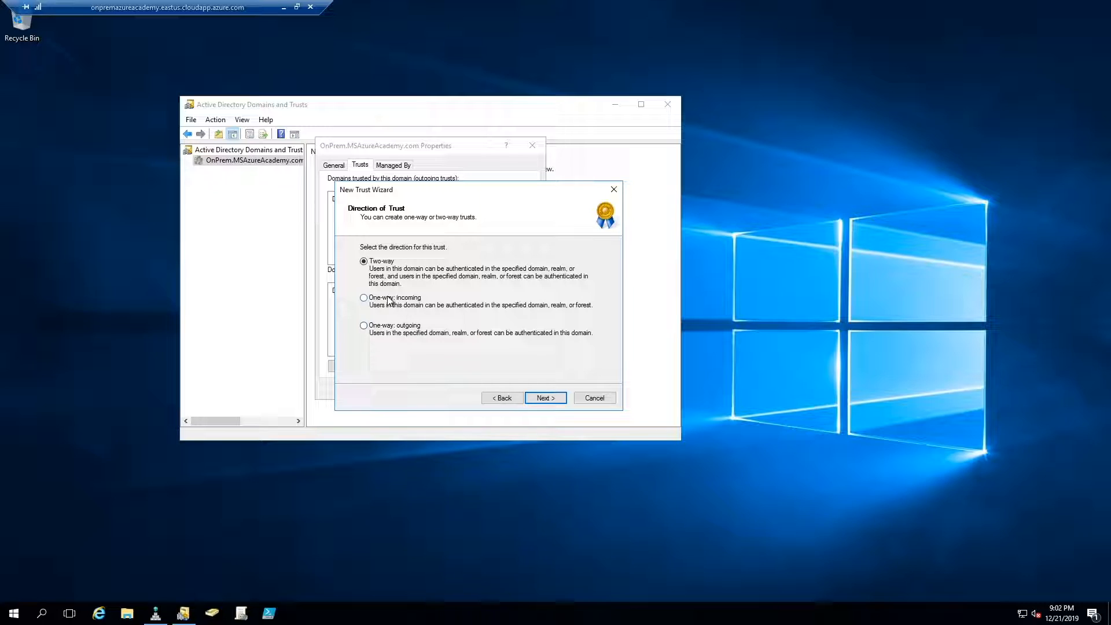
click(363, 297)
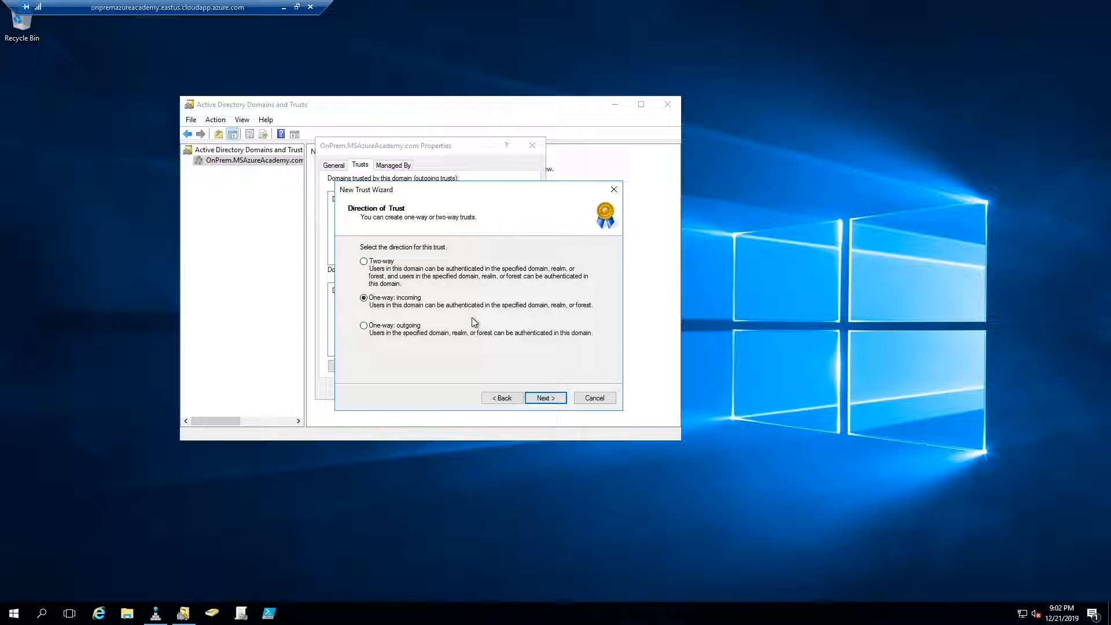
click(546, 398)
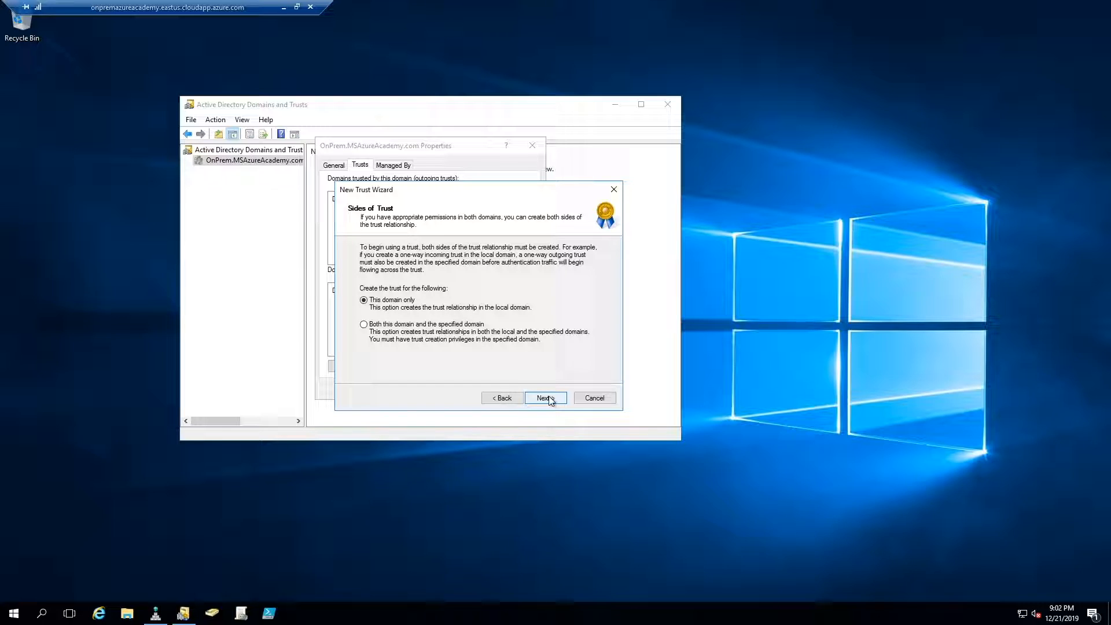
click(546, 399)
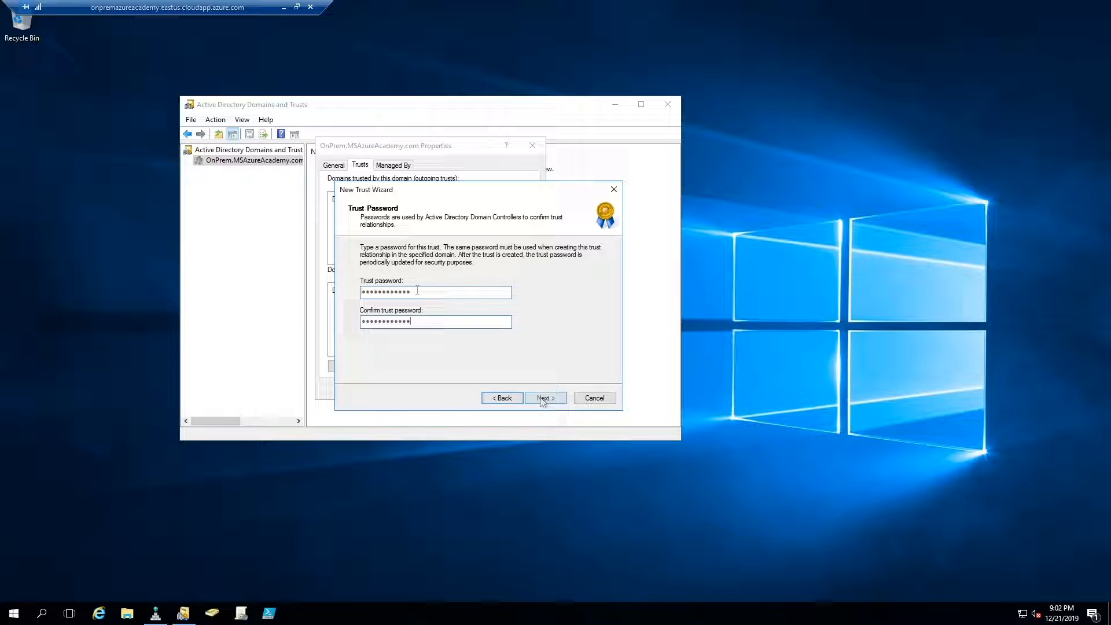
click(545, 398)
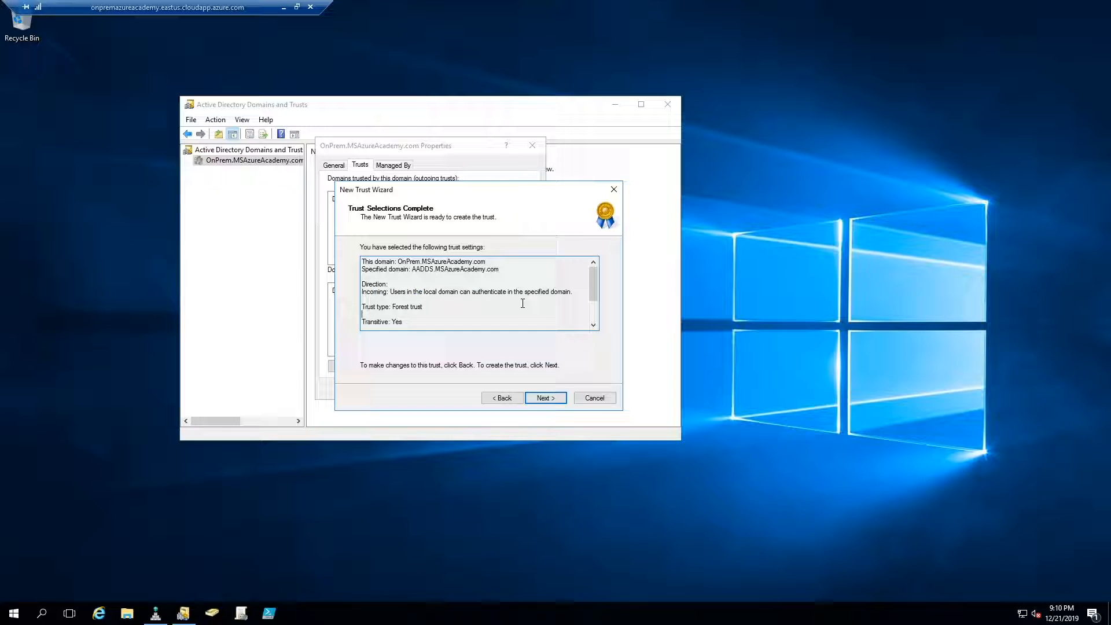
- Review the settings, create the trust with AADDS.MSAzureAcademy.com without confirming it, and close Properties
scroll(down, 3)
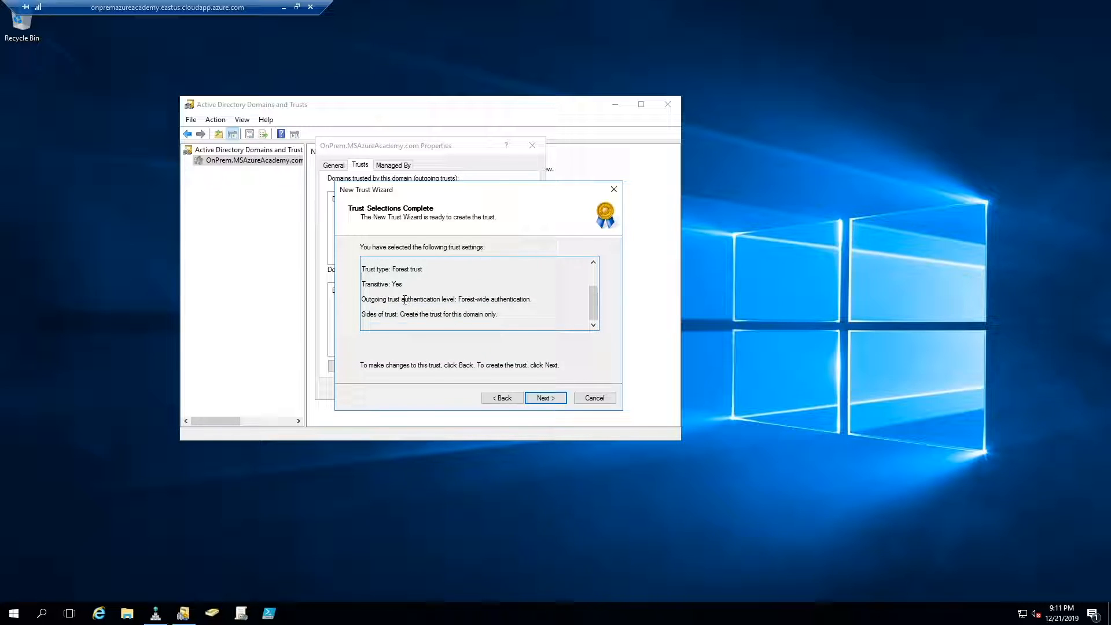
drag(403, 299, 530, 299)
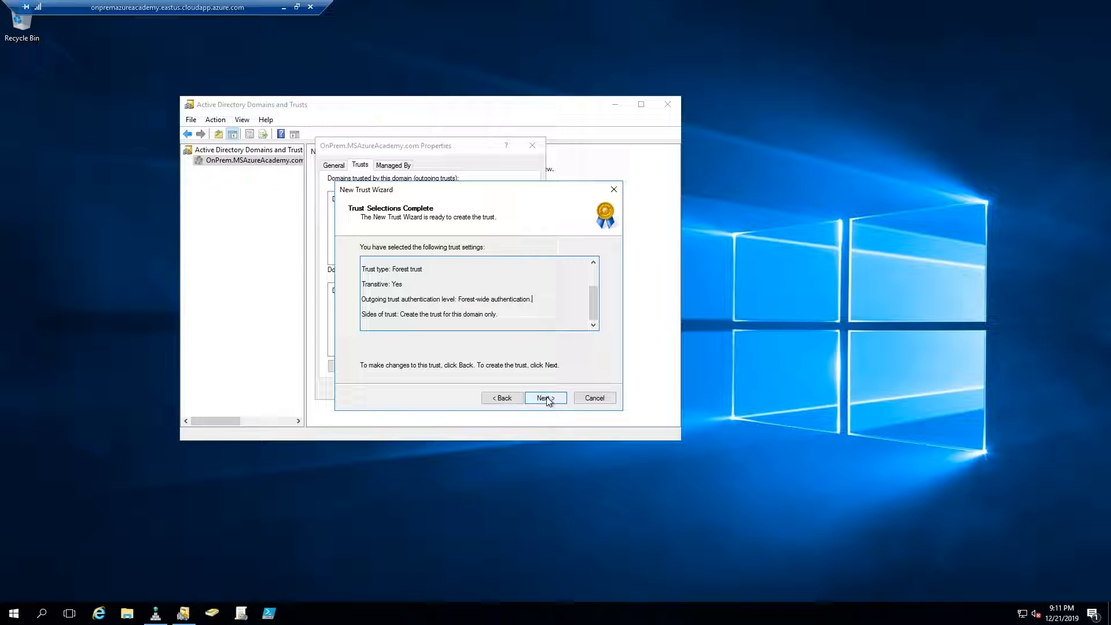
click(545, 398)
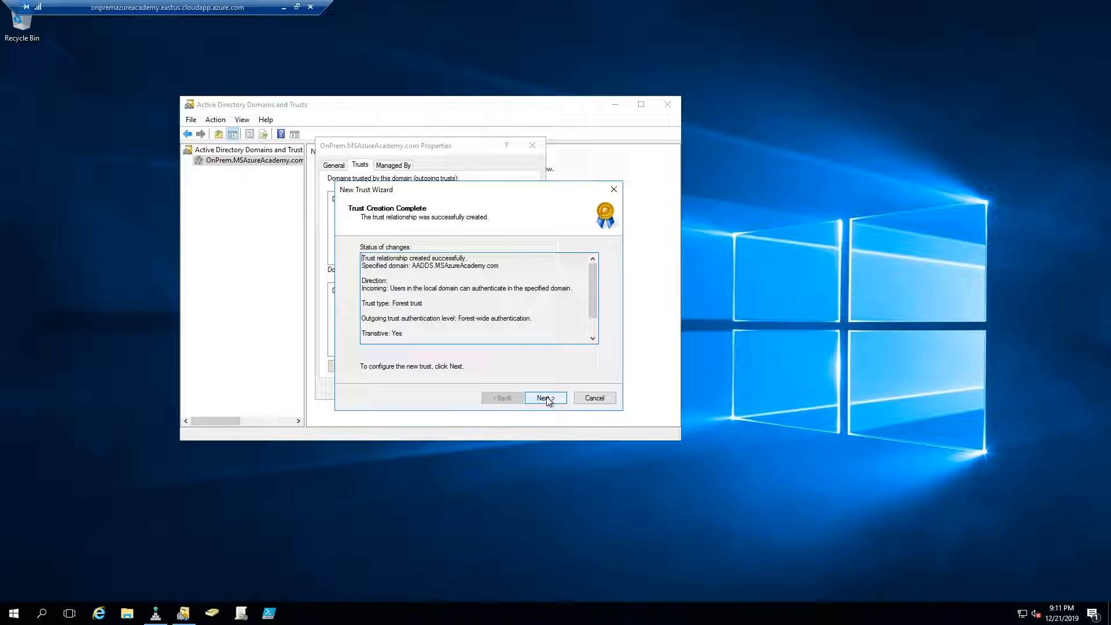
click(545, 398)
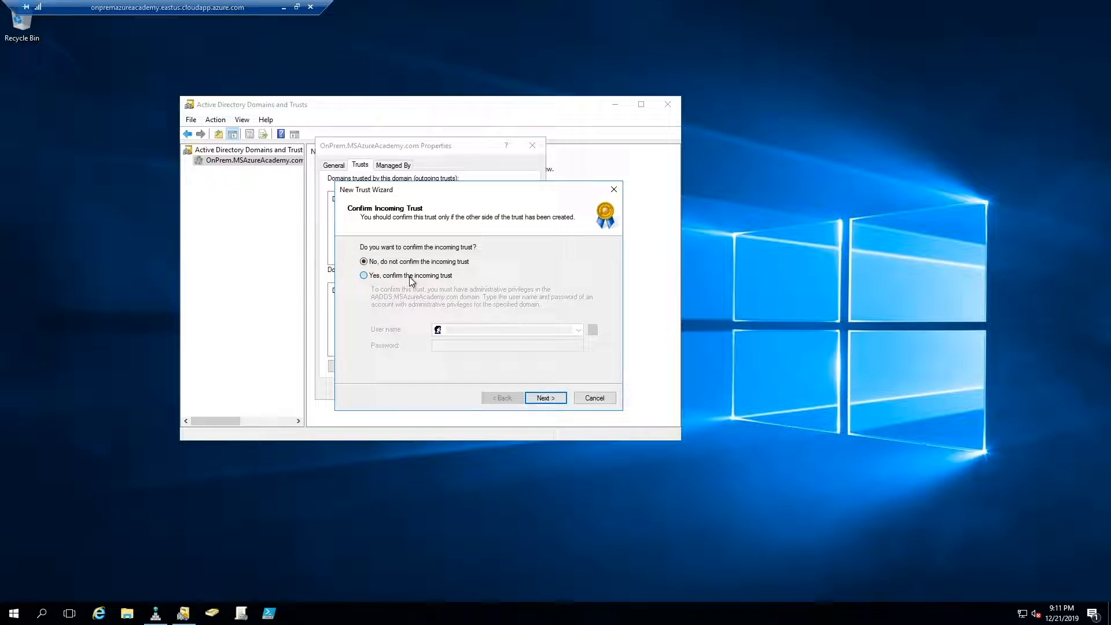
click(363, 276)
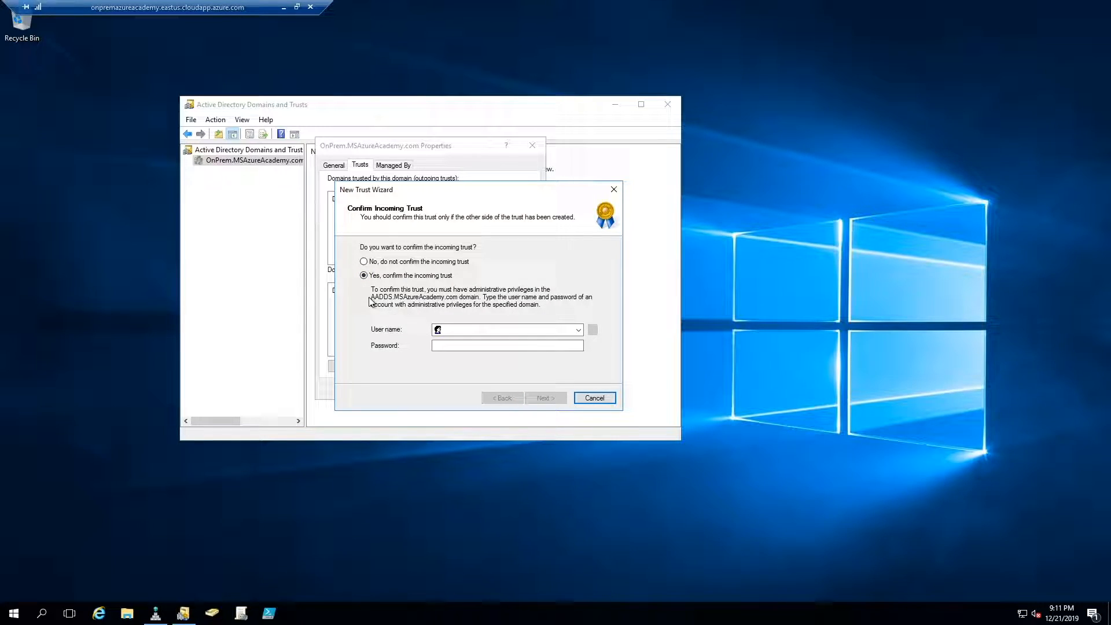
mouse_move(380, 308)
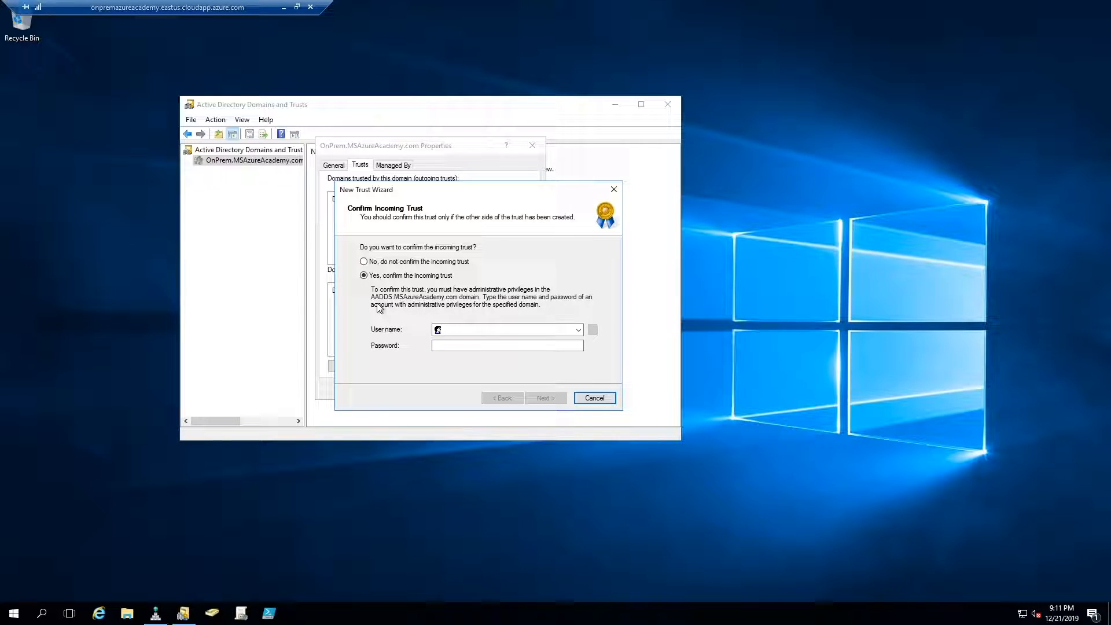
click(503, 330)
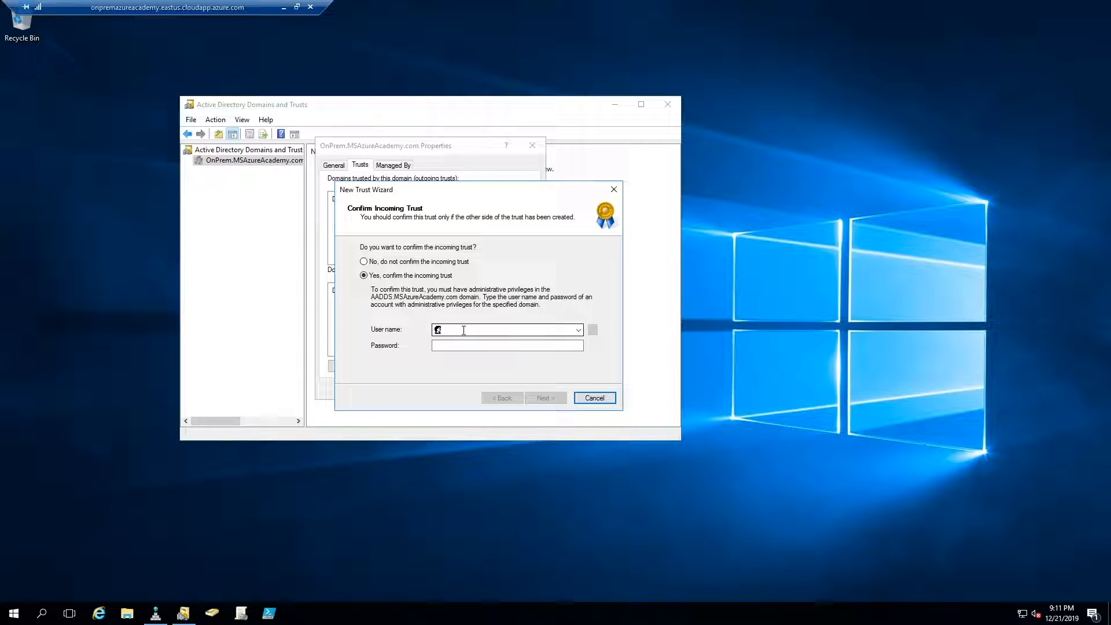
click(596, 398)
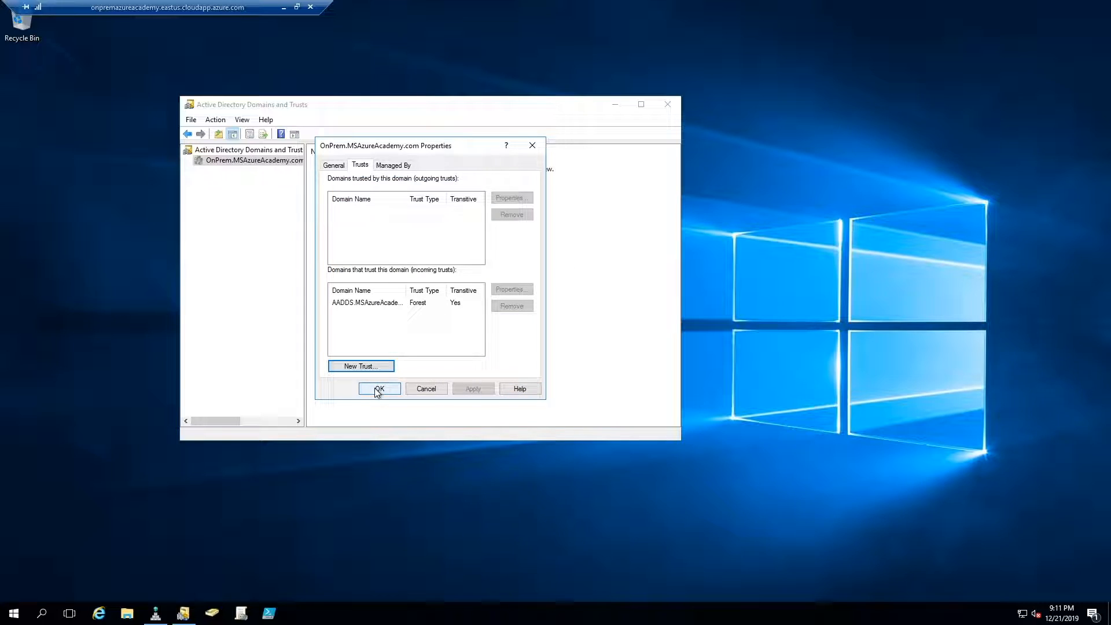
click(379, 389)
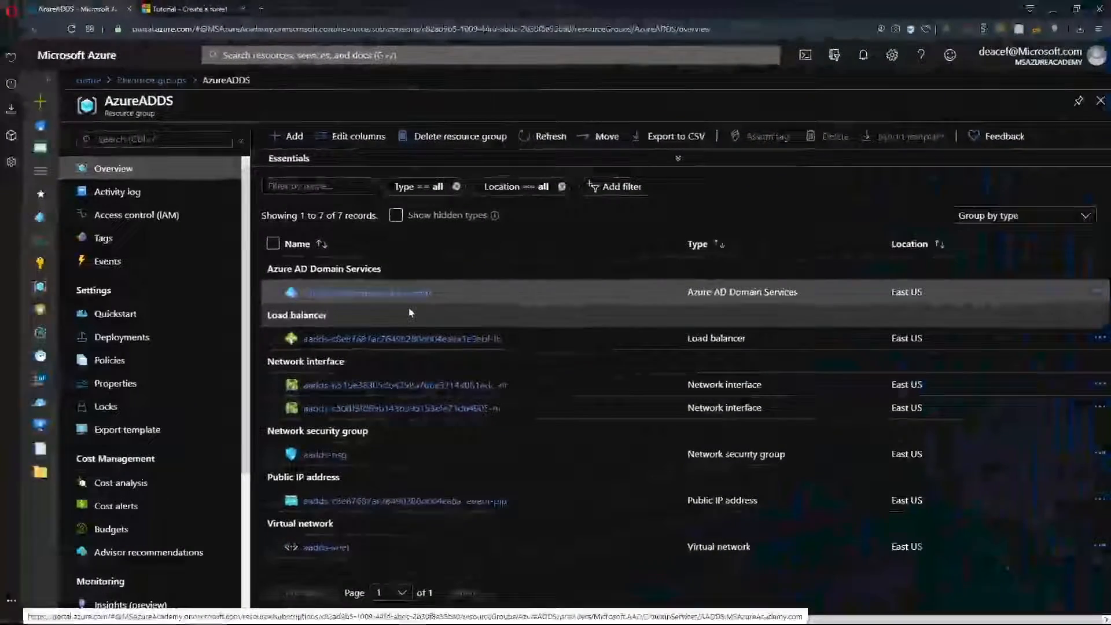
- Go to the managed domain's Trusts (preview) page and begin adding a trust
click(366, 292)
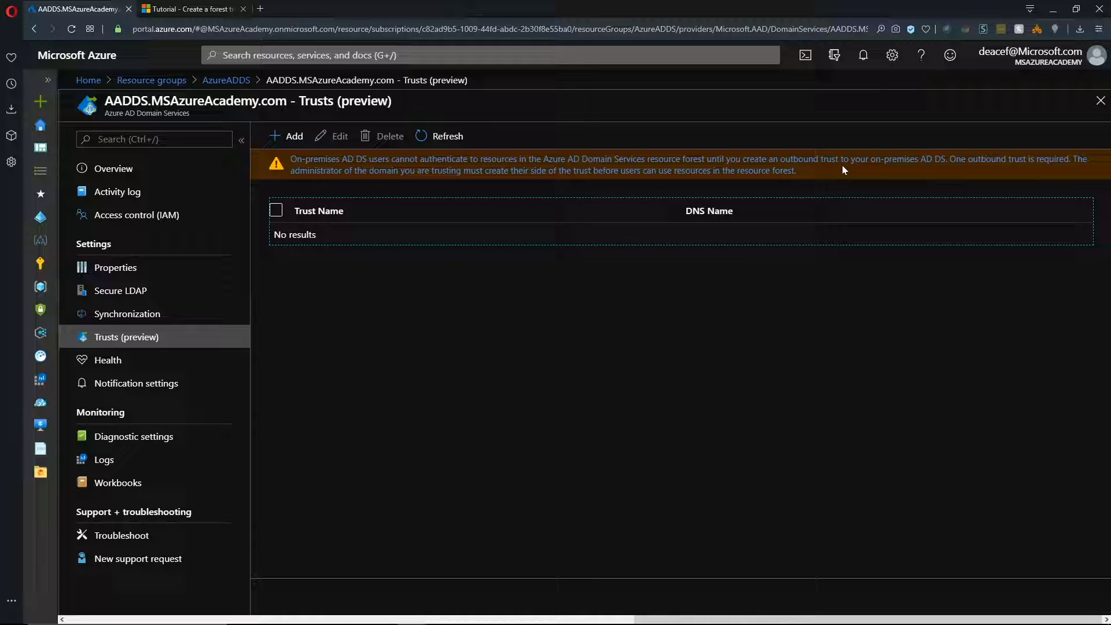
mouse_move(614, 327)
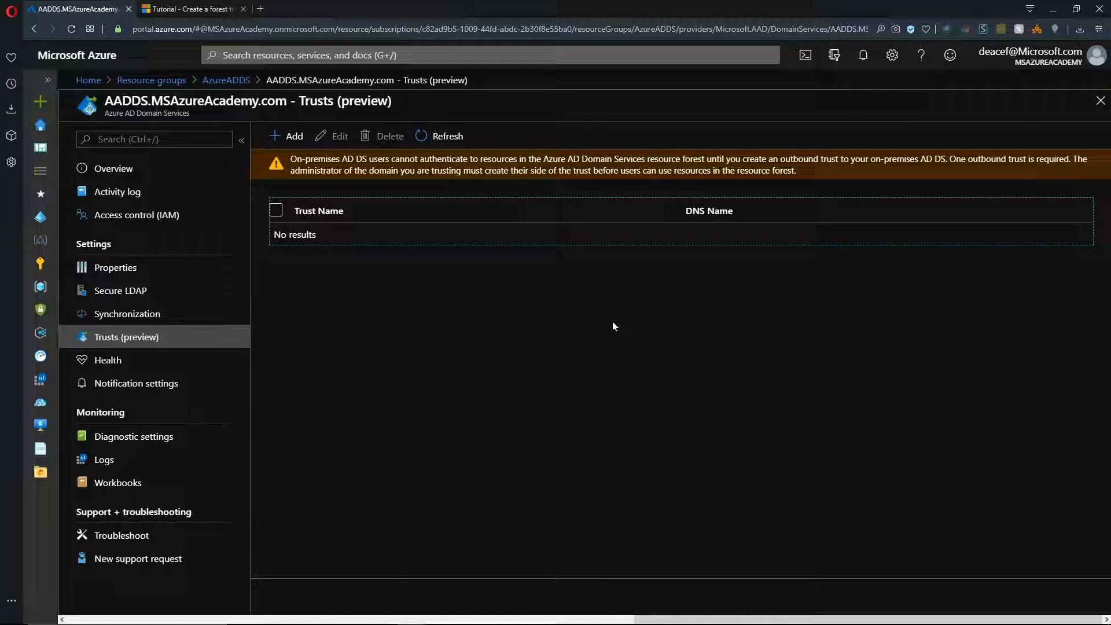
click(293, 137)
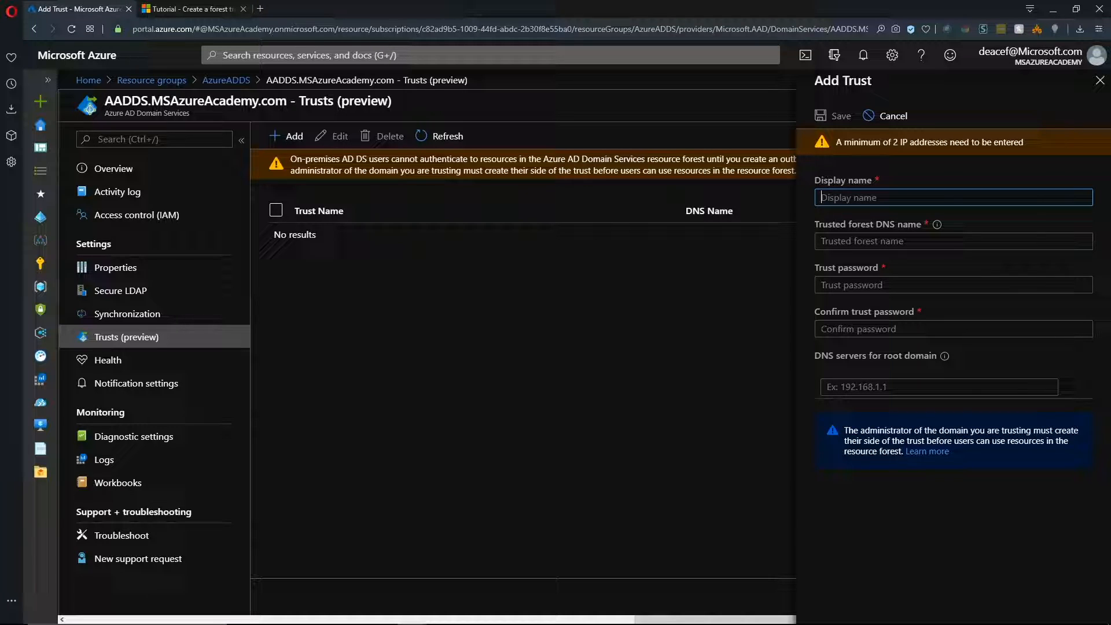
- Save Outgoing-Trust to OnPrem.MSAzureAcademy.com with DNS servers 10.0.0.4 and 10.0.0.5
text(Outgoing-Trust)
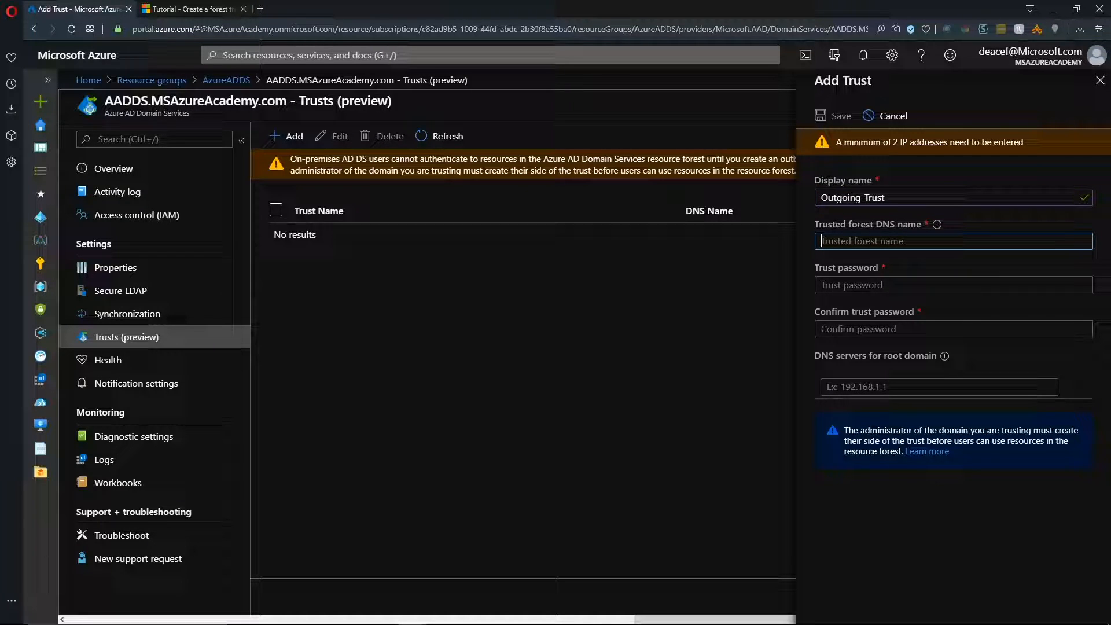
text(OnPrem.MSAzureAcademy.com)
text(10.0.0.5)
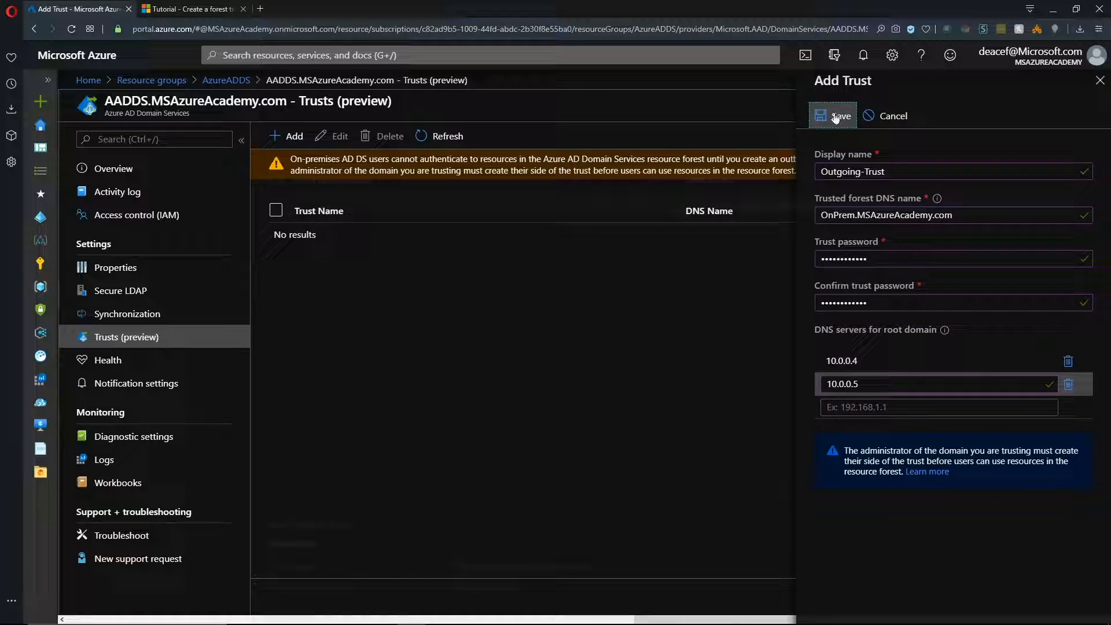
click(832, 116)
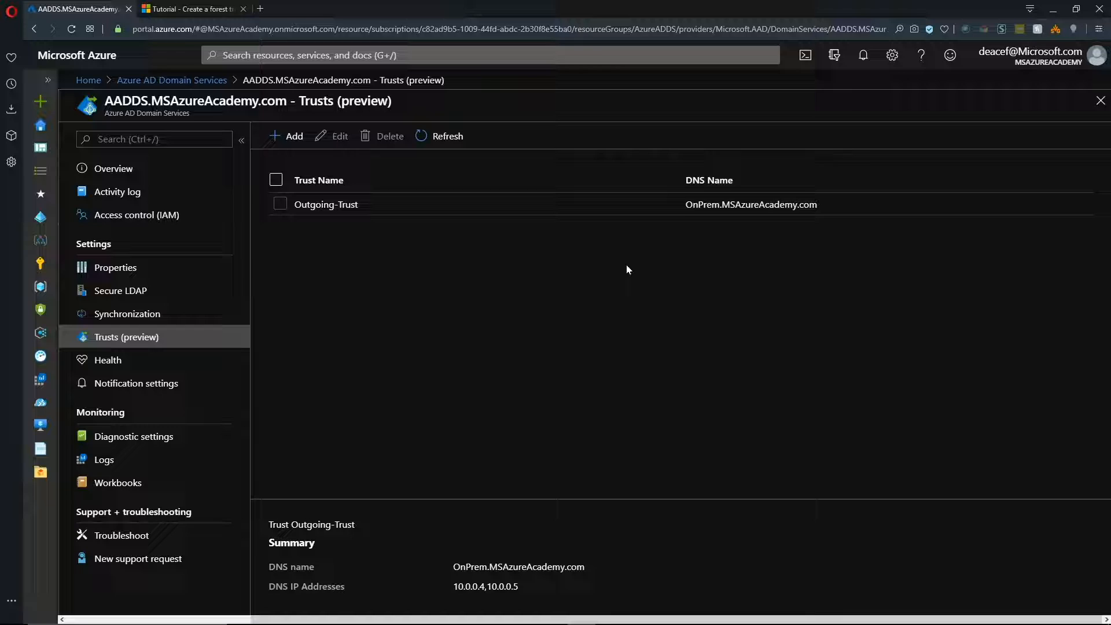
mouse_move(531, 558)
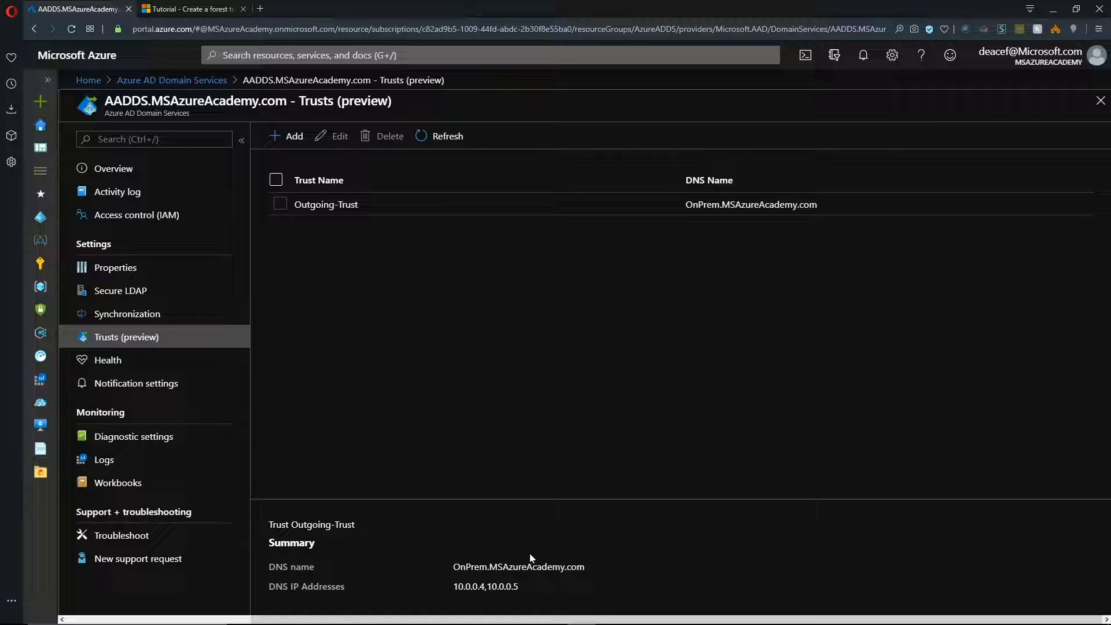
mouse_move(565, 595)
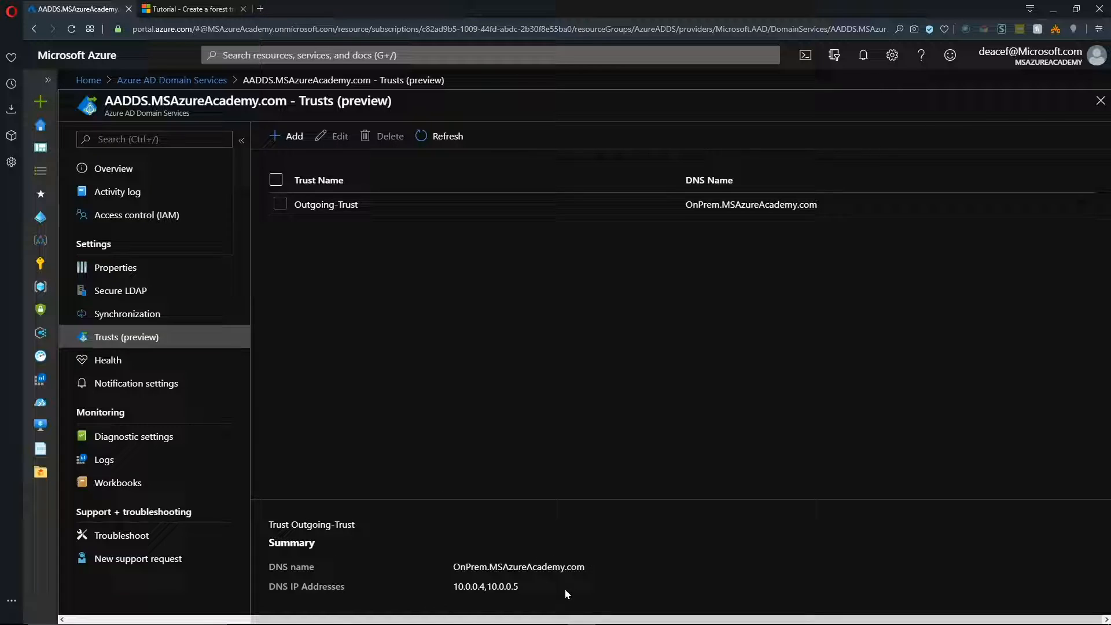
mouse_move(626, 361)
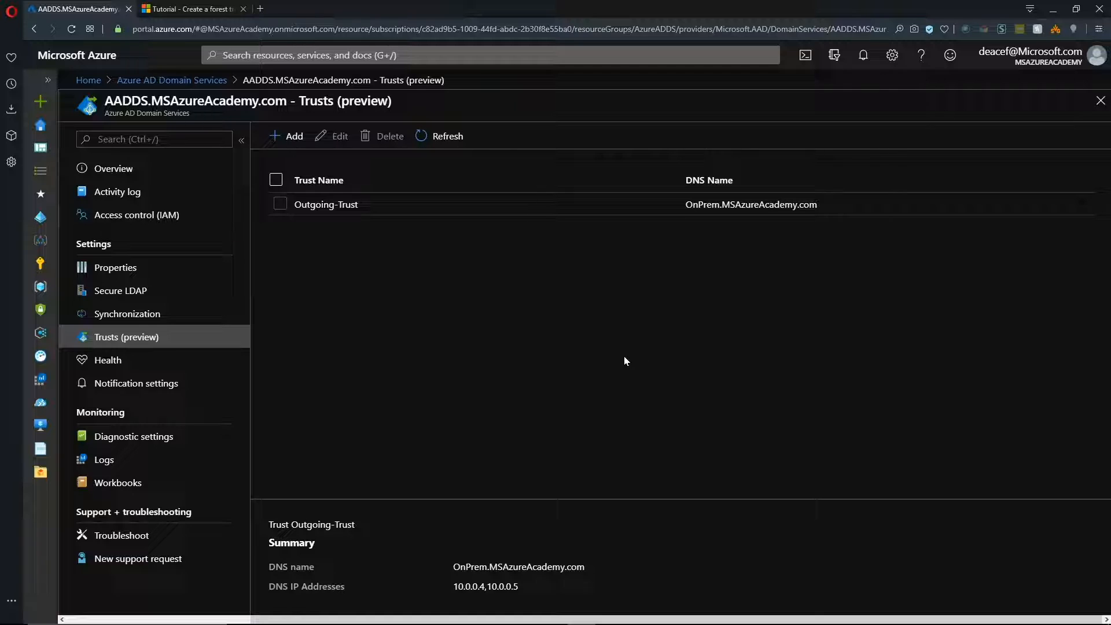
mouse_move(737, 210)
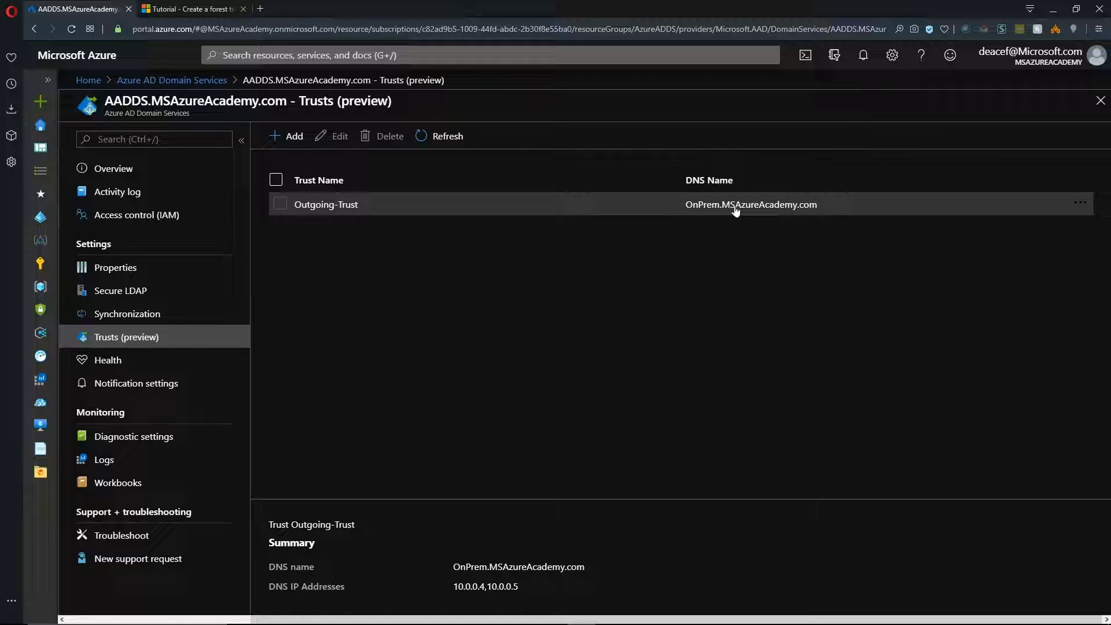
mouse_move(819, 213)
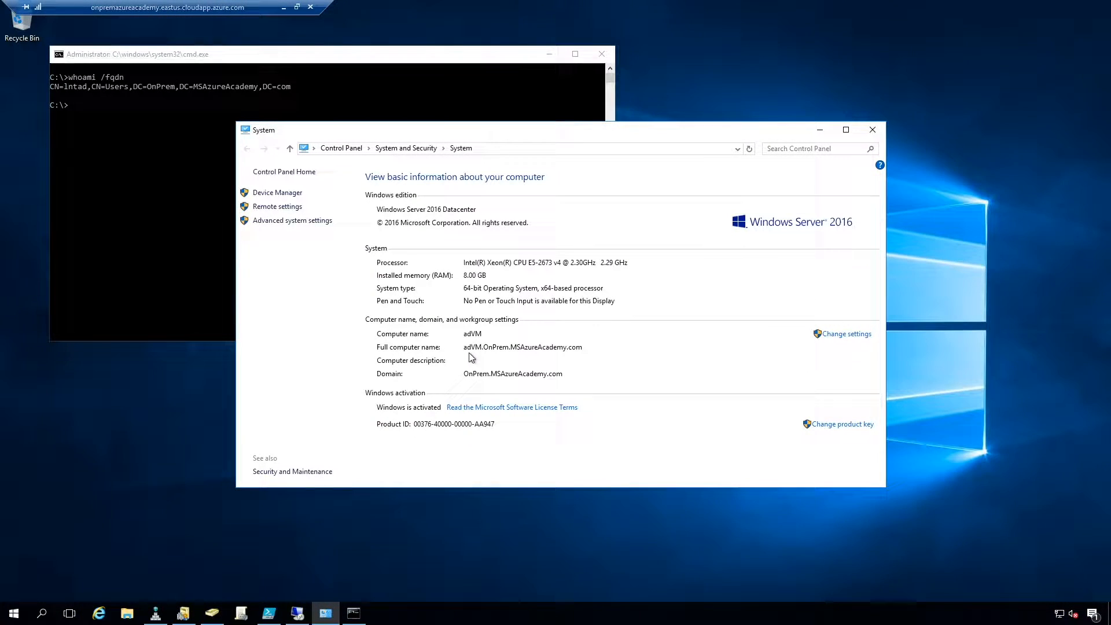
mouse_move(517, 357)
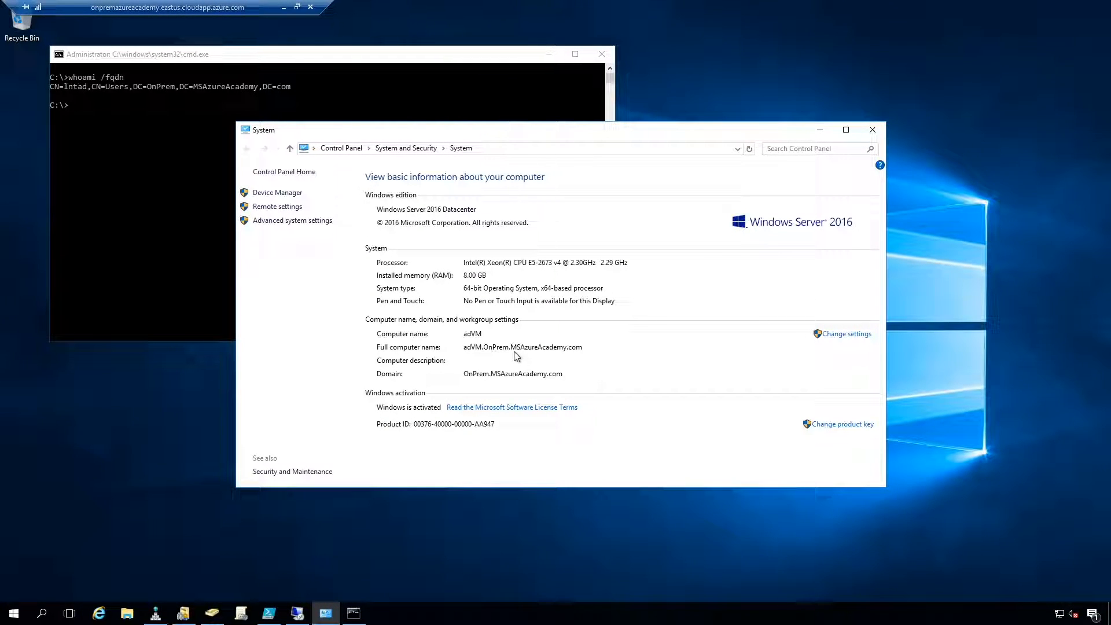
mouse_move(516, 313)
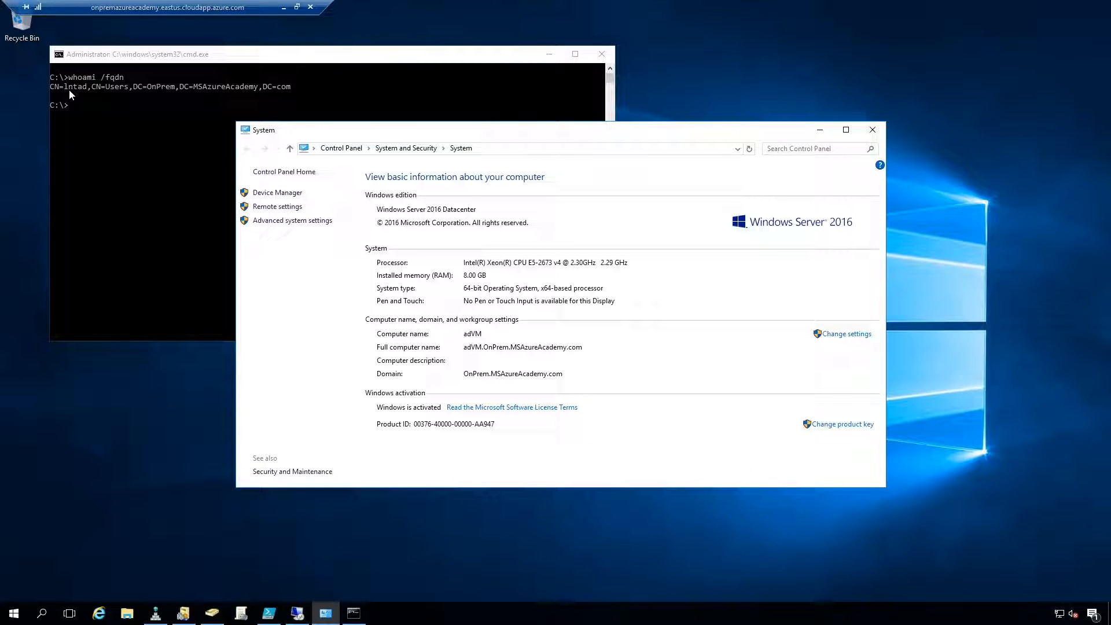
mouse_move(149, 95)
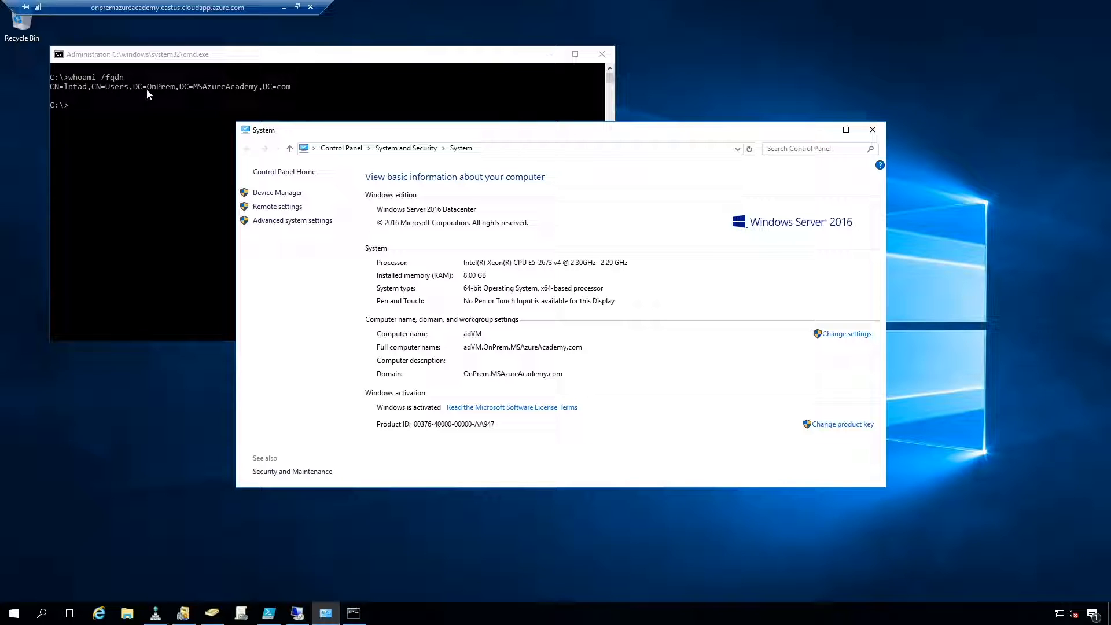
mouse_move(280, 99)
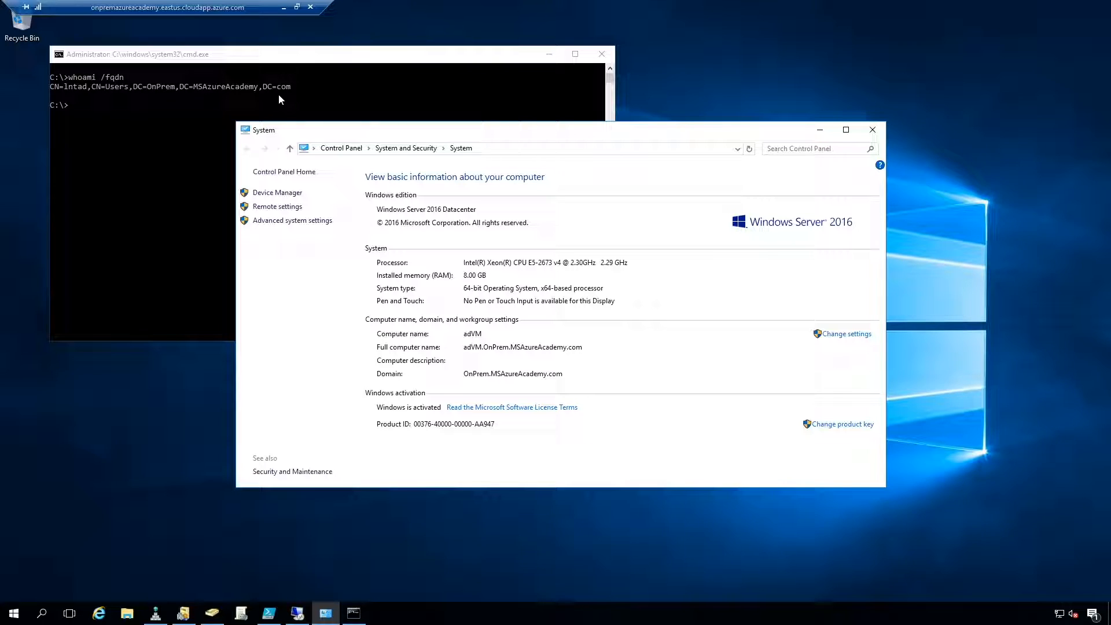
mouse_move(260, 523)
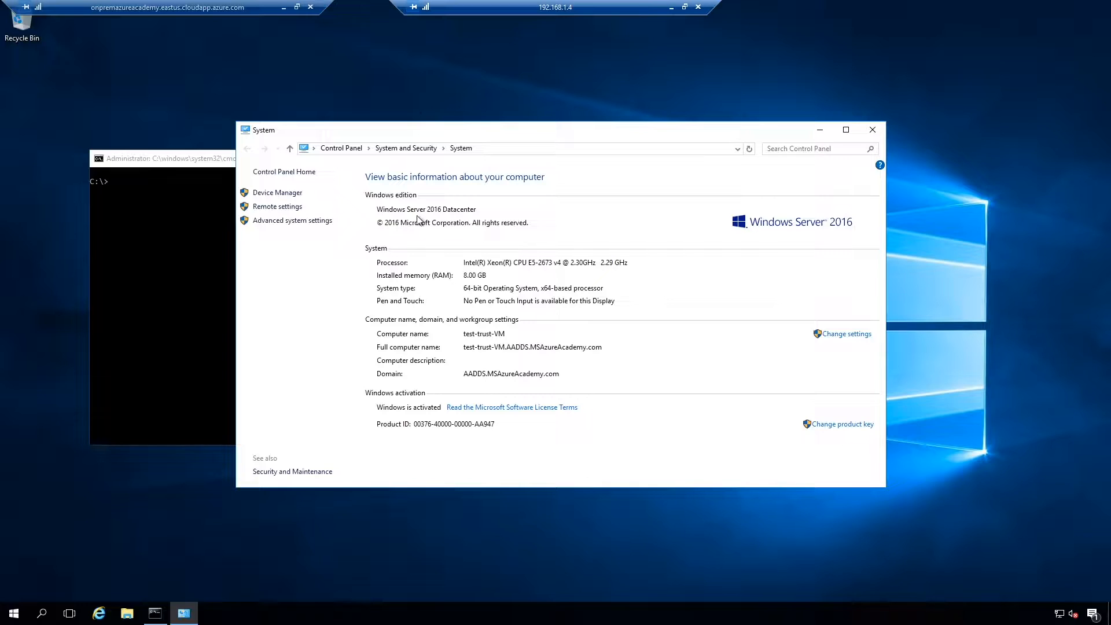
mouse_move(492, 363)
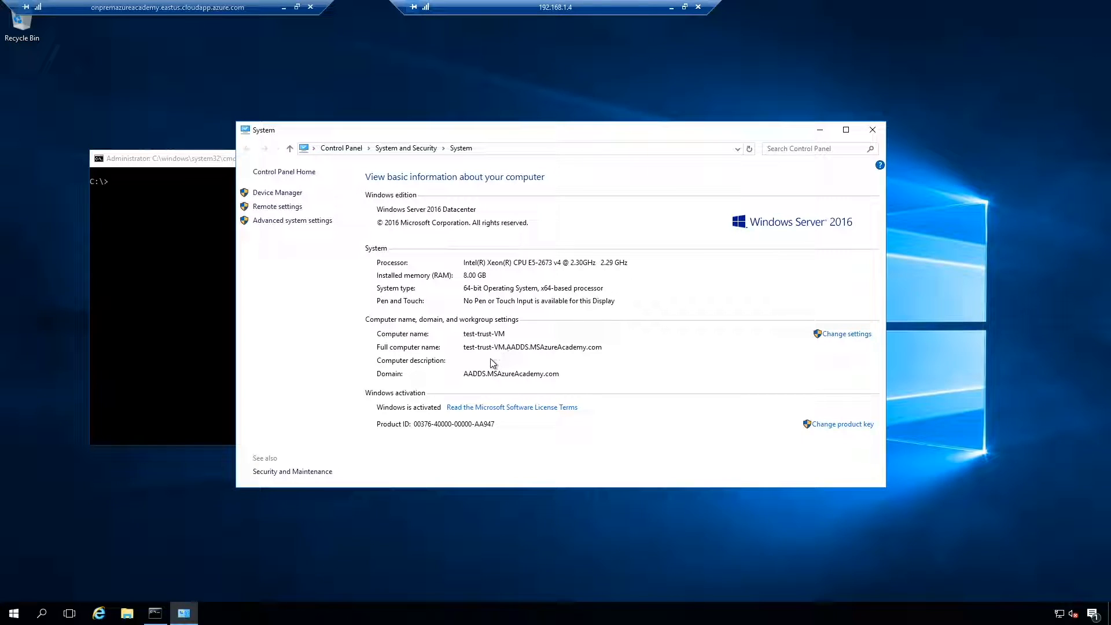
mouse_move(514, 356)
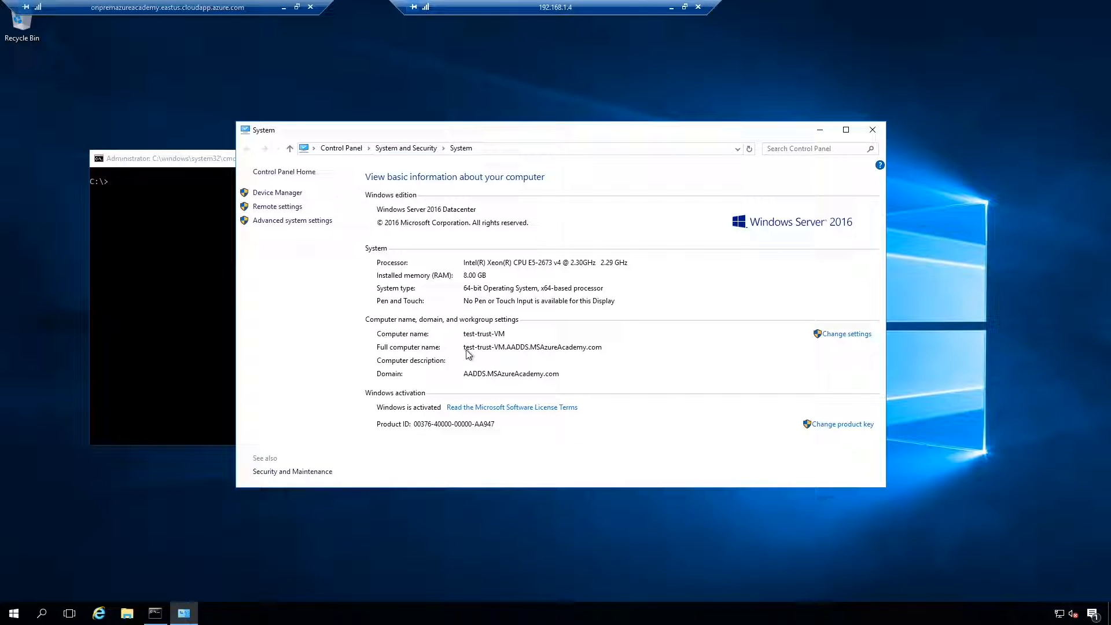
mouse_move(511, 357)
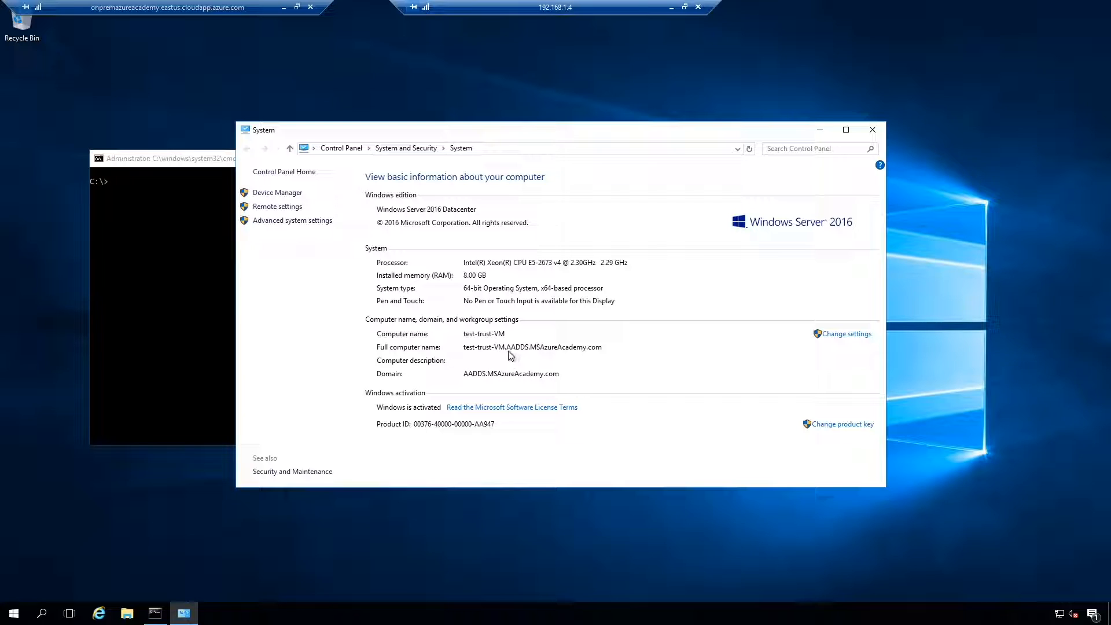
mouse_move(567, 359)
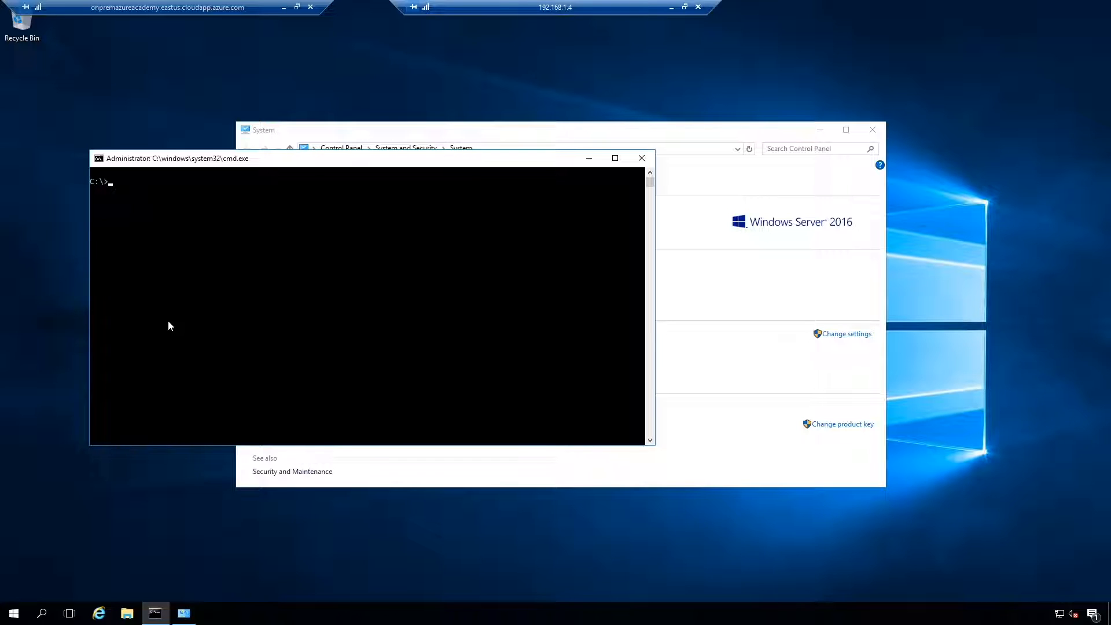
- Run whoami /fqdn showing an OnPrem user, then check System shows the VM in AADDS.MSAzureAcademy.com
text(whoami /fqdn)
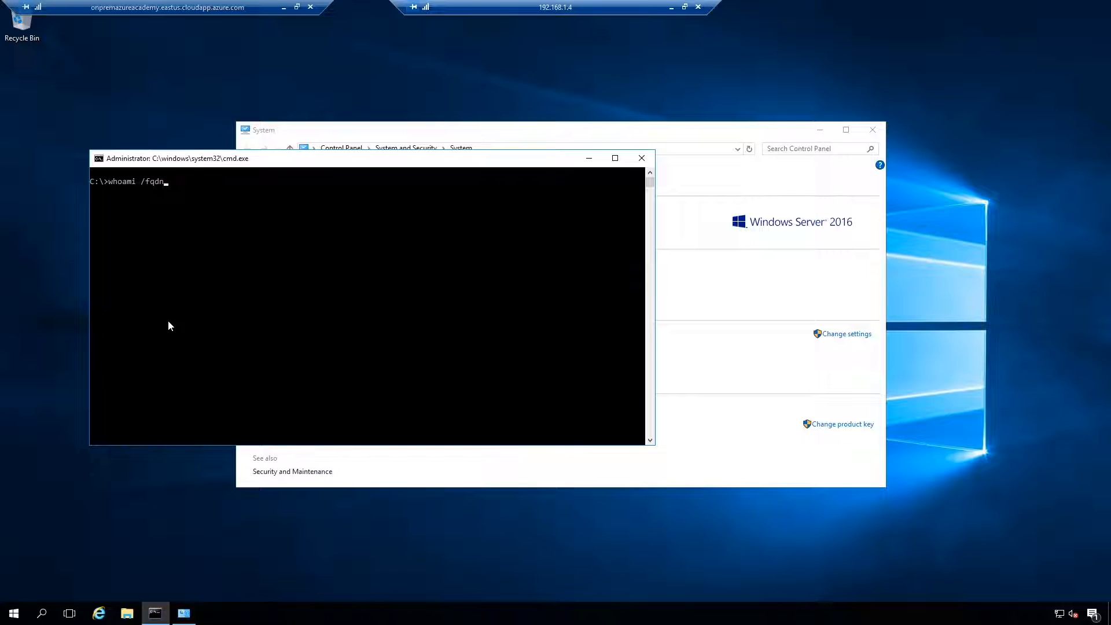
key(Enter)
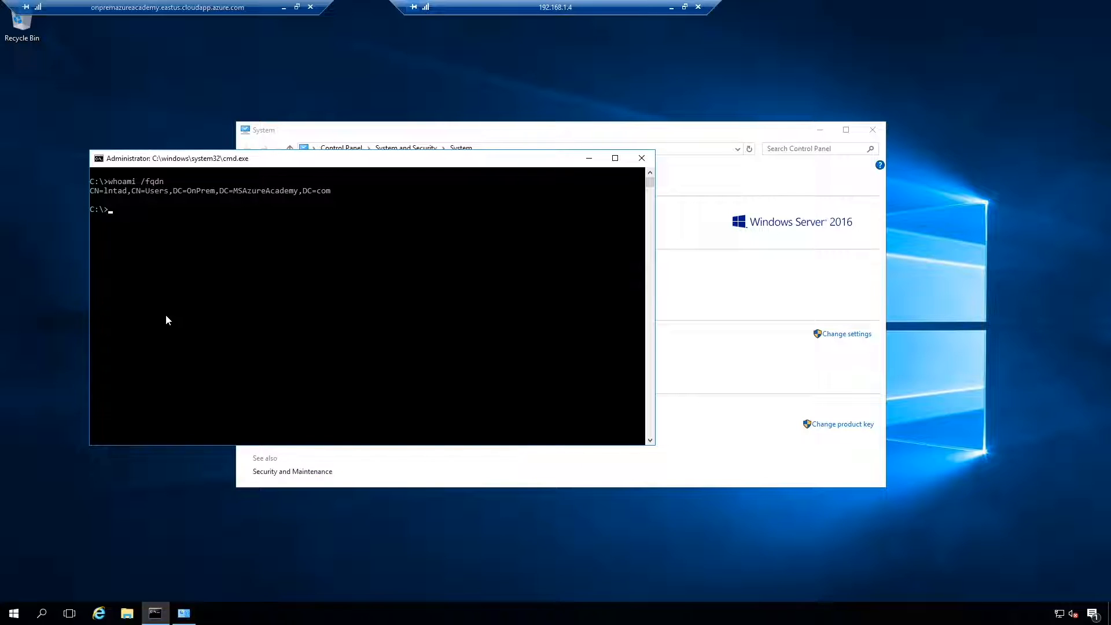
mouse_move(119, 202)
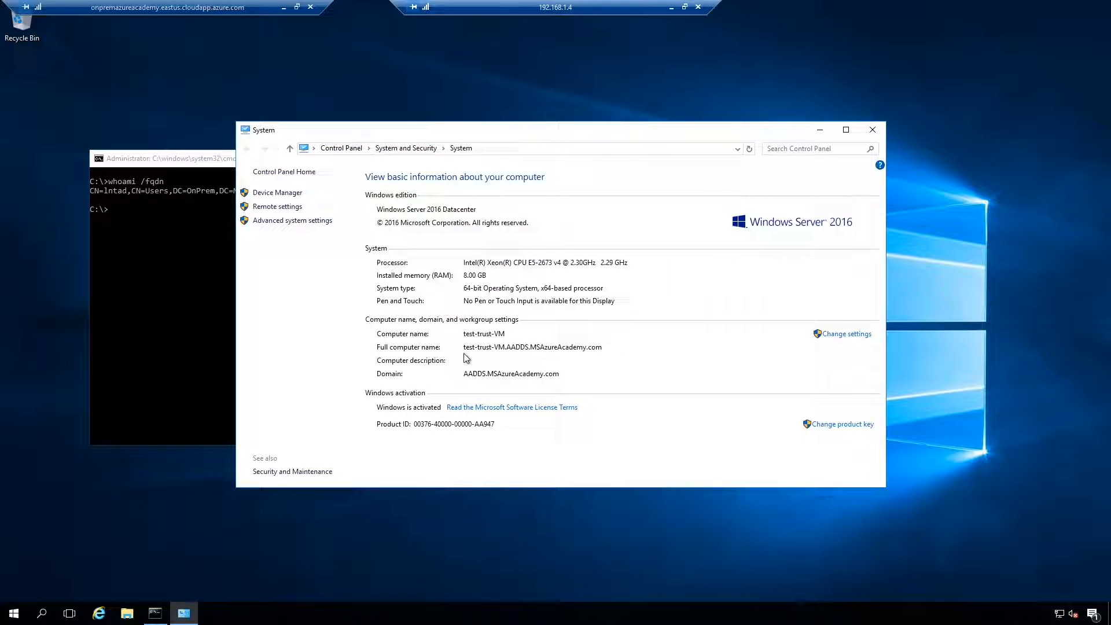
mouse_move(602, 360)
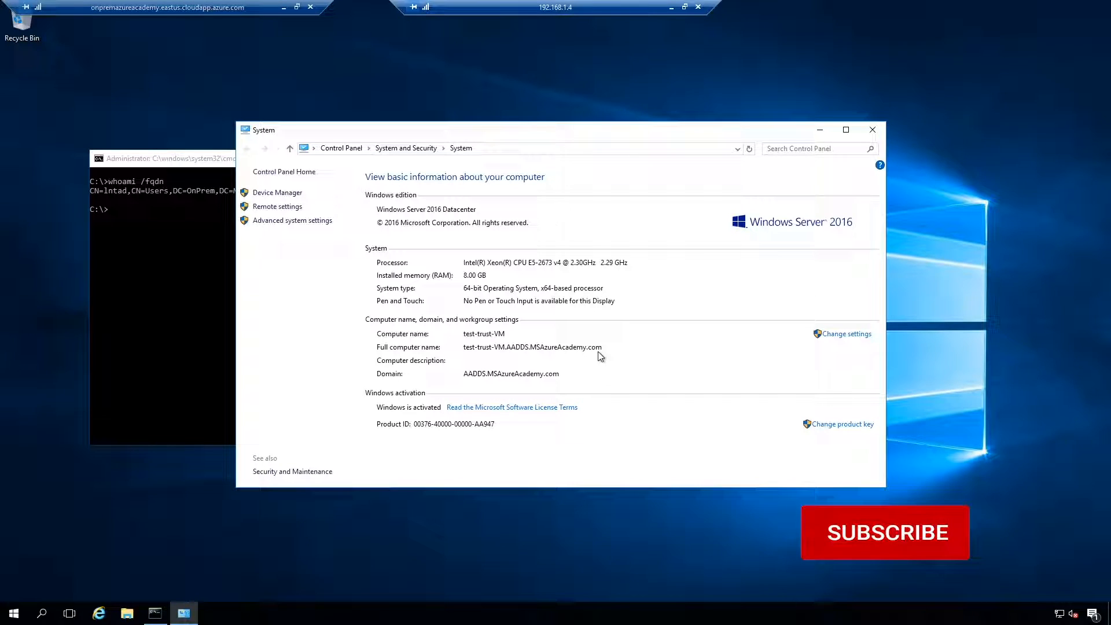
click(886, 532)
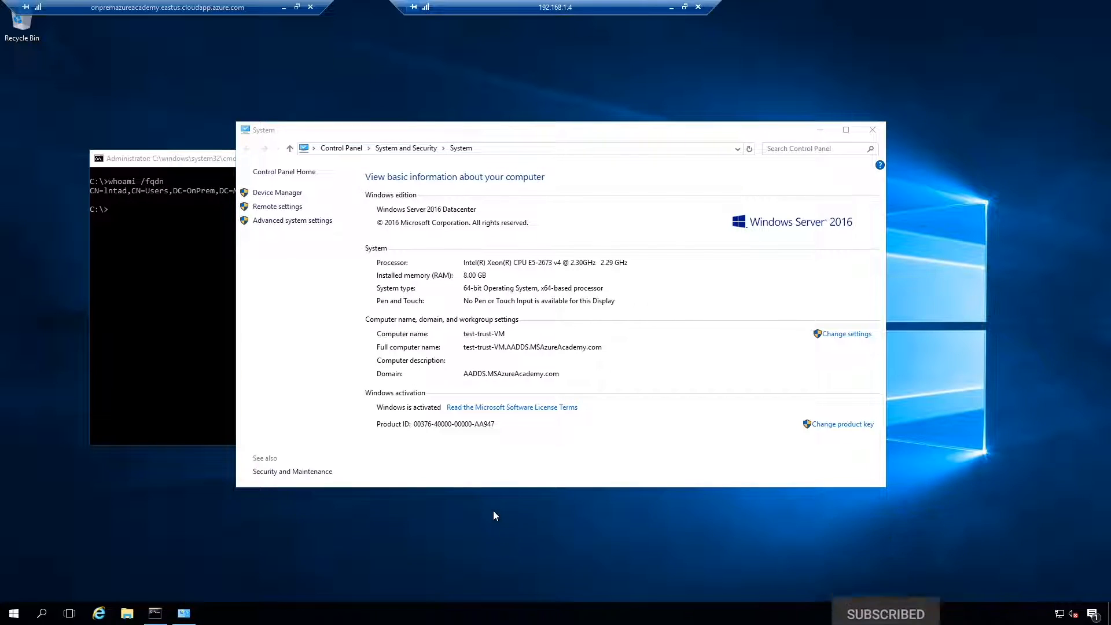
mouse_move(490, 508)
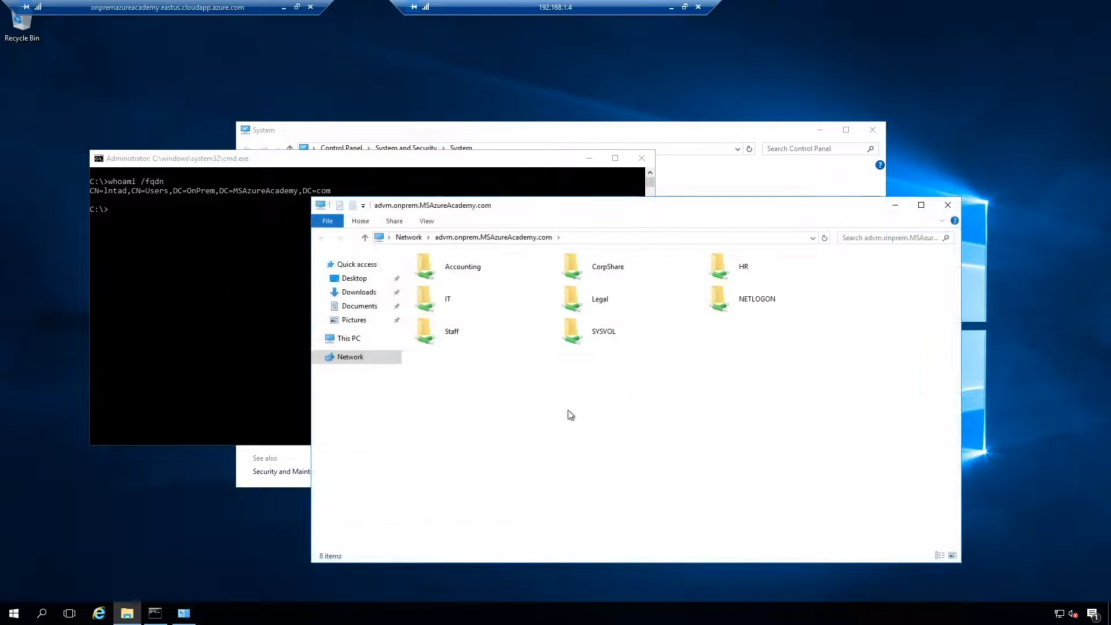
- Browse into the IT share on adVM, listing its seven files
click(447, 299)
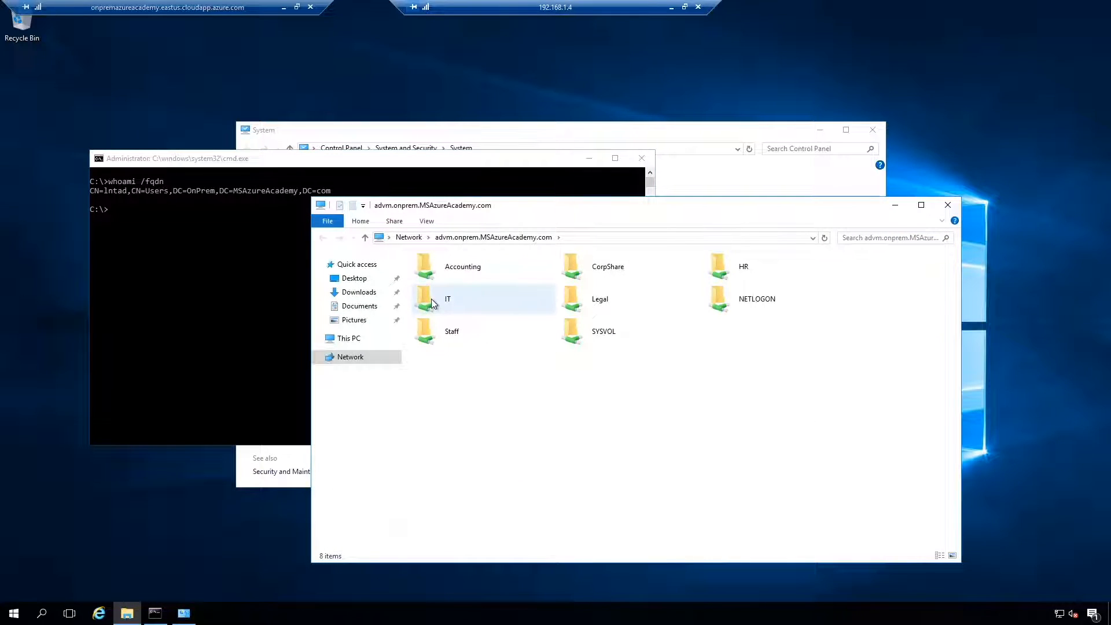
double_click(436, 299)
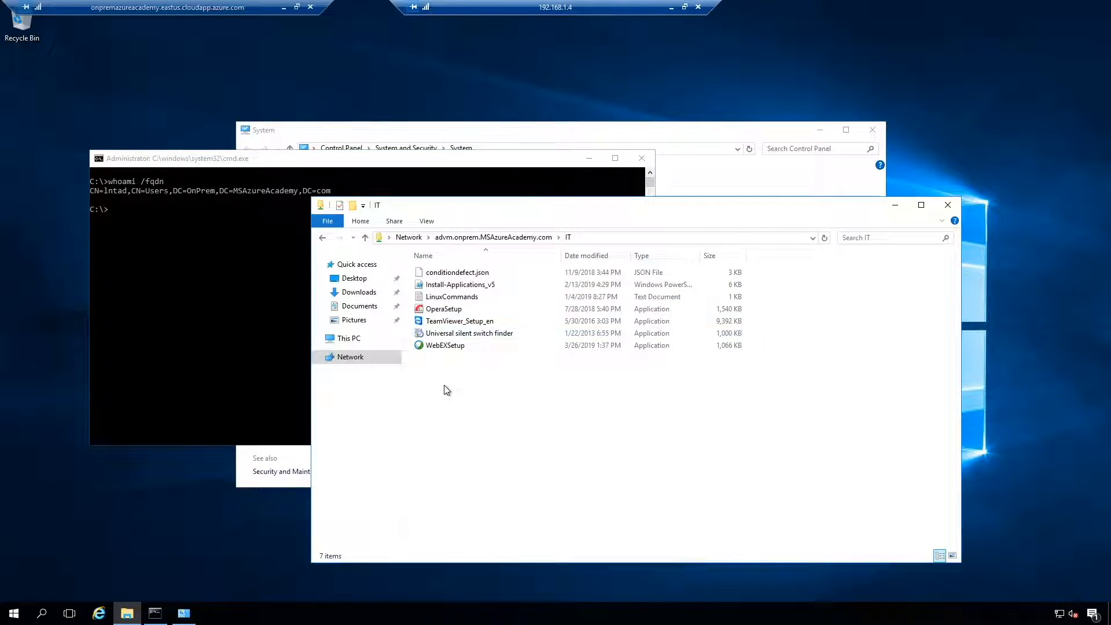
click(458, 321)
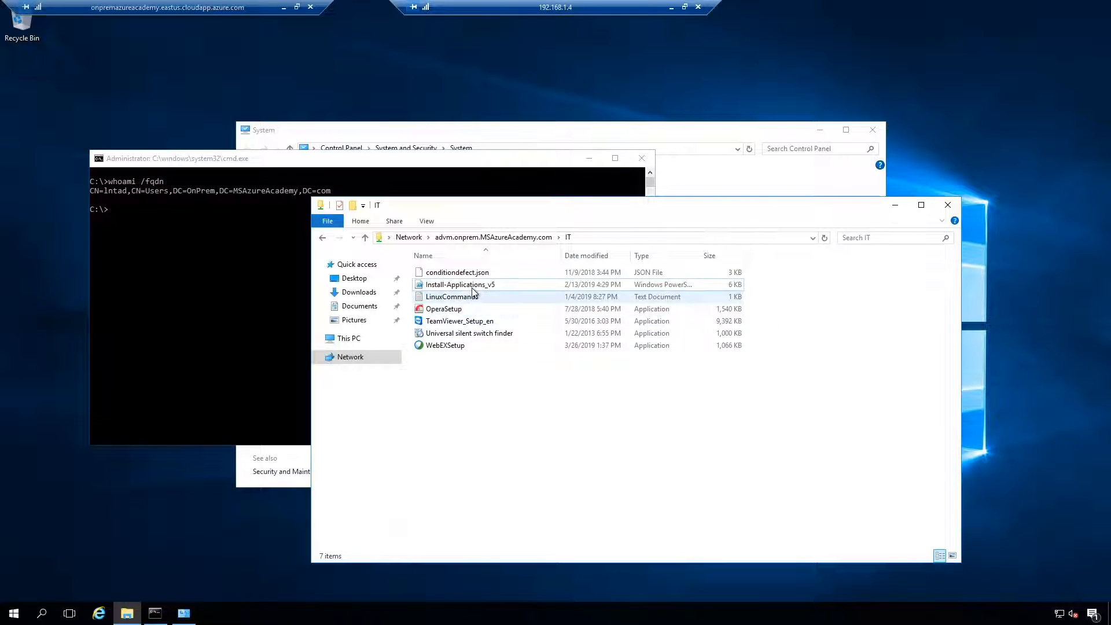
- Attempt opening Install-Applications_v5 and conditiondefect.json, dismissing the security warning
double_click(460, 285)
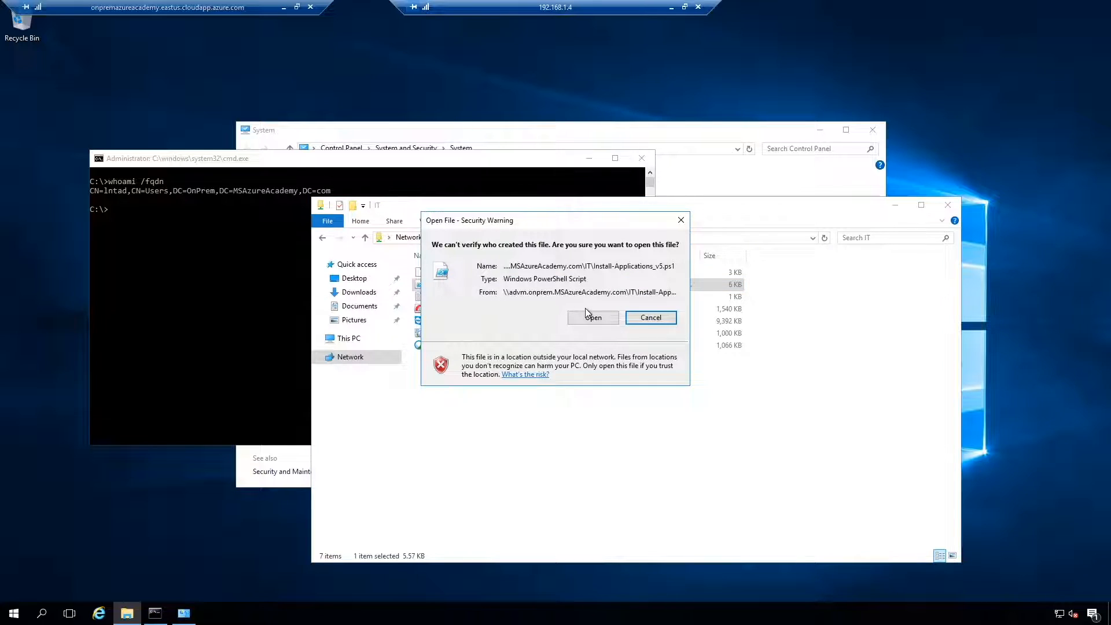
click(594, 317)
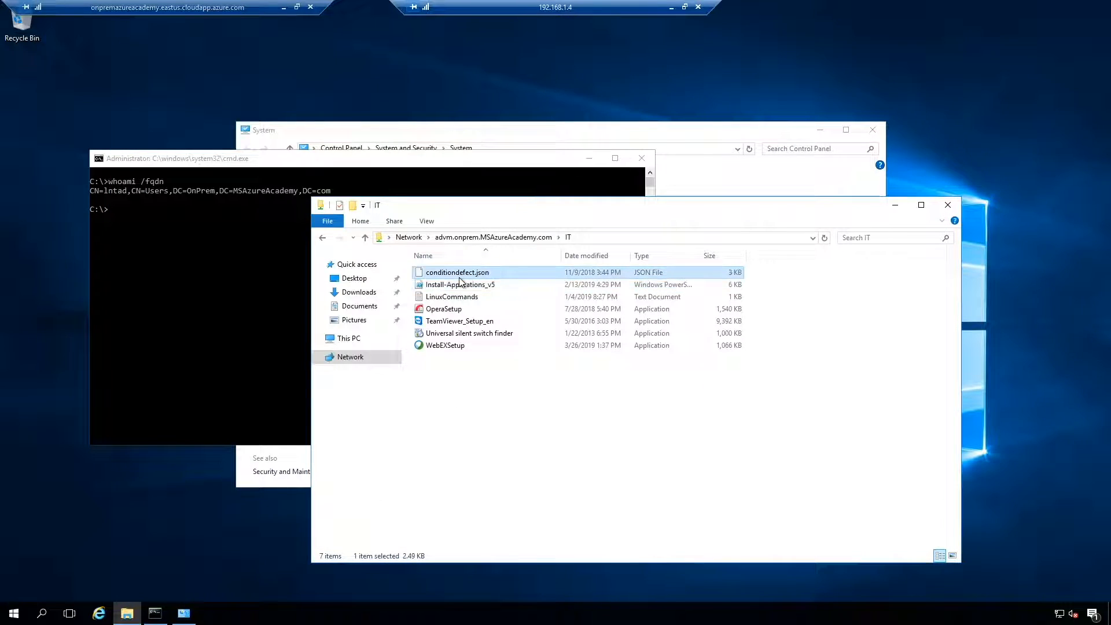
double_click(457, 272)
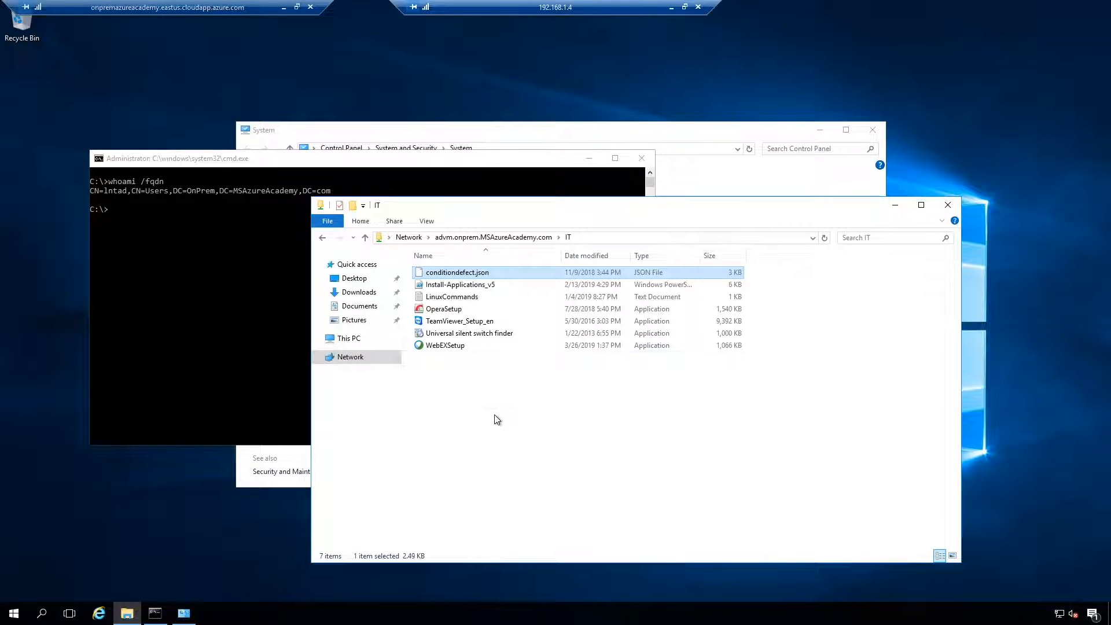
click(493, 417)
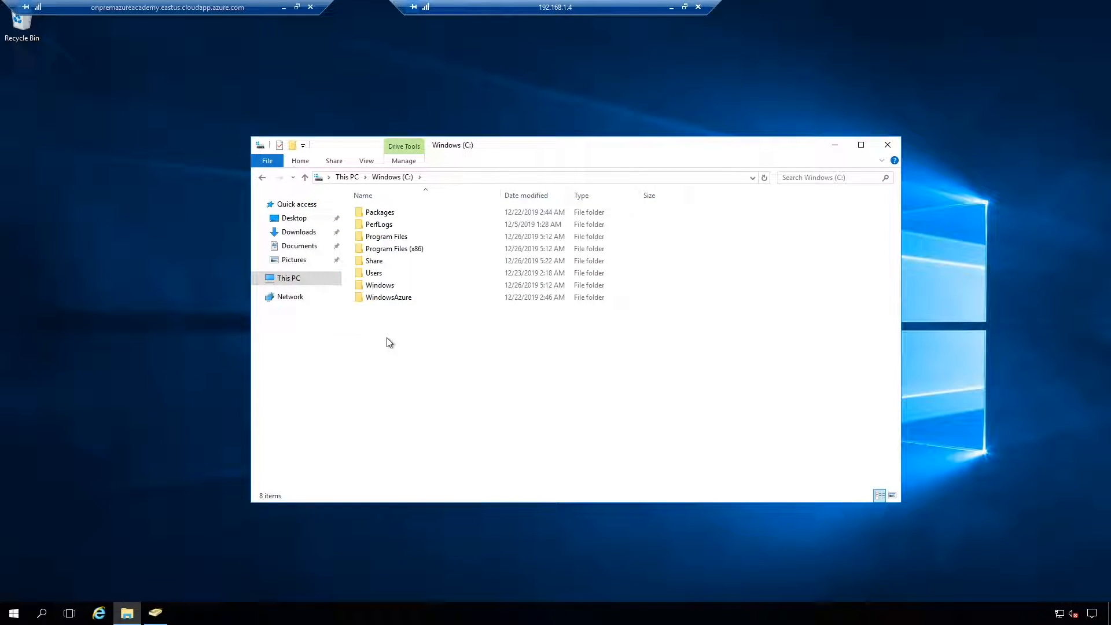
mouse_move(410, 295)
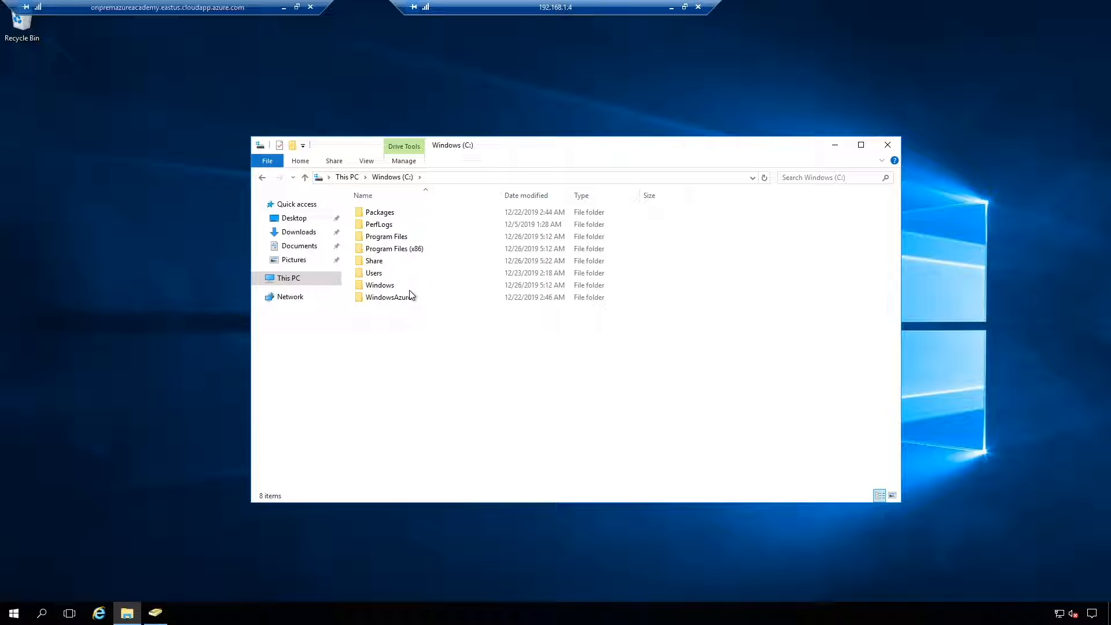
- Browse into C:\Share and bring up the NoTrustShare-1 folder's properties
click(374, 260)
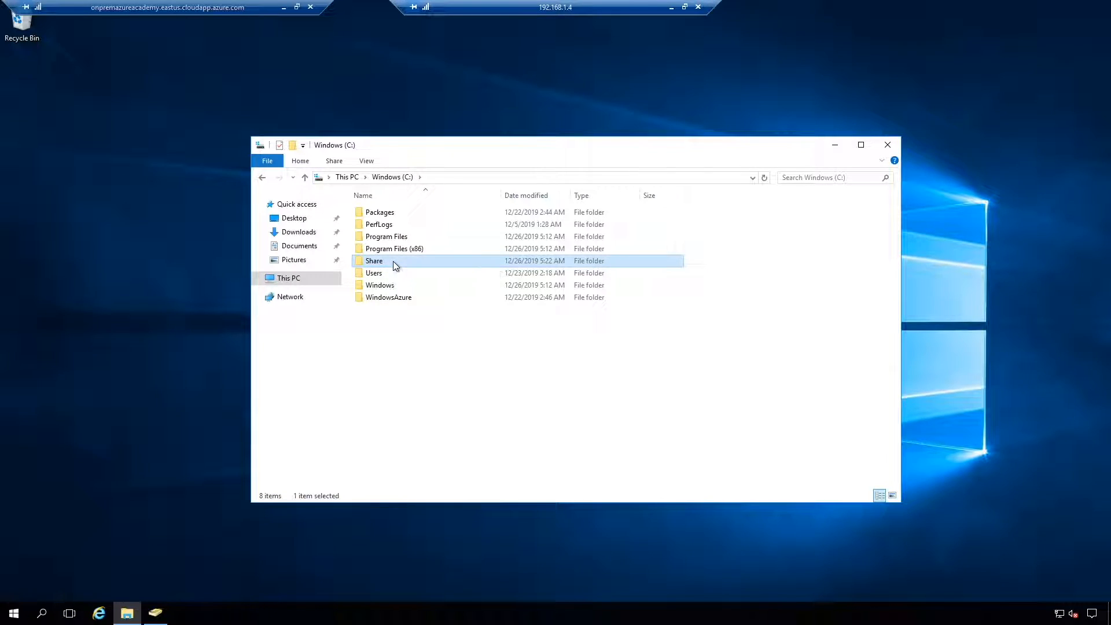
double_click(374, 260)
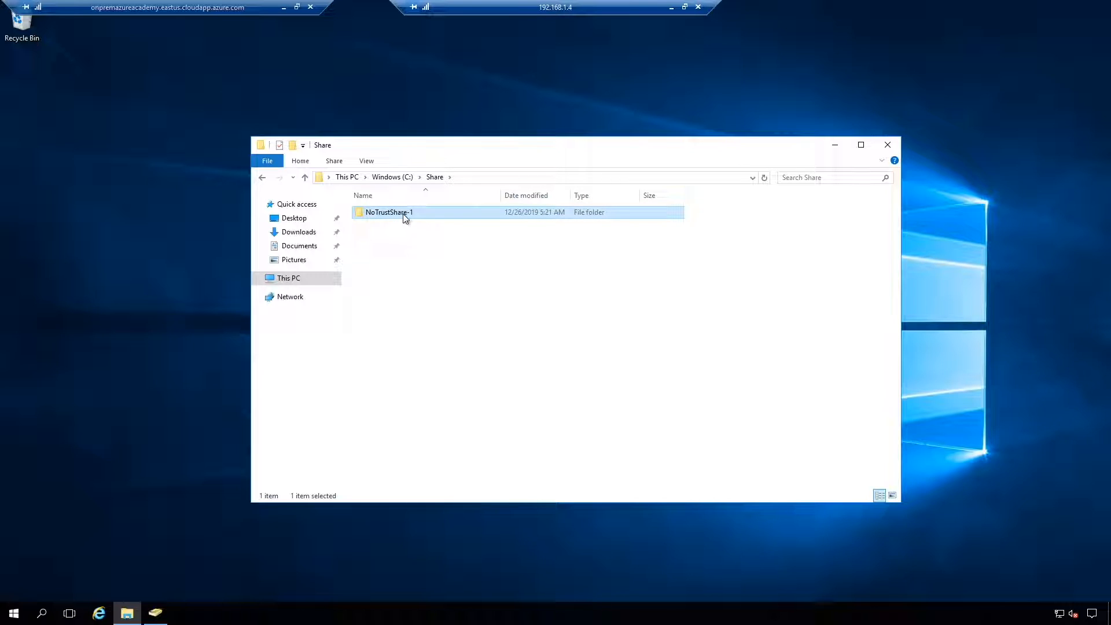
right_click(406, 213)
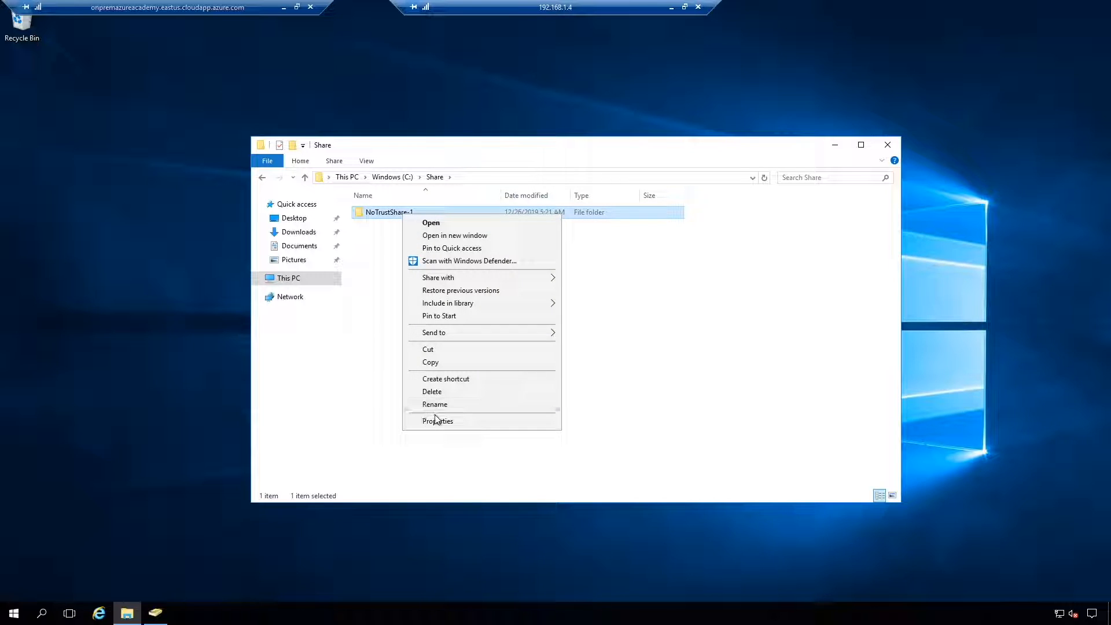
click(438, 422)
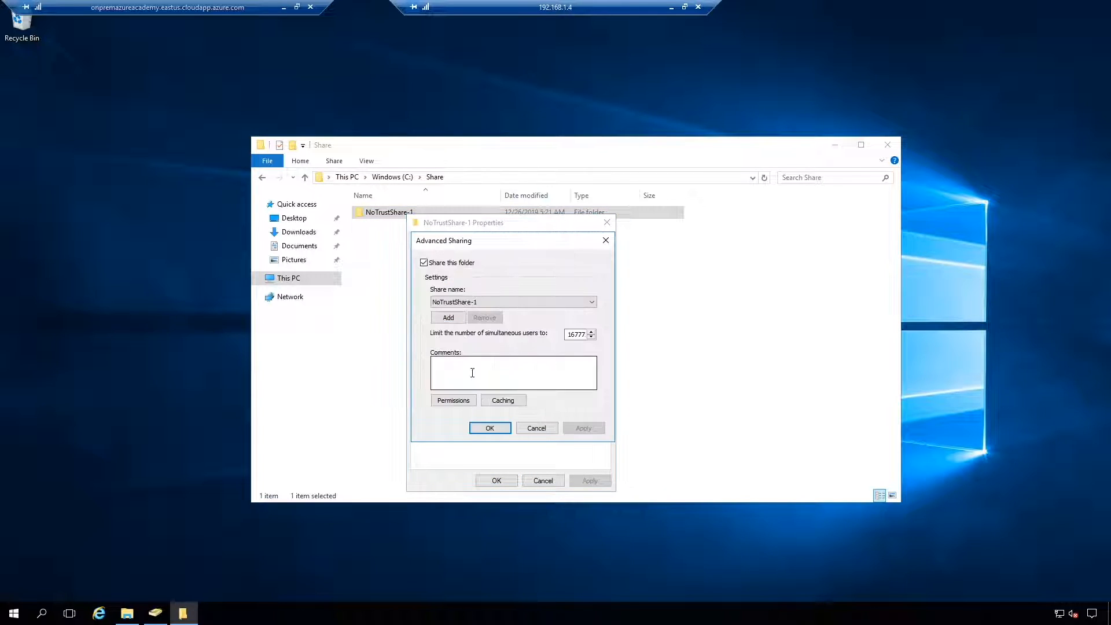
- Review NoTrustShare-1's share permissions: Everyone and a second user with full control
click(452, 401)
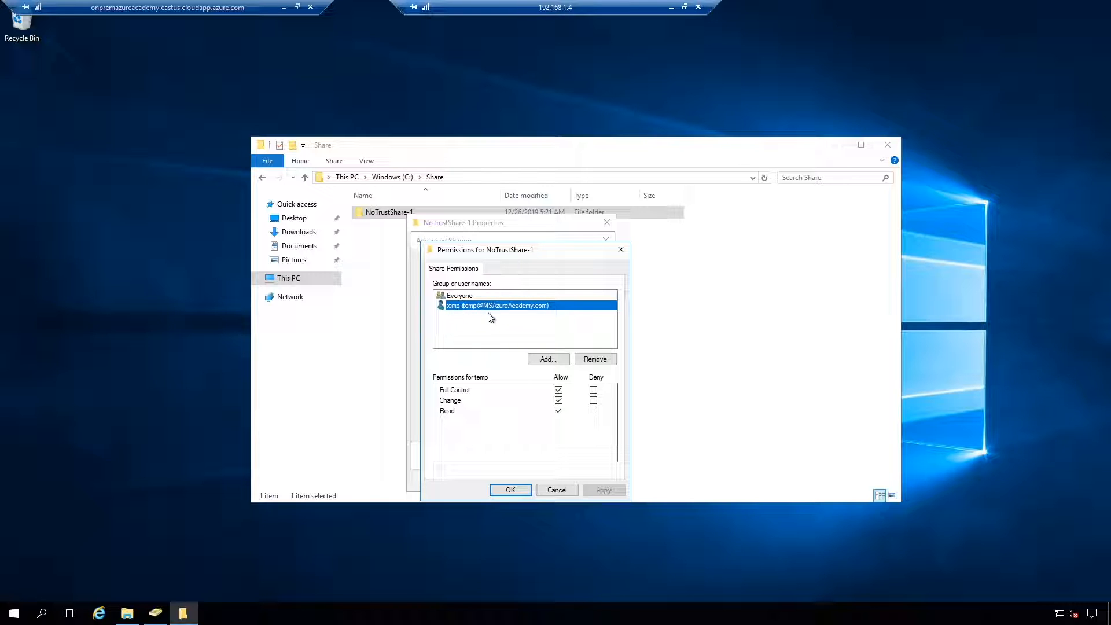
click(510, 489)
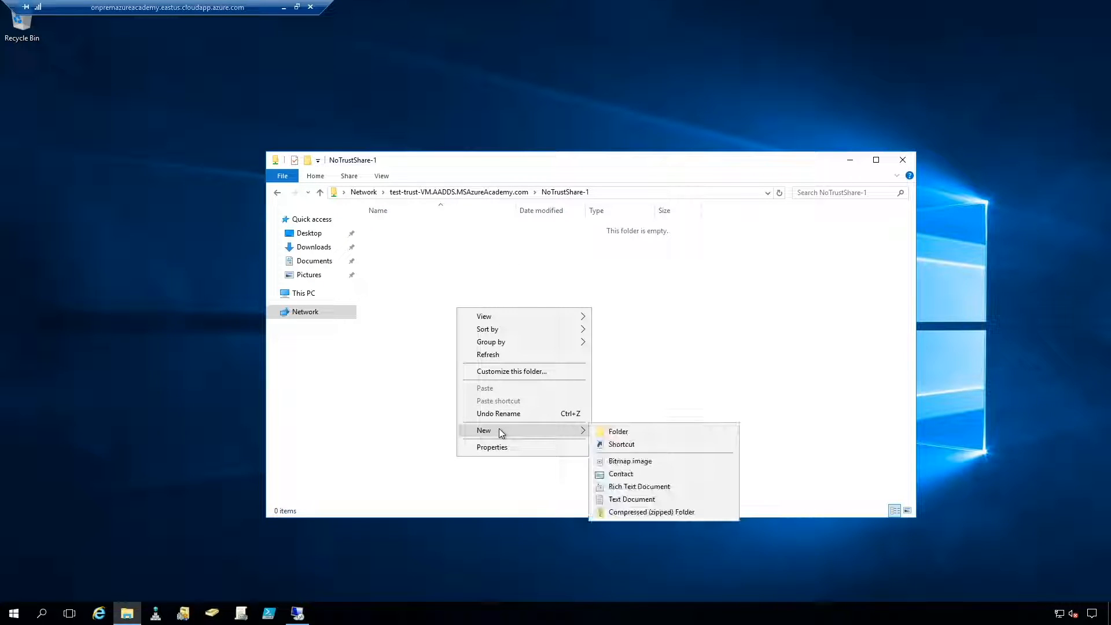
- Check the New context menu in the empty NoTrustShare-1 network share without creating anything
click(673, 357)
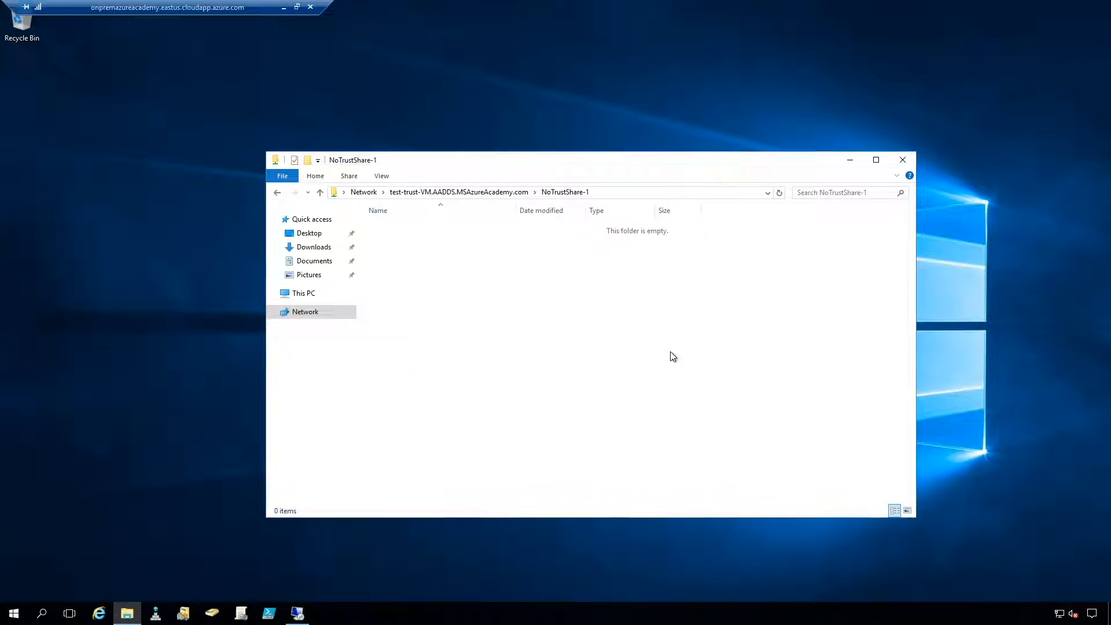
right_click(674, 357)
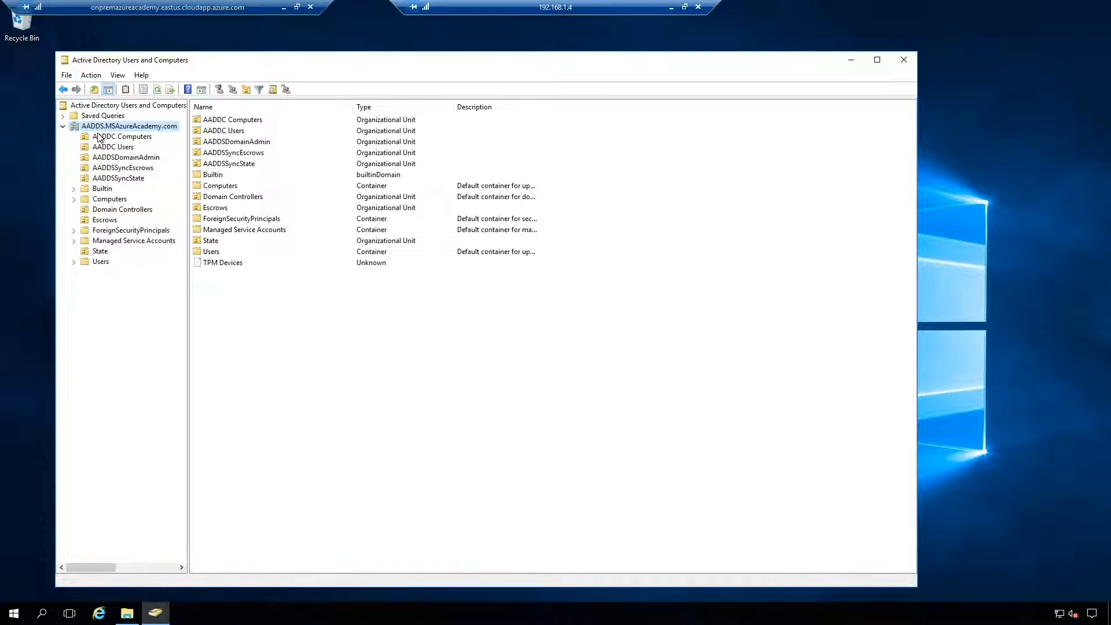
mouse_move(117, 127)
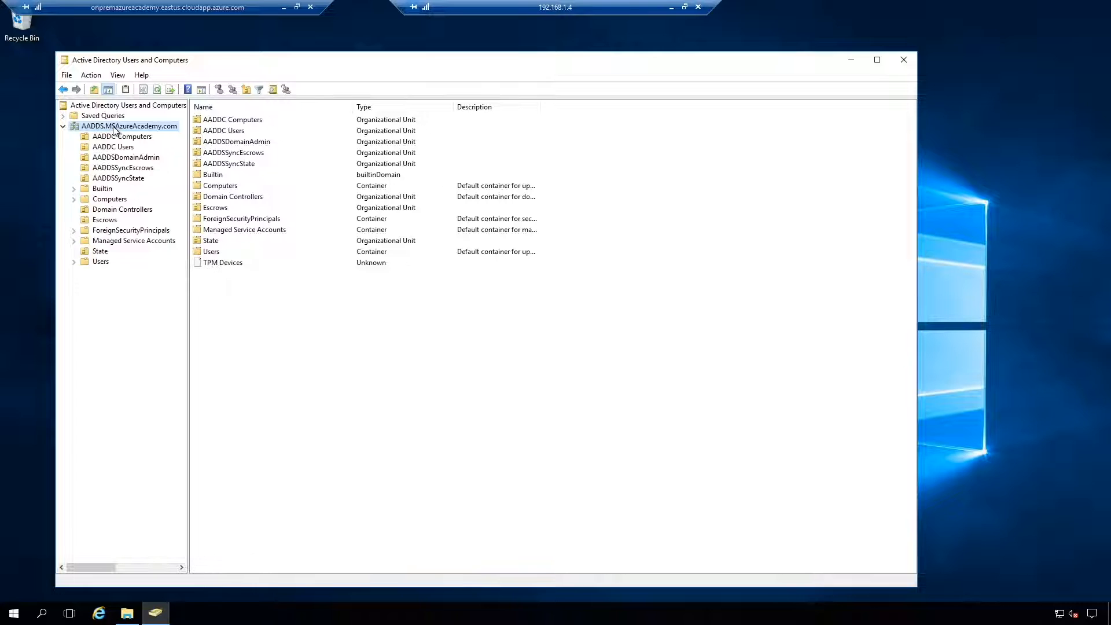
- Create a Domain local security group named FileServerAccess in the LocalObjects OU
right_click(132, 125)
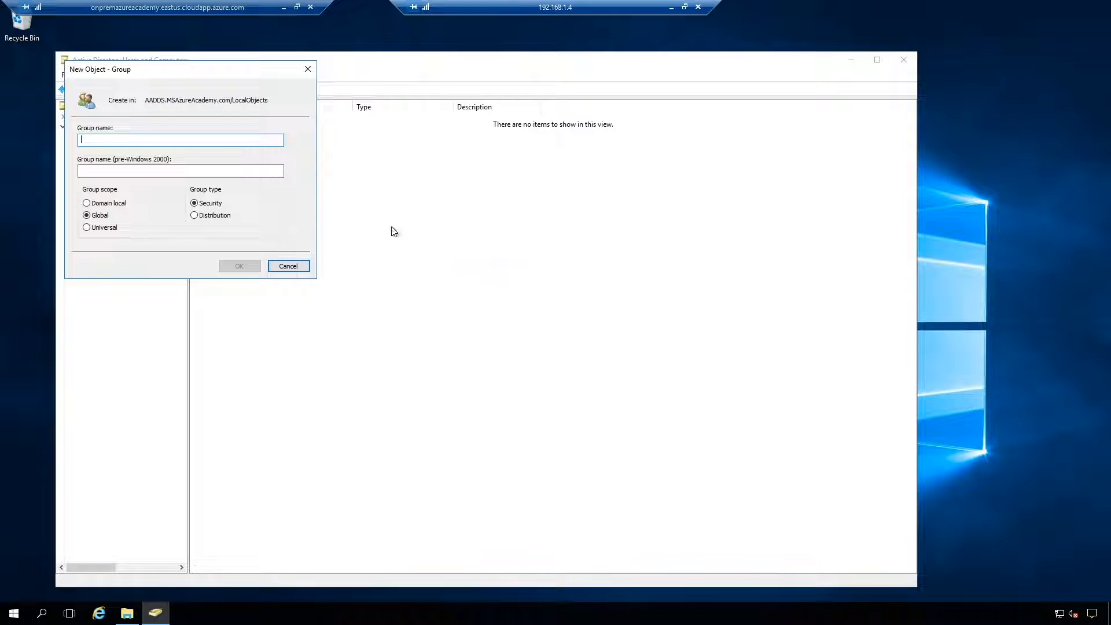
text(FileServerAccess)
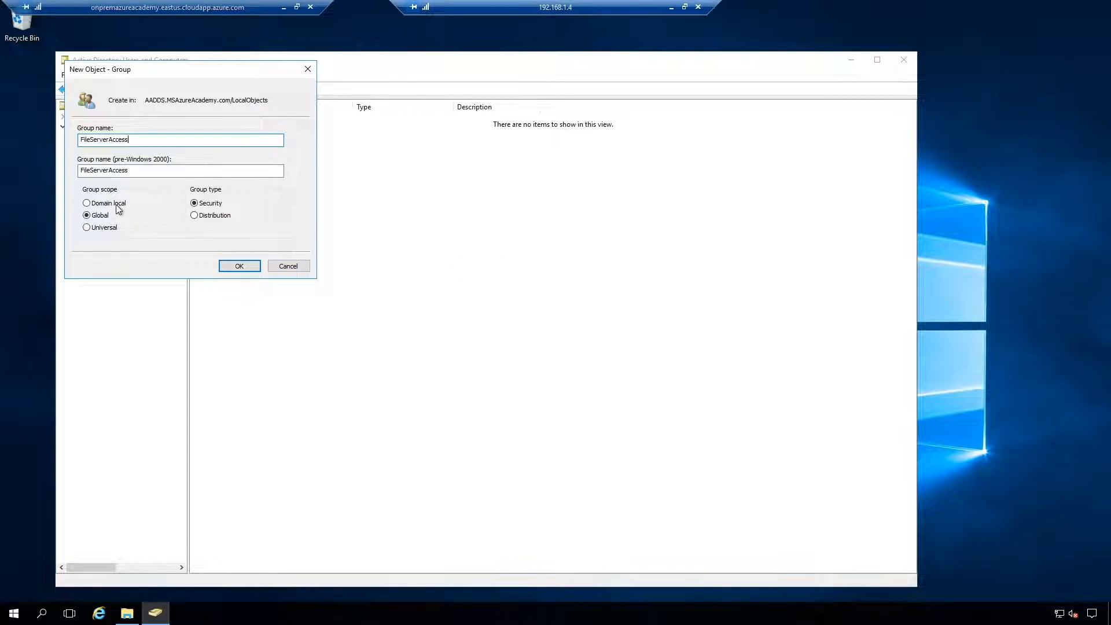
click(81, 203)
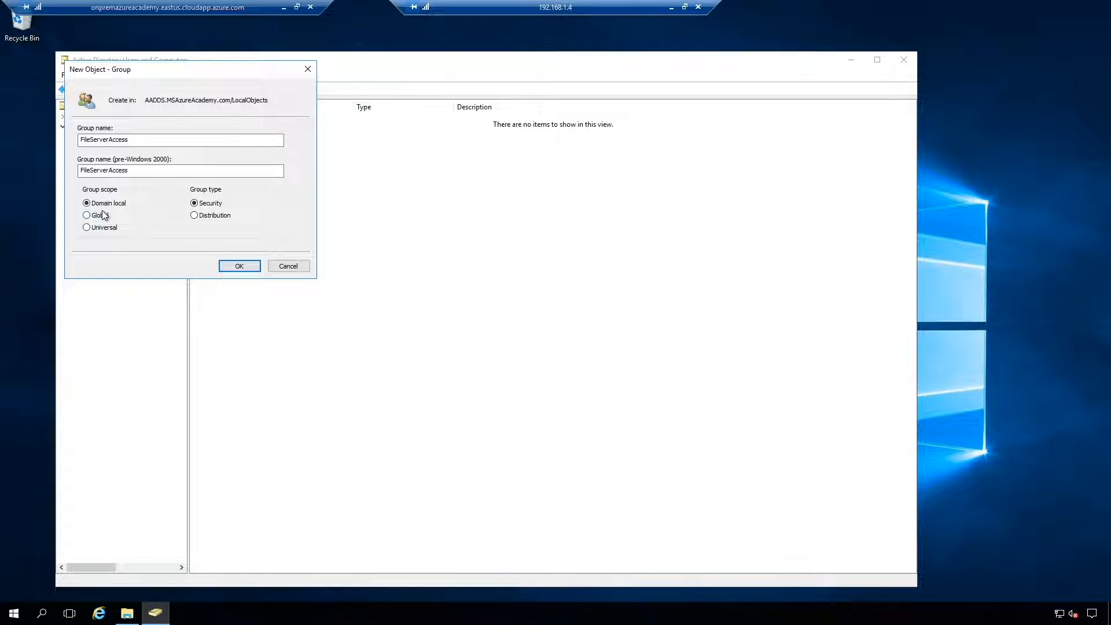
click(239, 267)
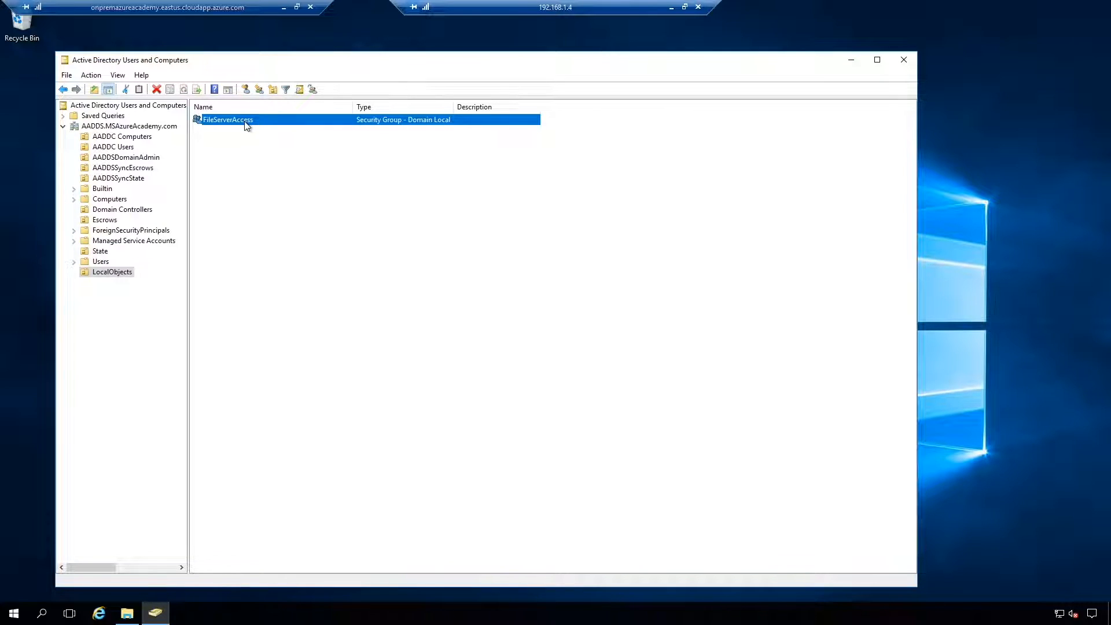
- In FileServerAccess's members, switch the search location to the OnPrem.MSAzureAcademy.com forest with credentials
double_click(227, 119)
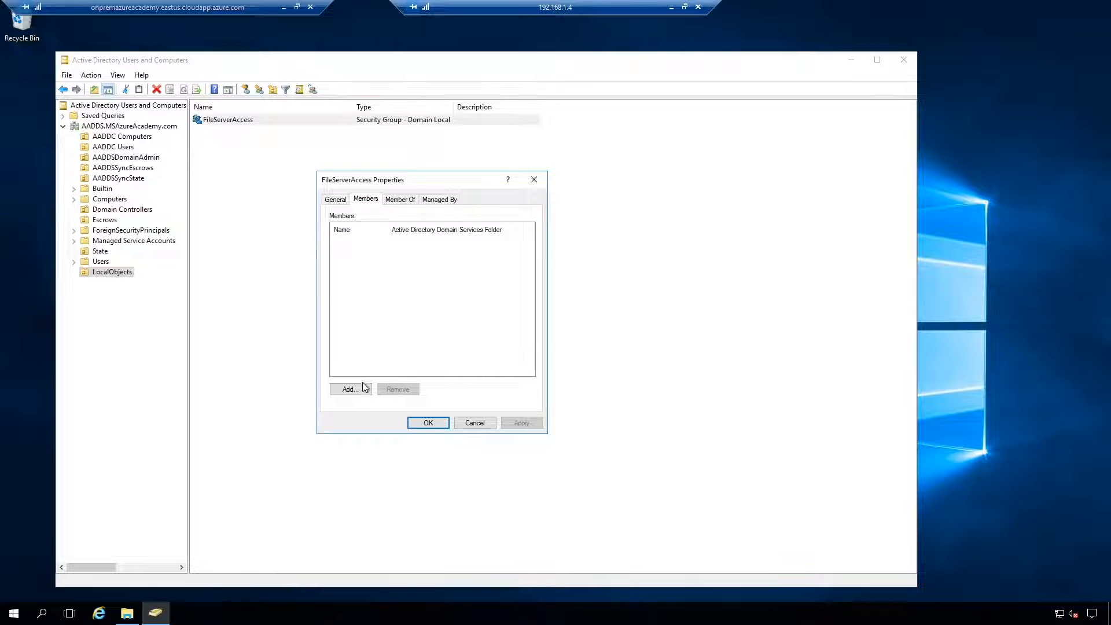
click(350, 389)
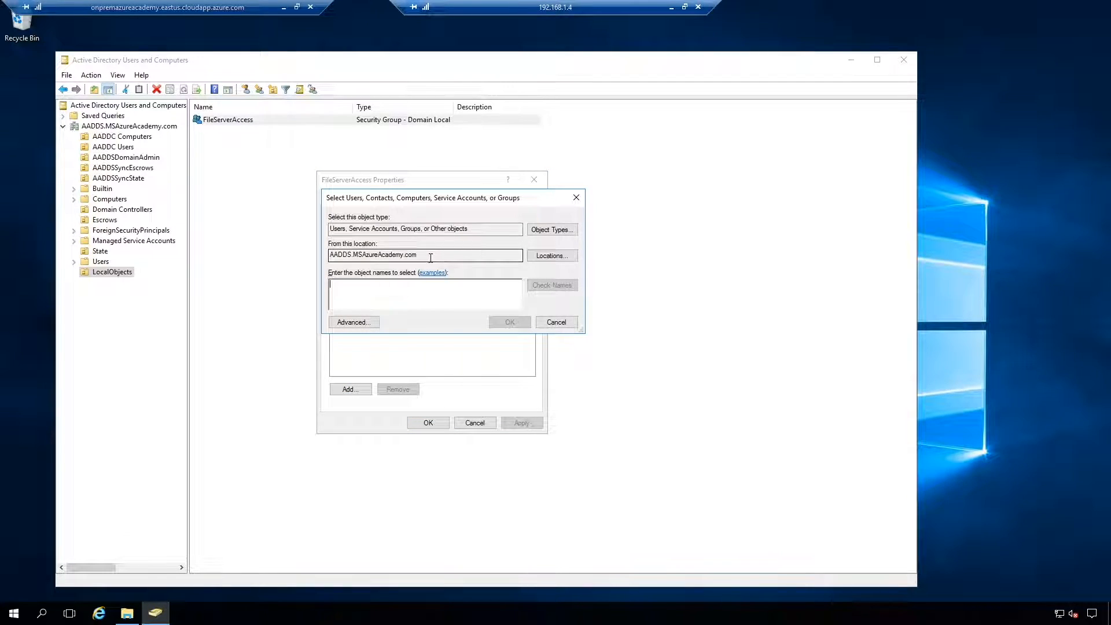
click(561, 256)
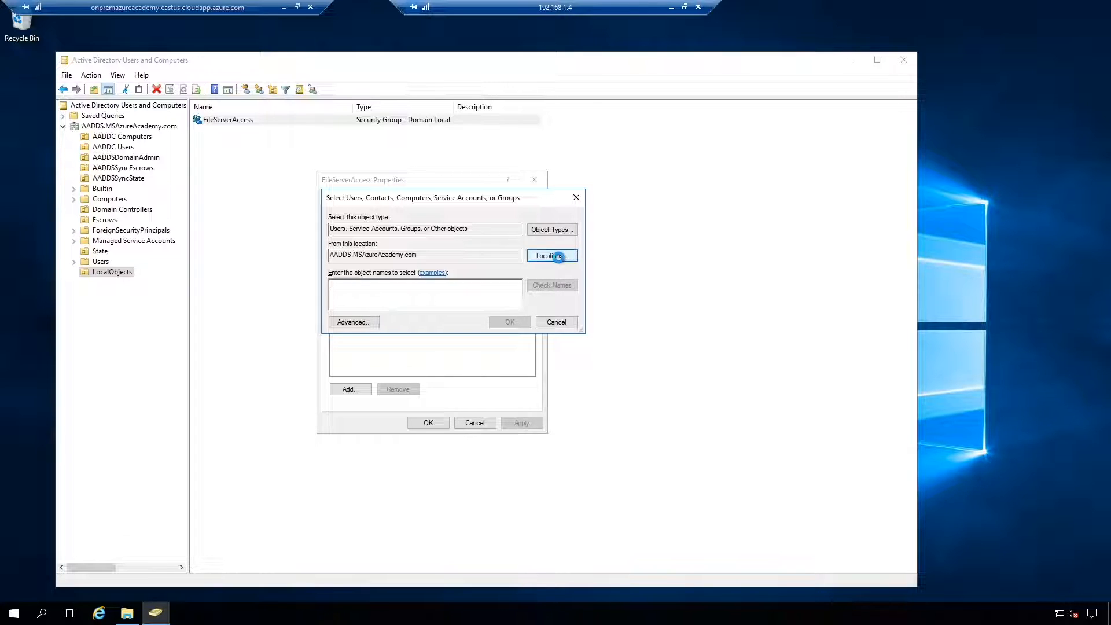
click(552, 255)
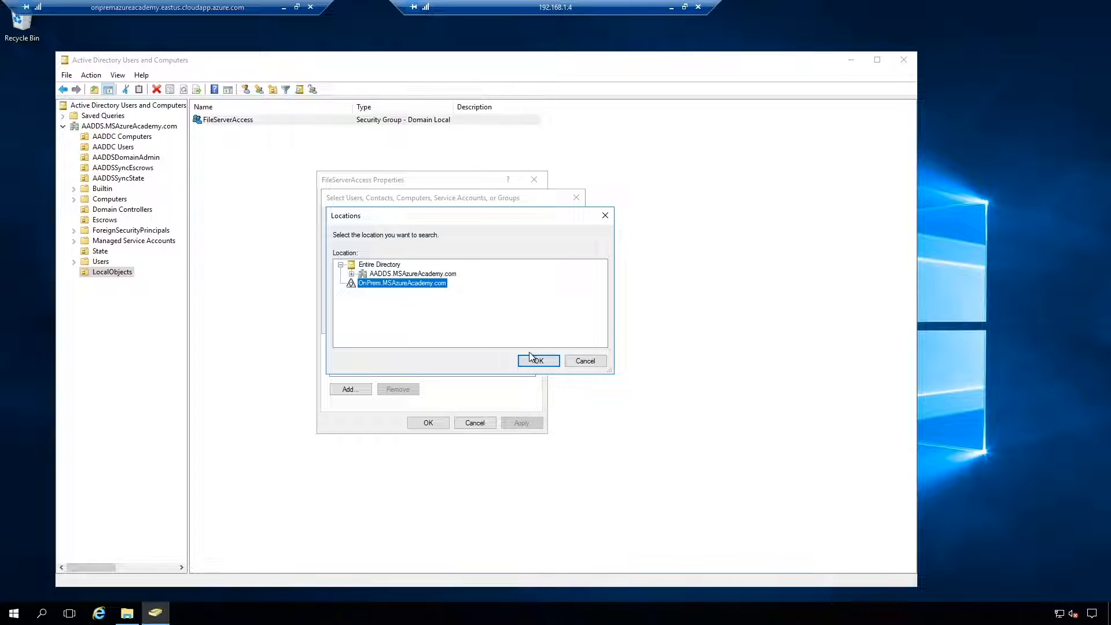
click(539, 362)
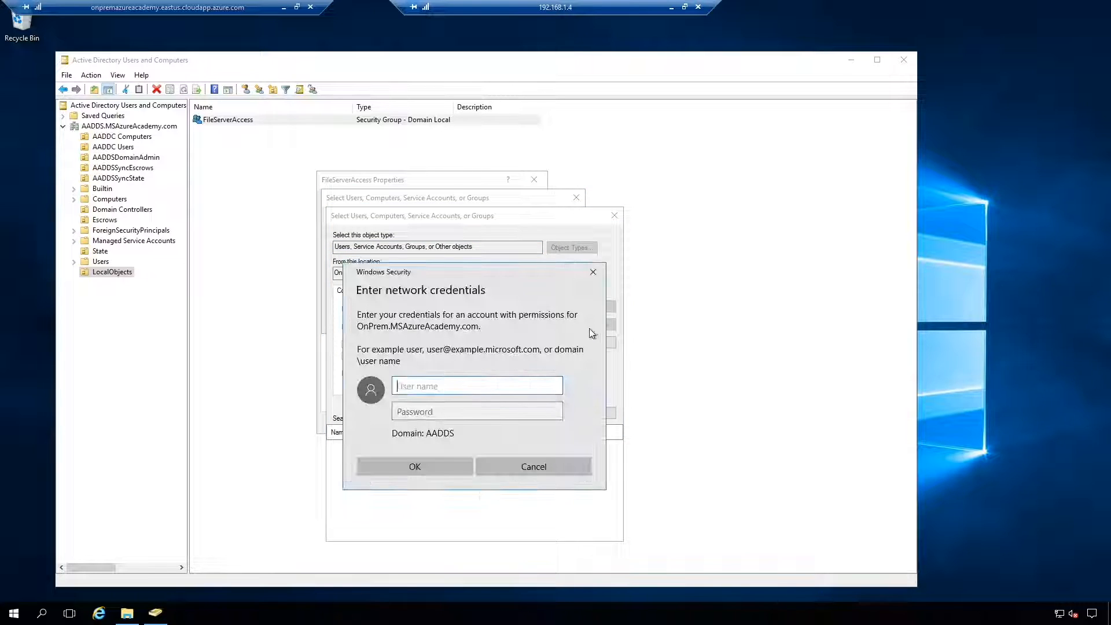
click(477, 386)
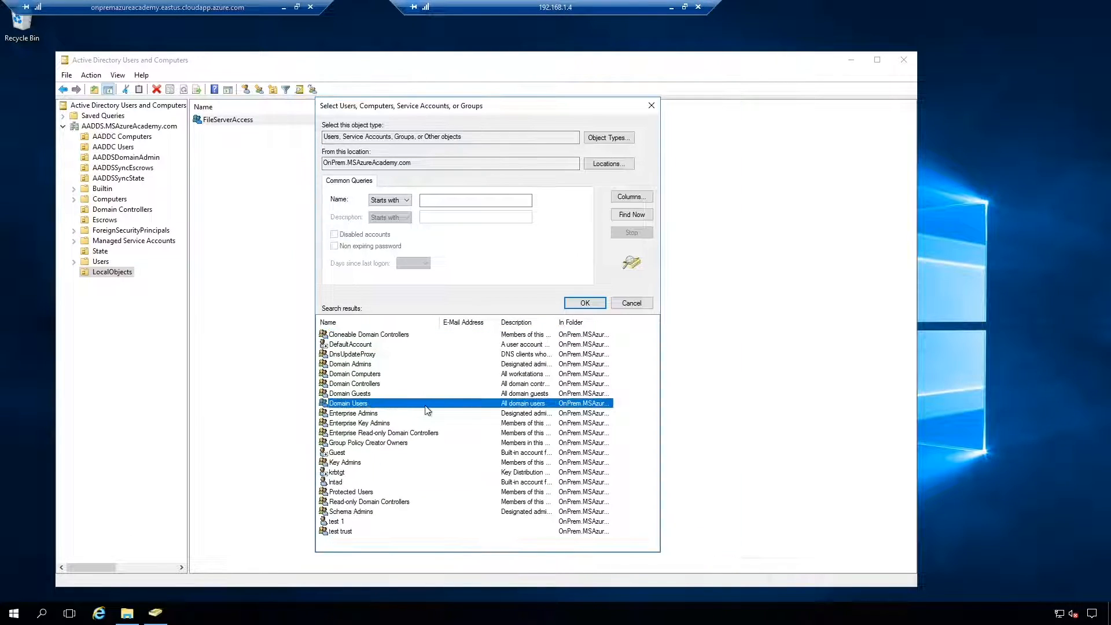
- Add Domain Users from the on-prem forest as a member of FileServerAccess
click(585, 303)
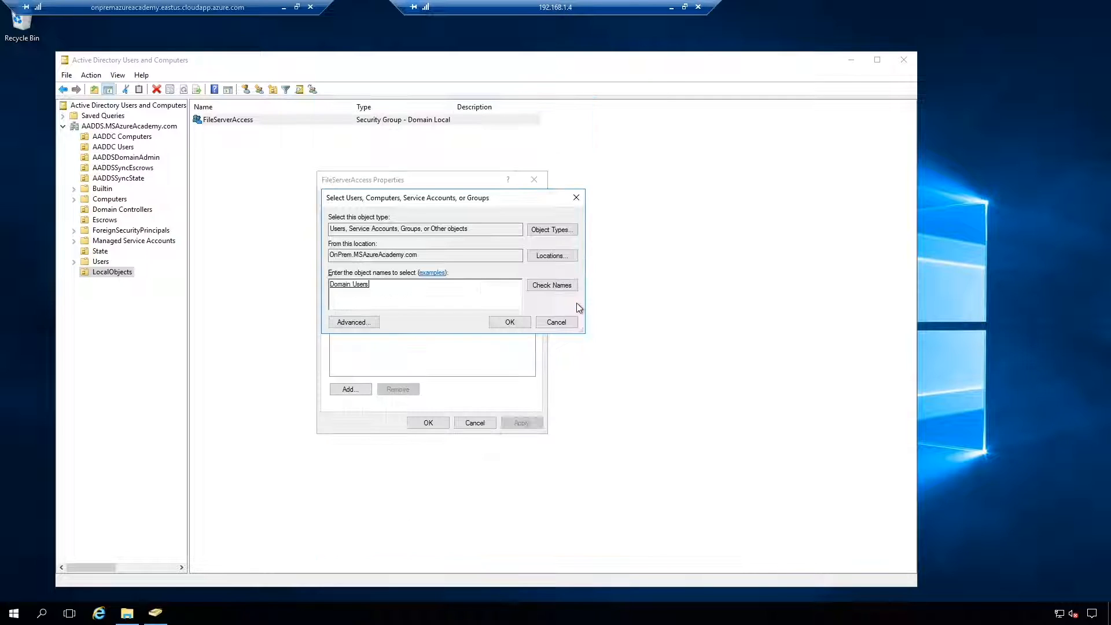
click(510, 322)
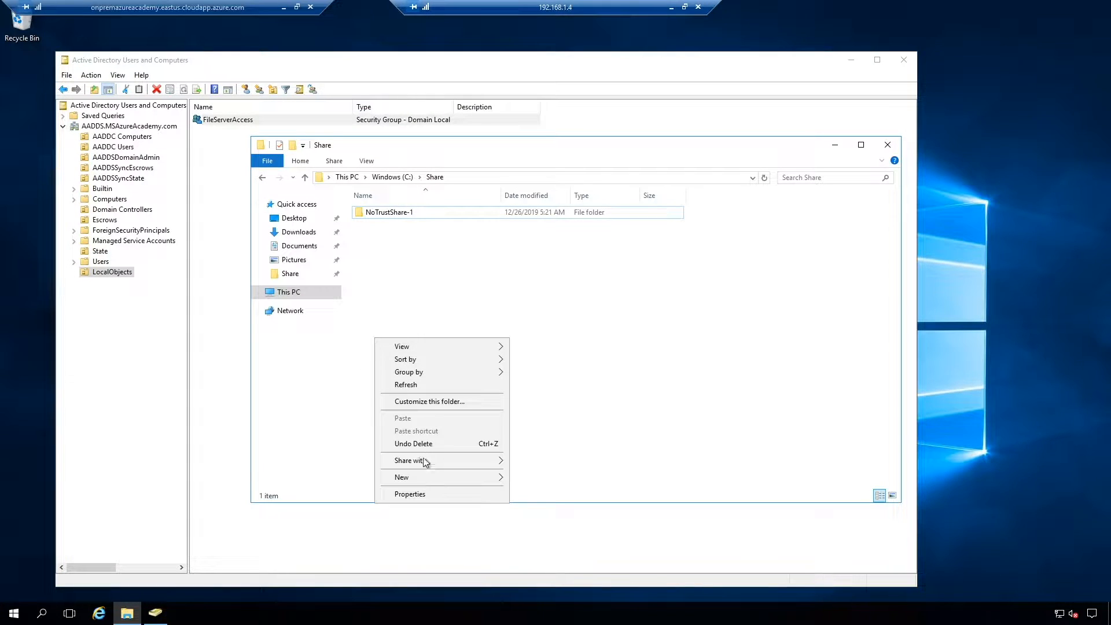
- Create a CrossForestShare folder in C:\Share and bring up its properties
click(400, 477)
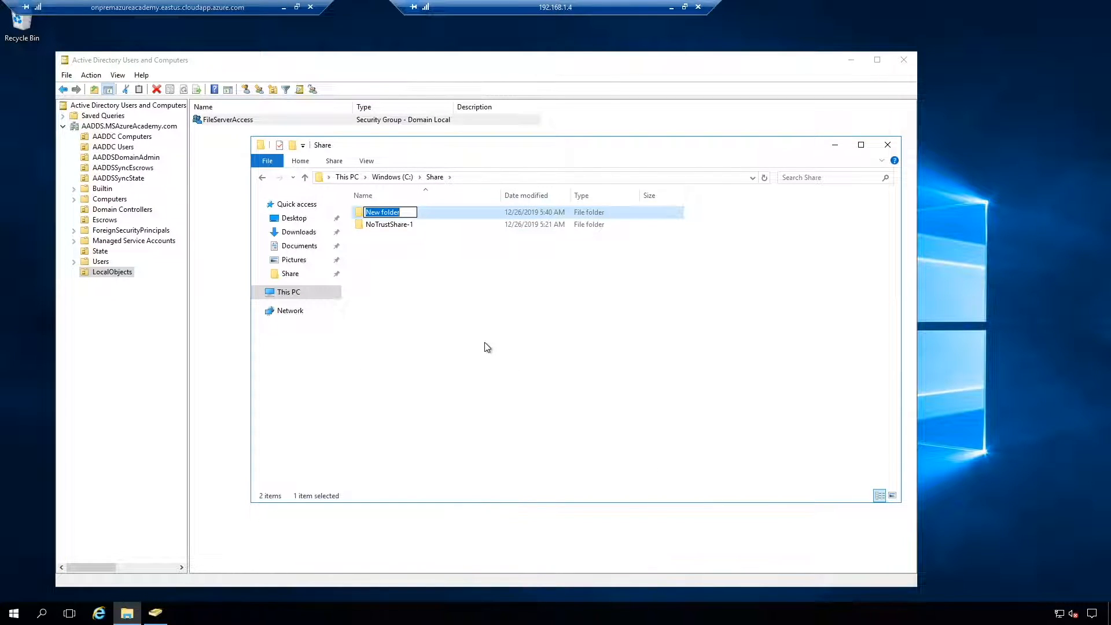
text(CrossForestShare)
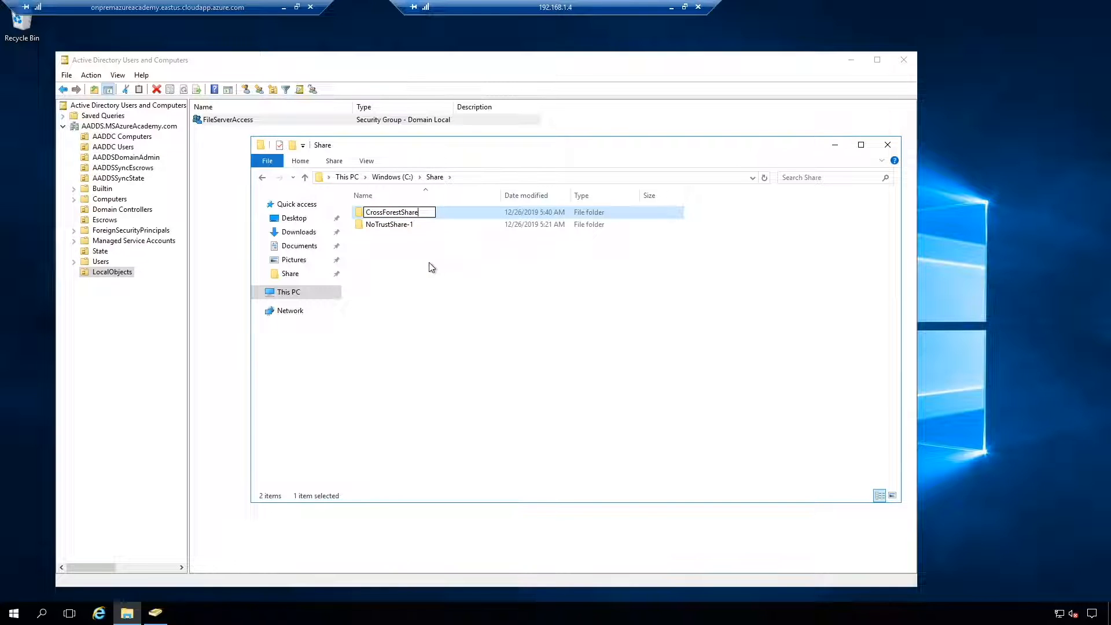
right_click(391, 212)
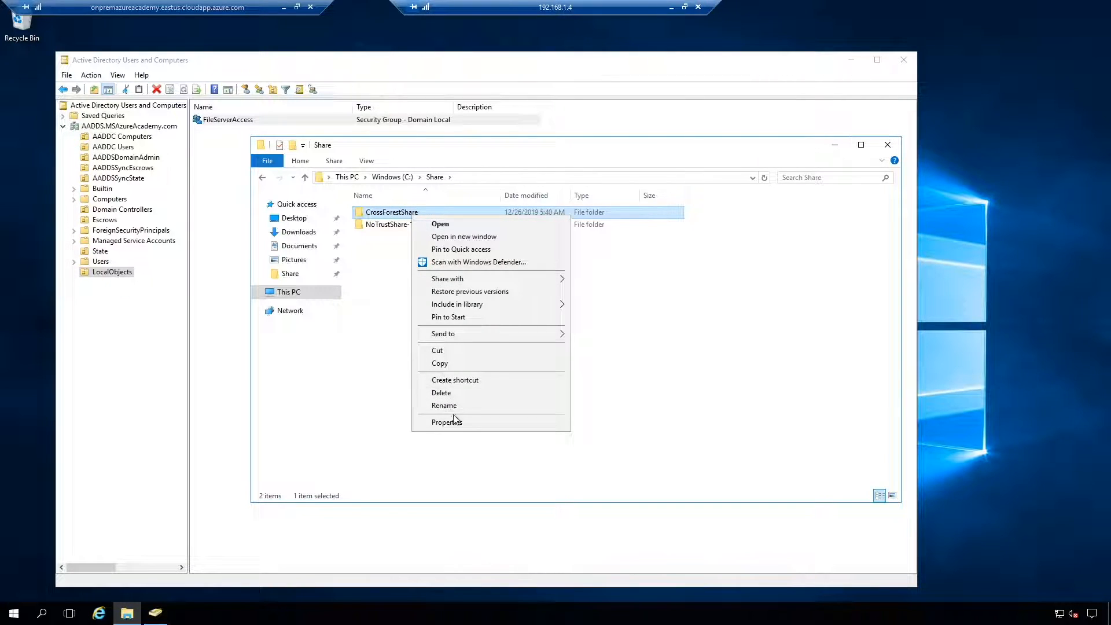
click(447, 421)
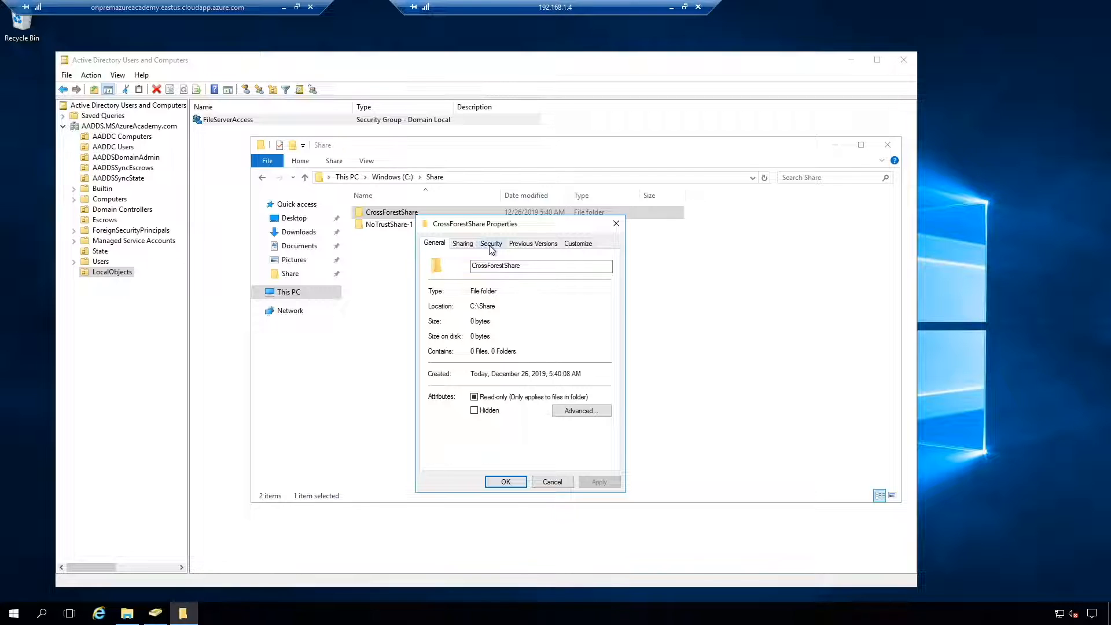
- Add the AADDS FileServerAccess group to CrossForestShare's security permissions
click(491, 243)
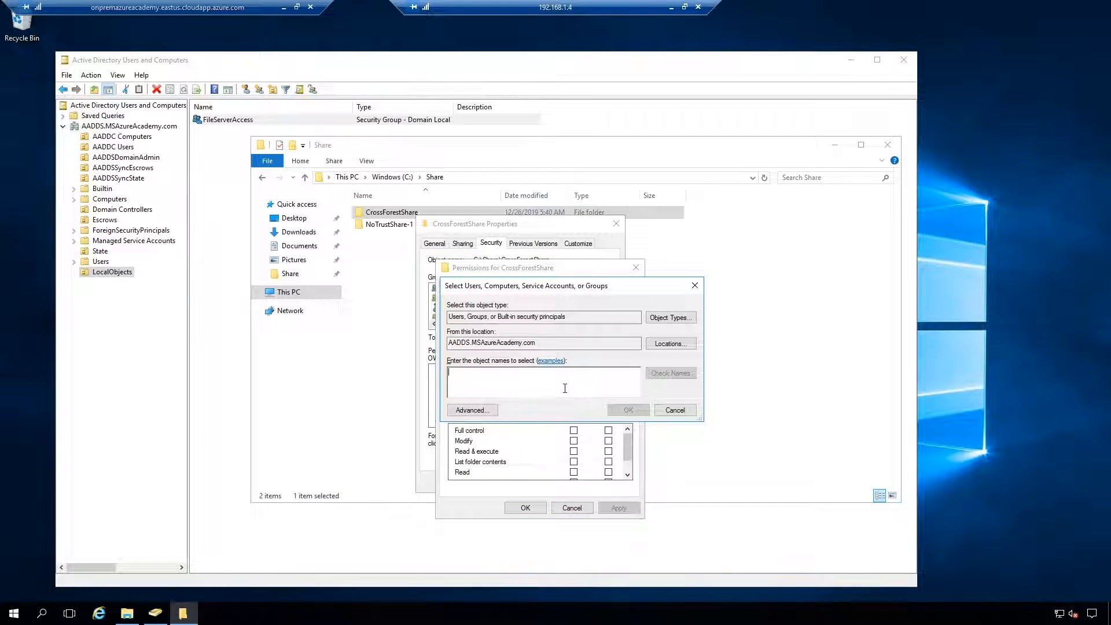
text(file)
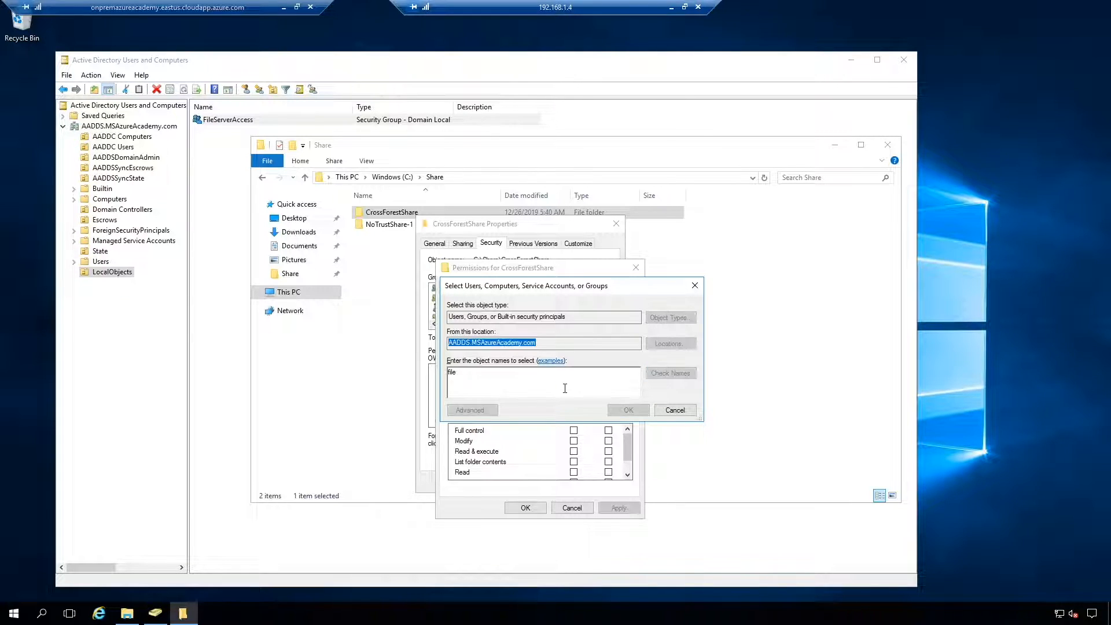
click(628, 410)
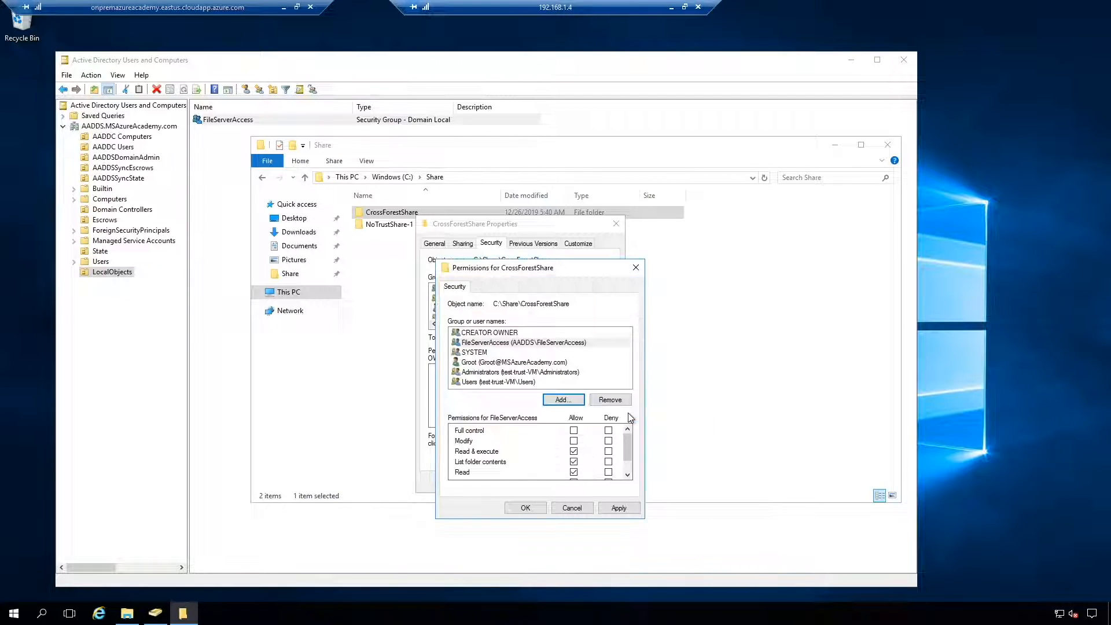
click(574, 440)
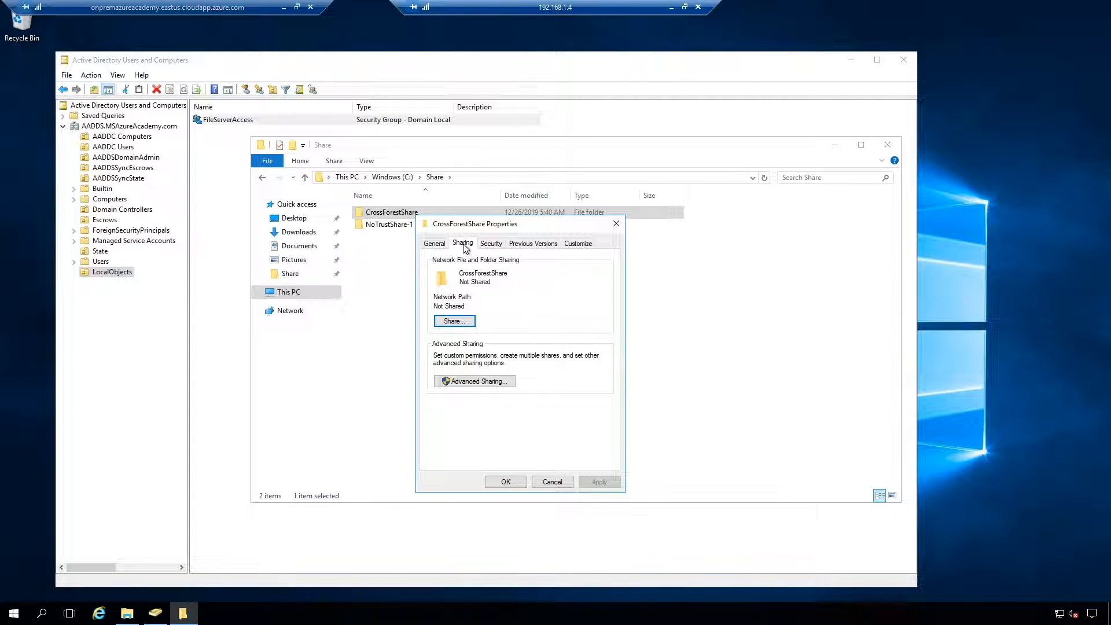
- Share CrossForestShare under its own name with Everyone allowed Change and Read
click(475, 382)
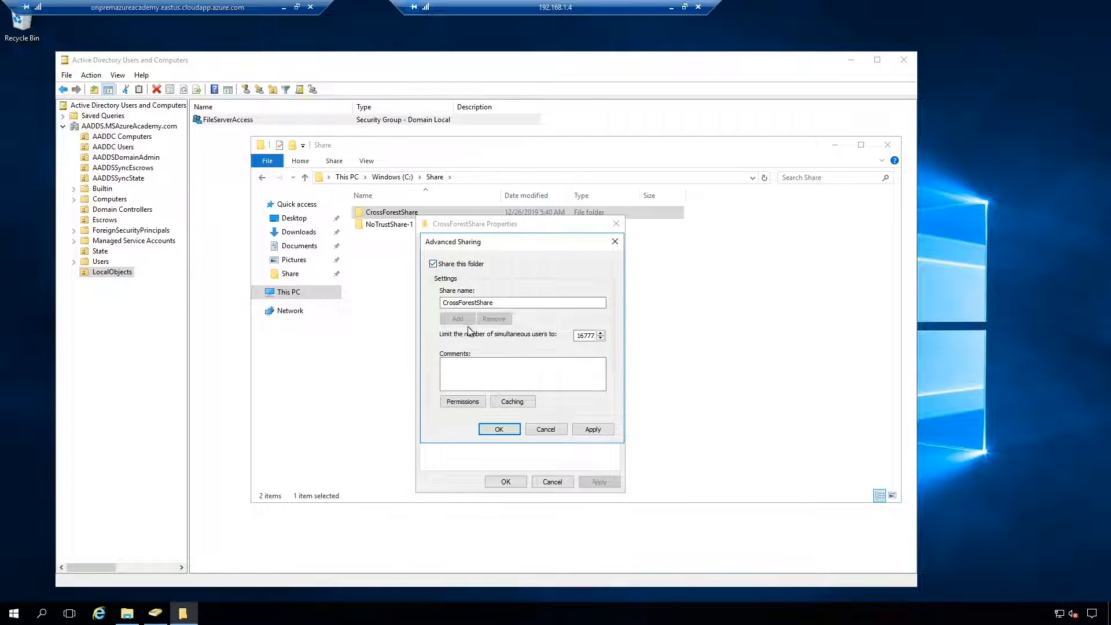
click(463, 402)
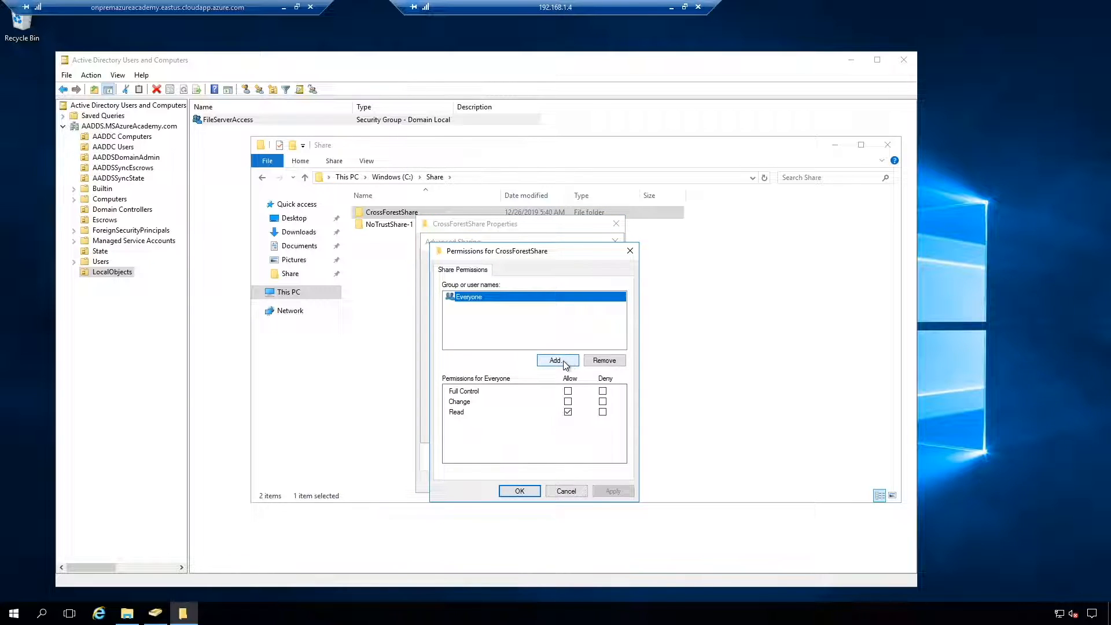
click(567, 401)
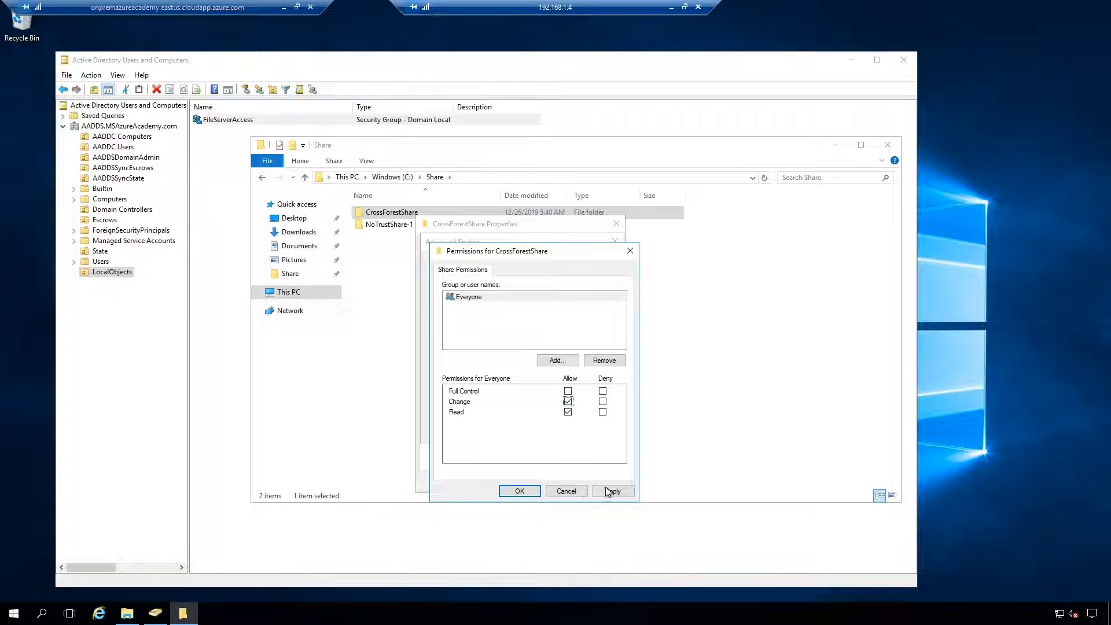
click(520, 491)
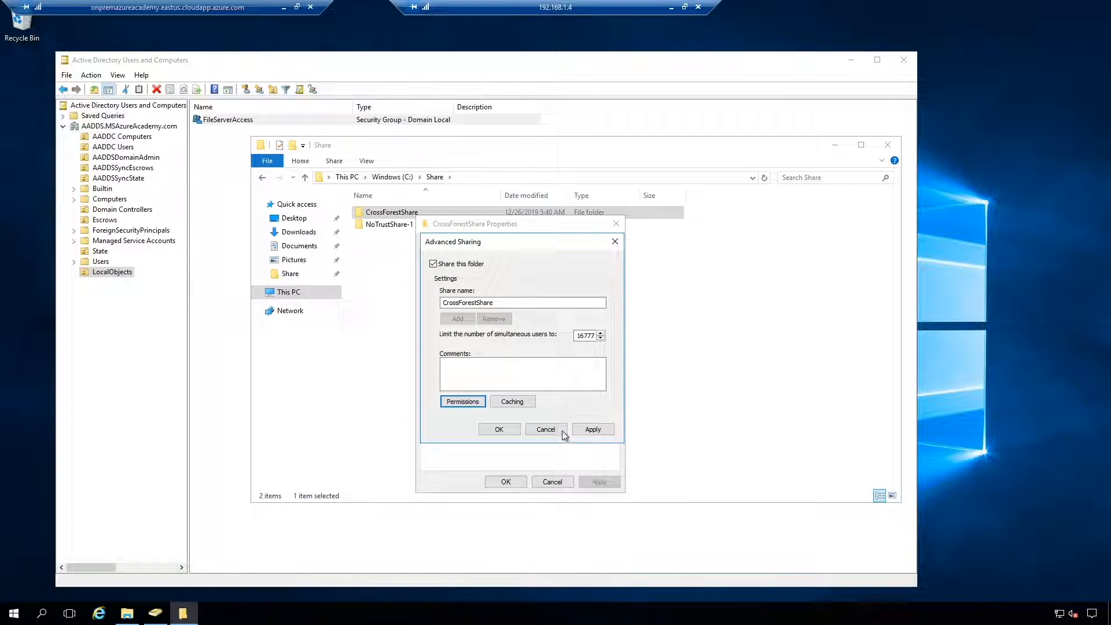
click(500, 429)
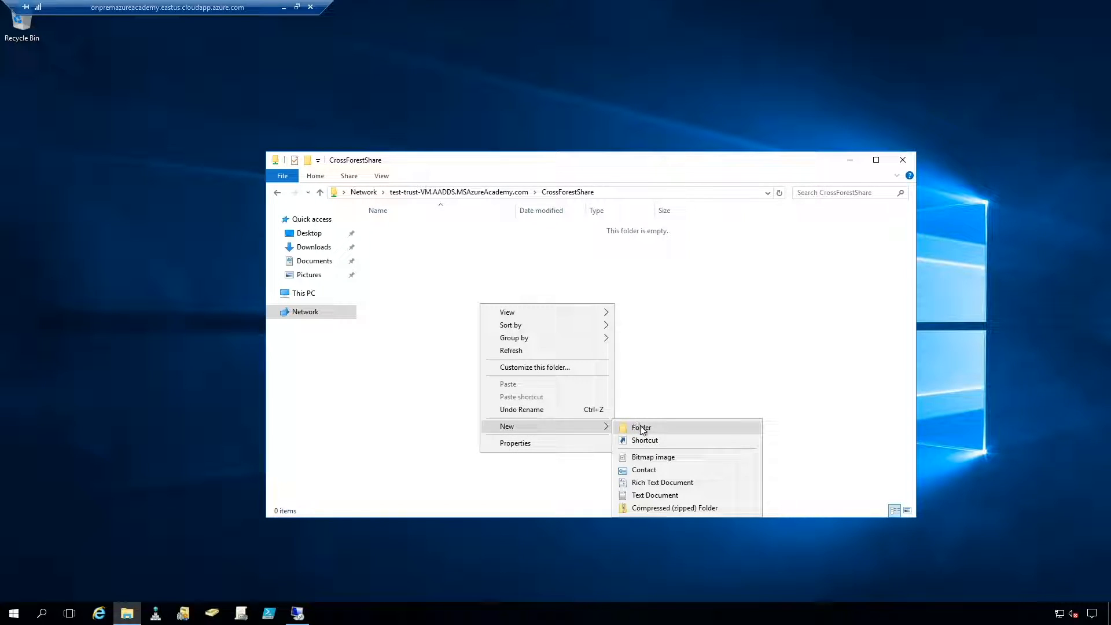
- From the on-prem VM, create an Intad folder with a Hello World text document in CrossForestShare, then verify on the server
click(642, 428)
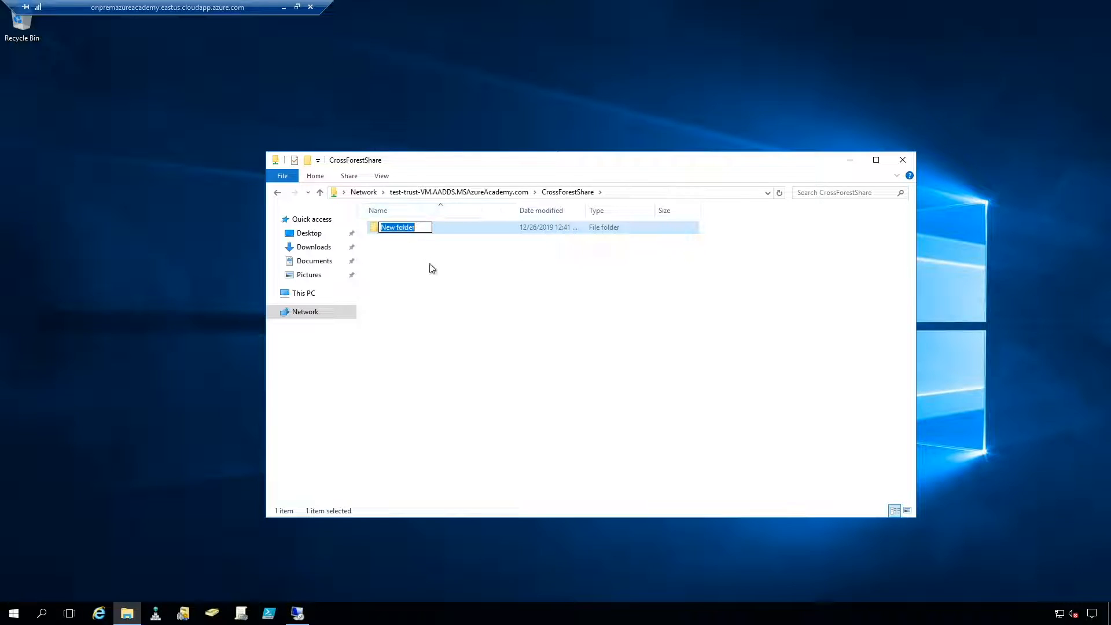
text(Intad)
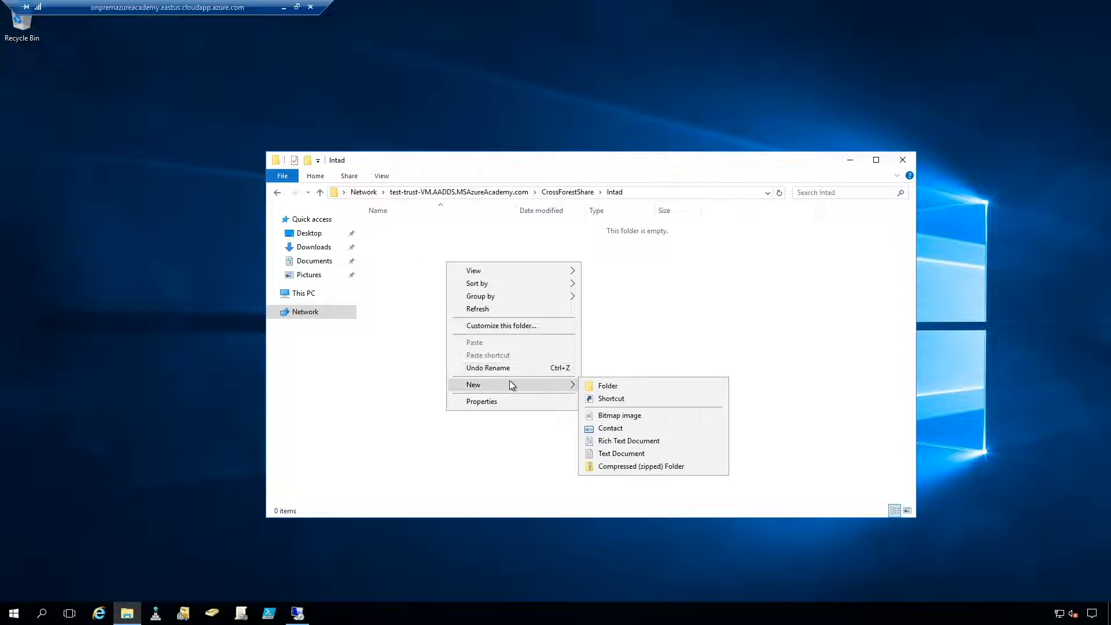
click(621, 454)
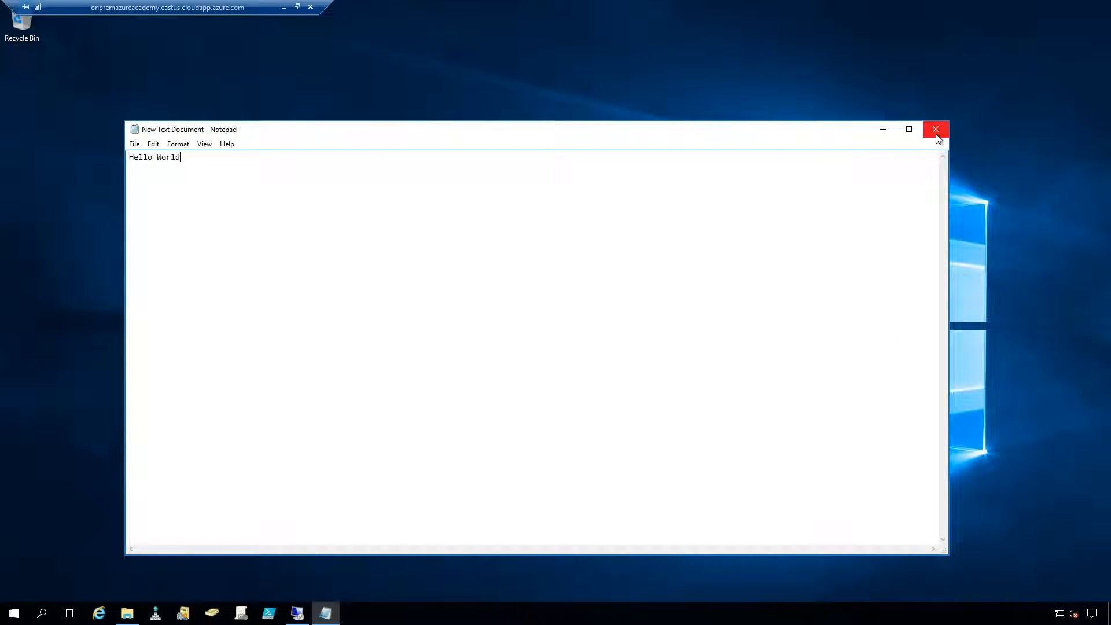
click(935, 130)
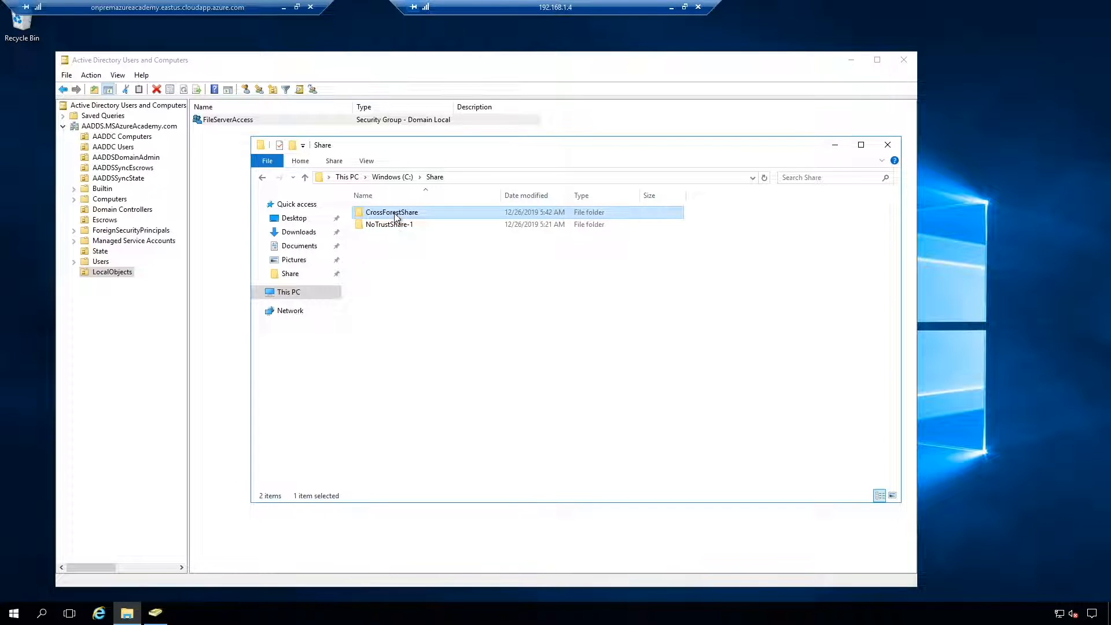
double_click(391, 213)
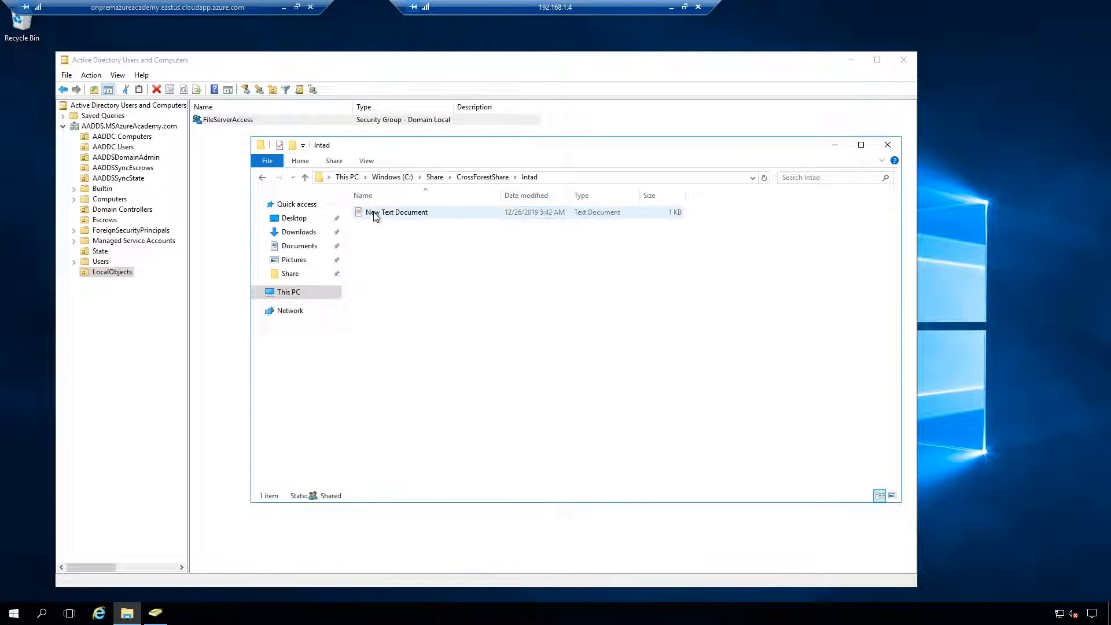